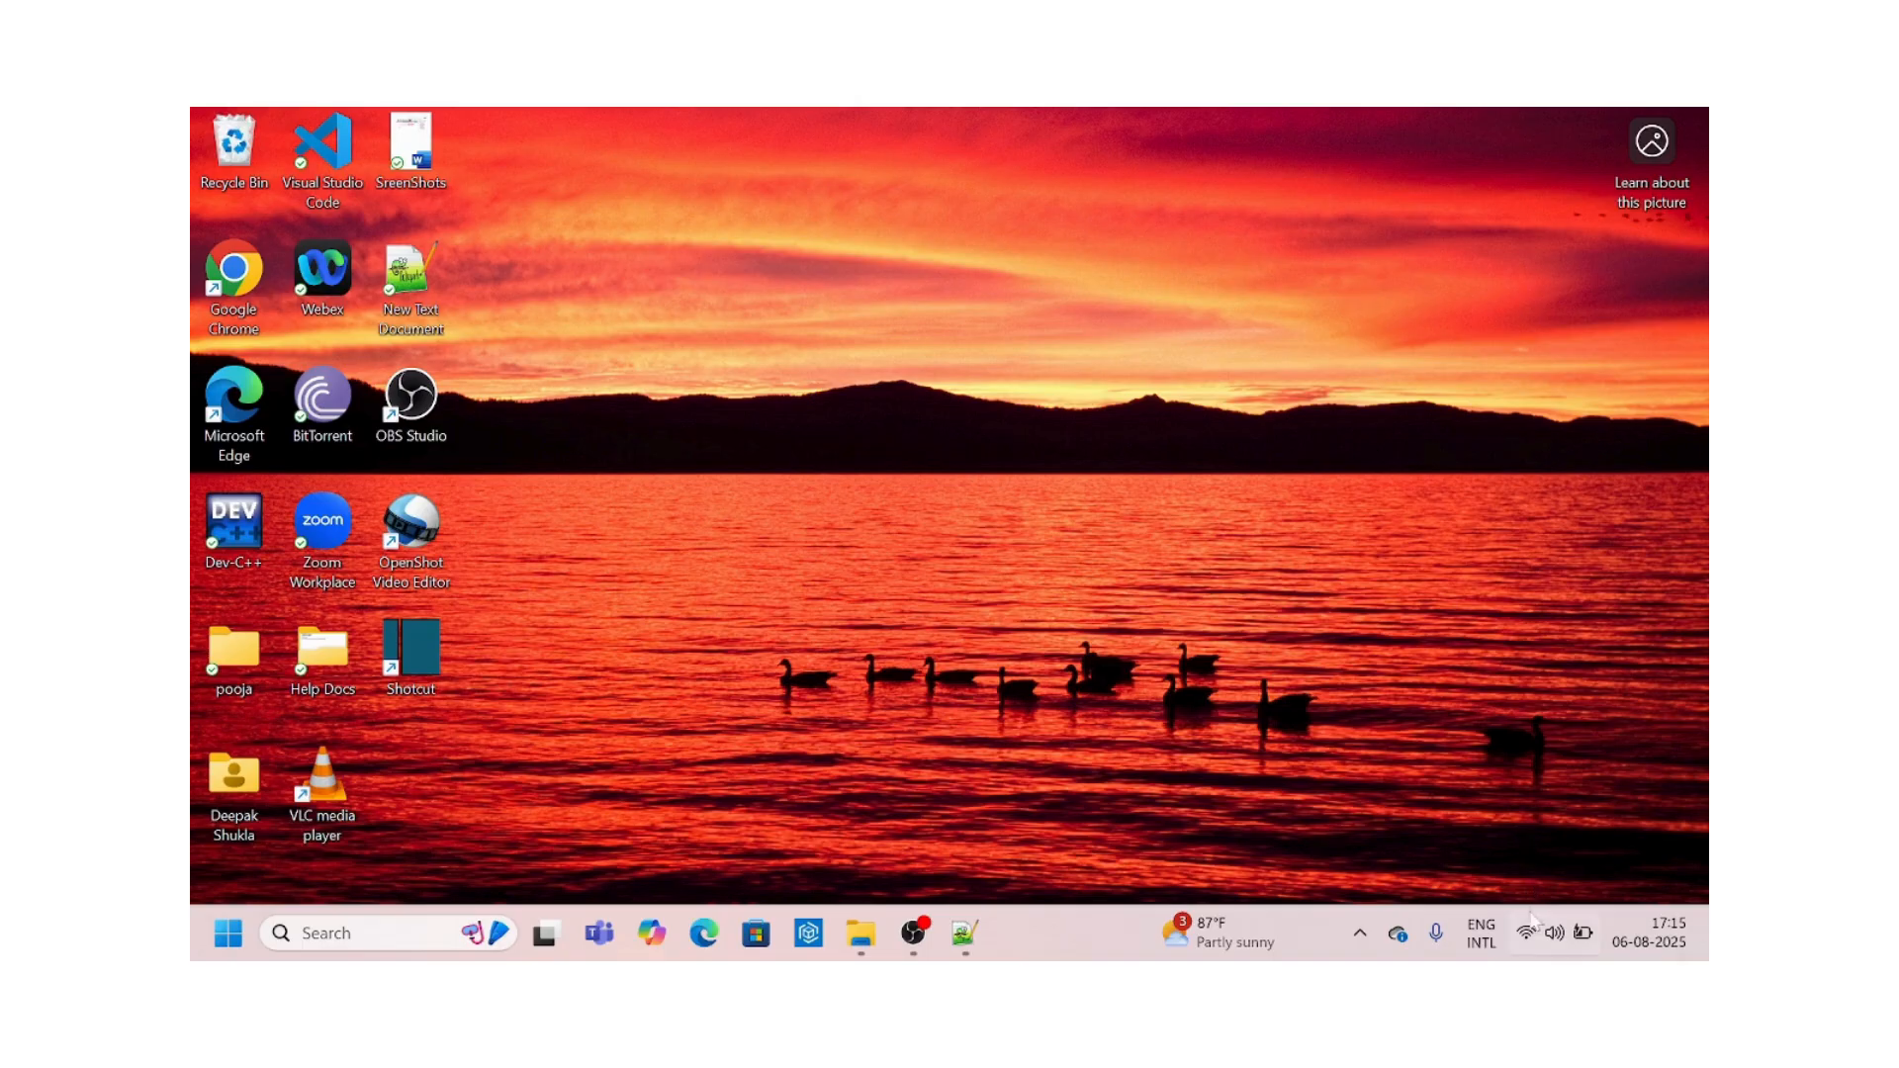
Launch Chrome, confirm Wi-Fi is connected, and search for 'Sachin', which times out.
left_click(1531, 933)
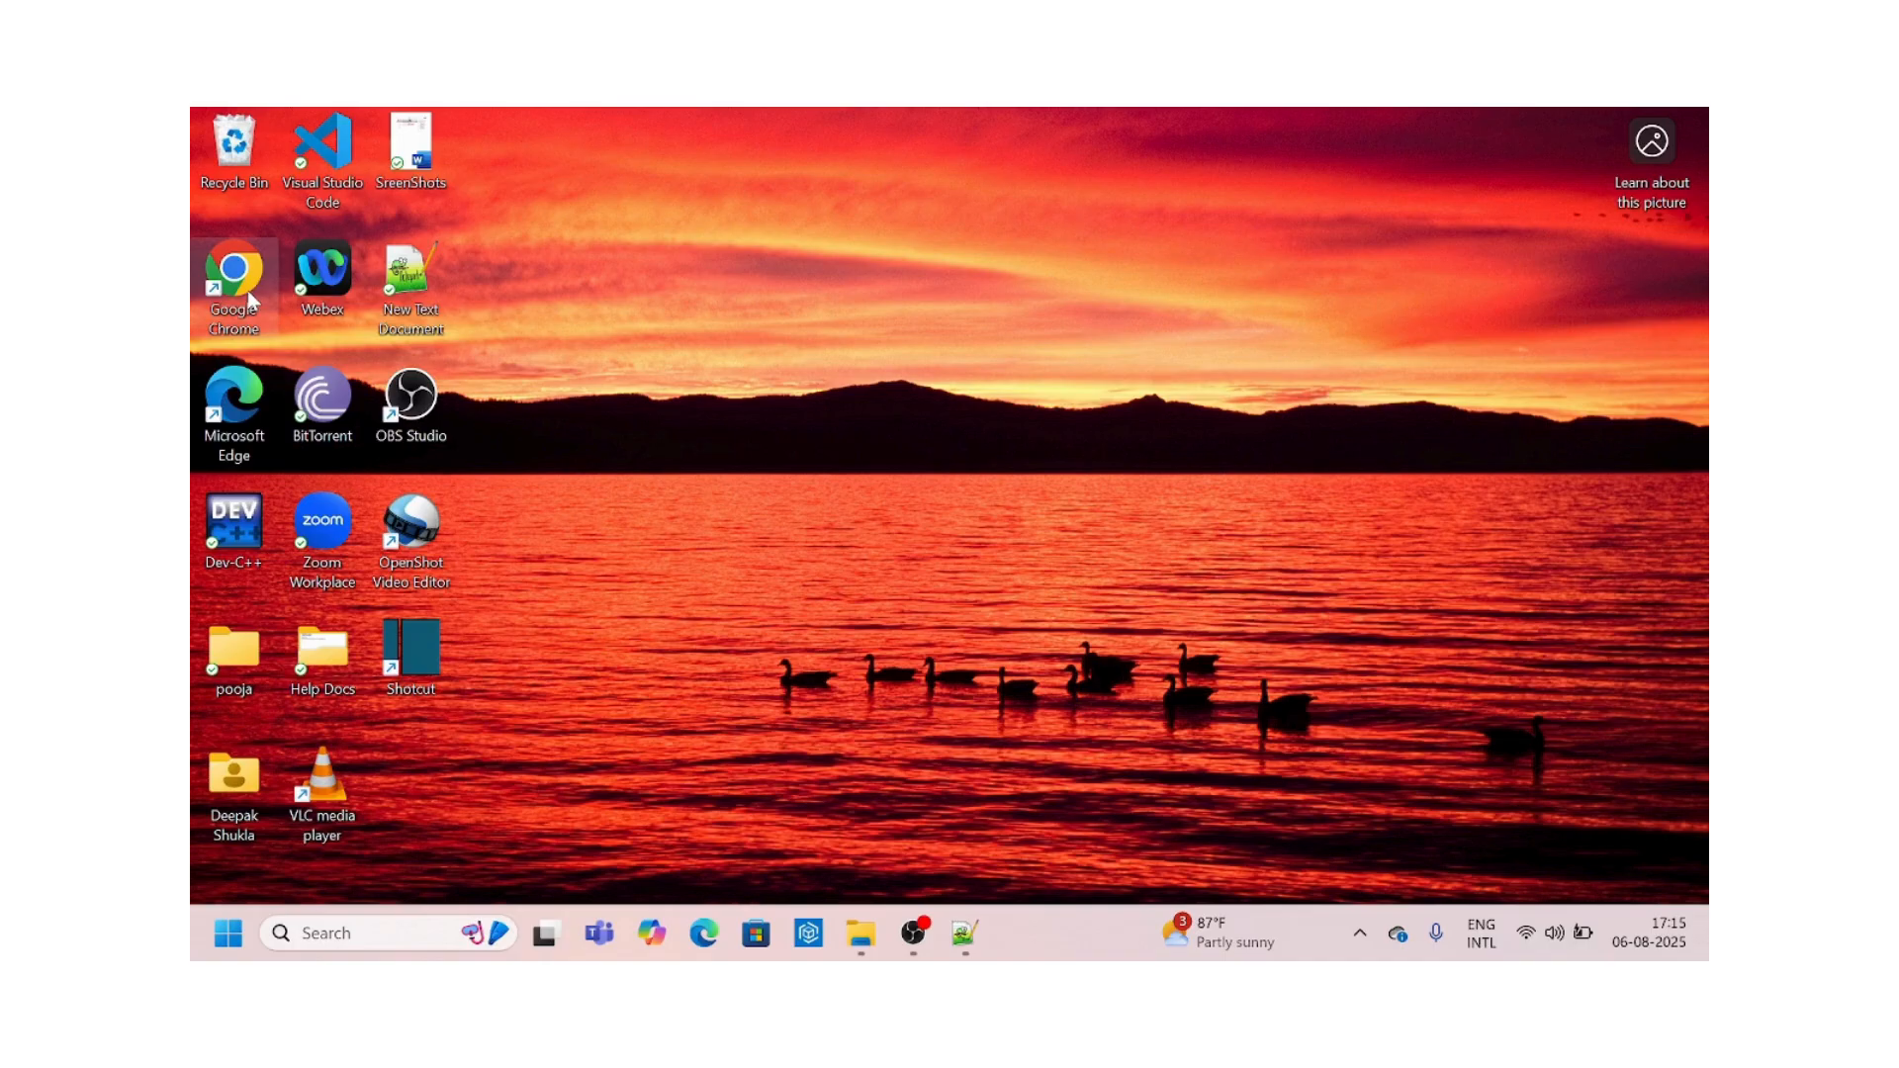
double_click(233, 270)
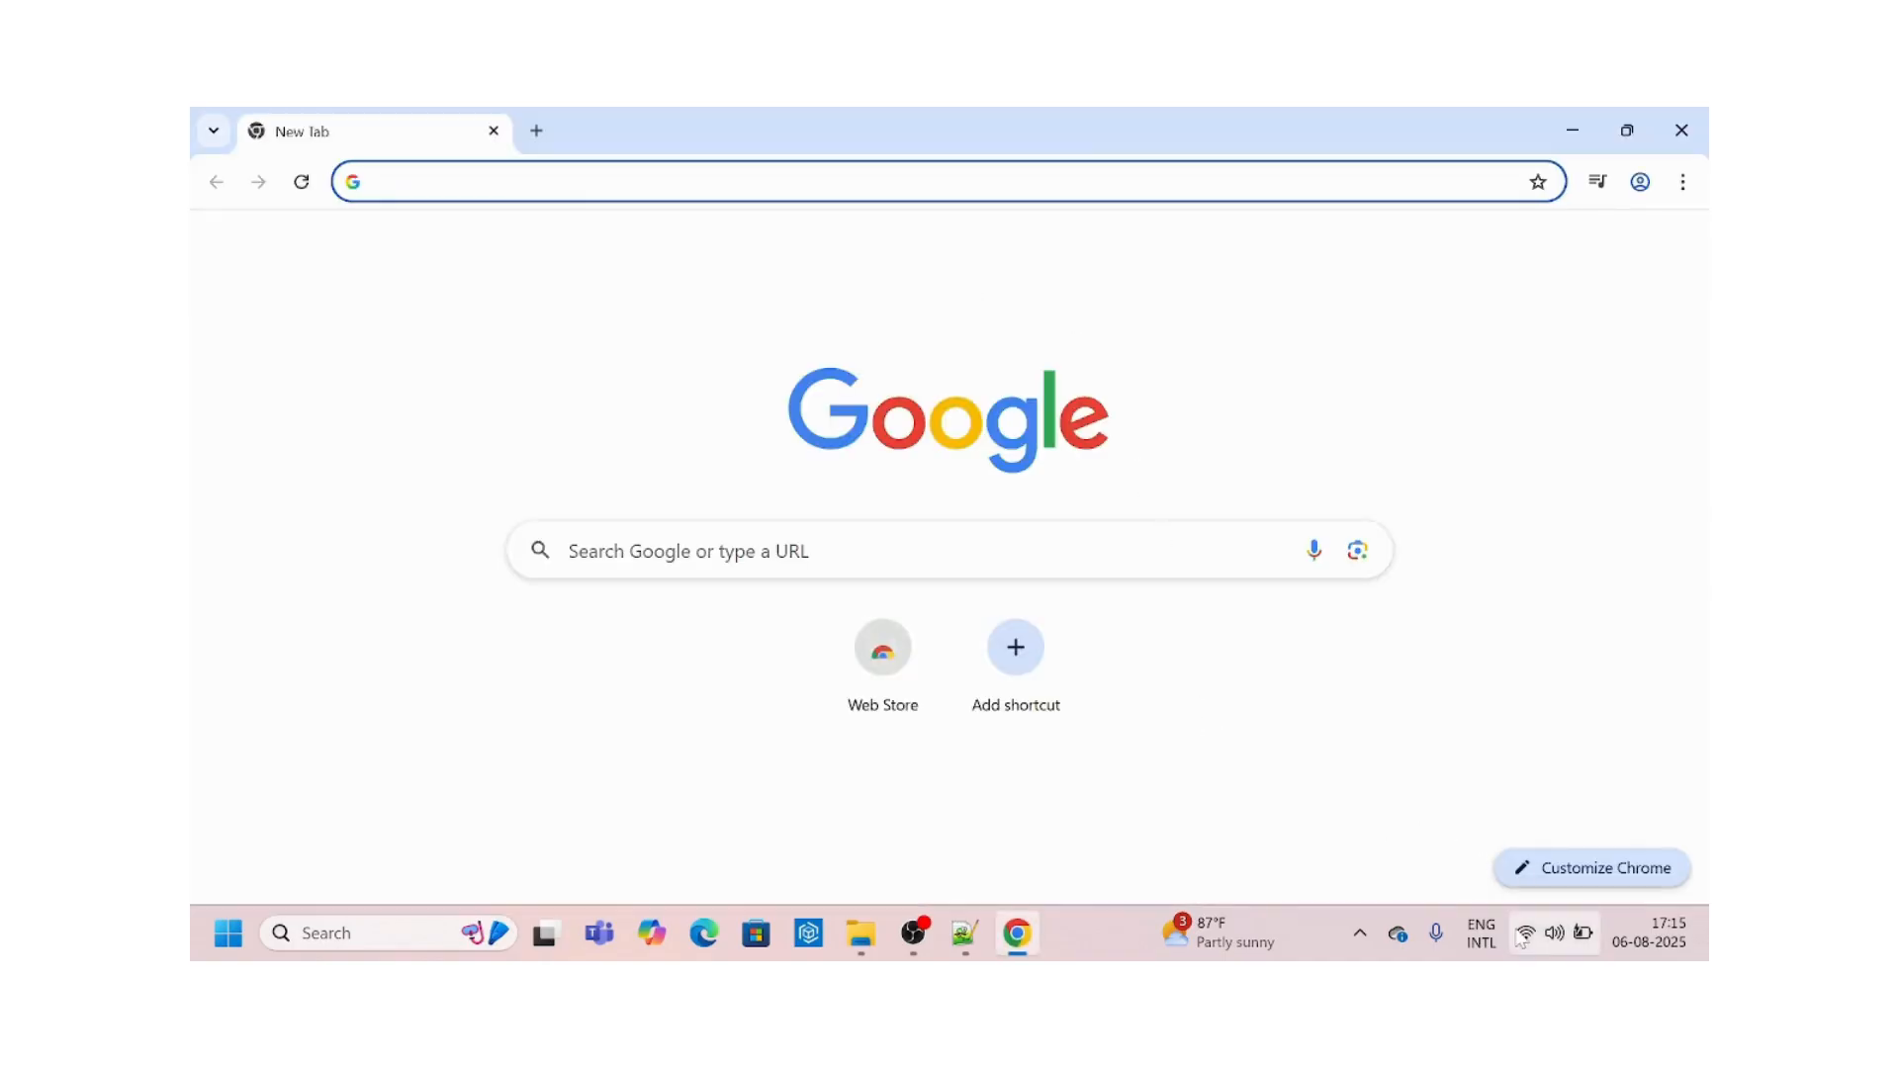
left_click(1554, 932)
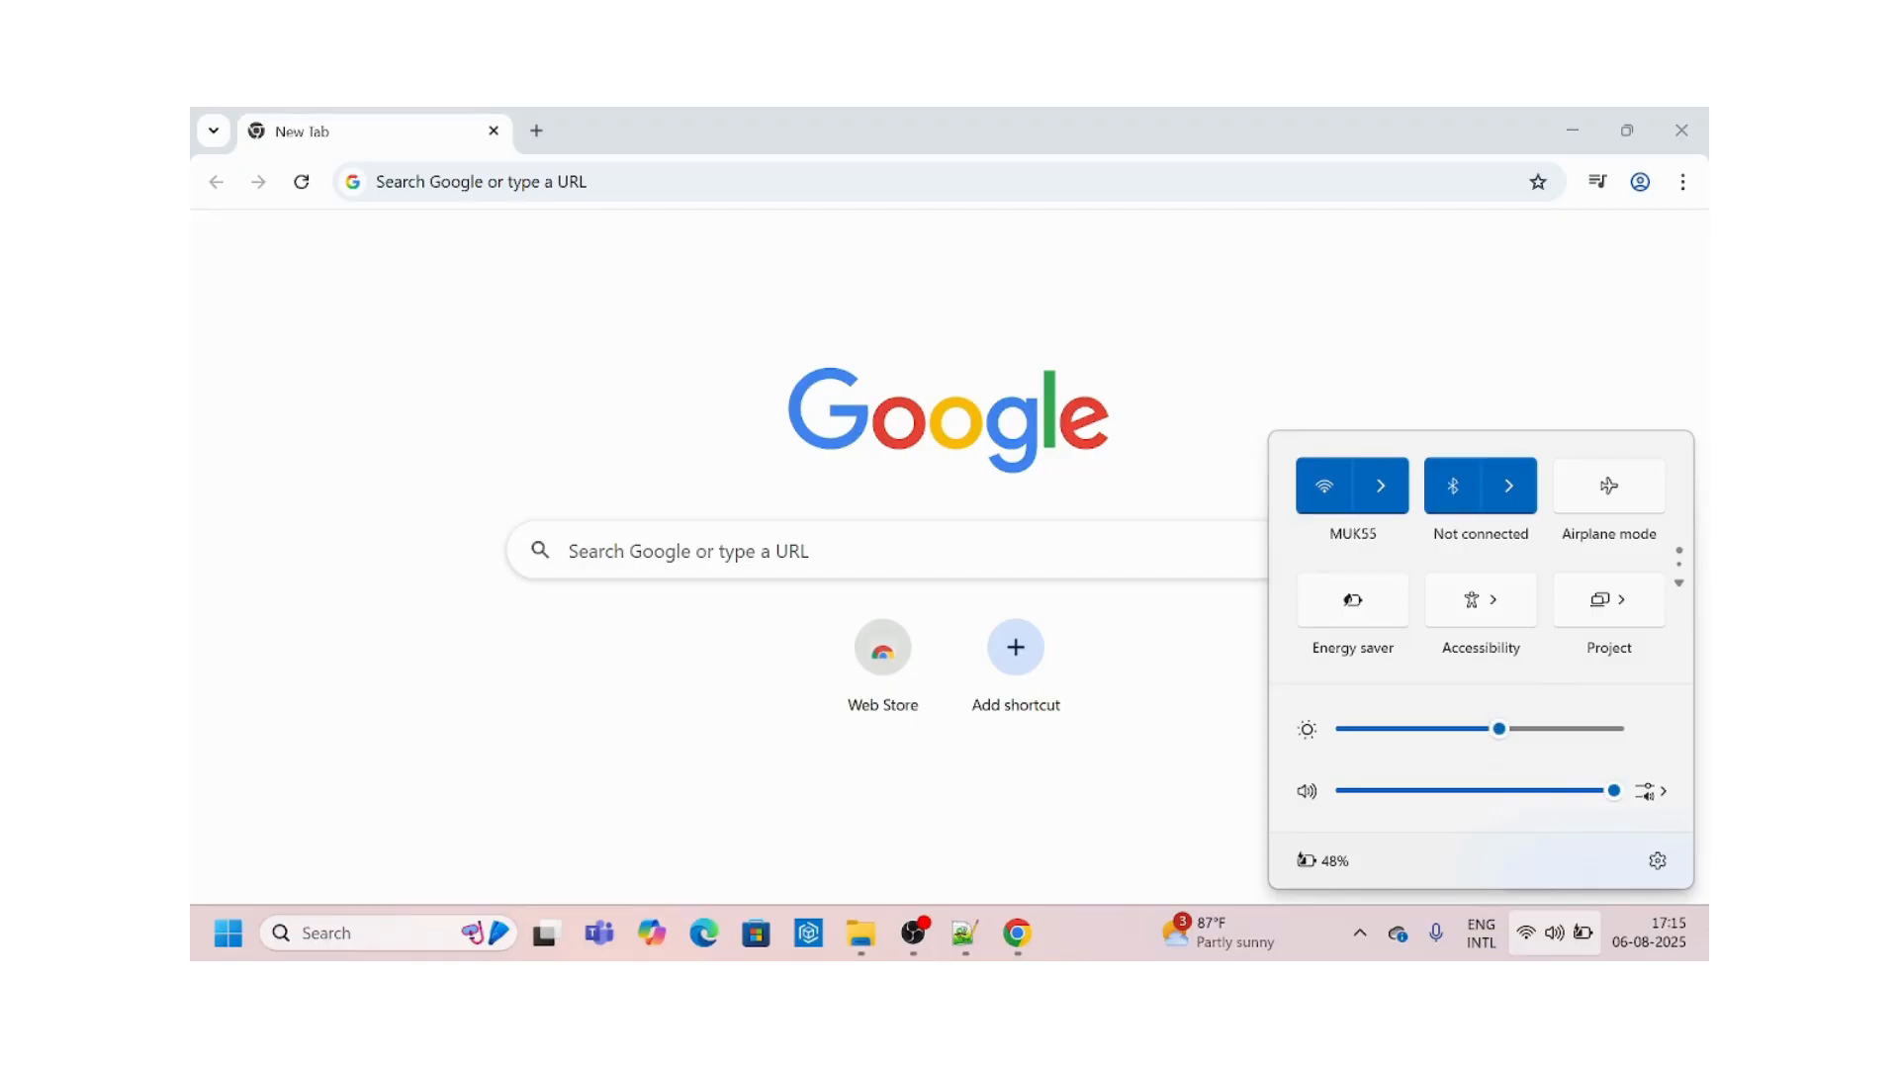
type("Sachin")
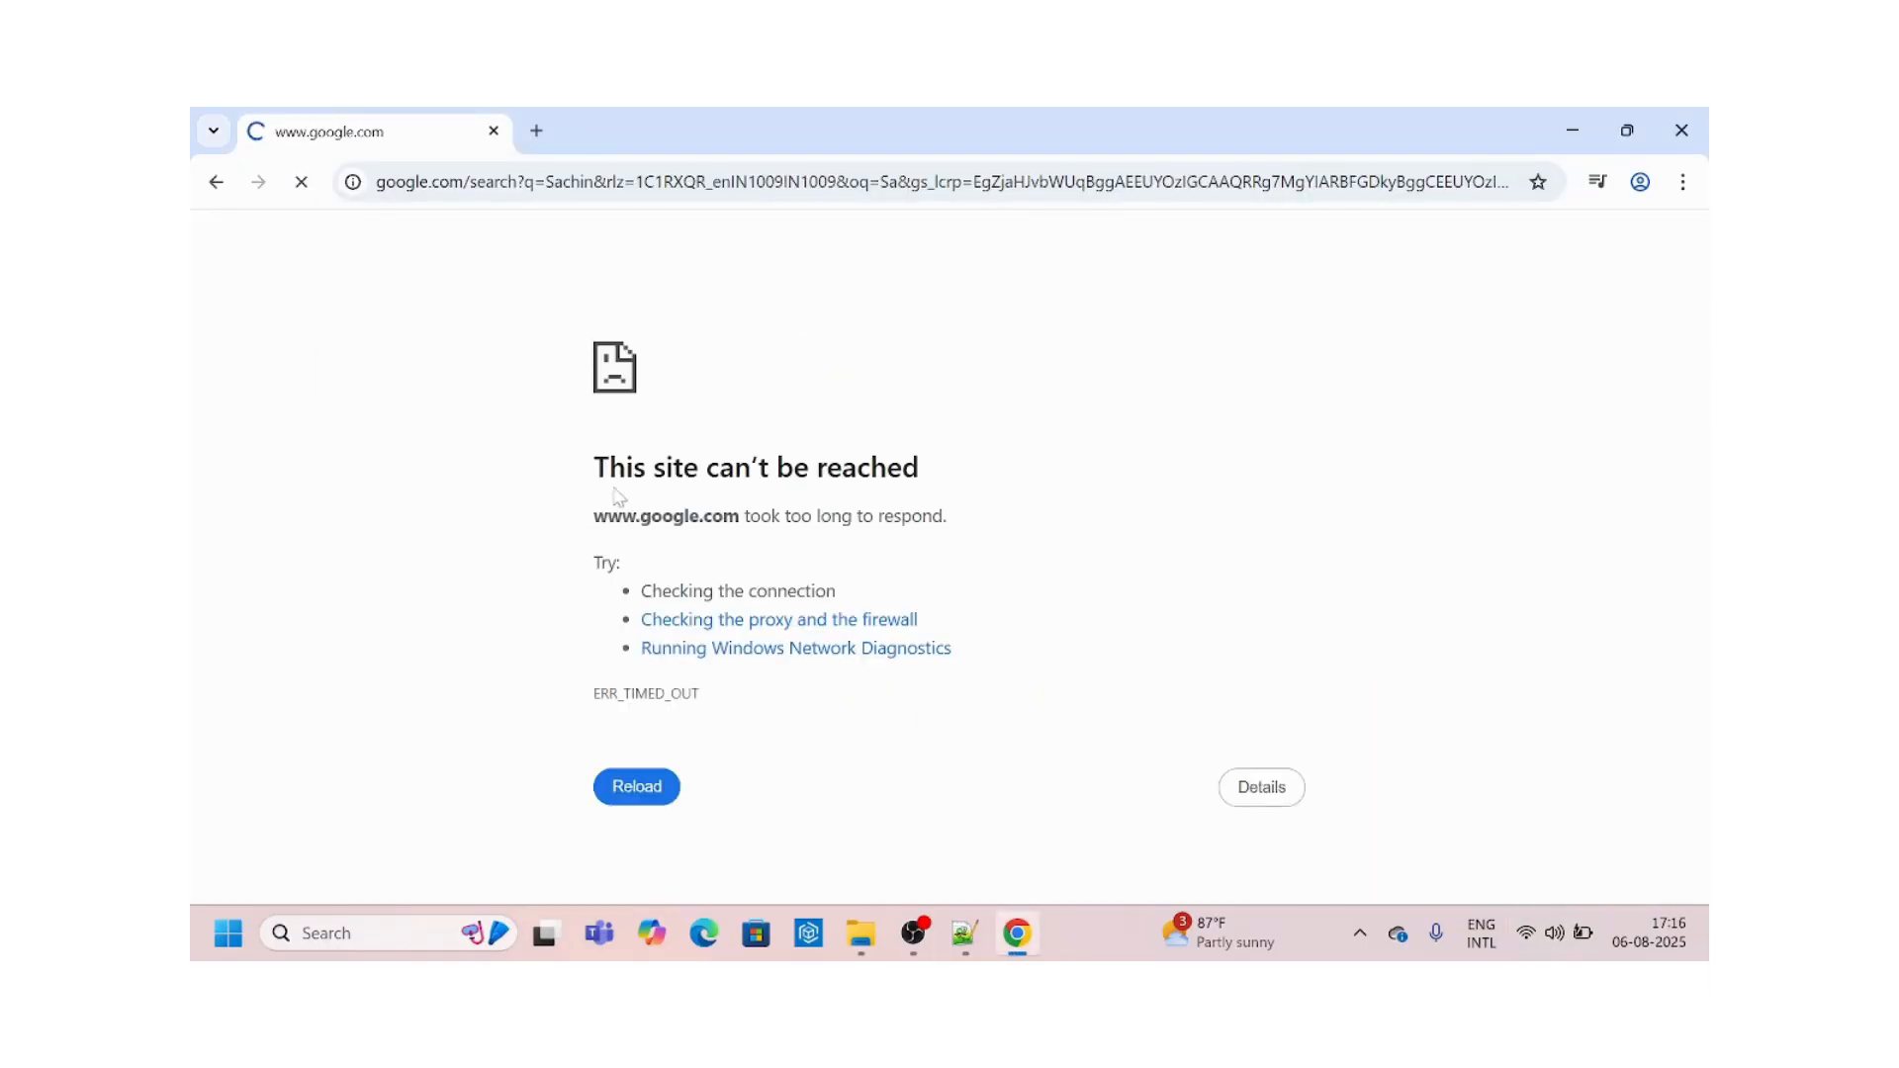
mouse_move(1140, 508)
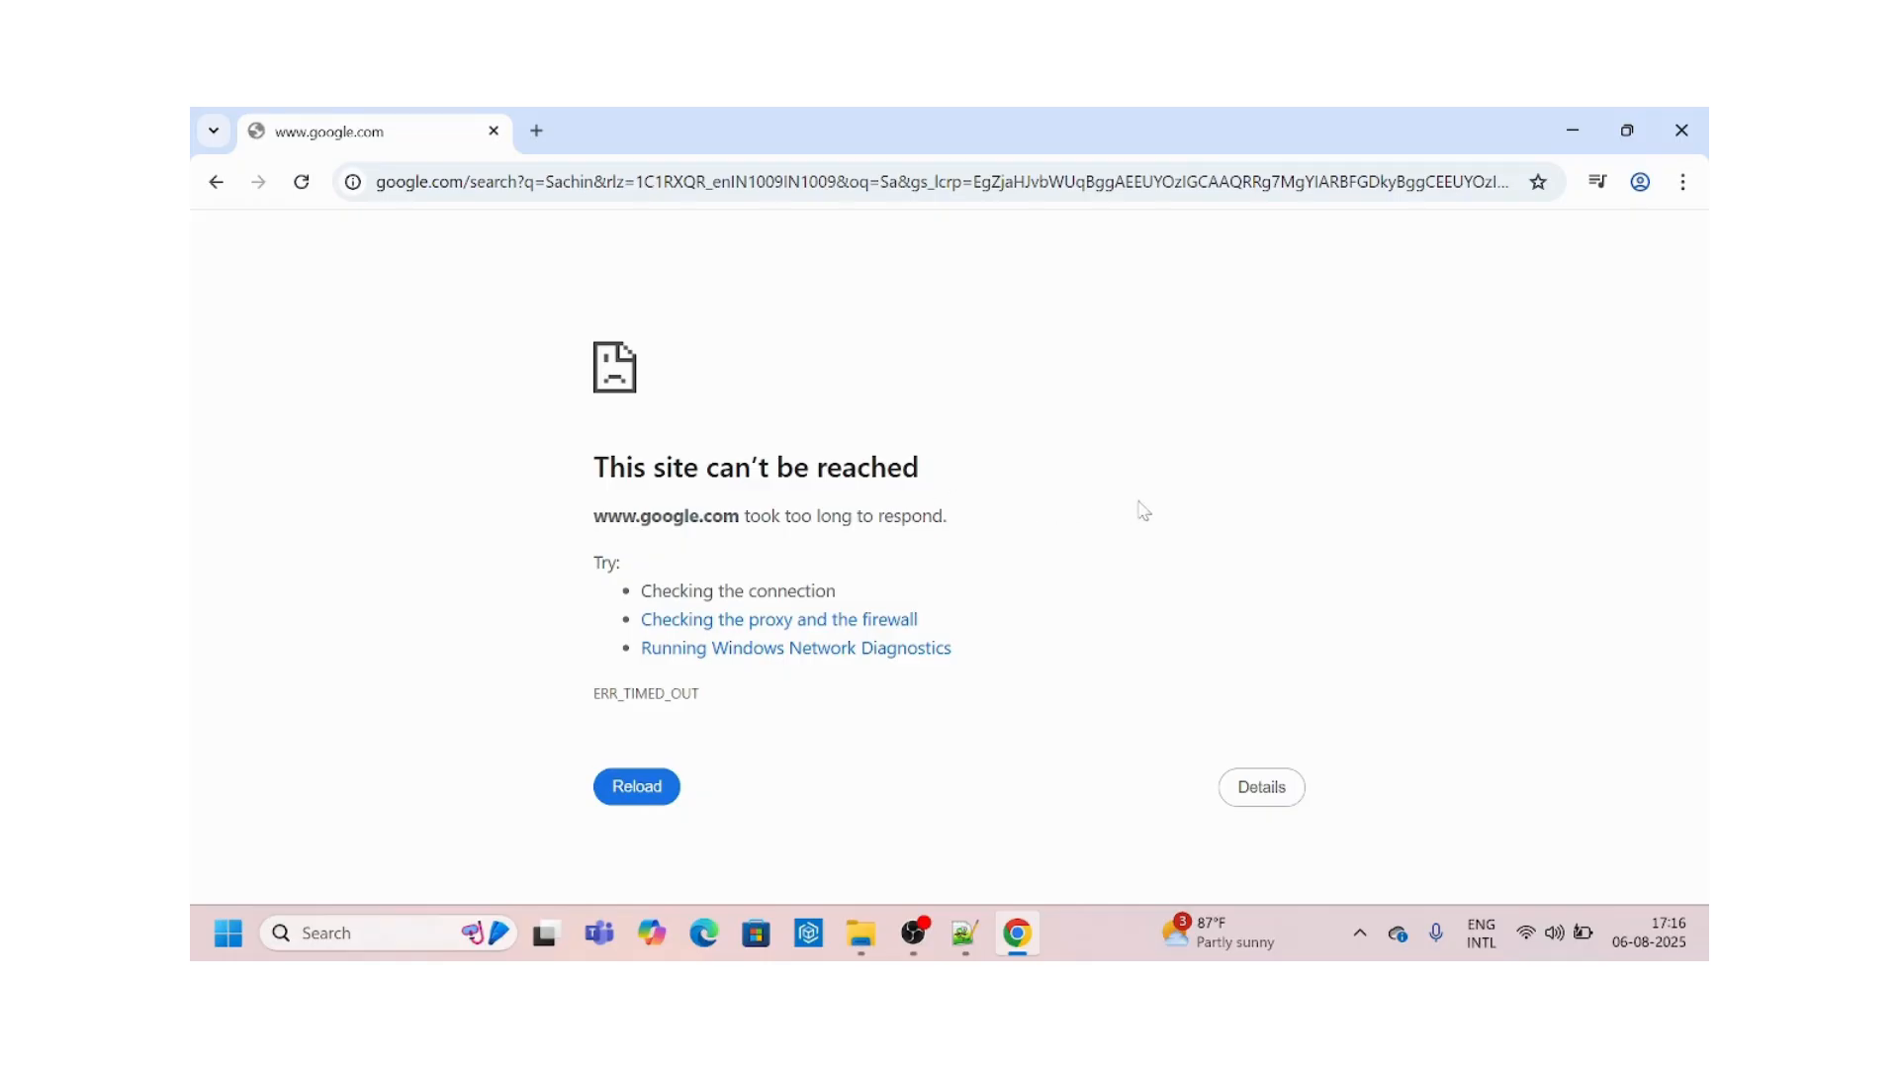
mouse_move(1026, 506)
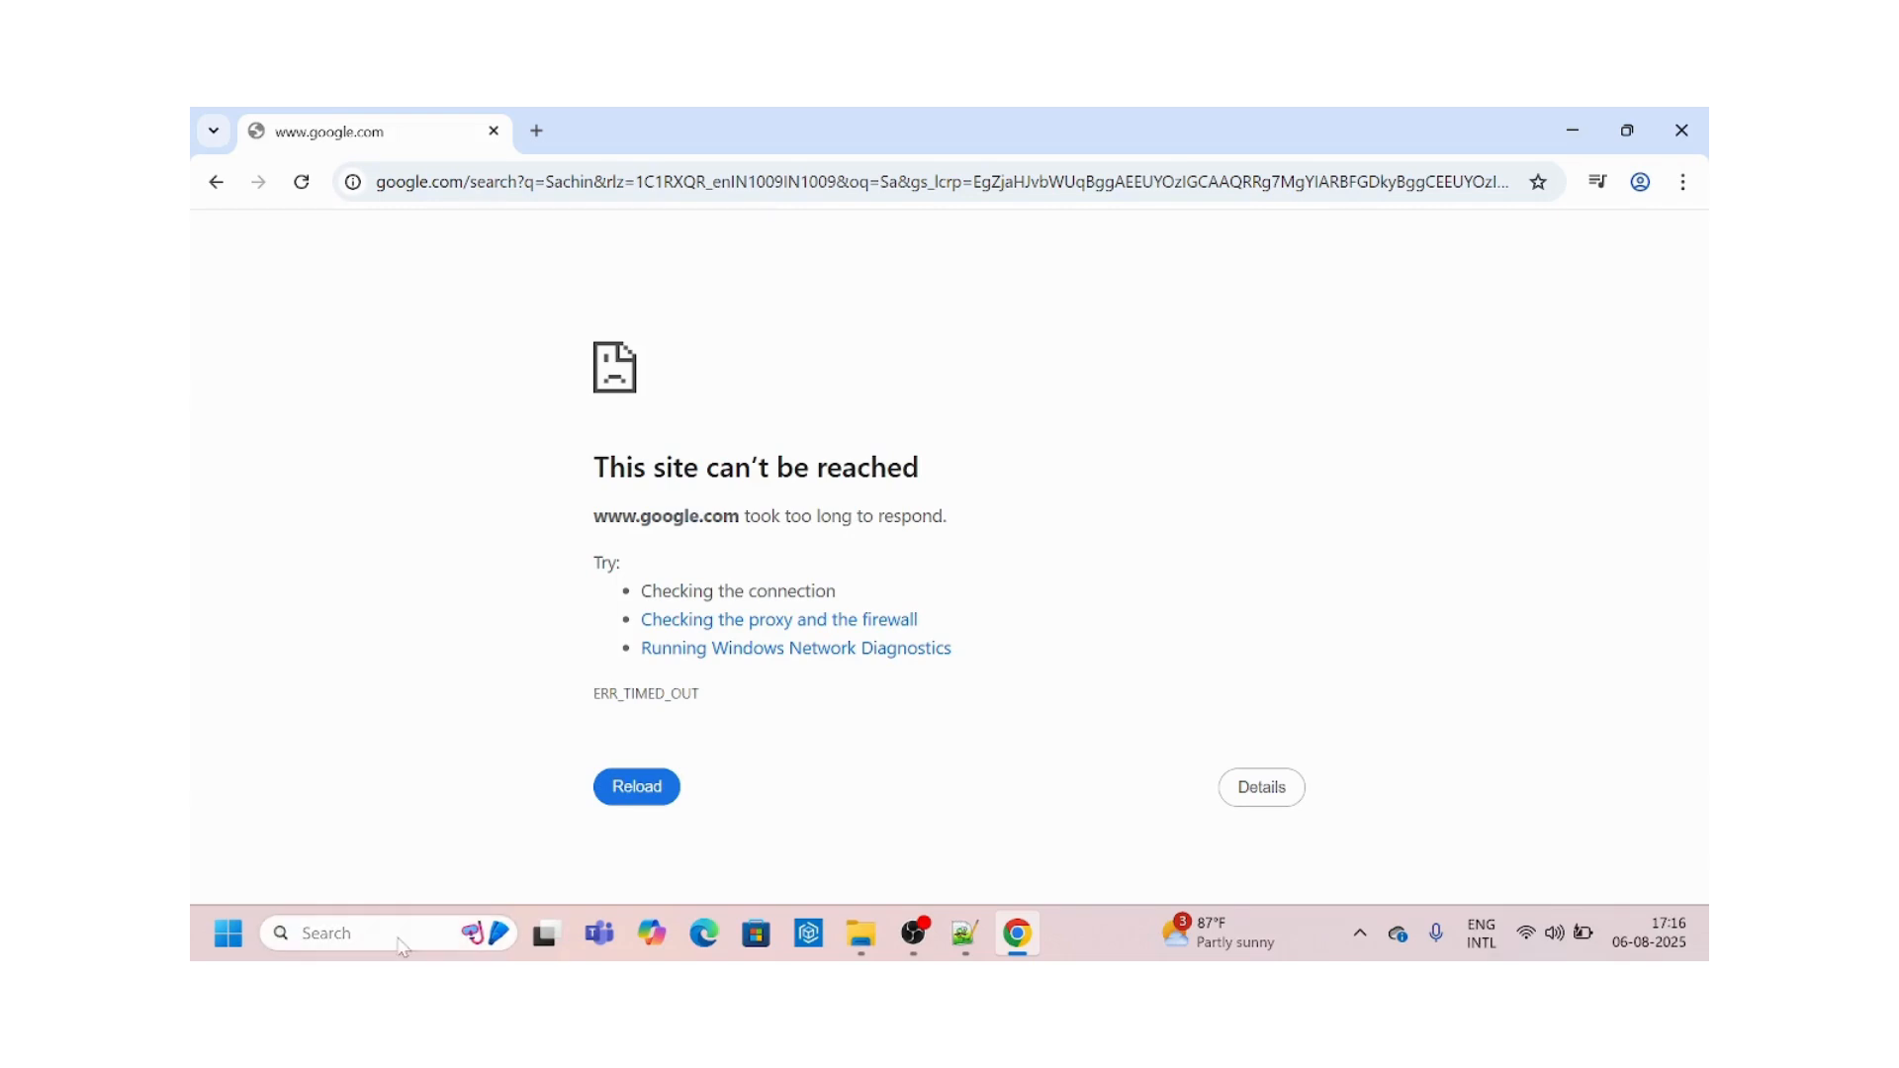
In Internet Options LAN settings, uncheck 'Use a proxy server for your LAN' and save.
type("opr")
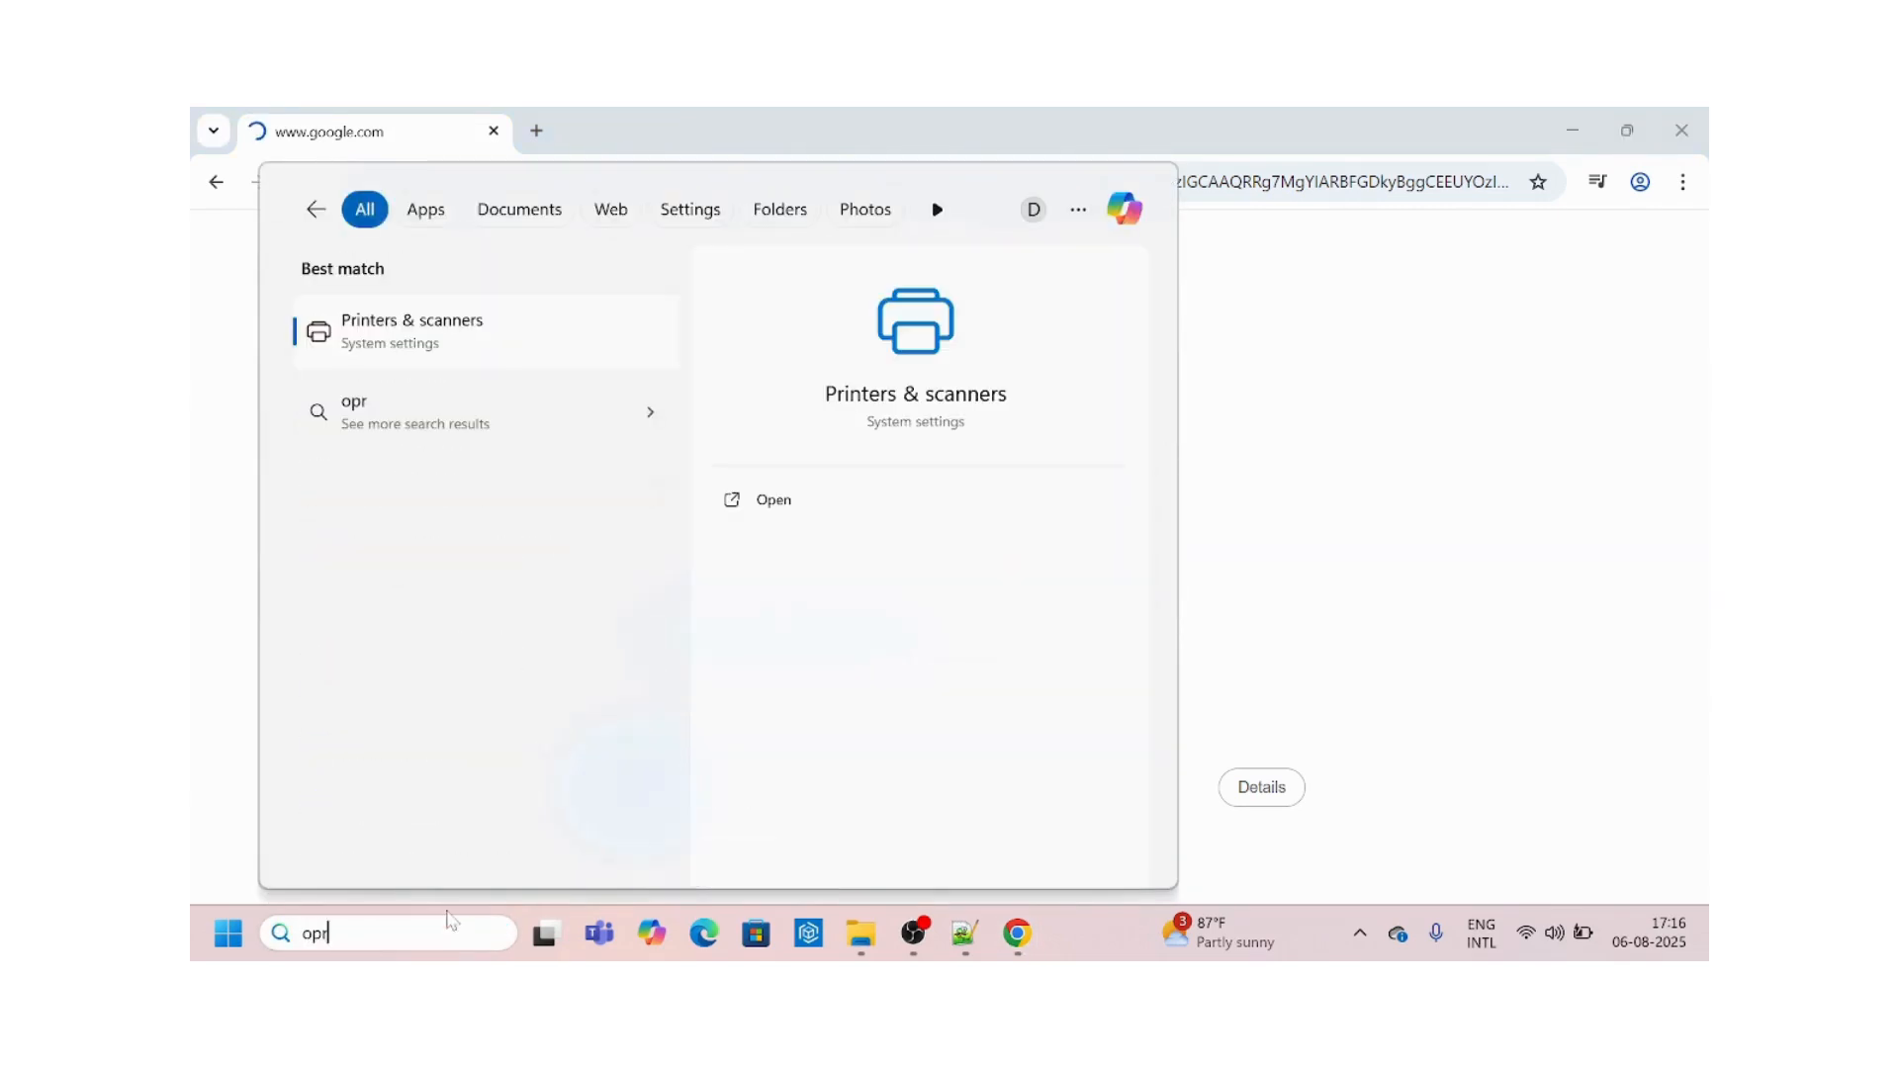
key("Backspace")
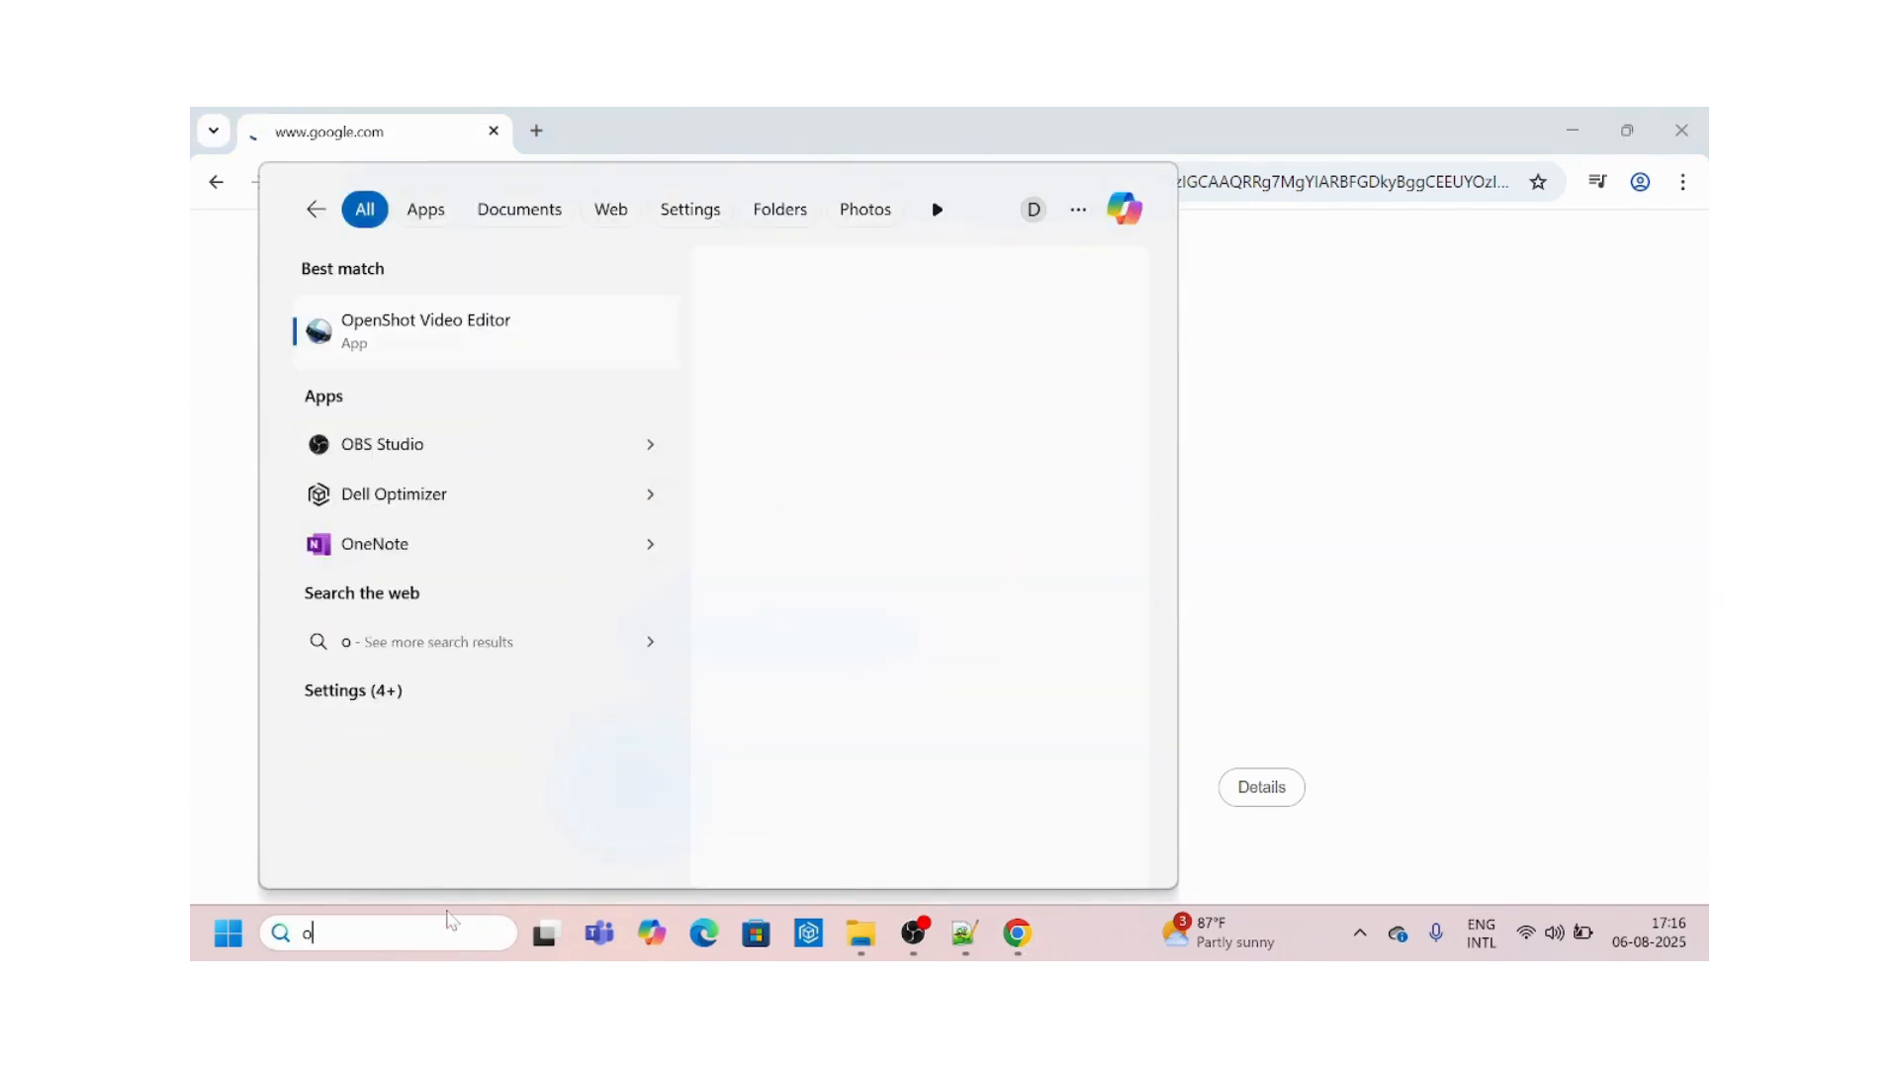
type("internet Options")
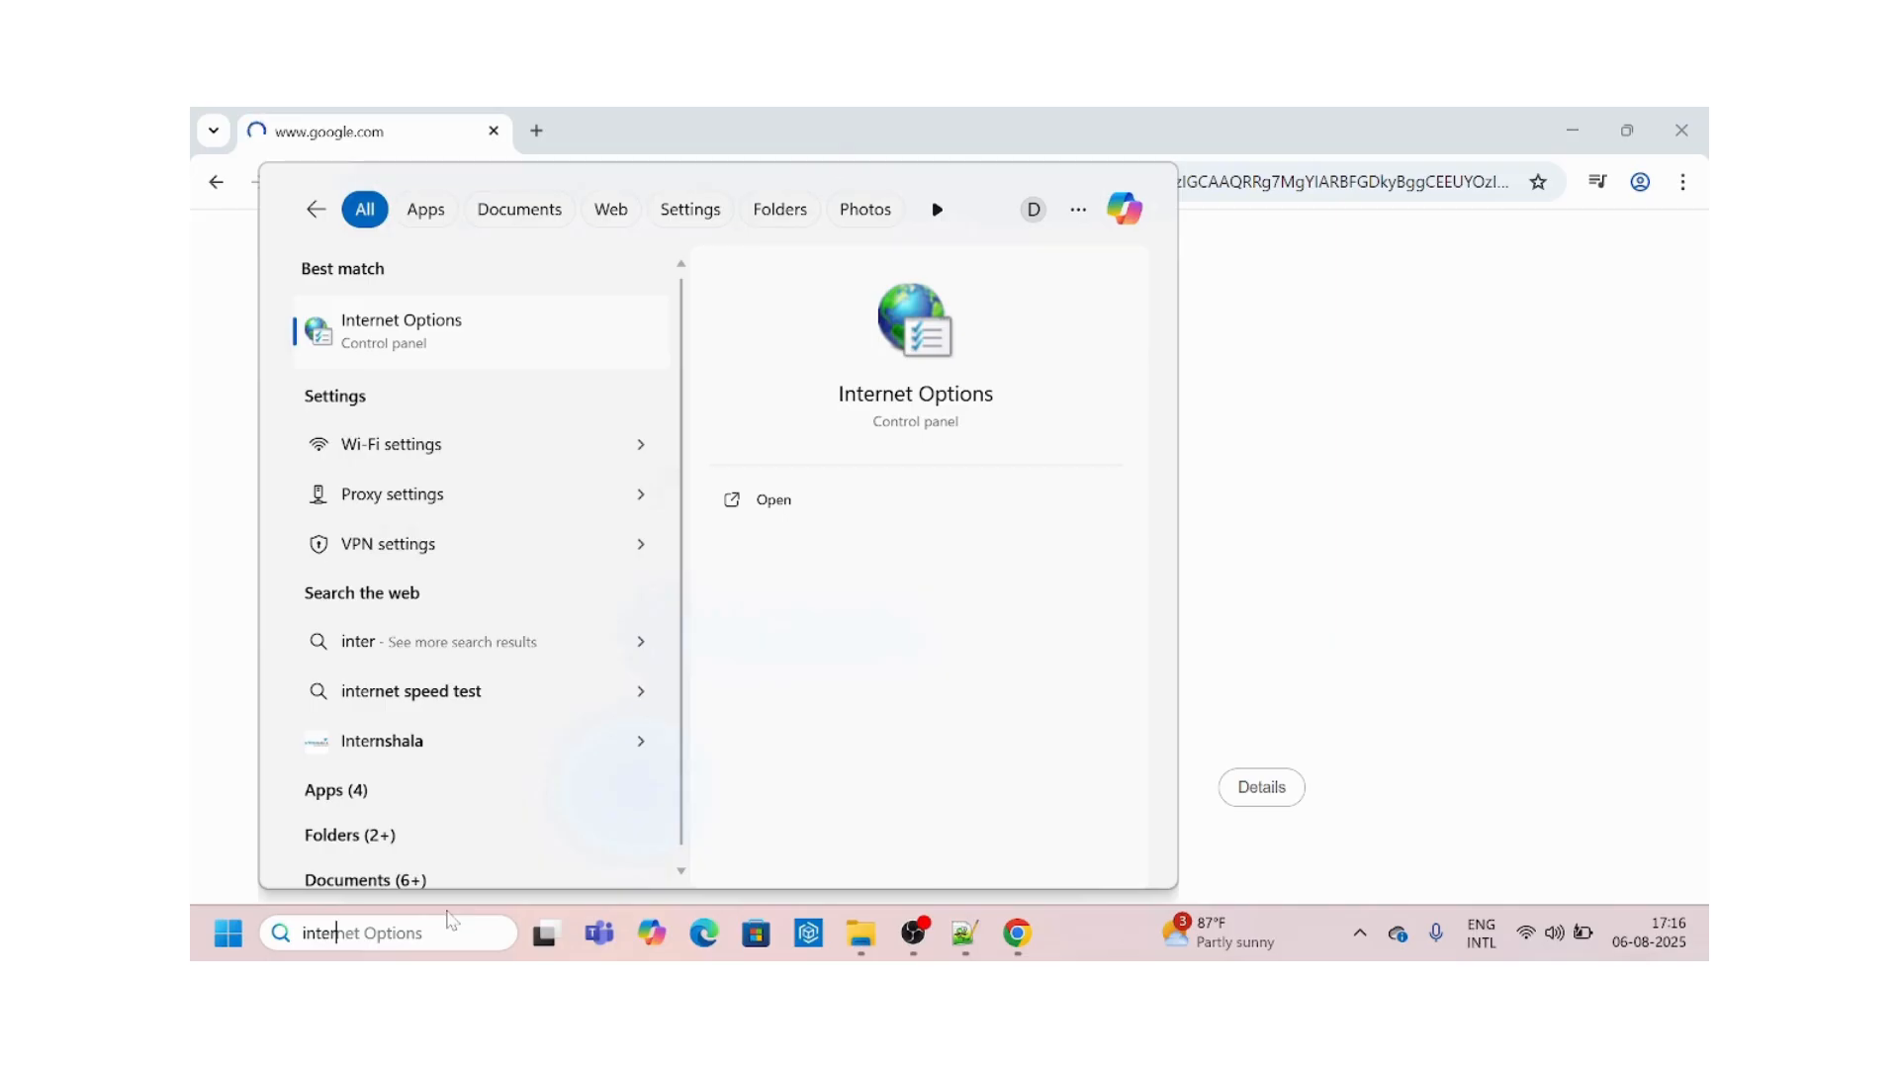
left_click(773, 499)
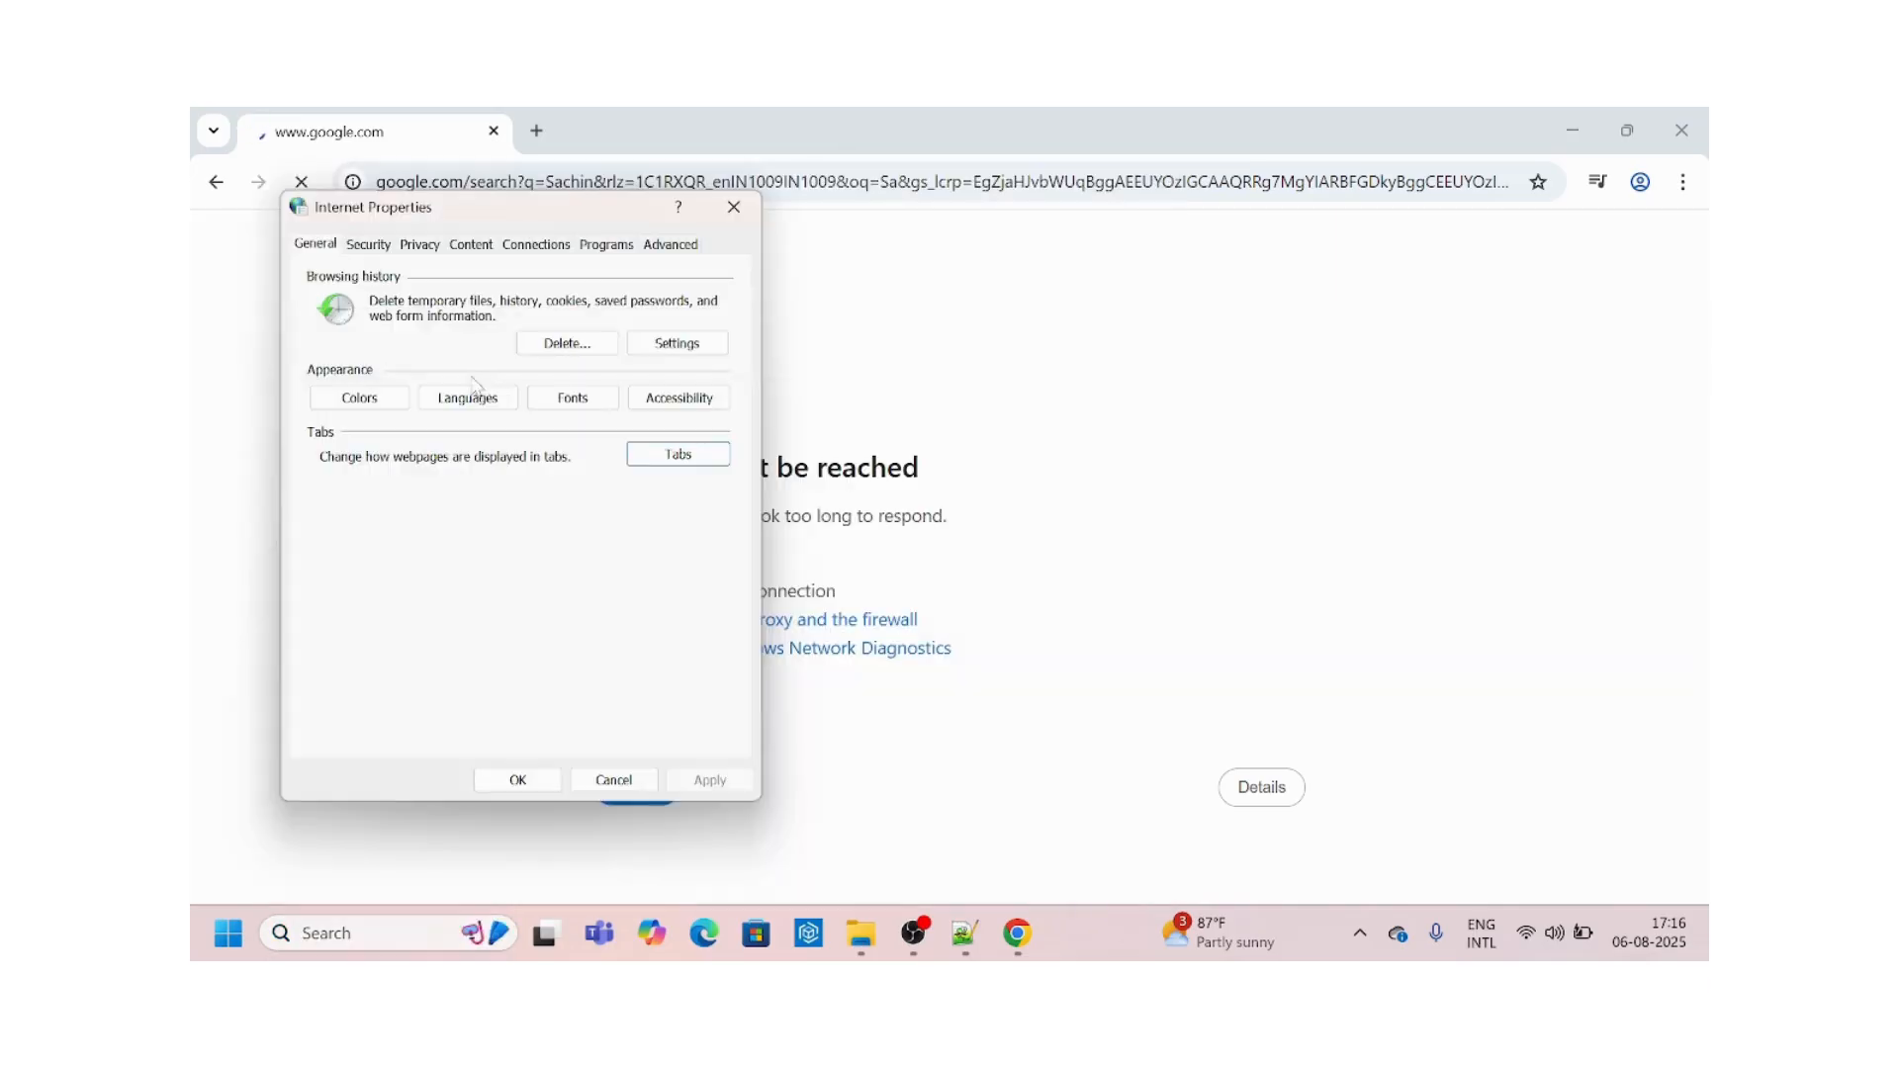
left_click(535, 244)
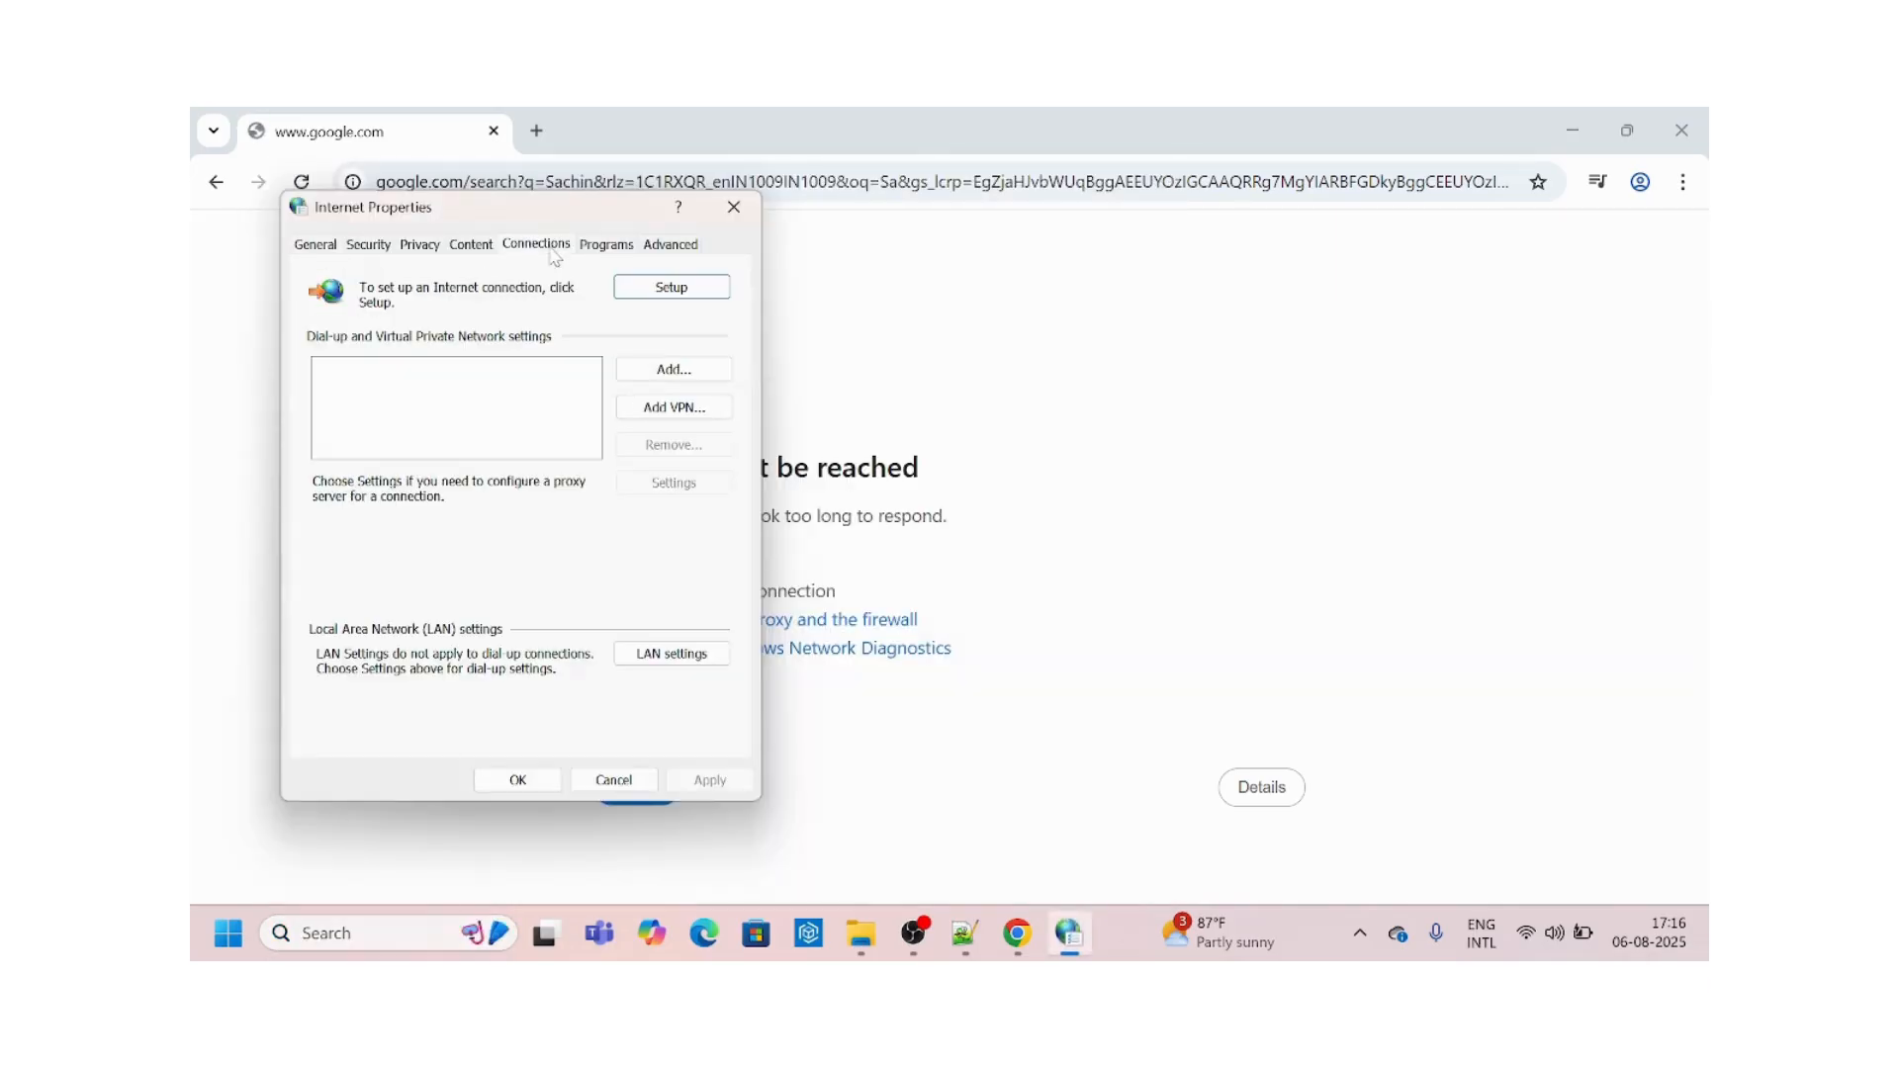
left_click(669, 653)
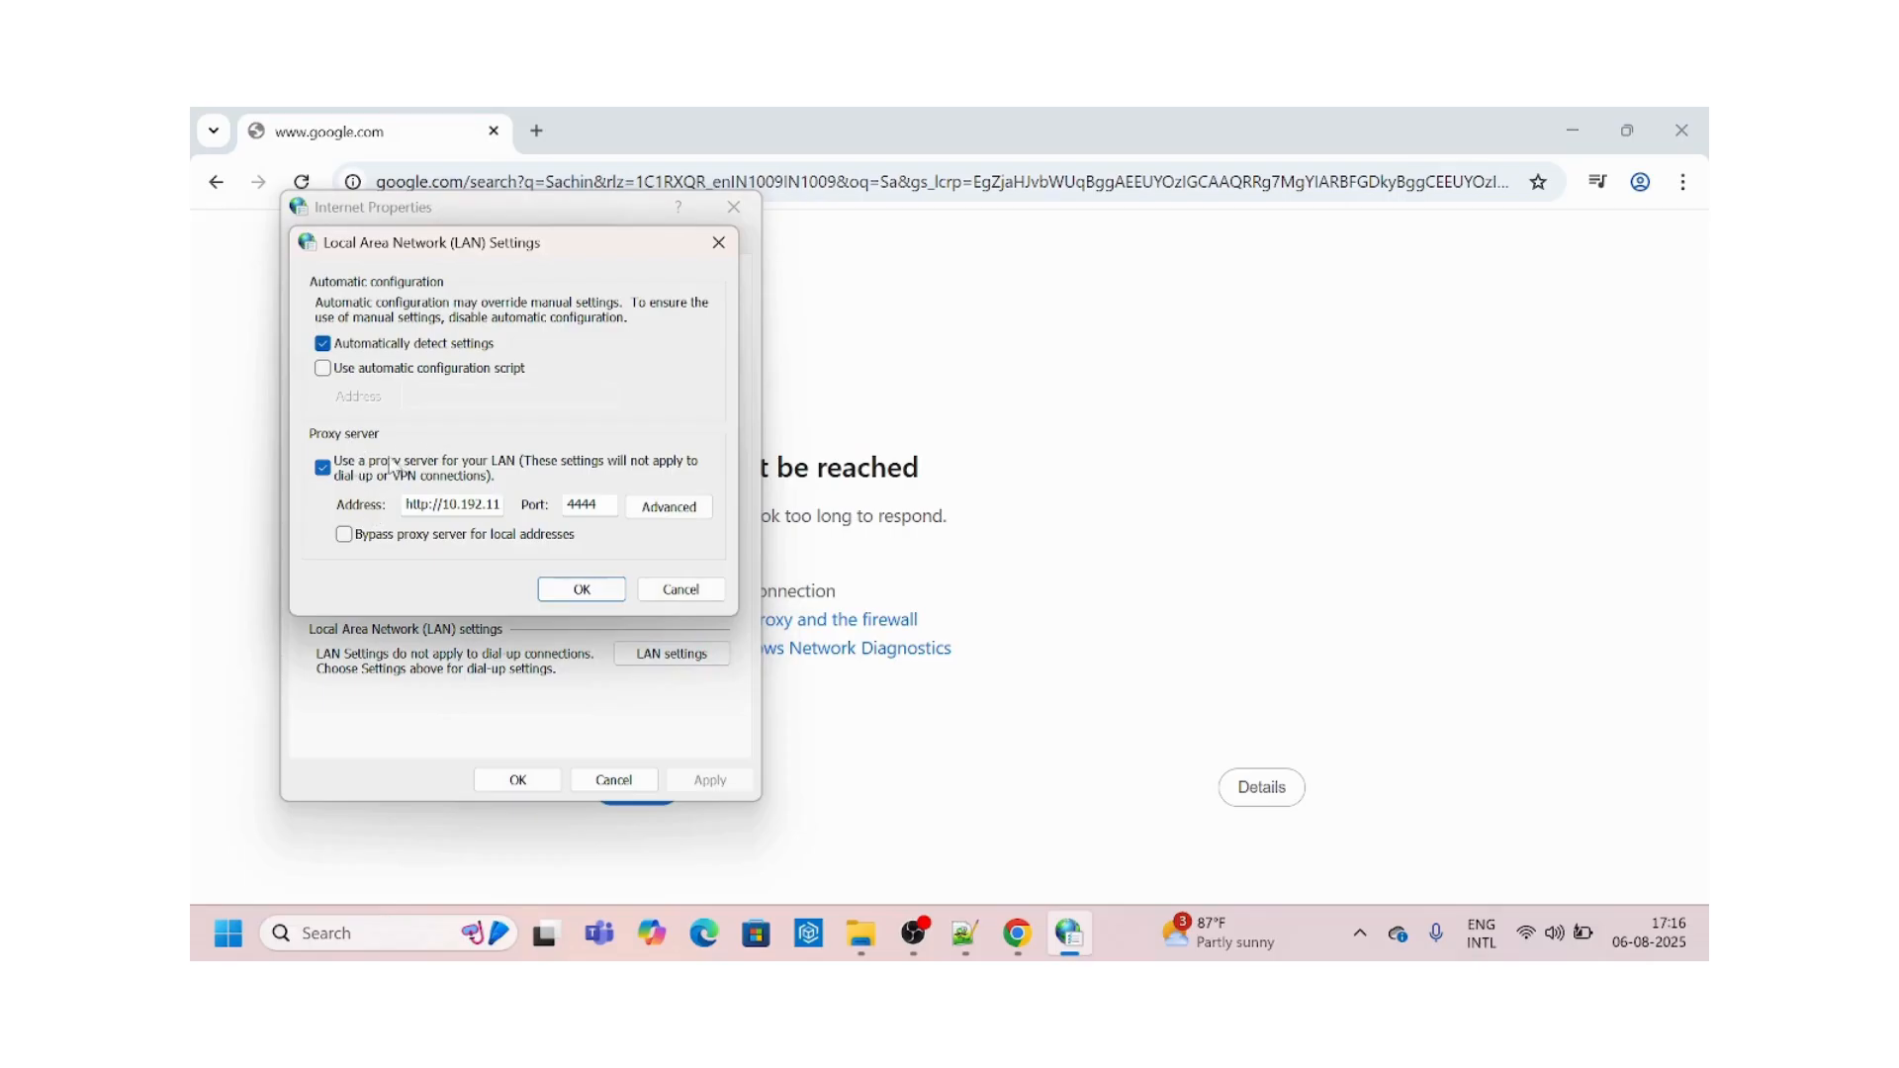
mouse_move(491, 476)
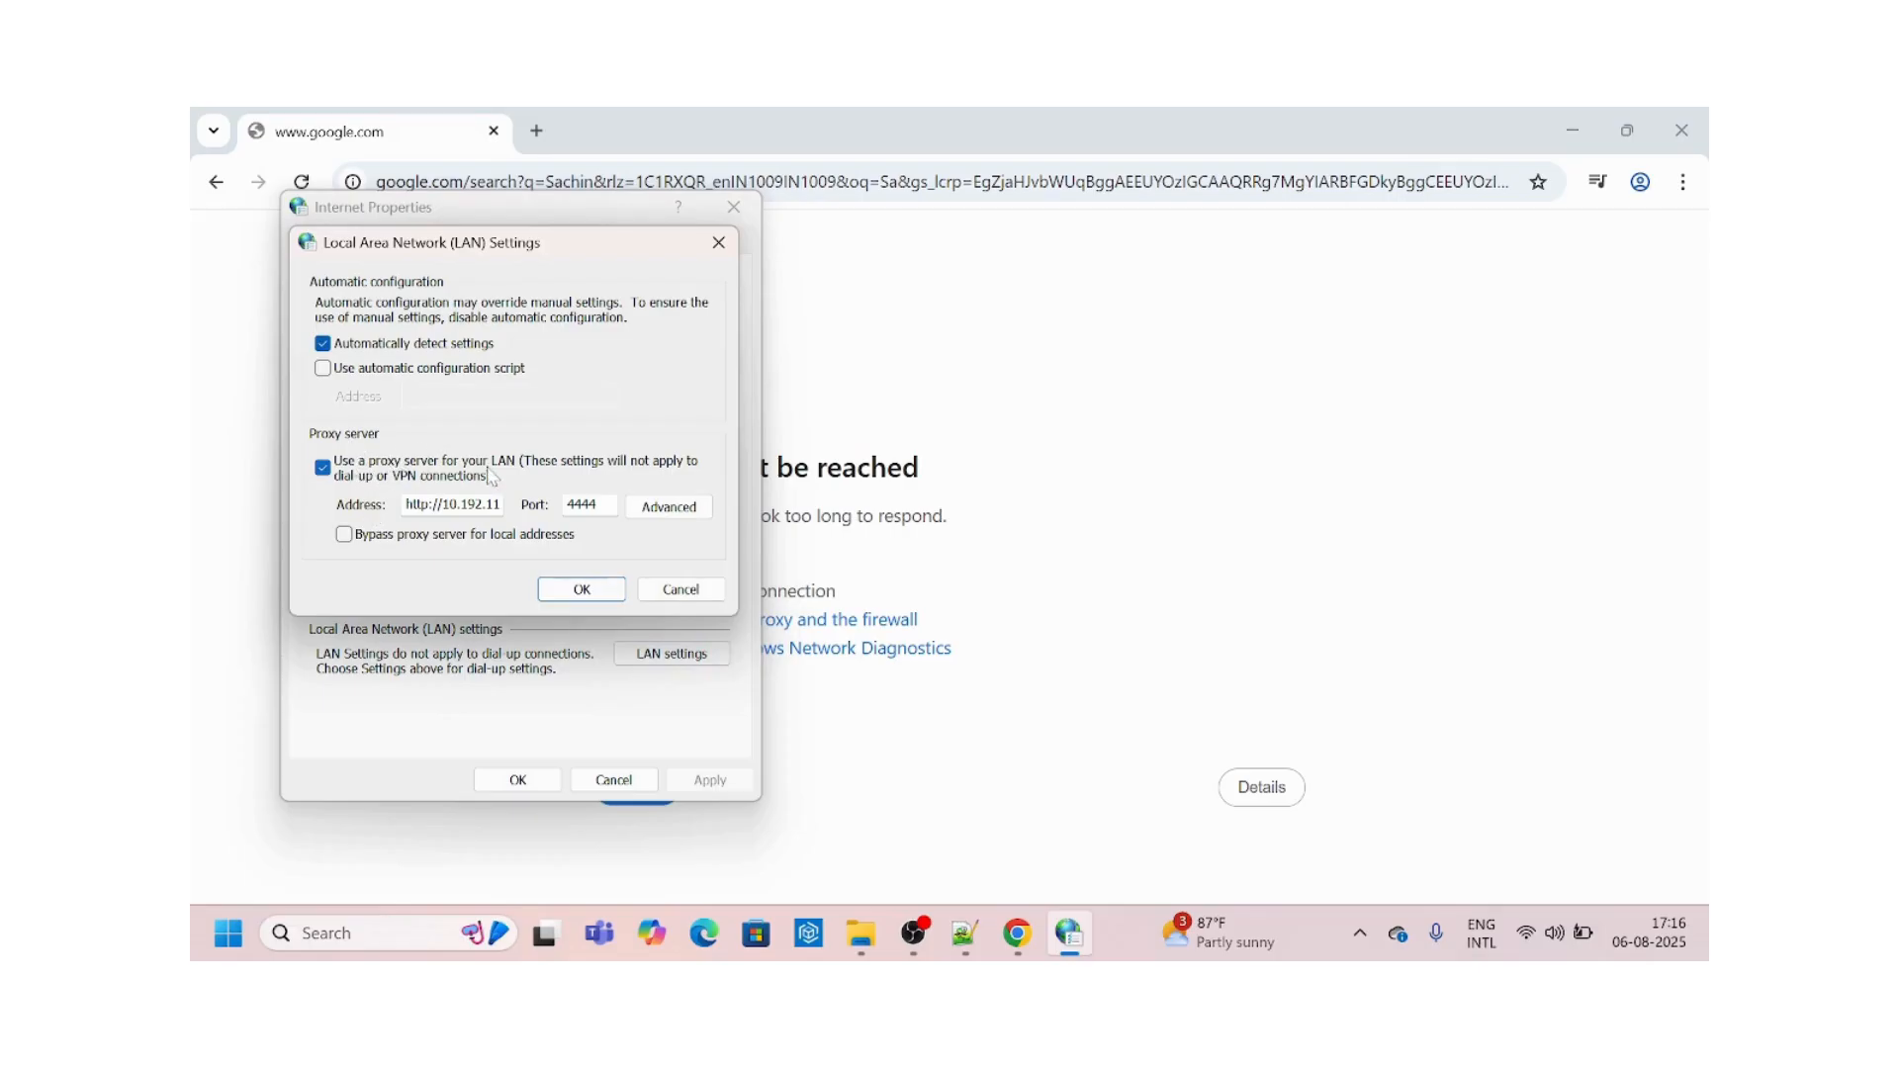
left_click(323, 469)
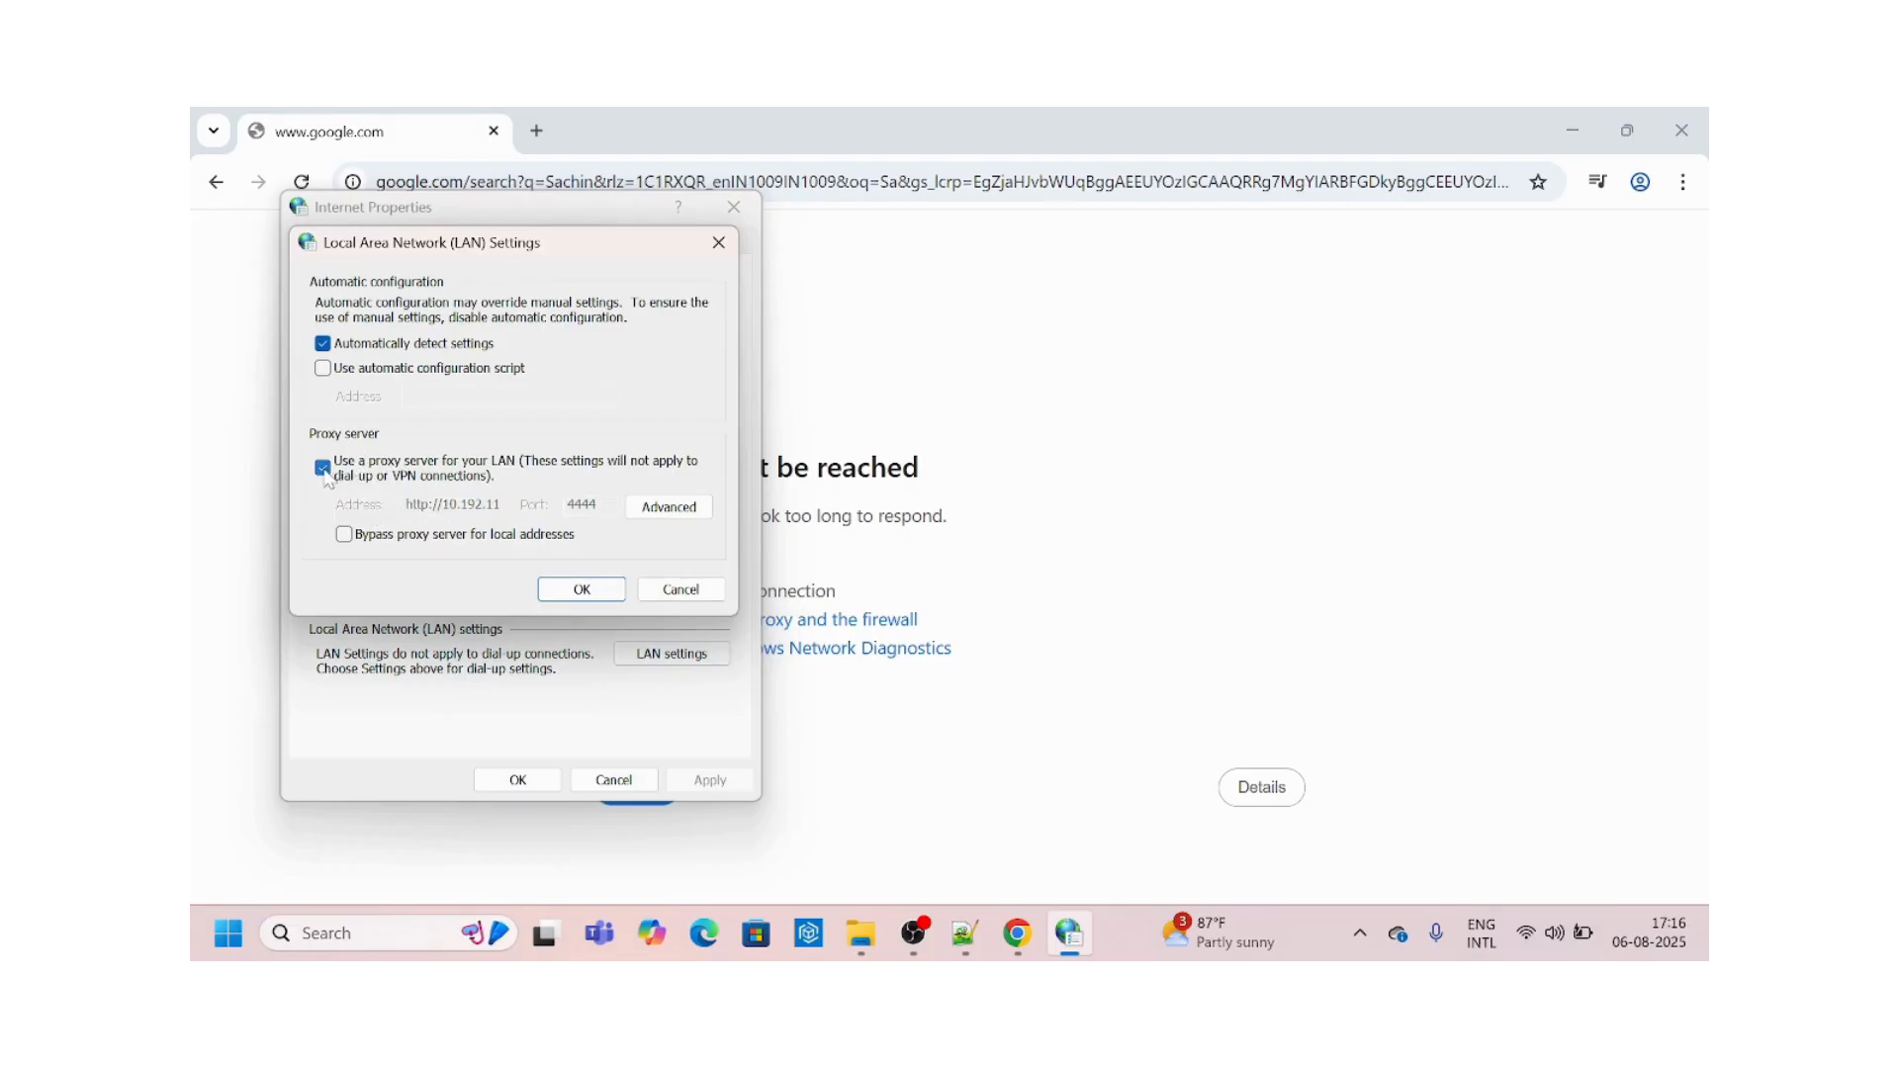
left_click(322, 467)
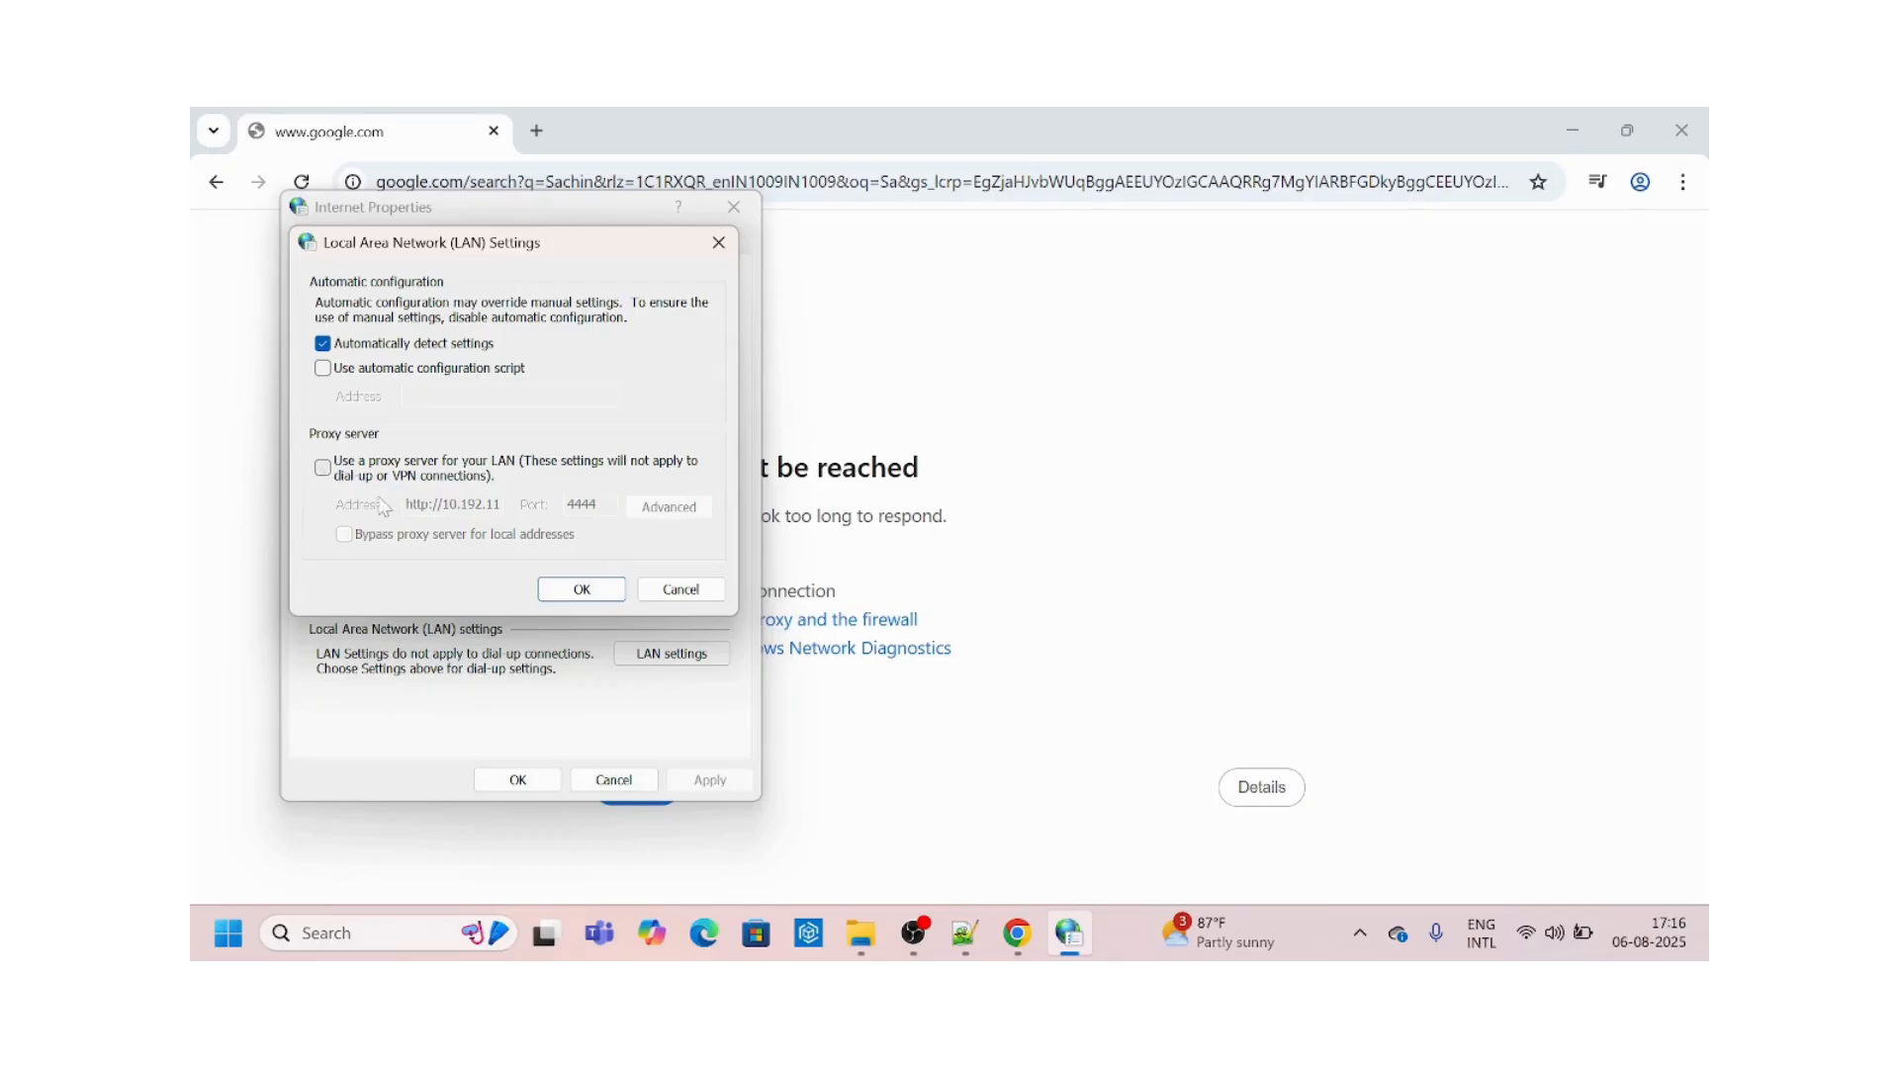
left_click(581, 589)
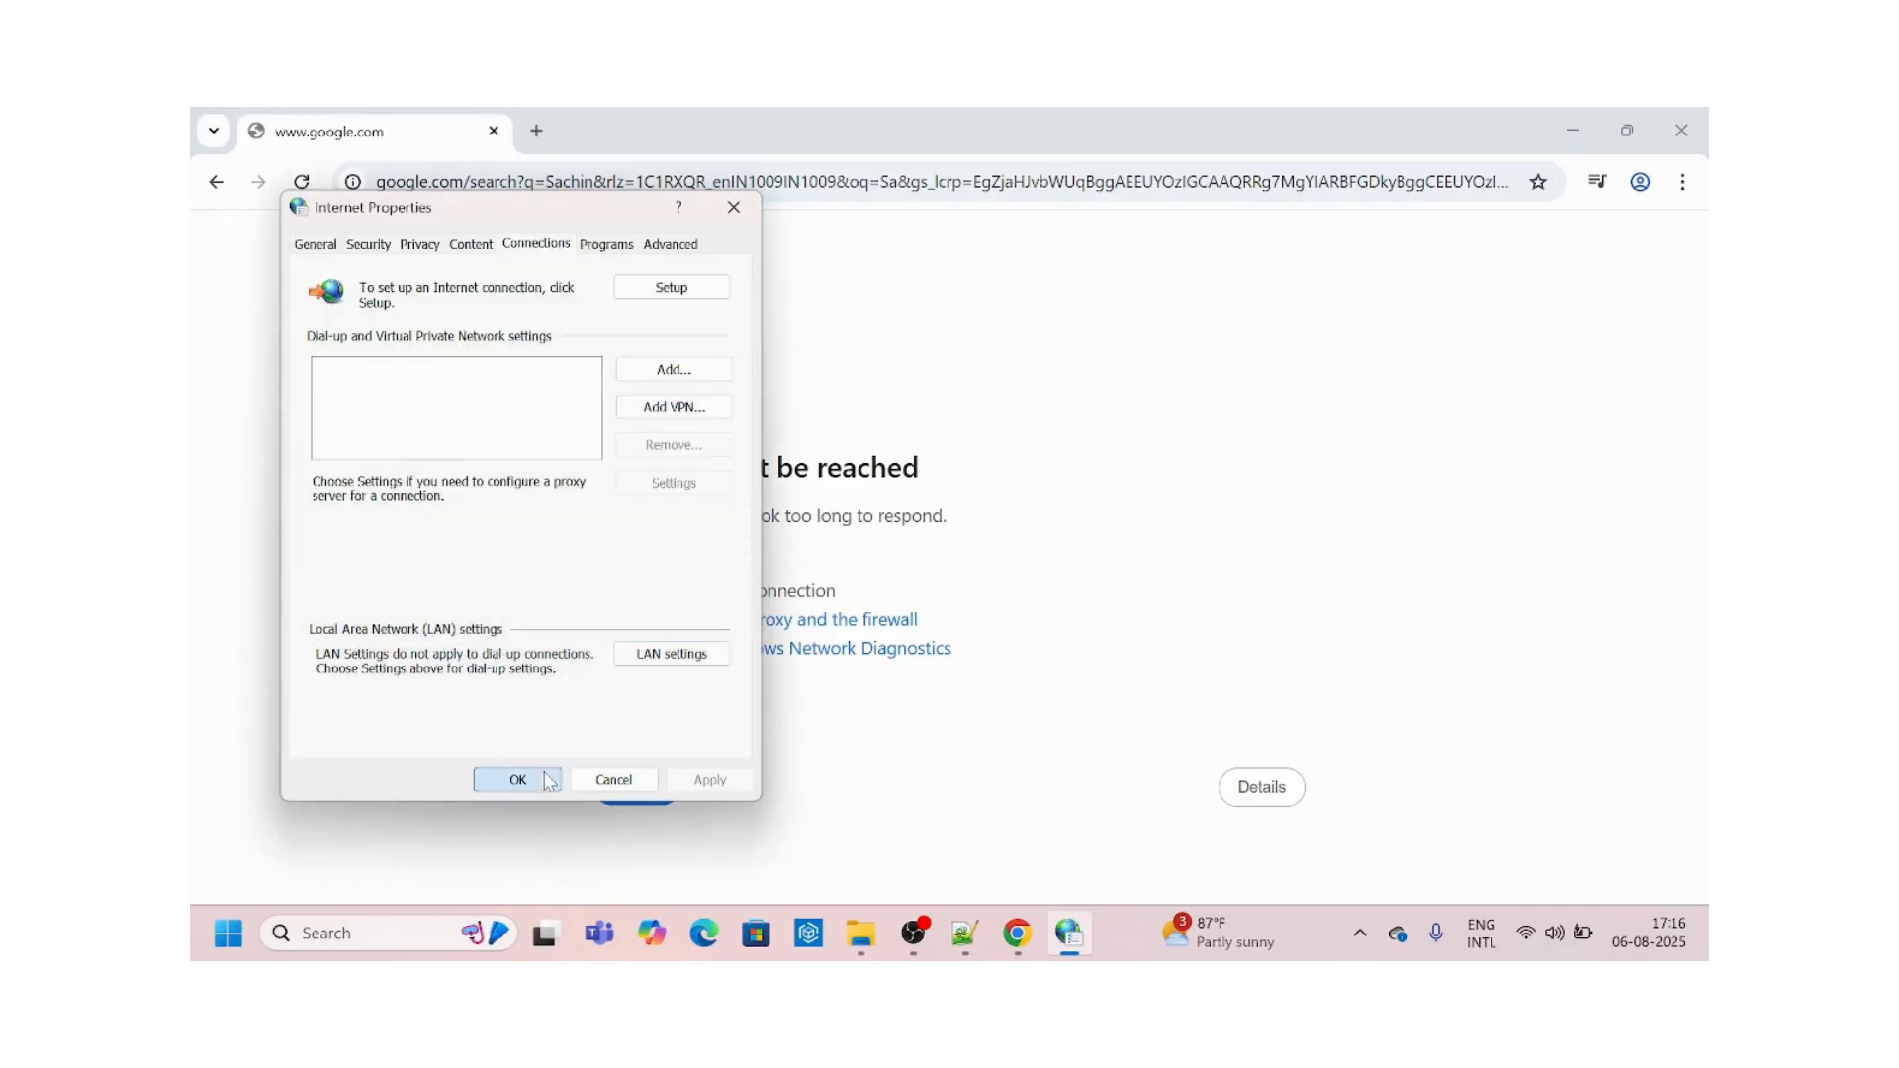
left_click(518, 778)
type("Sachin")
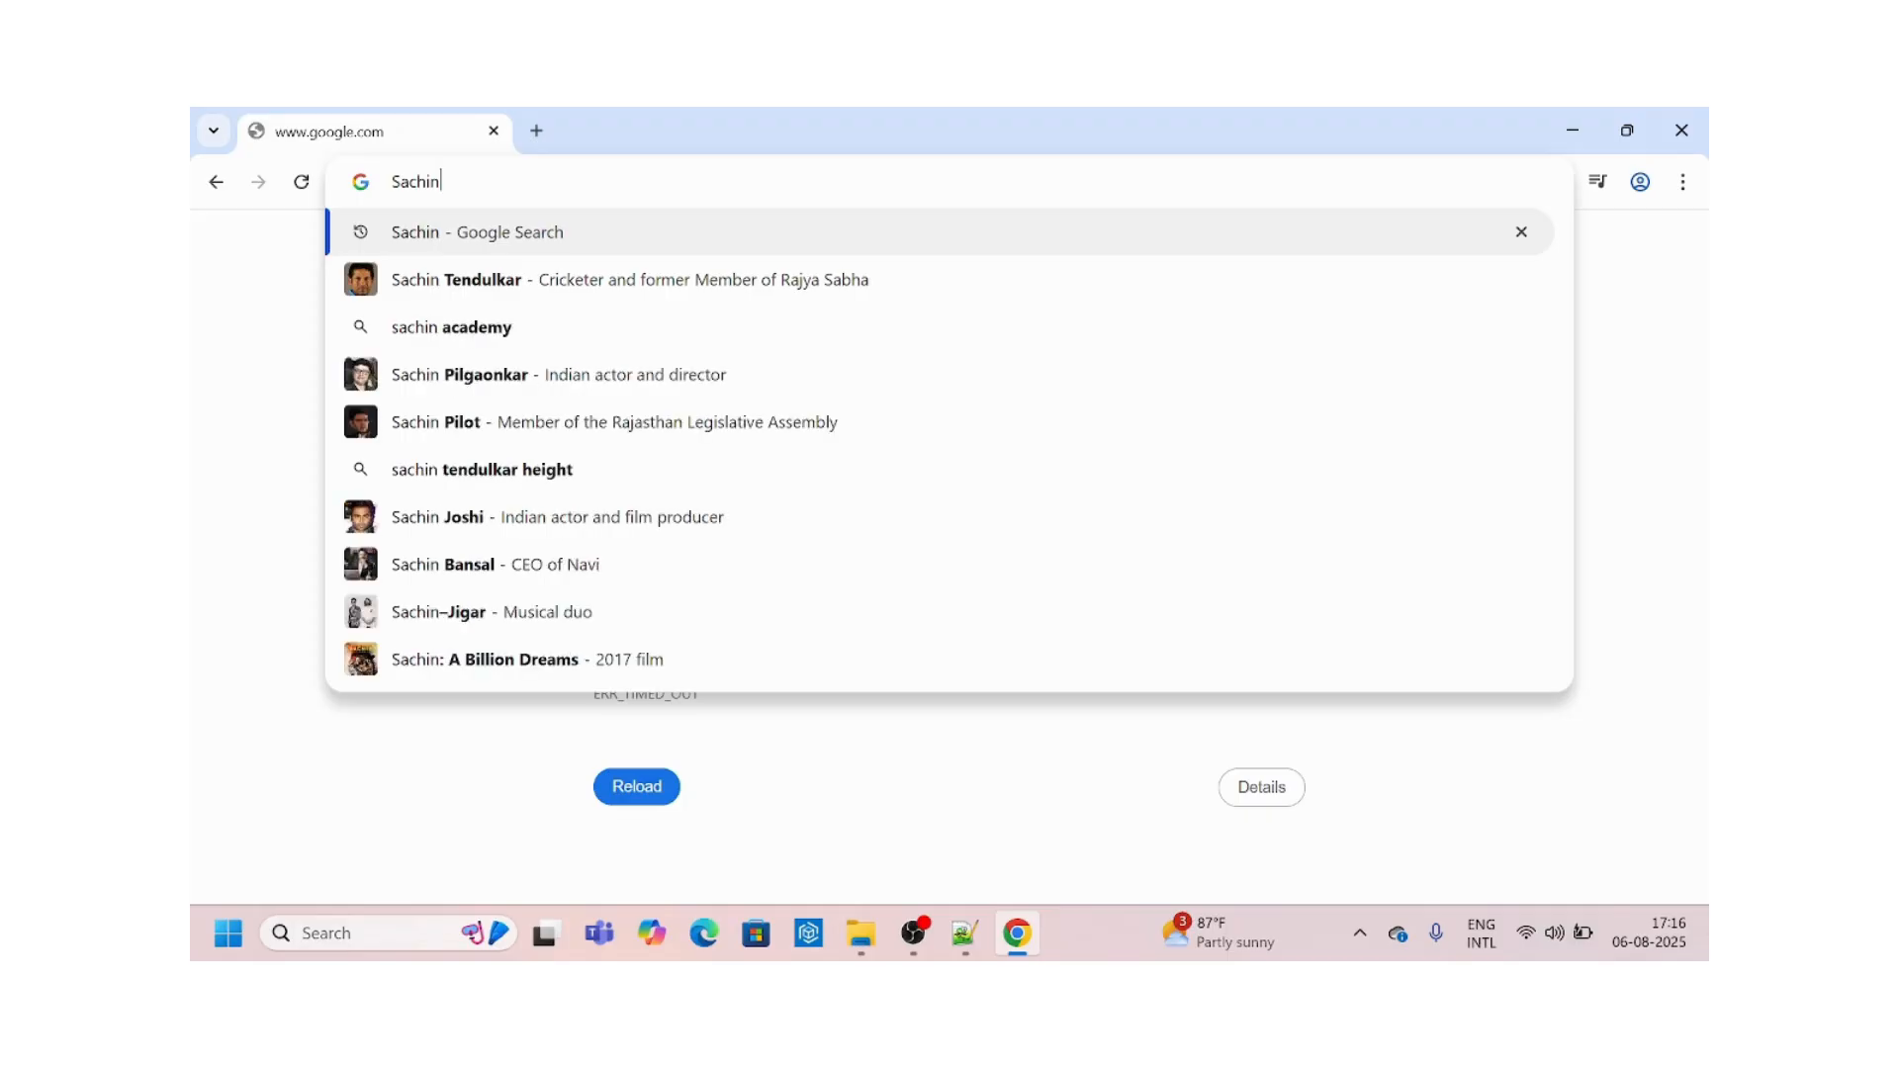
Rerun the 'Sachin - Google Search' suggestion so results load, then begin a taskbar search.
left_click(476, 232)
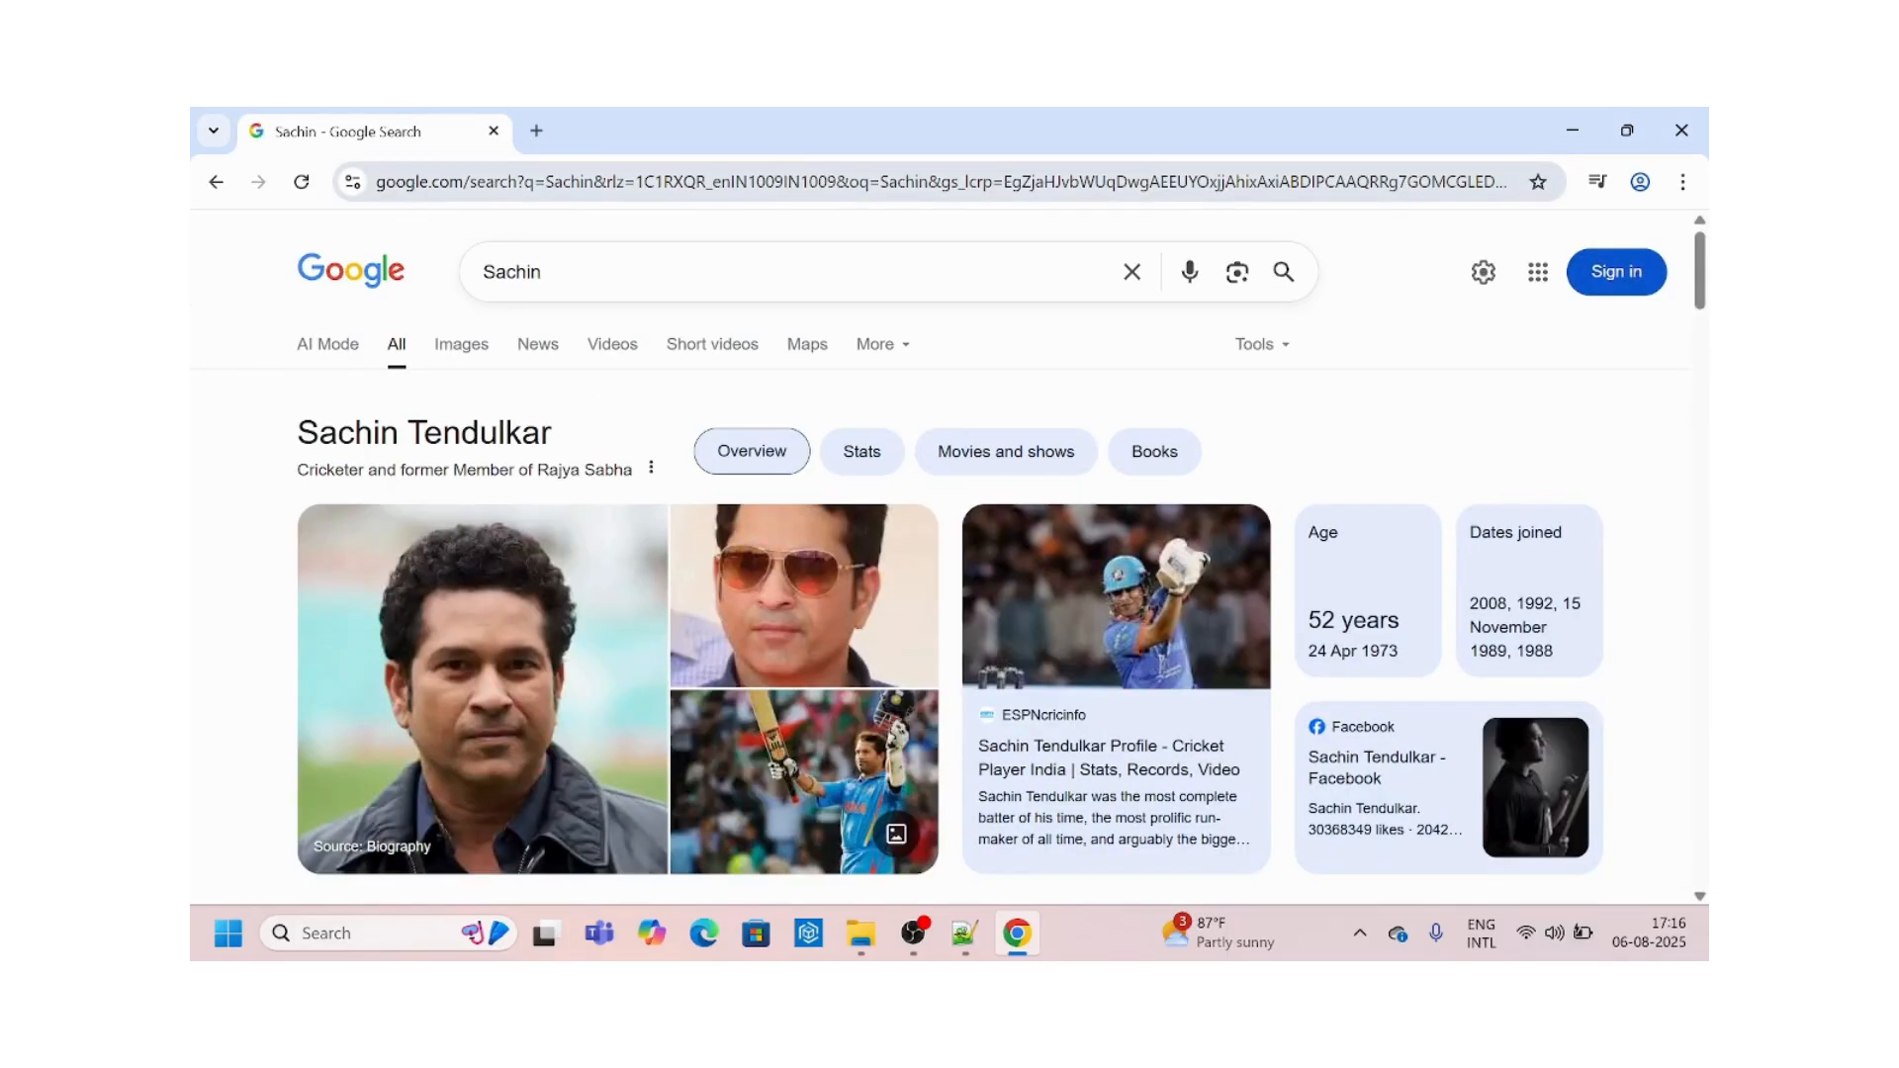
mouse_move(636, 514)
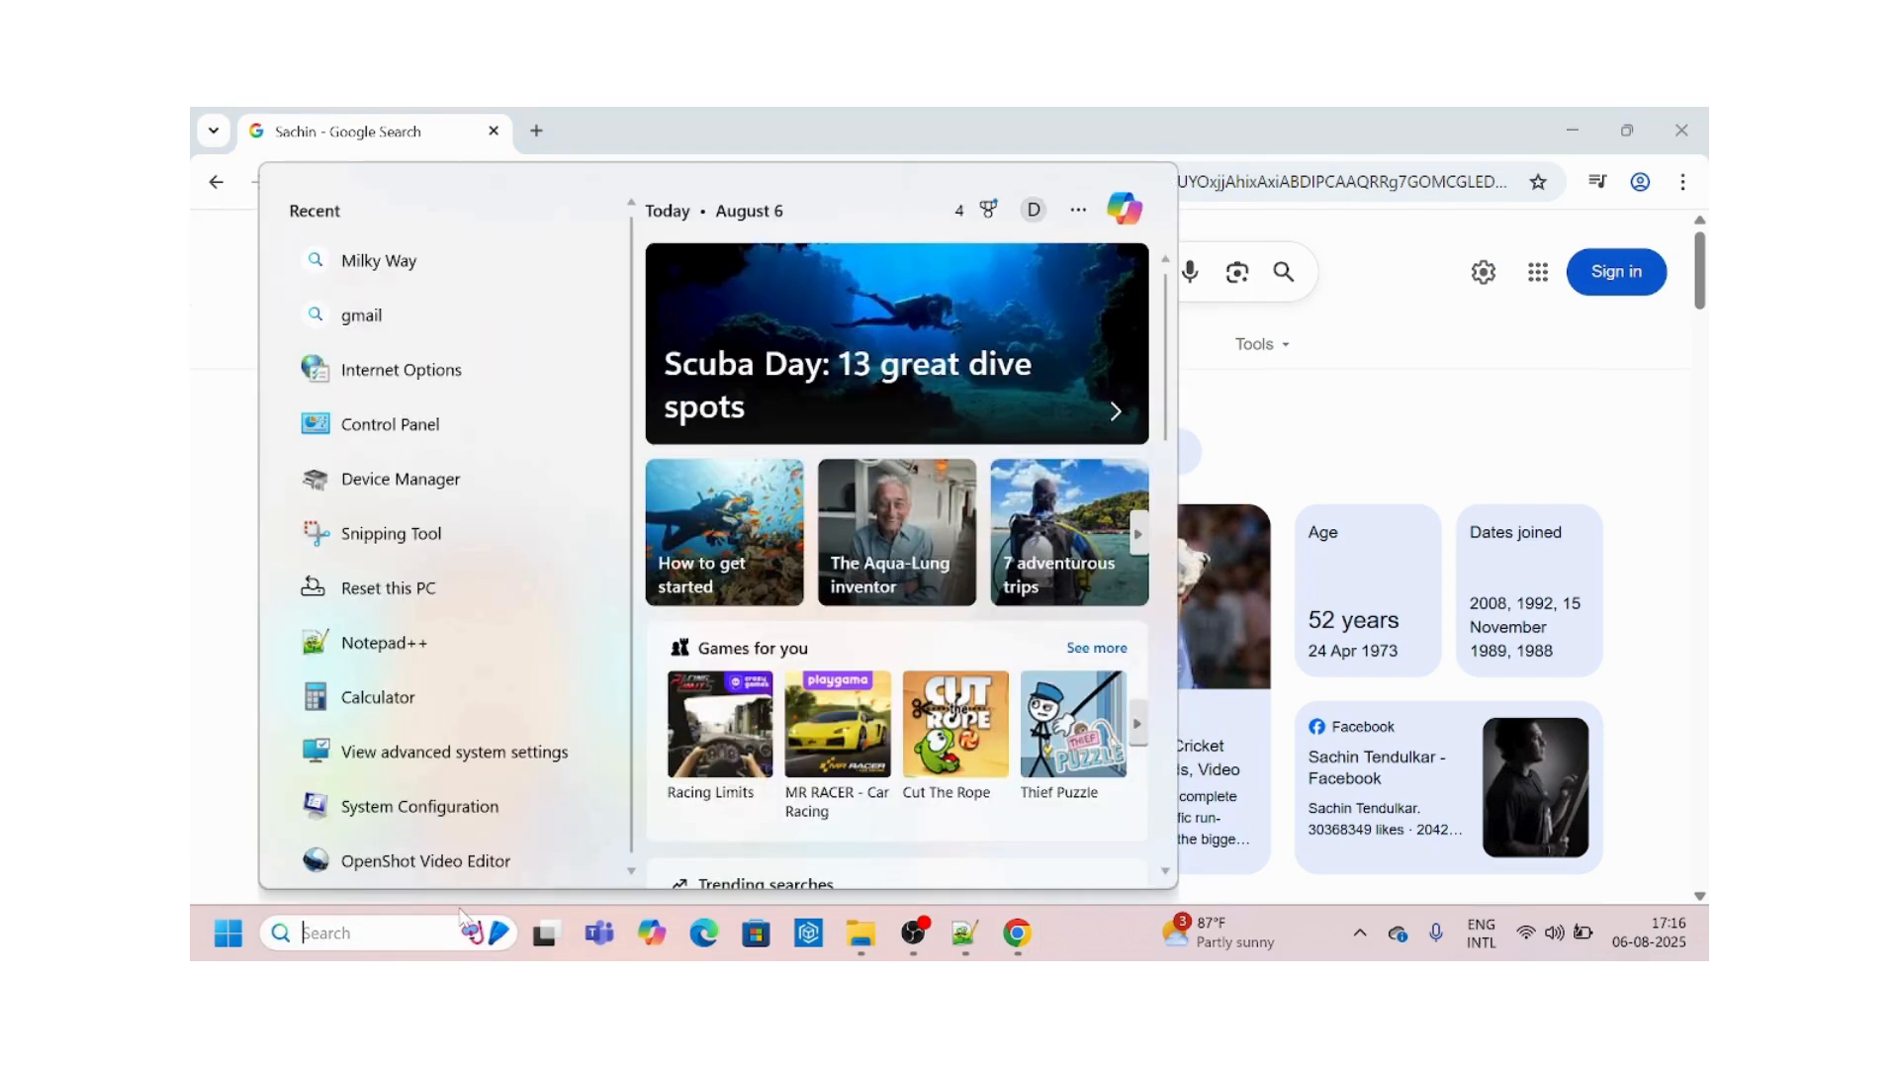
type("notepad++")
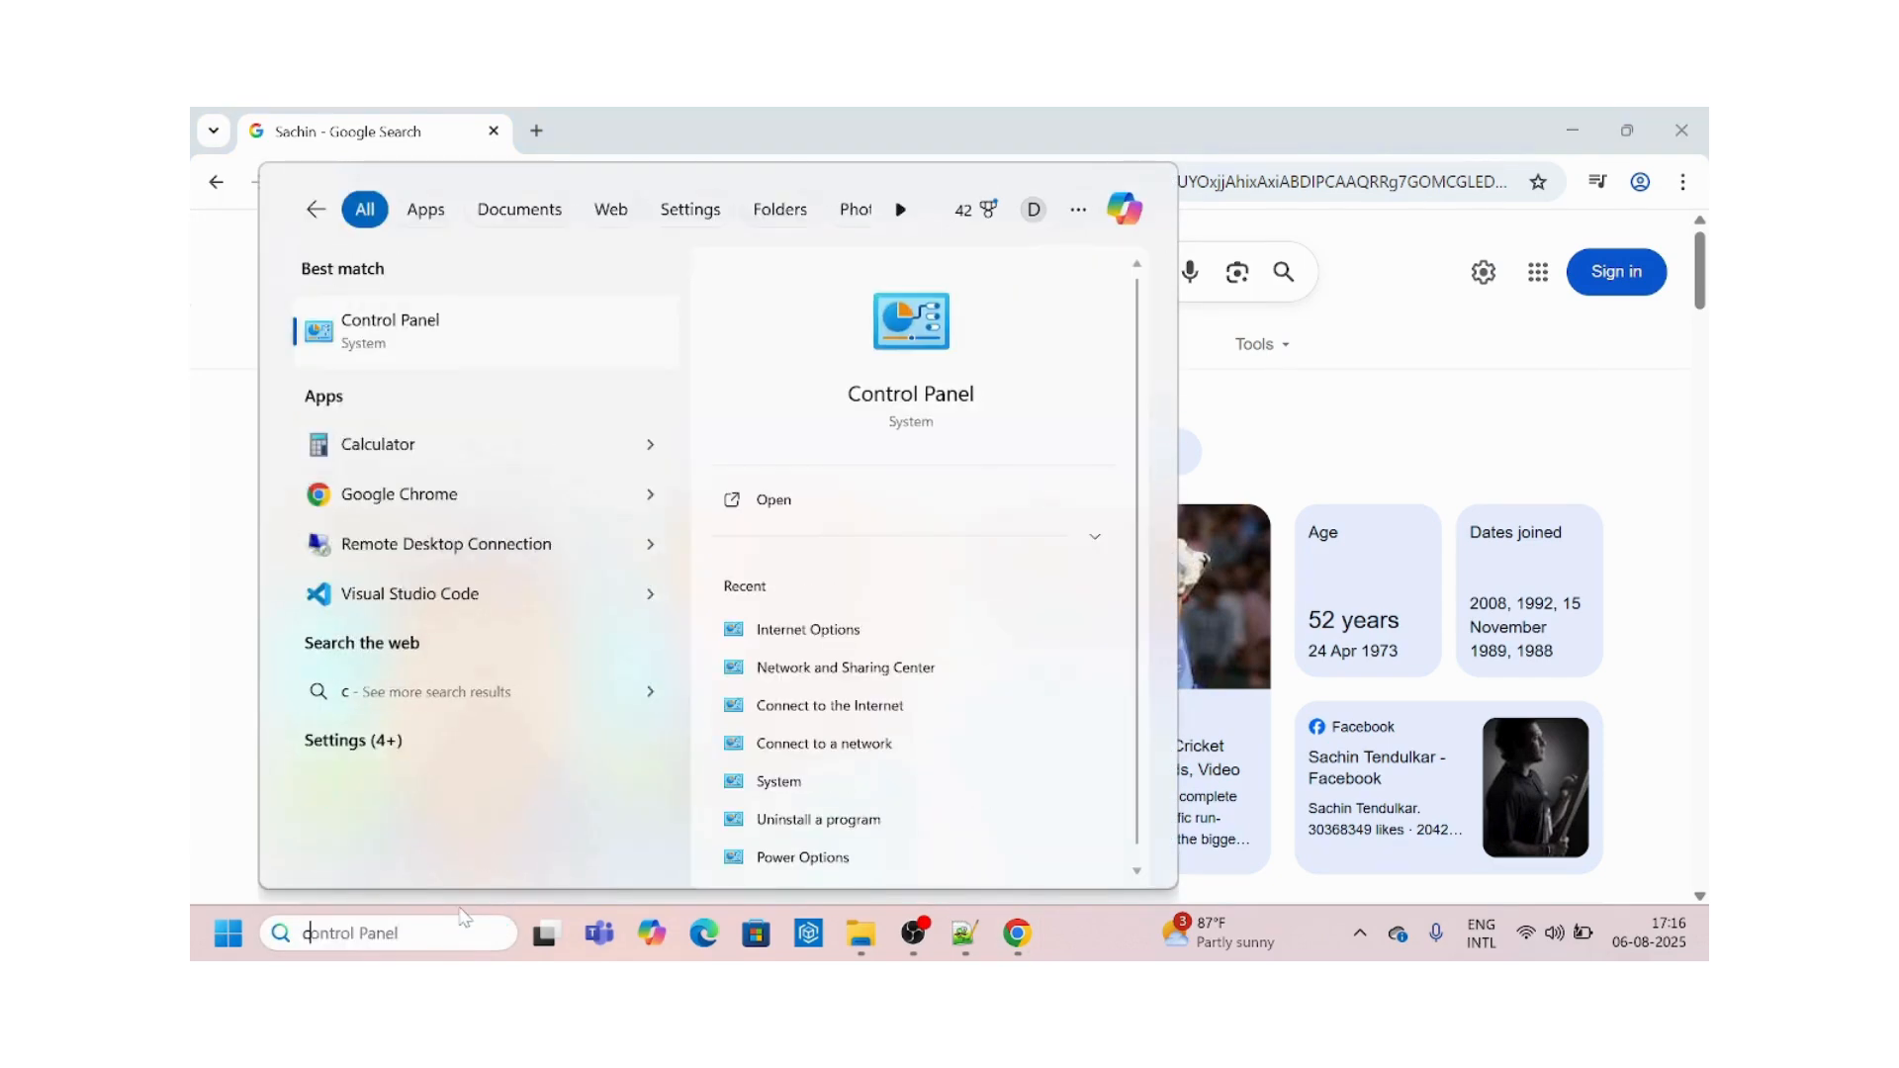
type("ont")
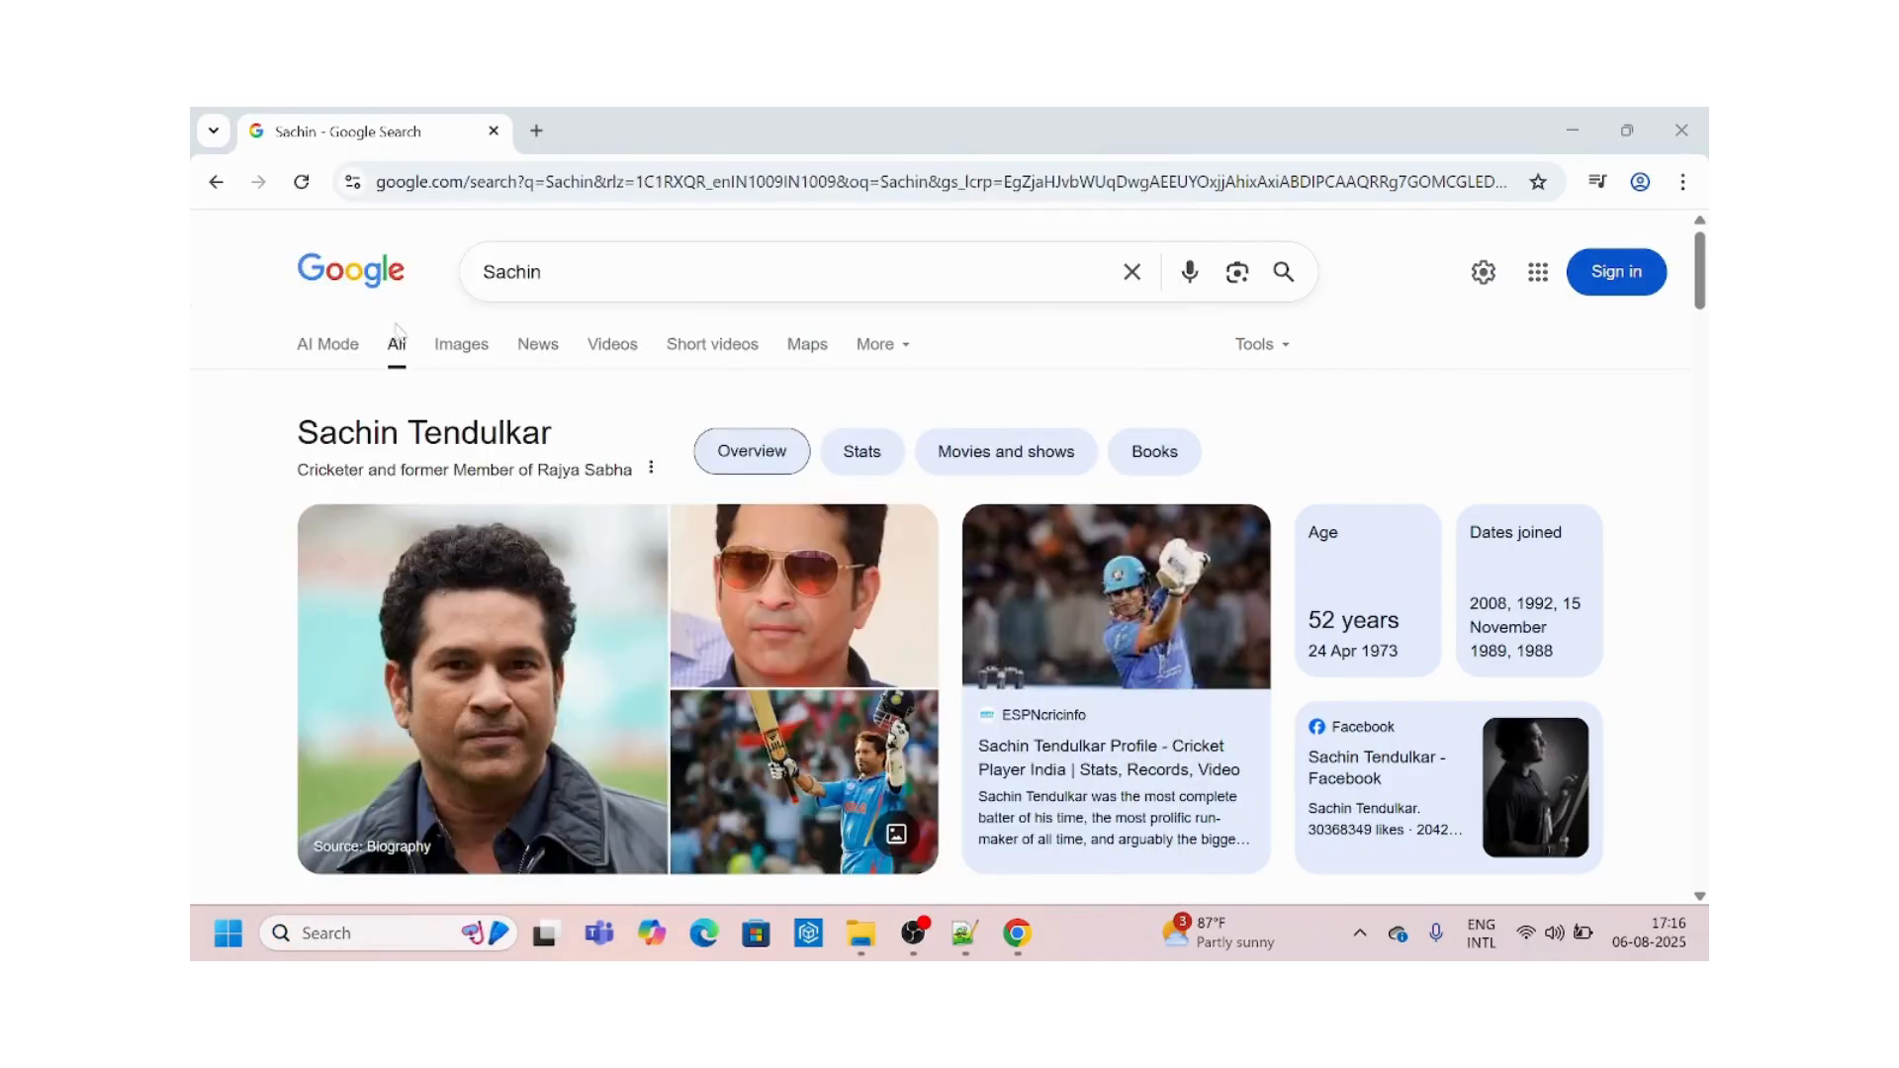
Go to Network and Internet > Network and Sharing Center and open the MUK55 Wi-Fi status.
left_click(1068, 932)
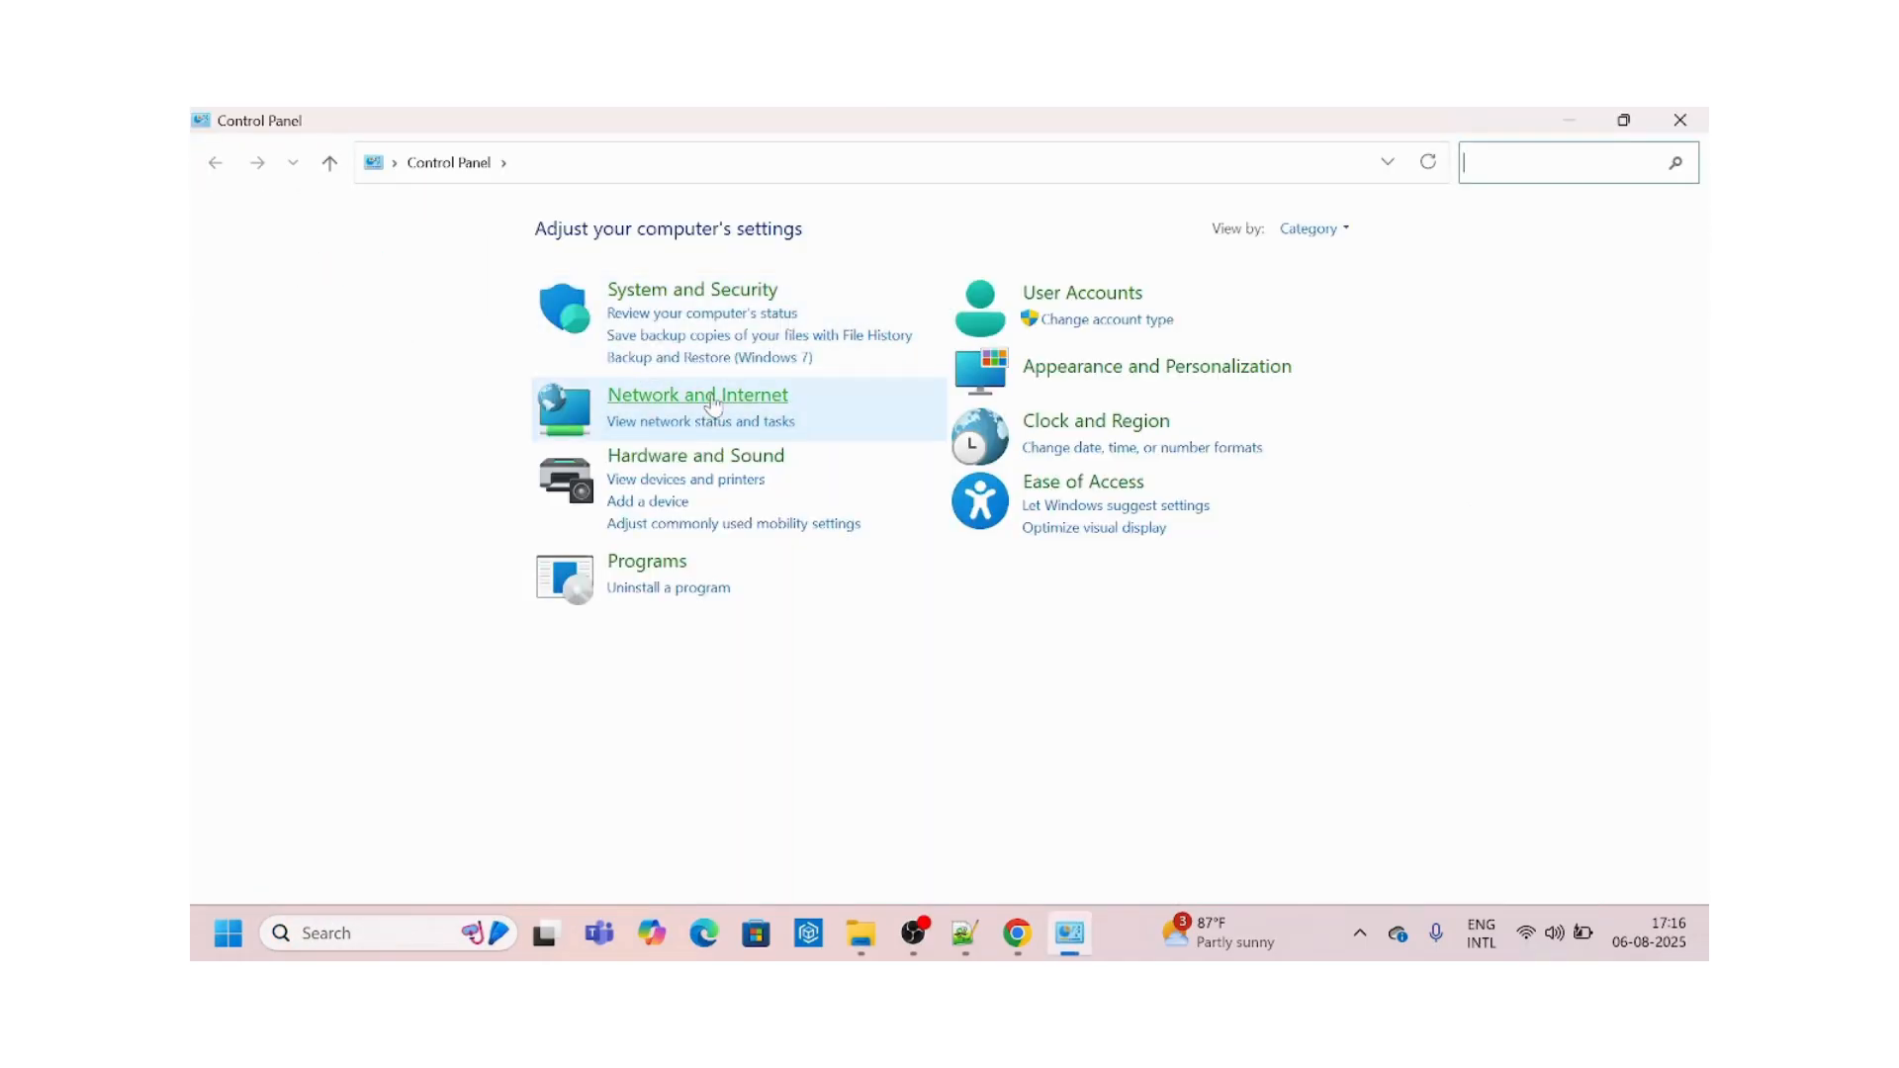
left_click(697, 395)
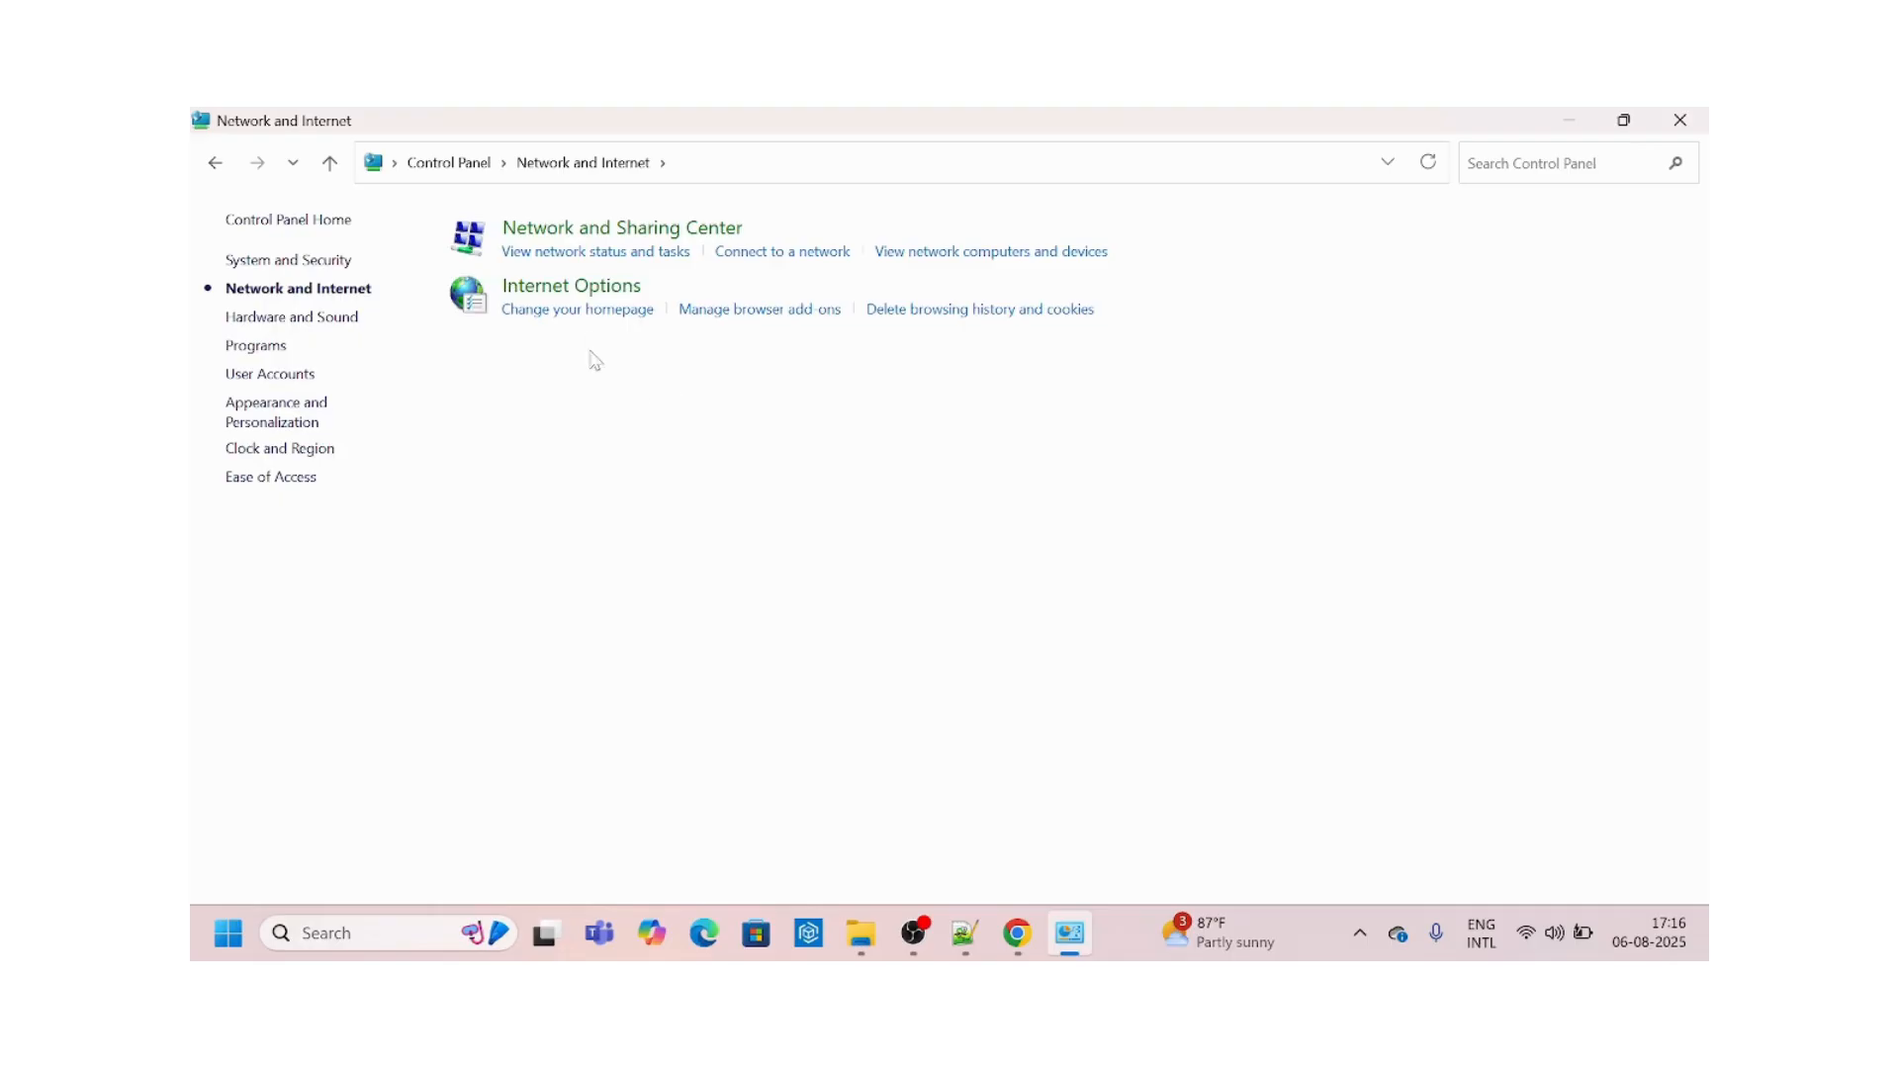
left_click(621, 228)
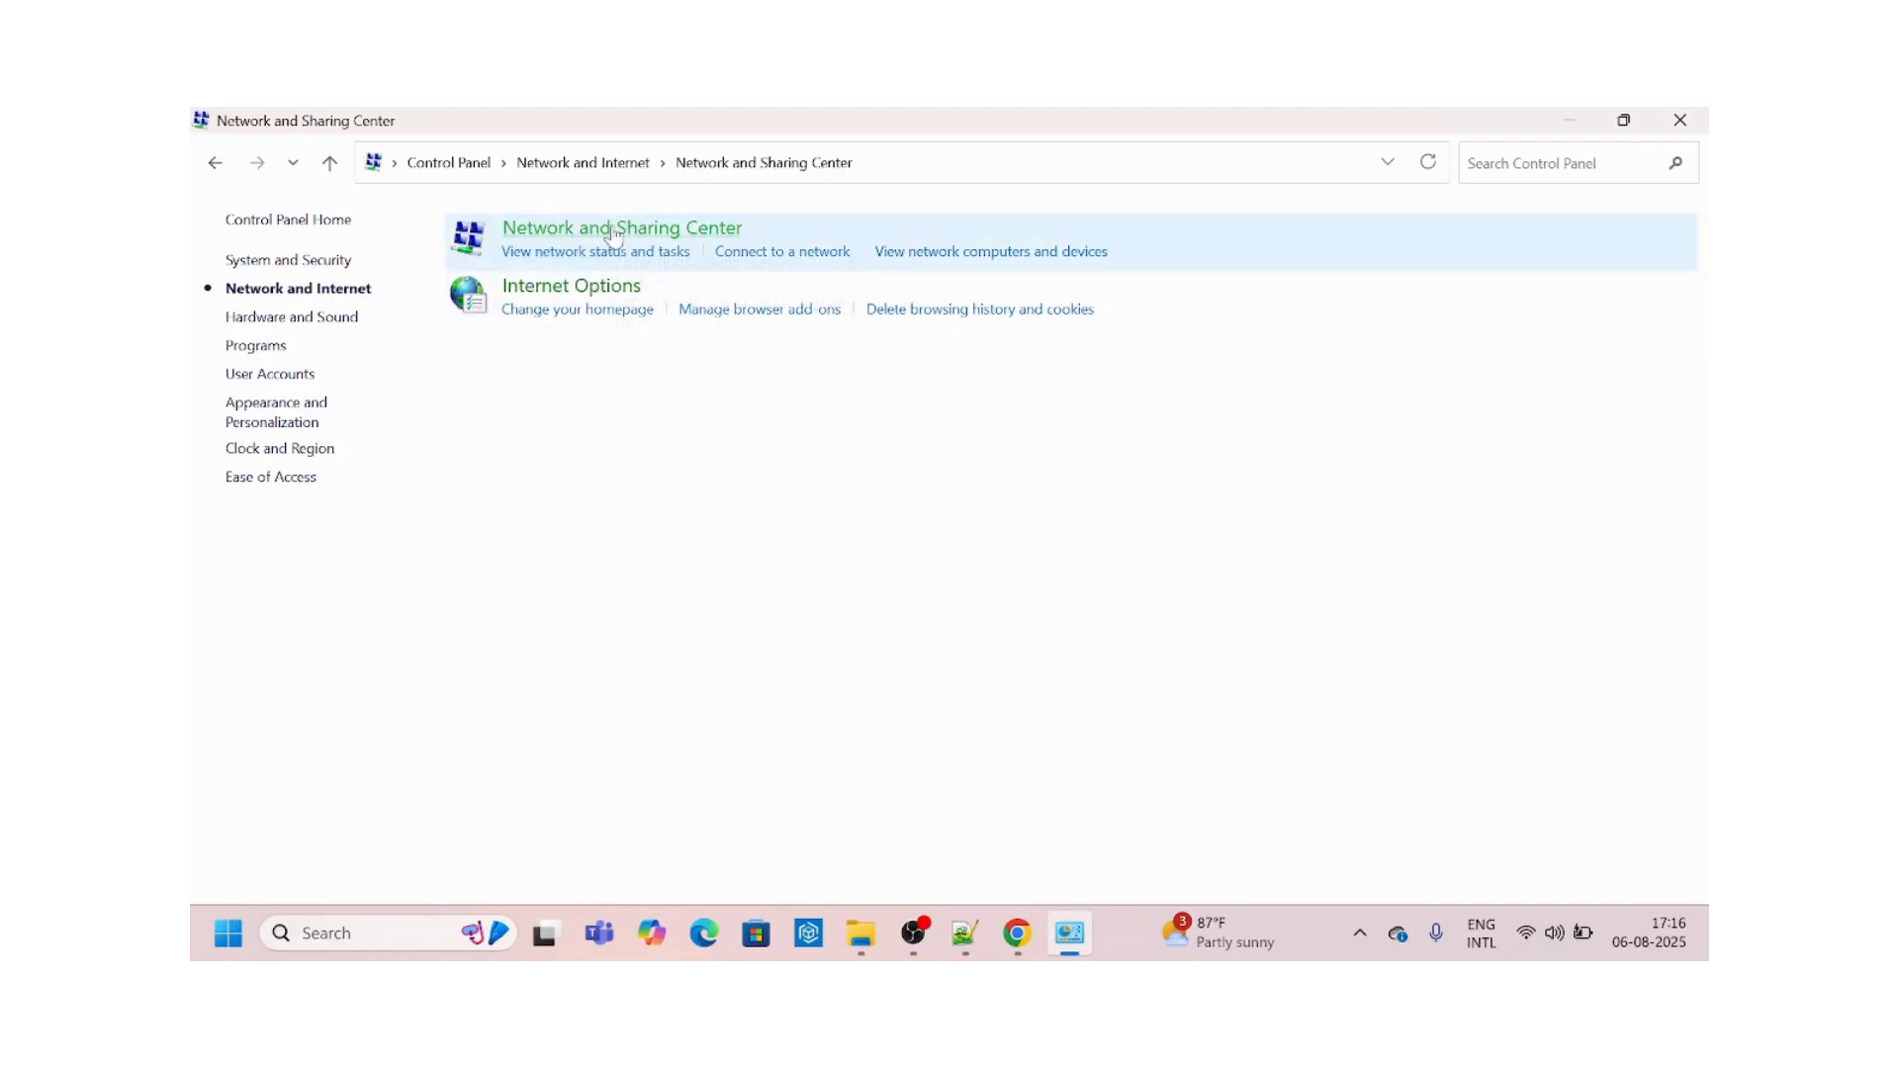
left_click(621, 228)
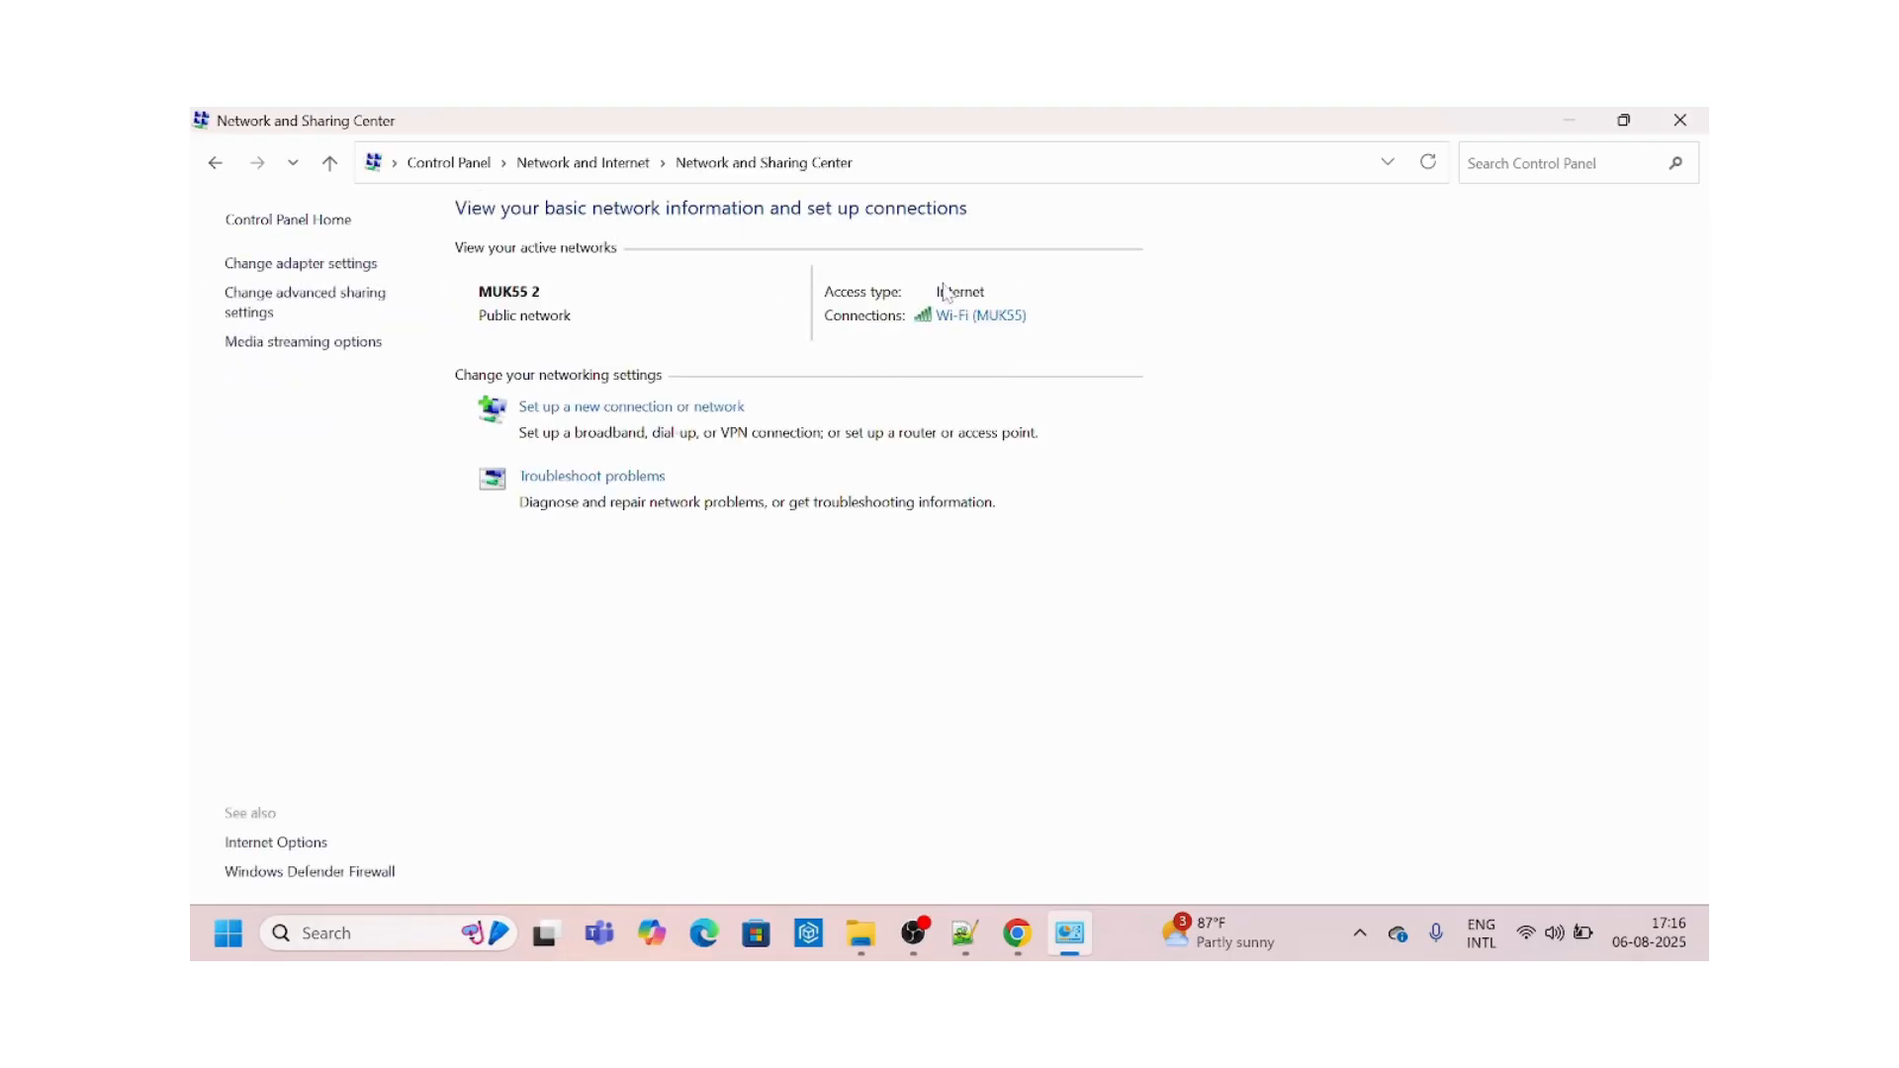
mouse_move(1062, 334)
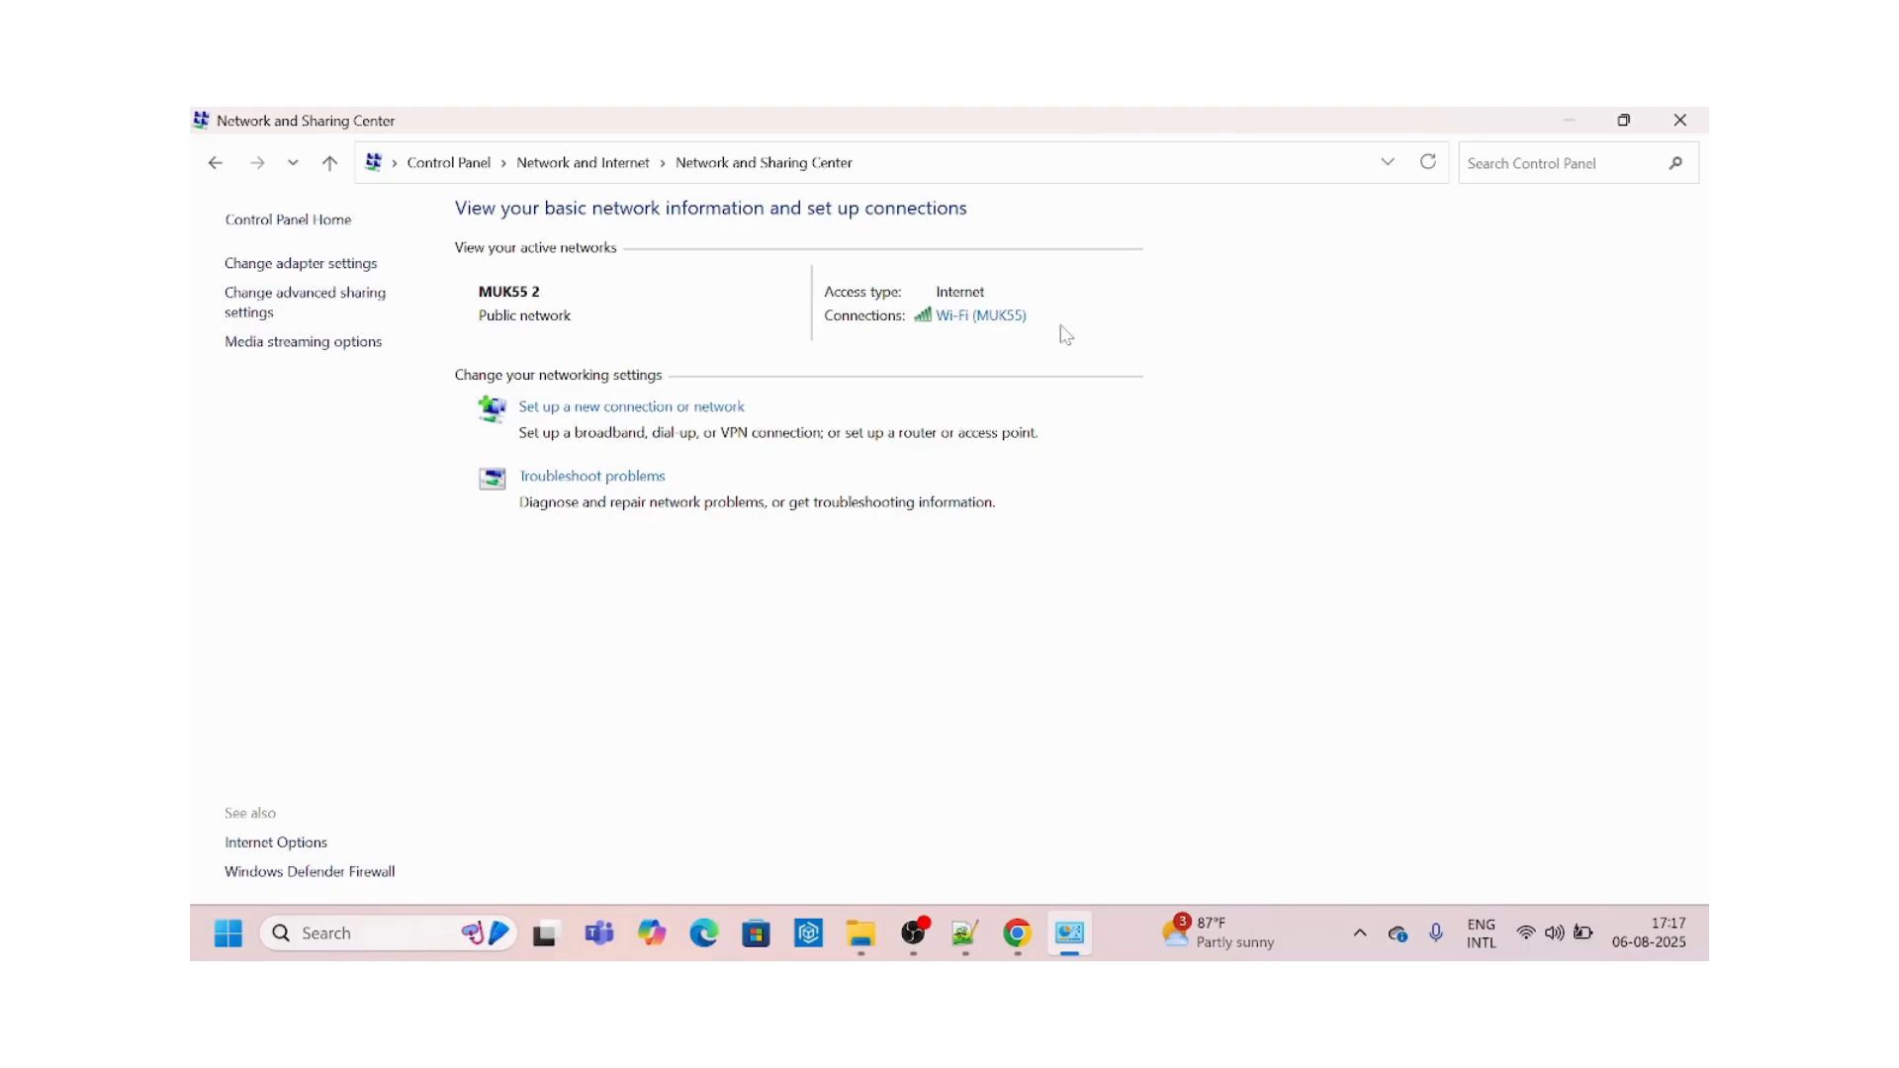
mouse_move(975, 317)
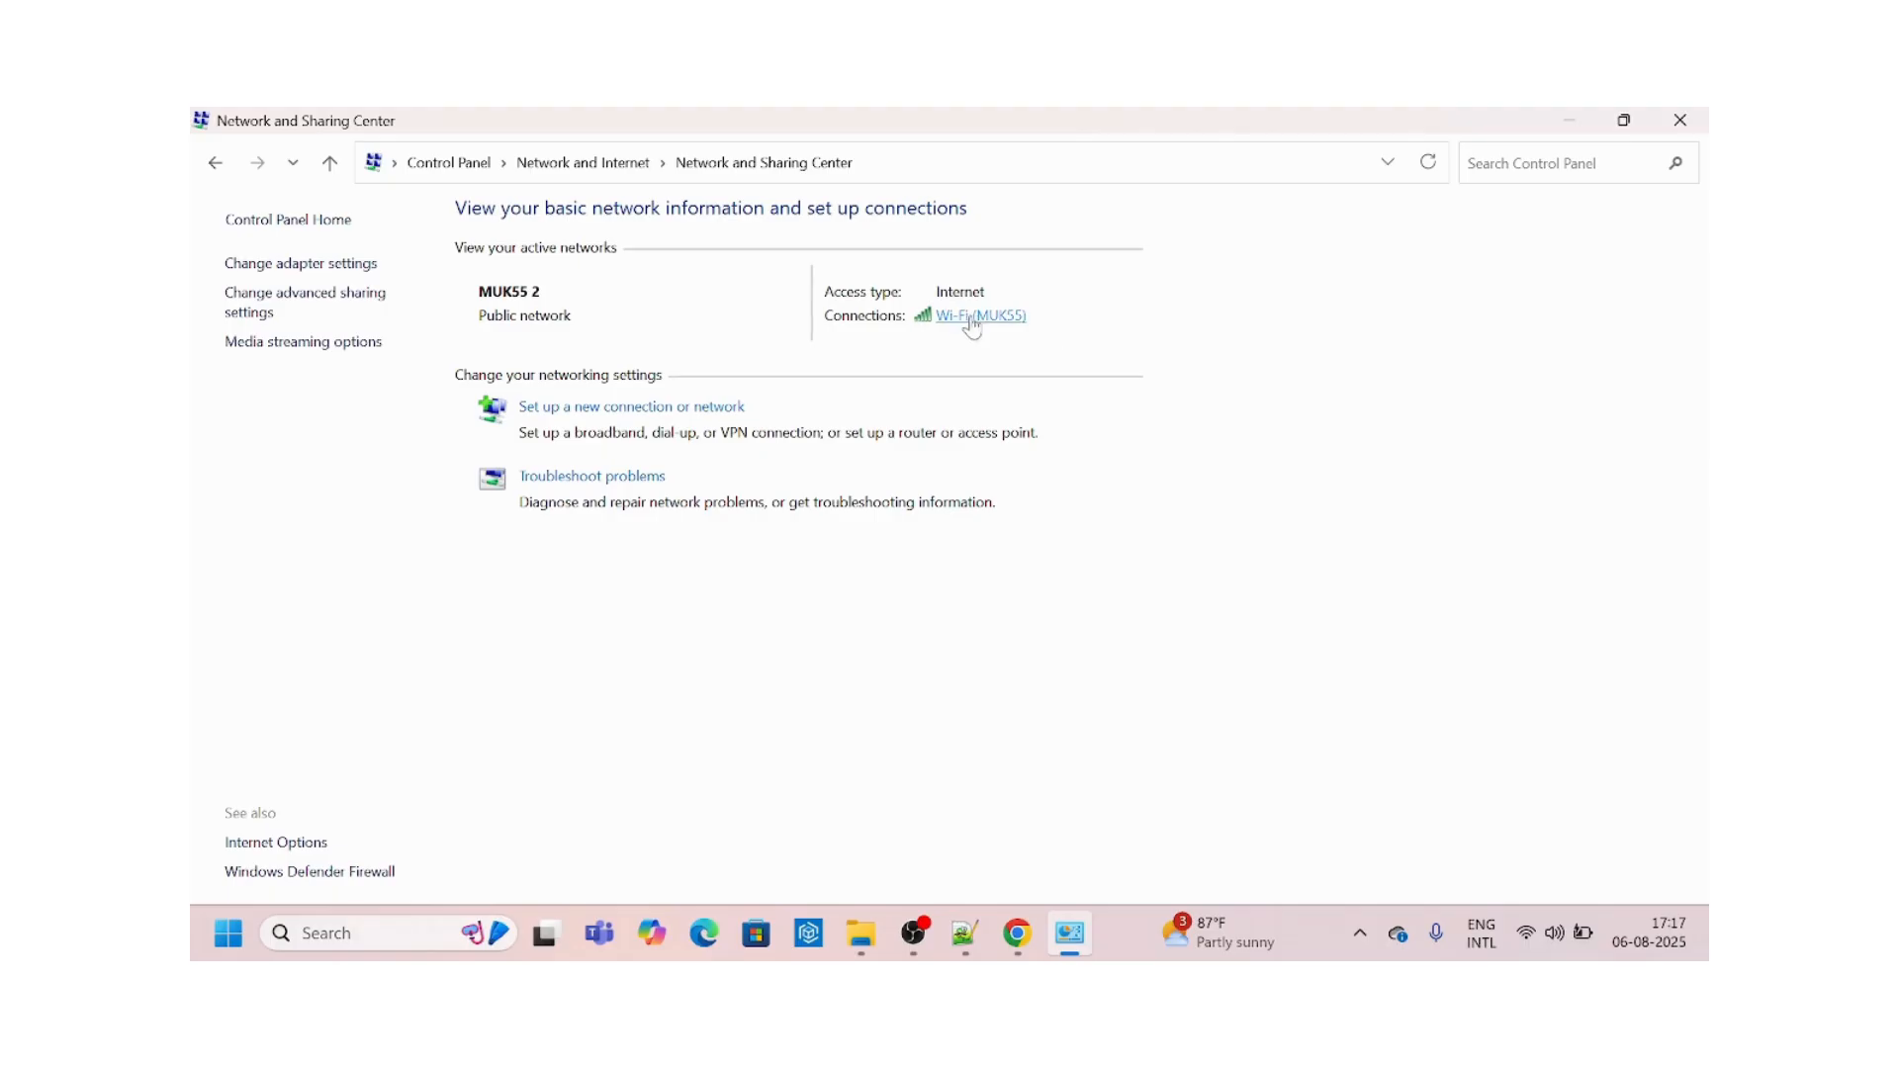
left_click(977, 314)
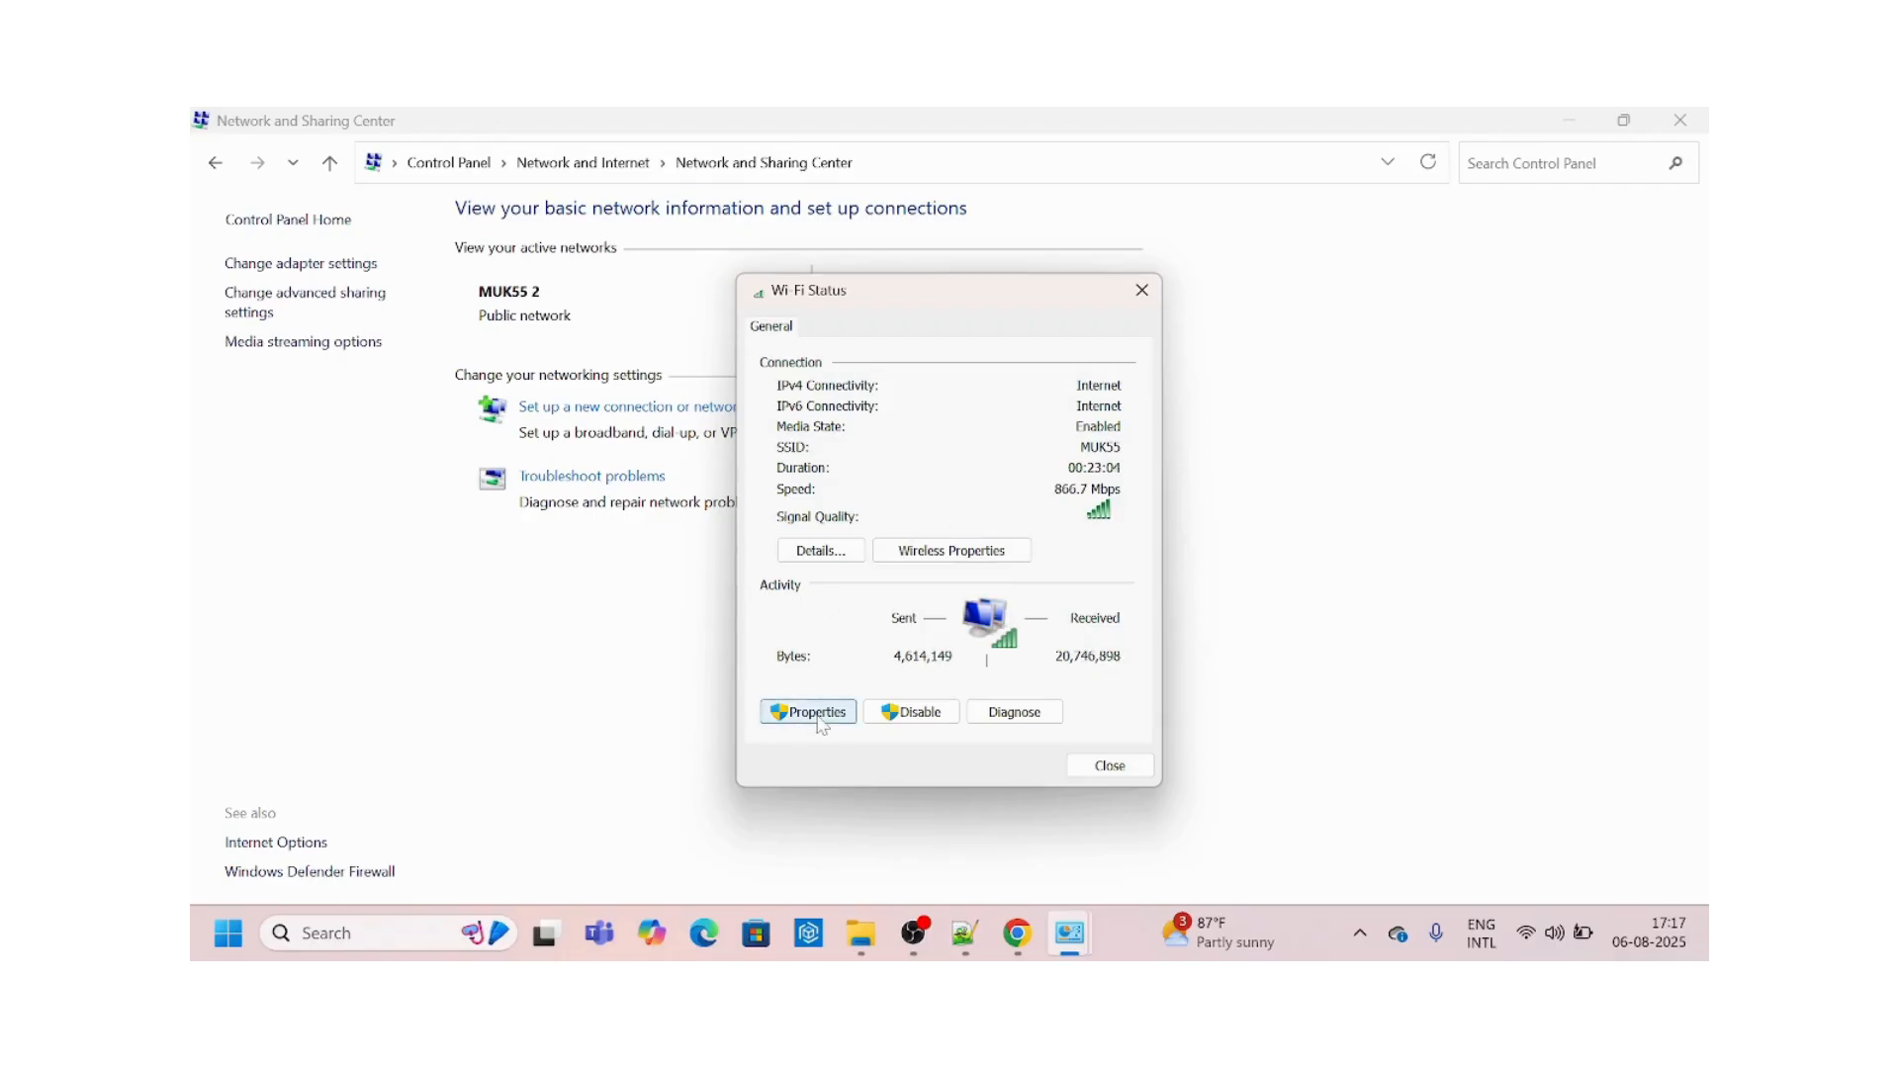
From the Wi-Fi connection's properties, open Internet Protocol Version 4 (TCP/IPv4) Properties.
left_click(807, 711)
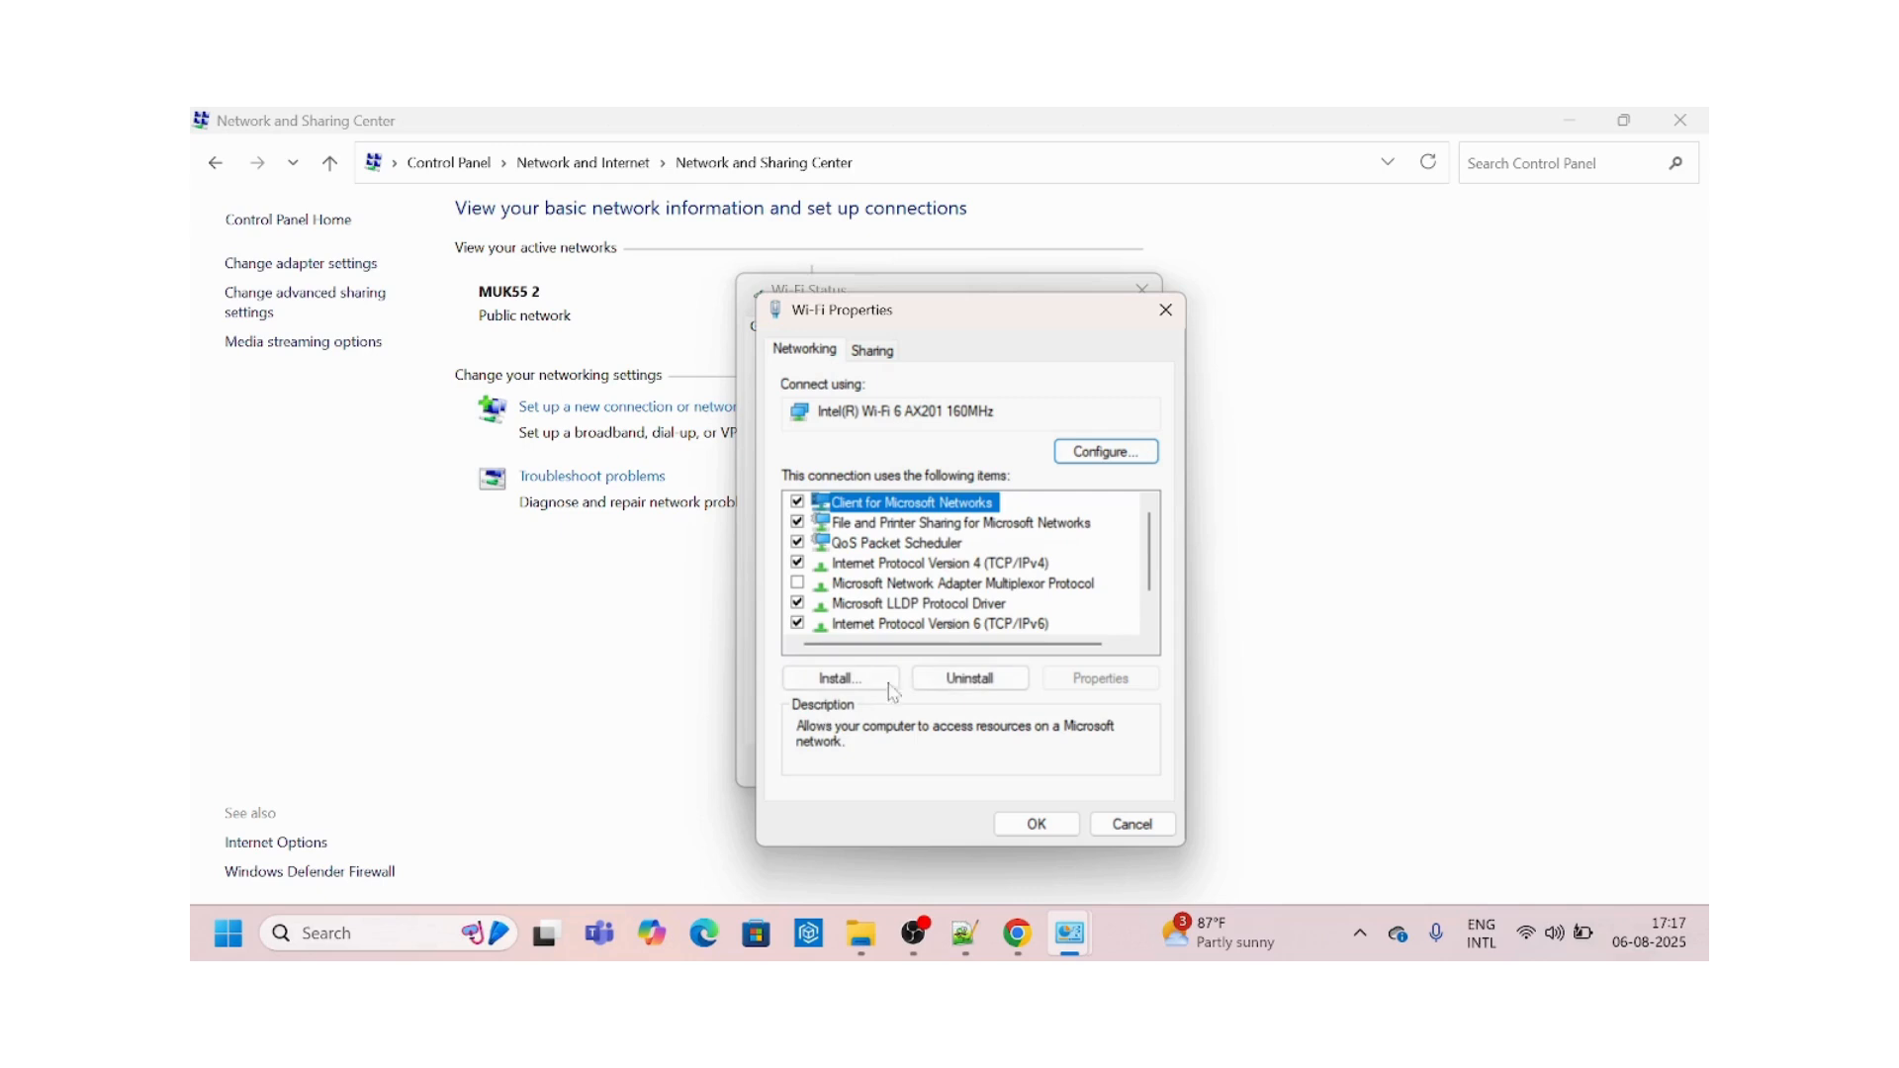
scroll("down", 3)
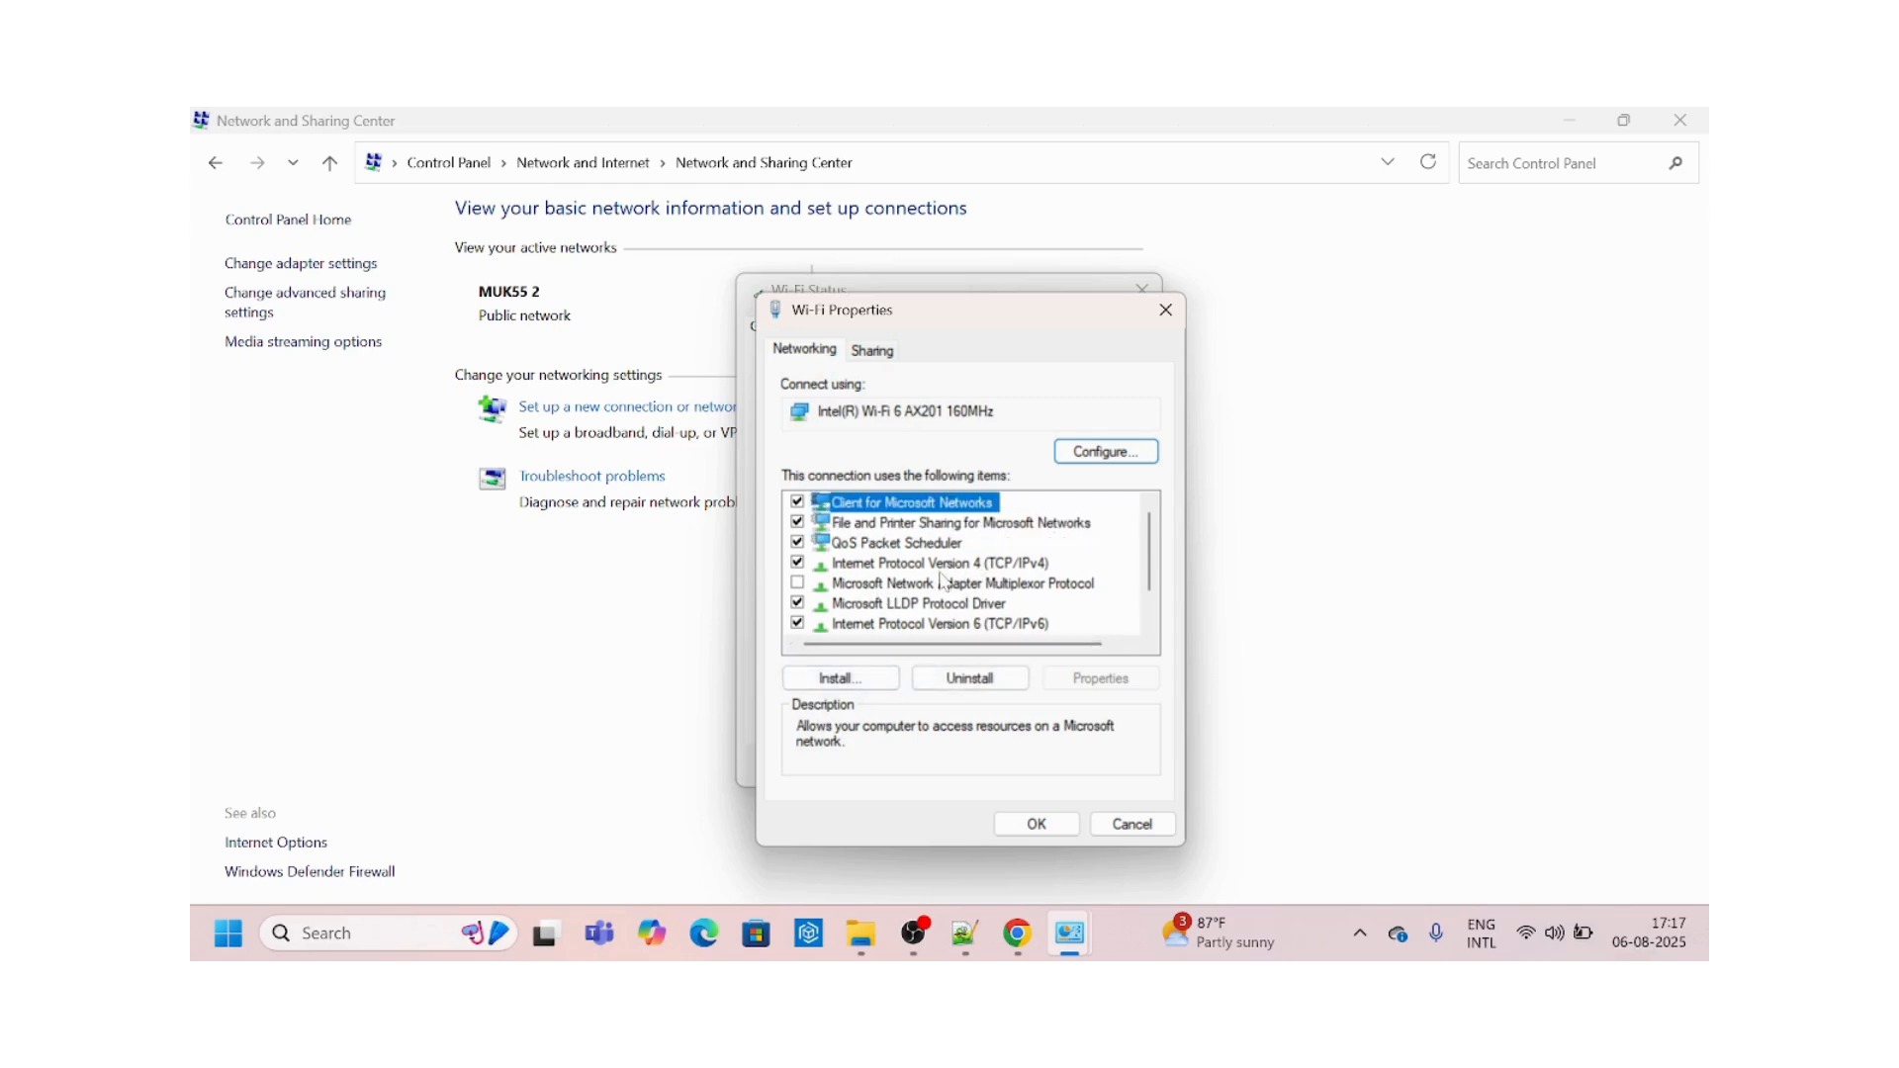
left_click(933, 563)
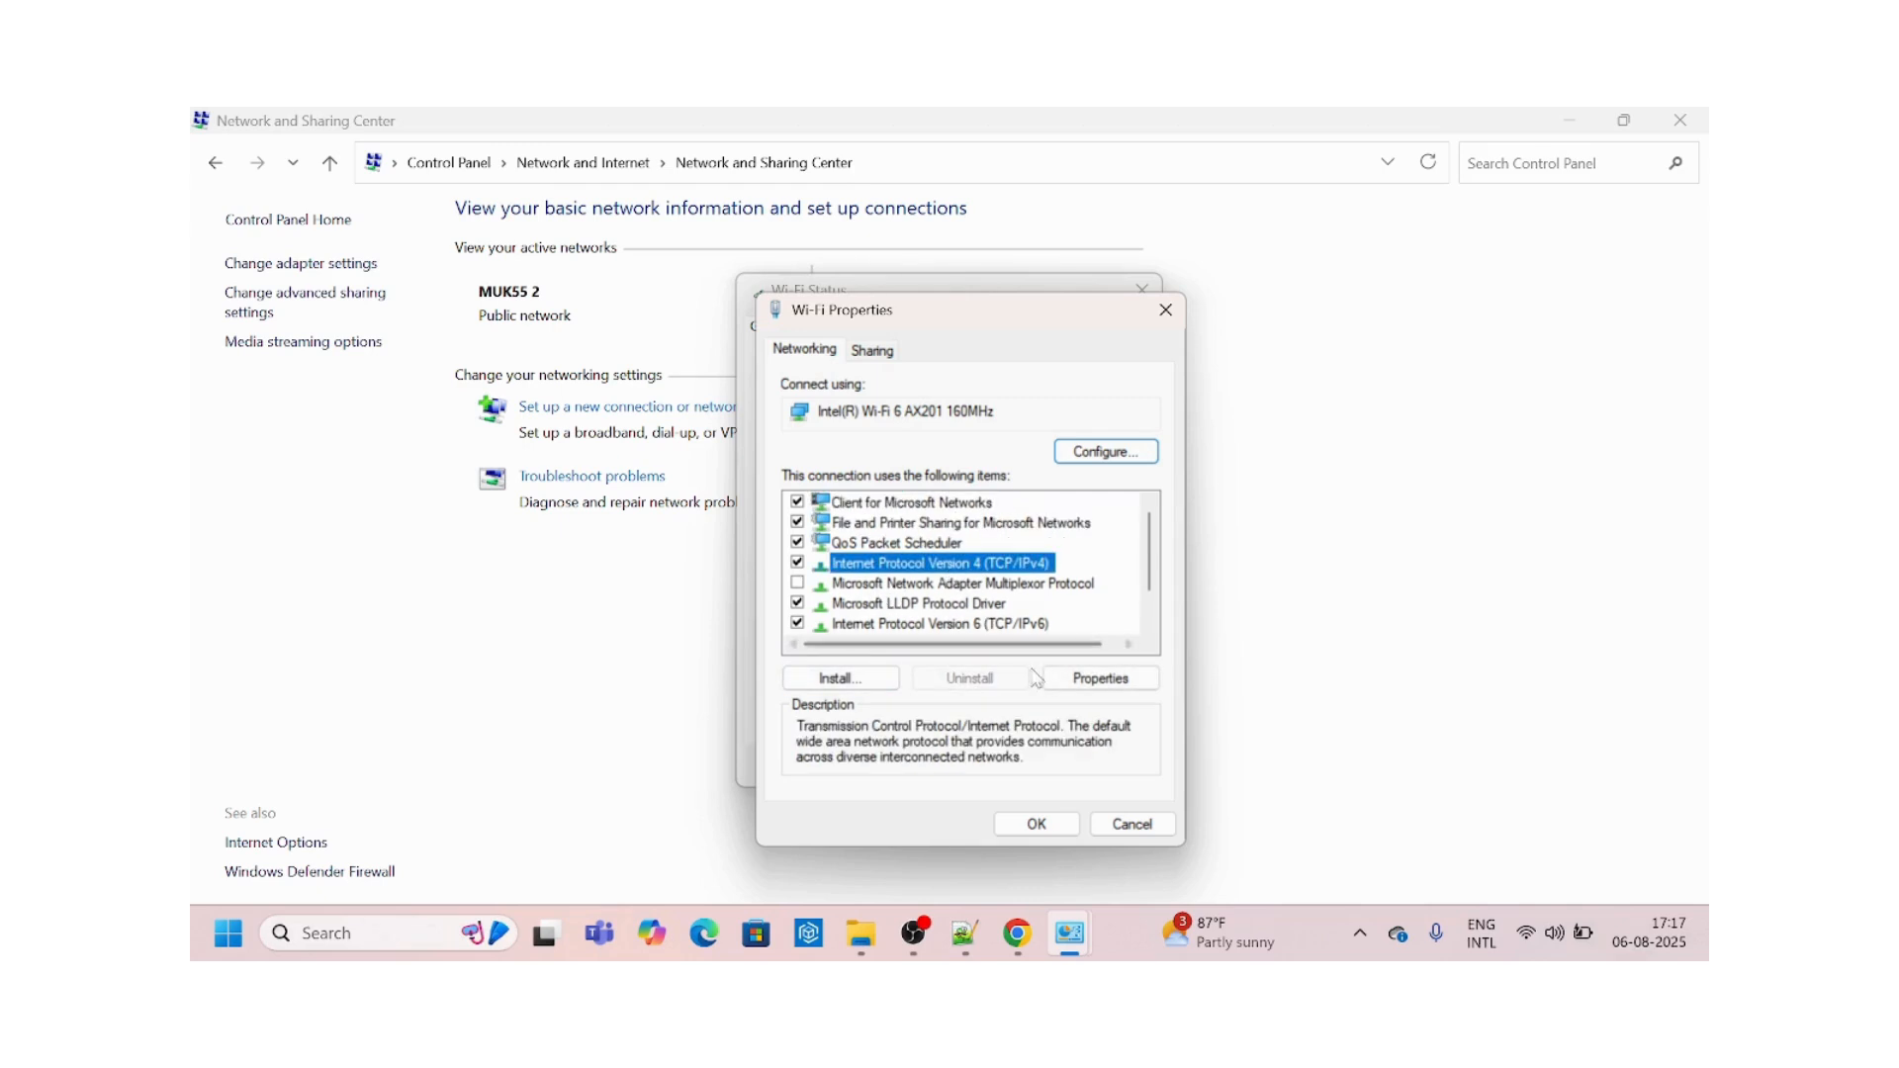
left_click(1098, 677)
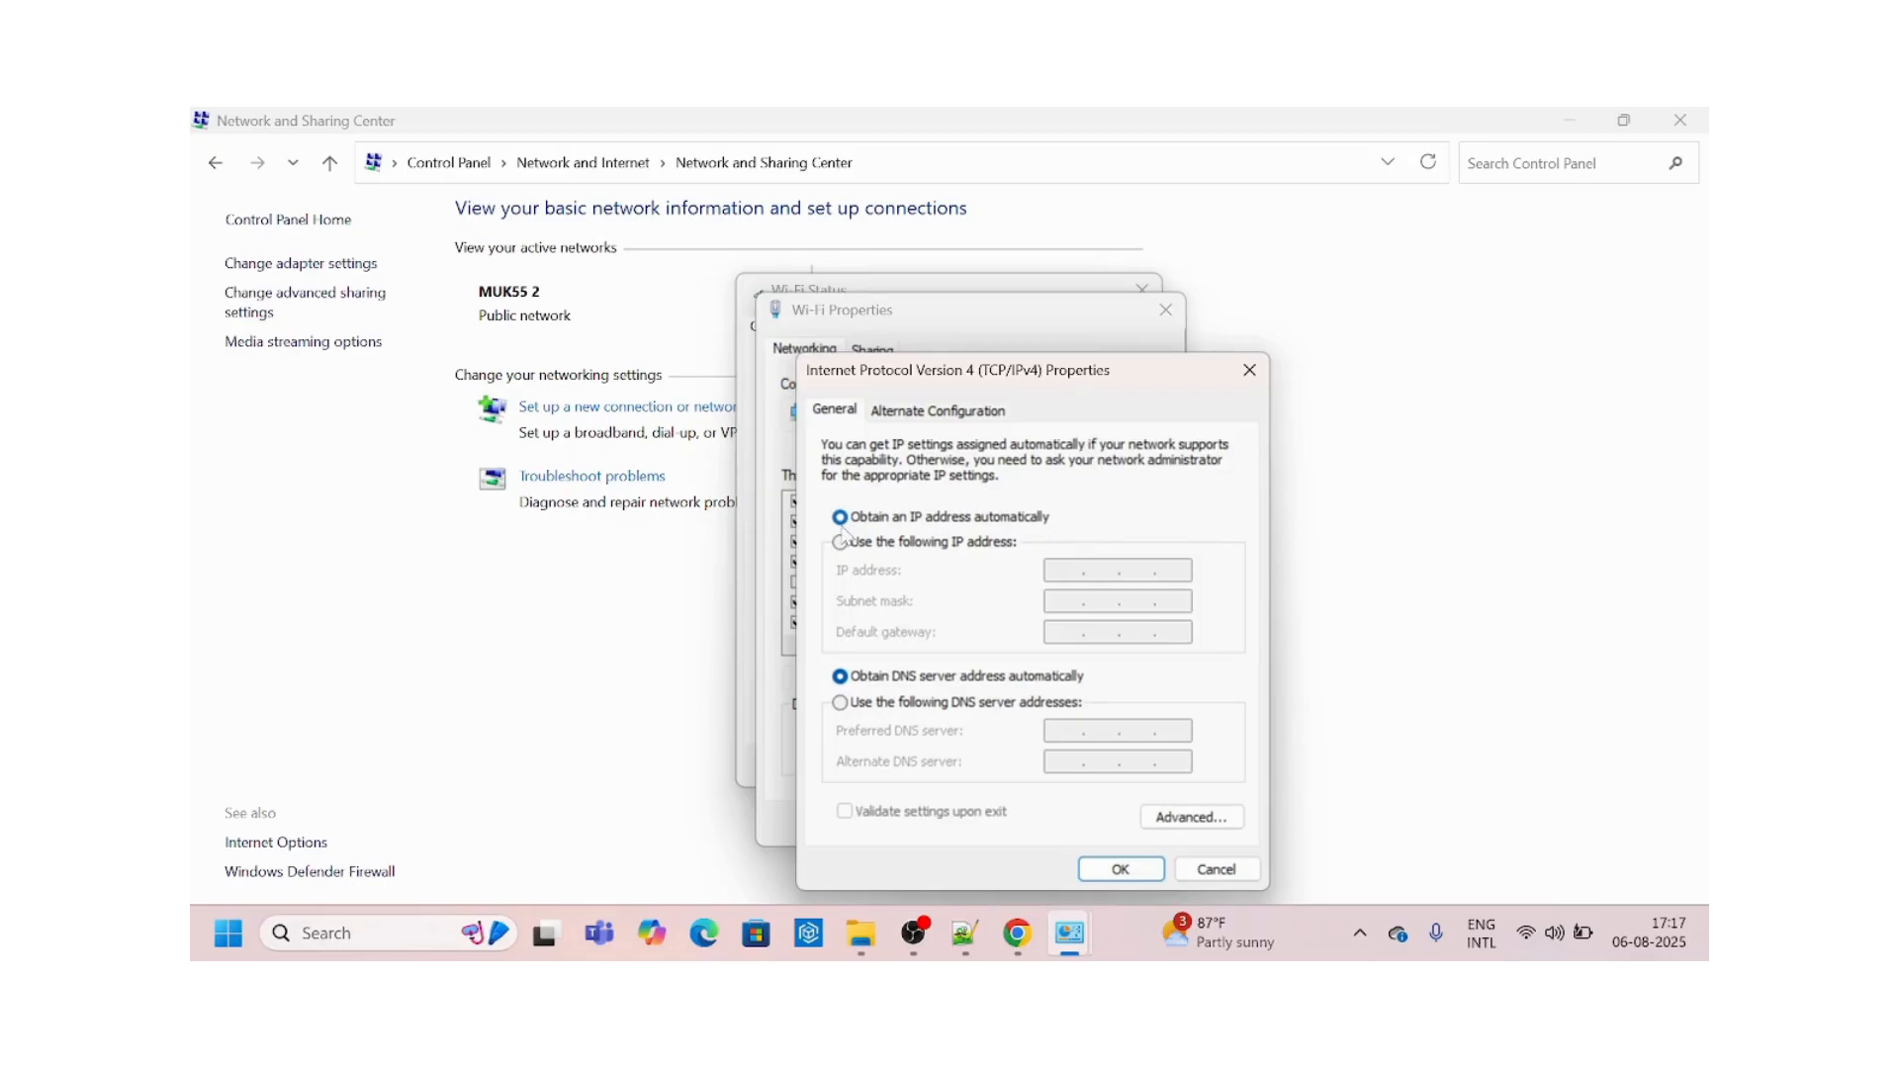
mouse_move(944, 702)
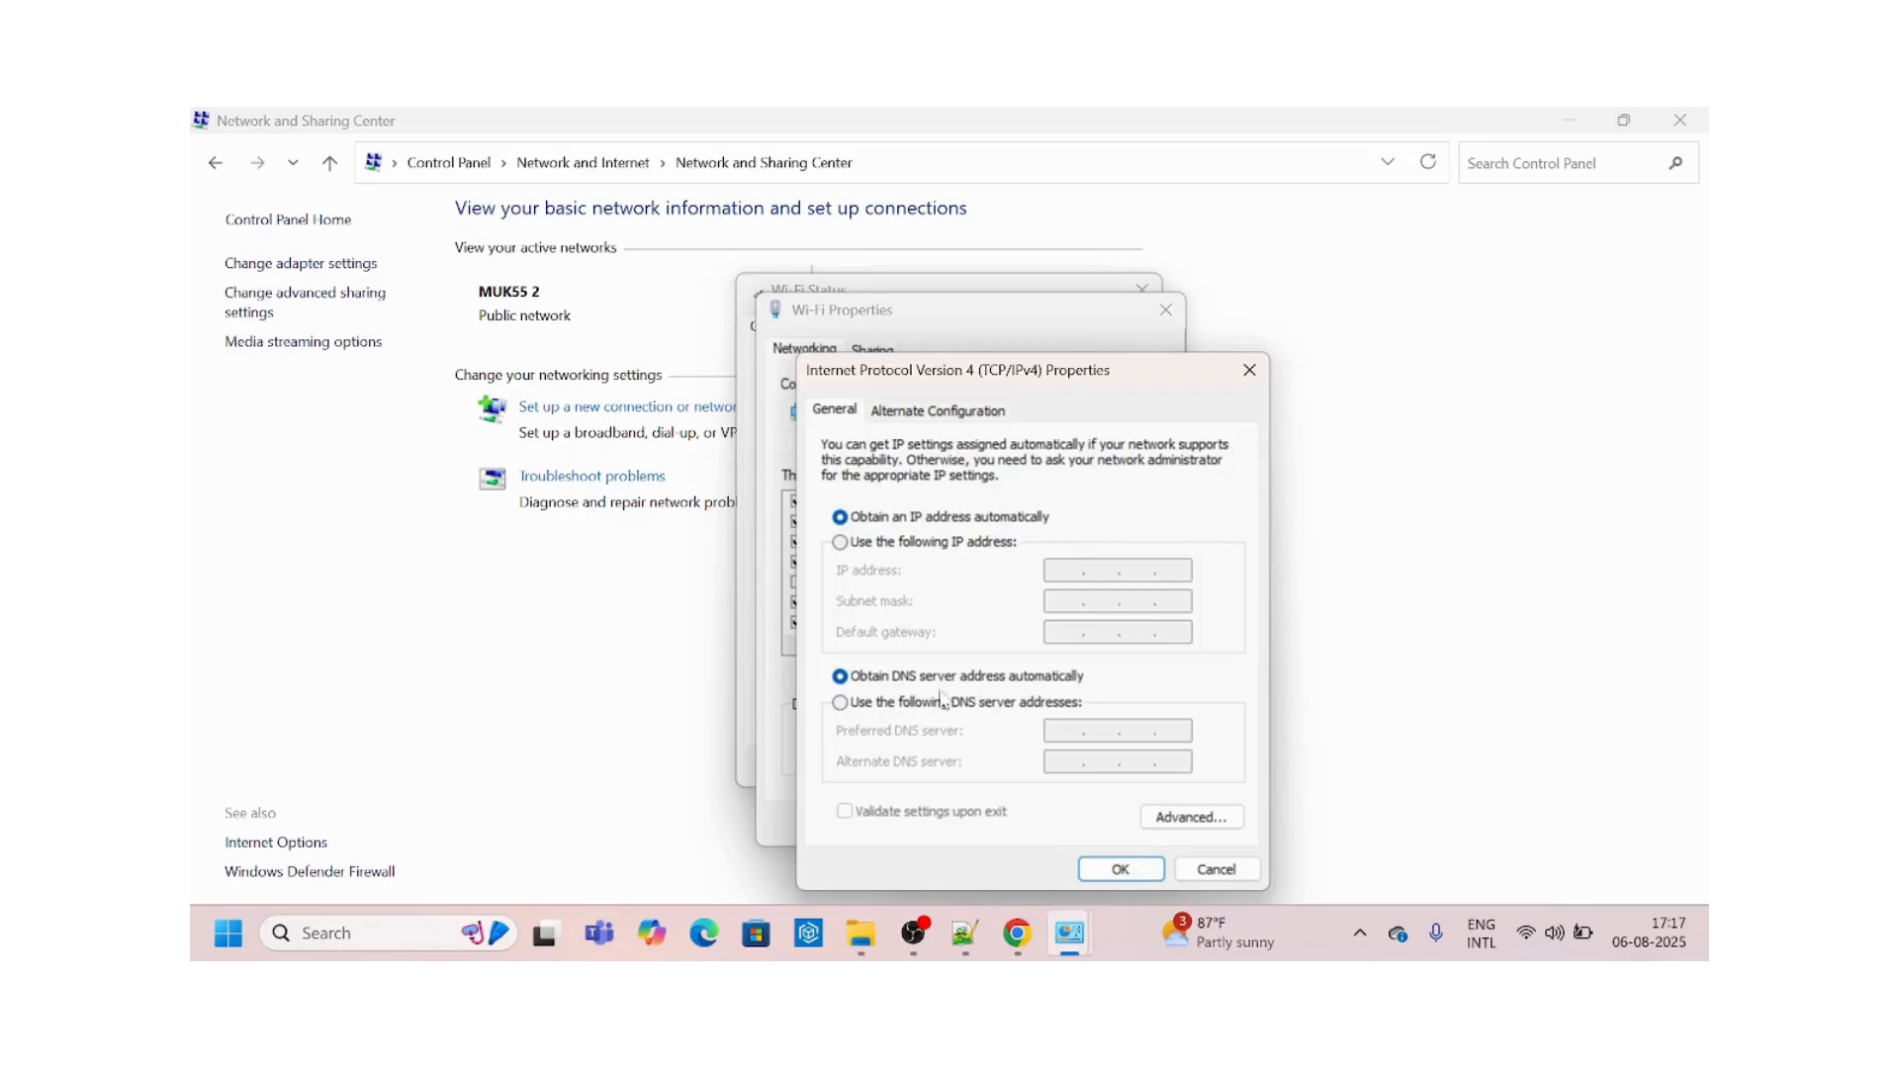
Use manual DNS servers 8.8.8.8 and 8.8.6.6, save, and reopen the Wi-Fi status.
left_click(841, 702)
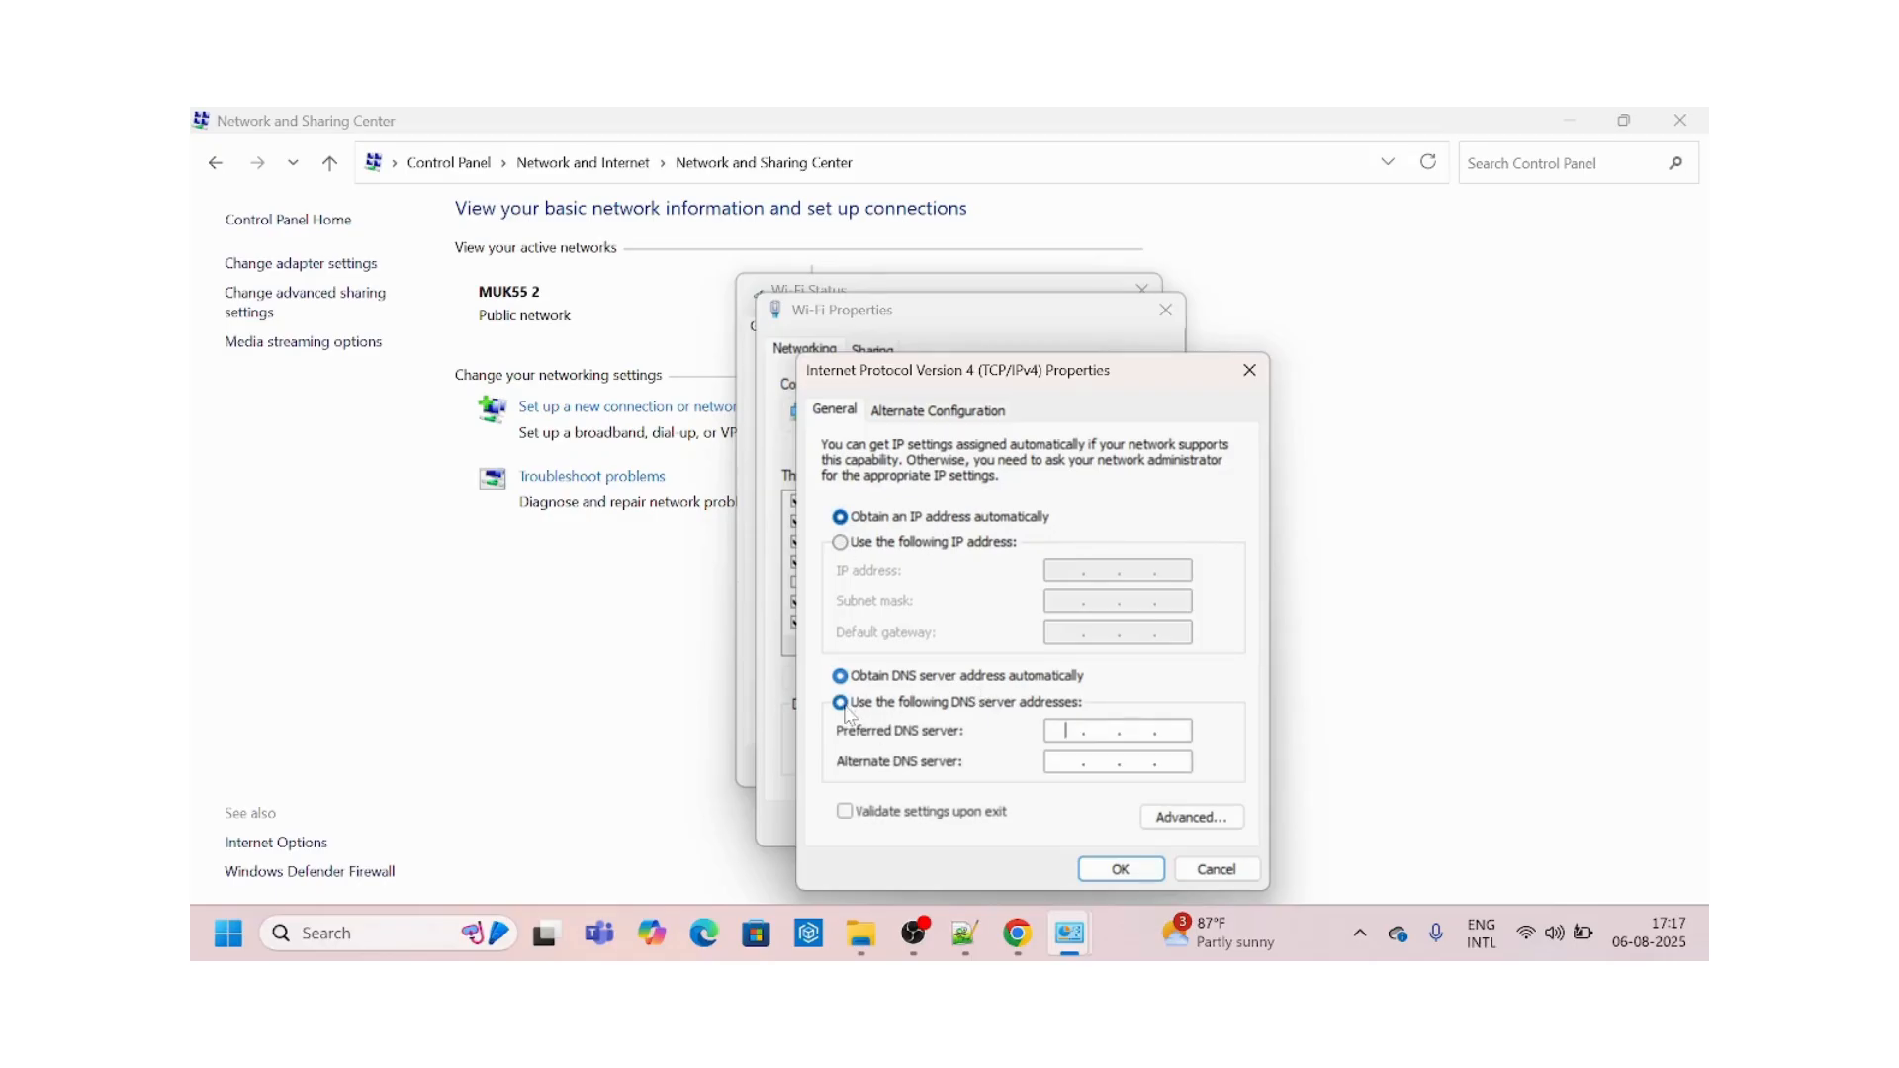
left_click(841, 701)
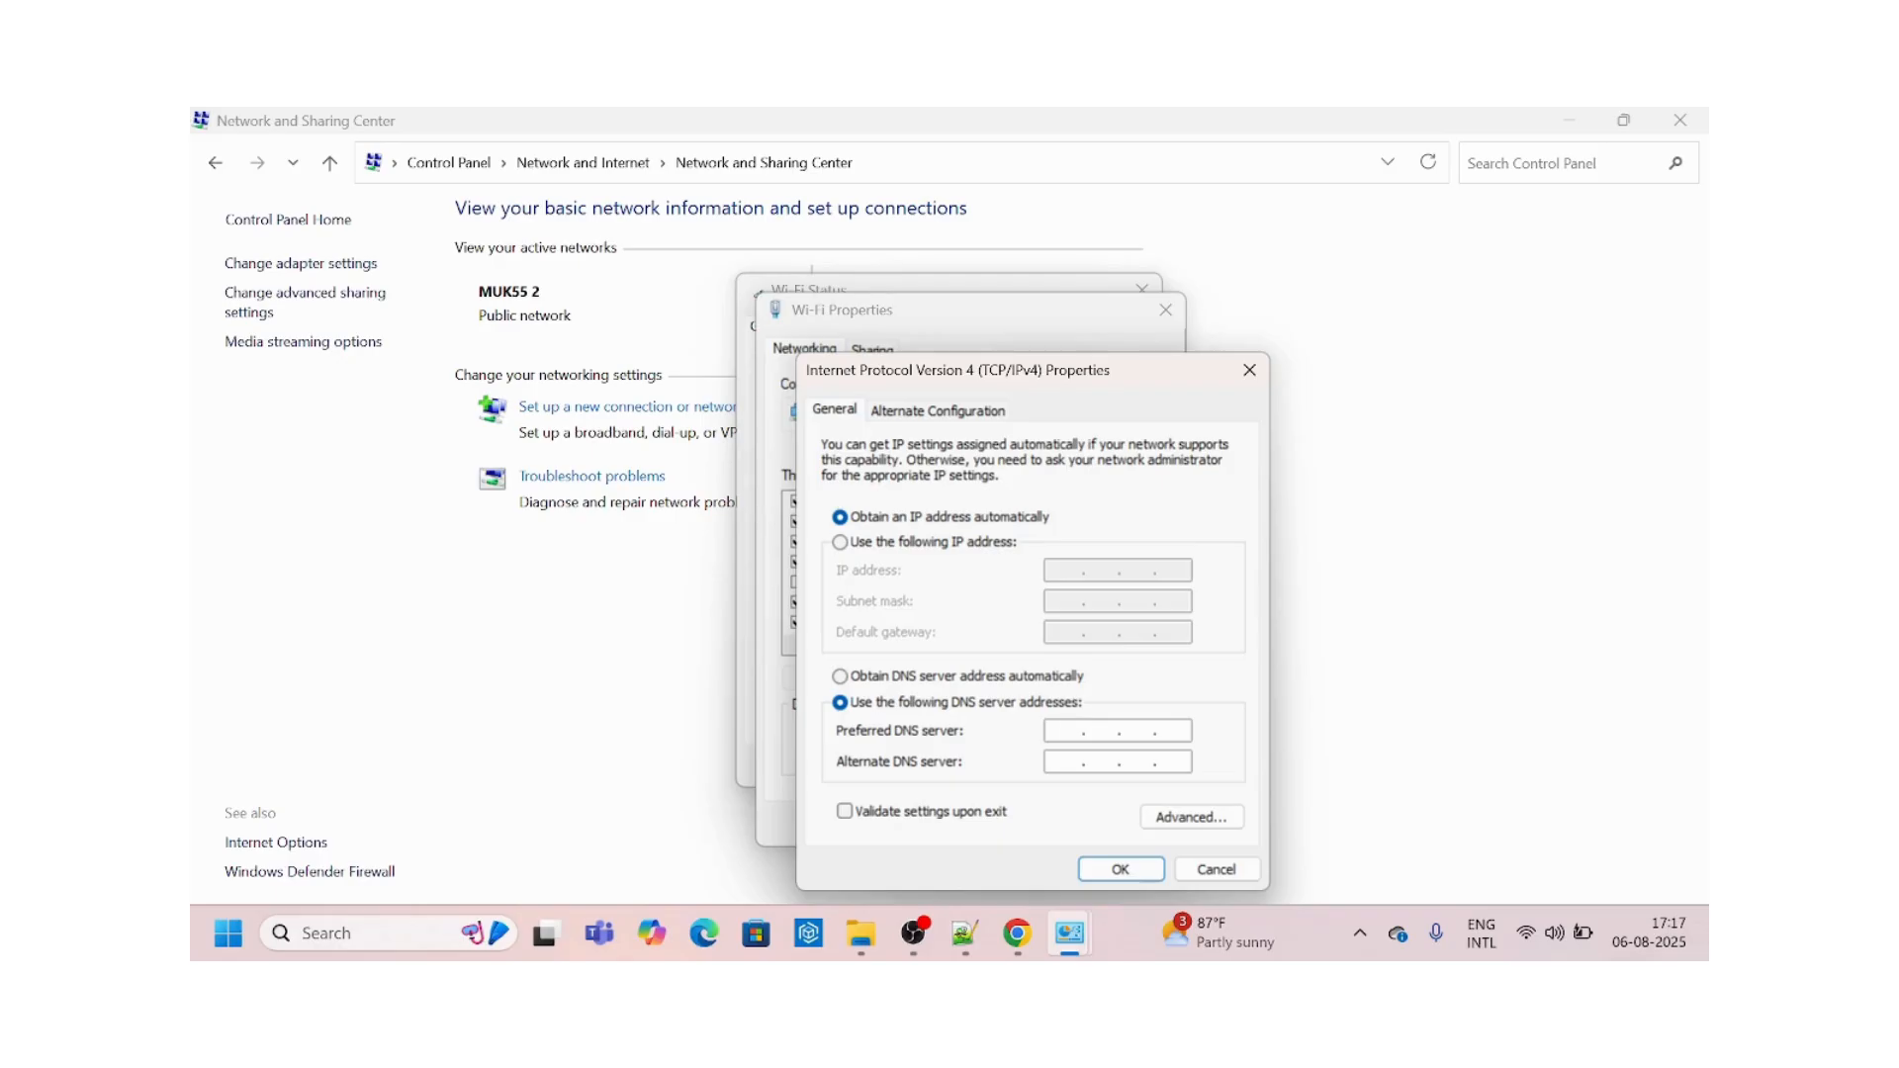
type("8 . 8 . 8 .")
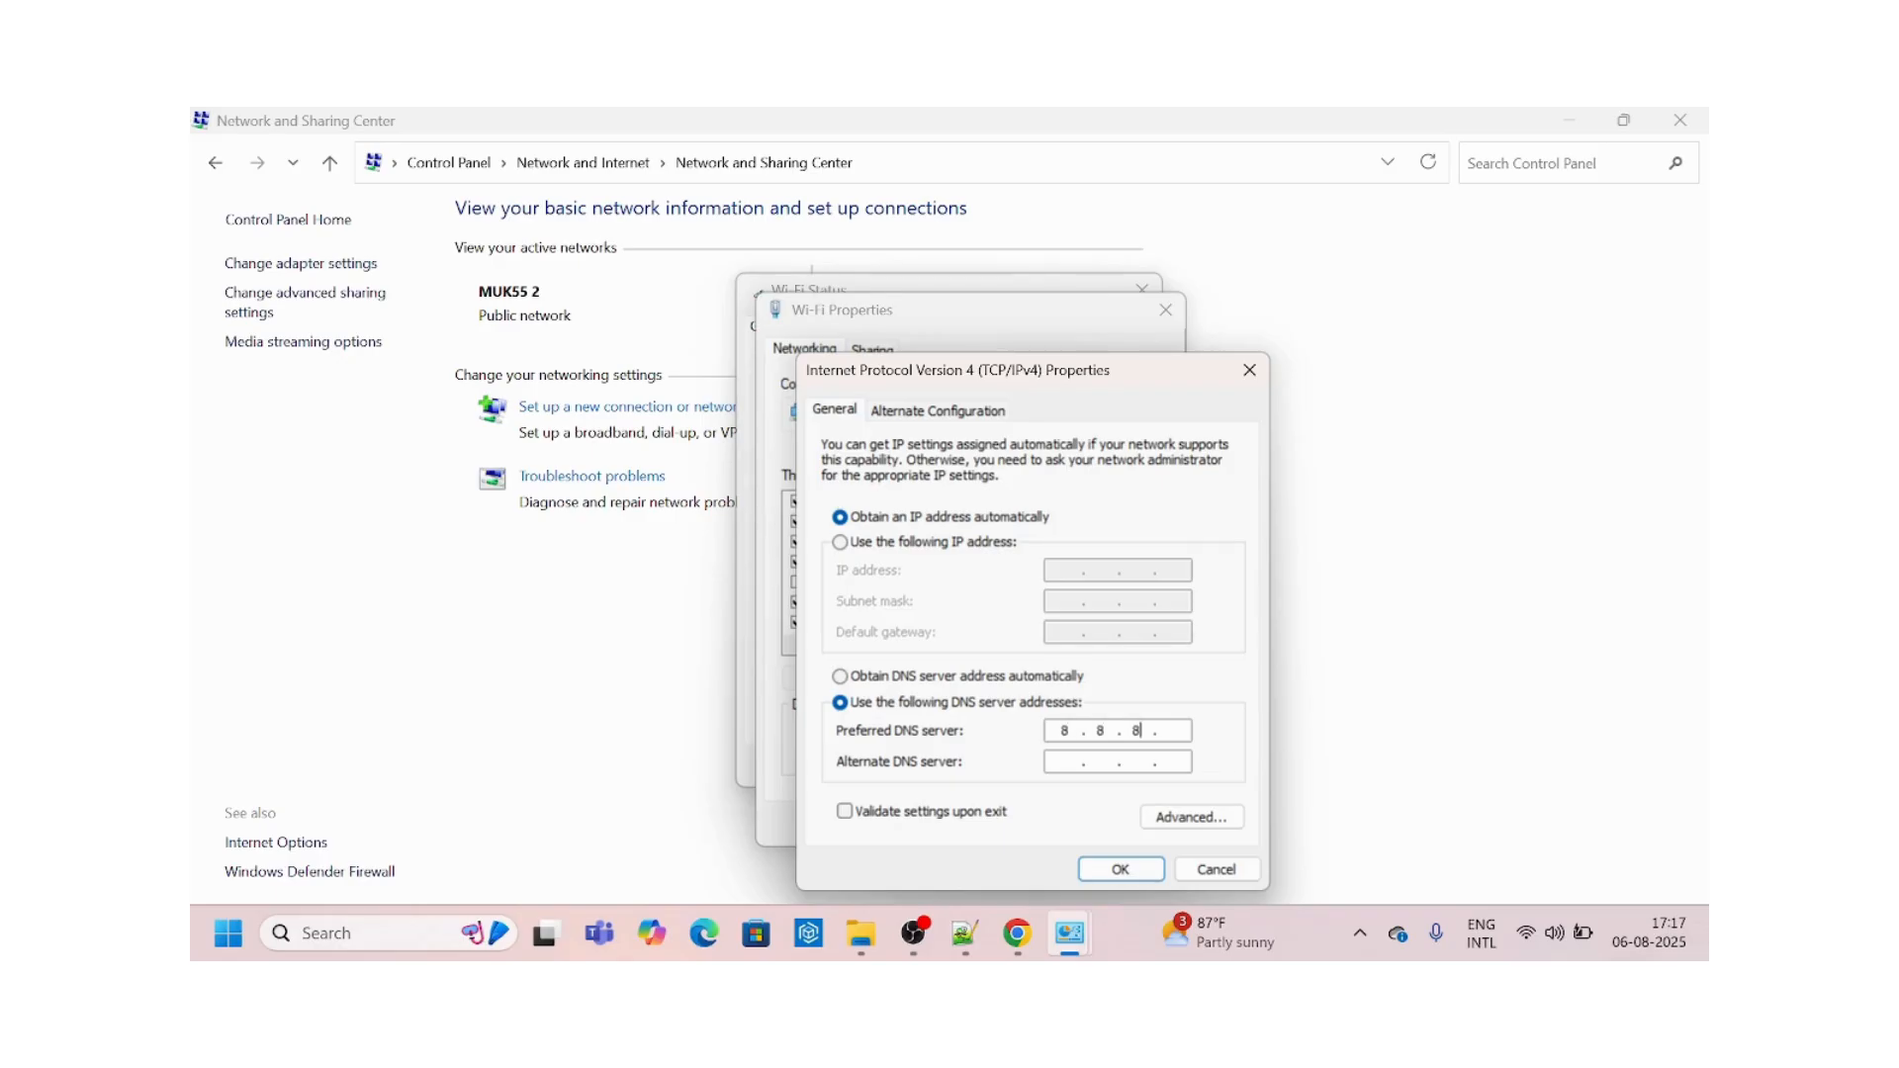
type("8")
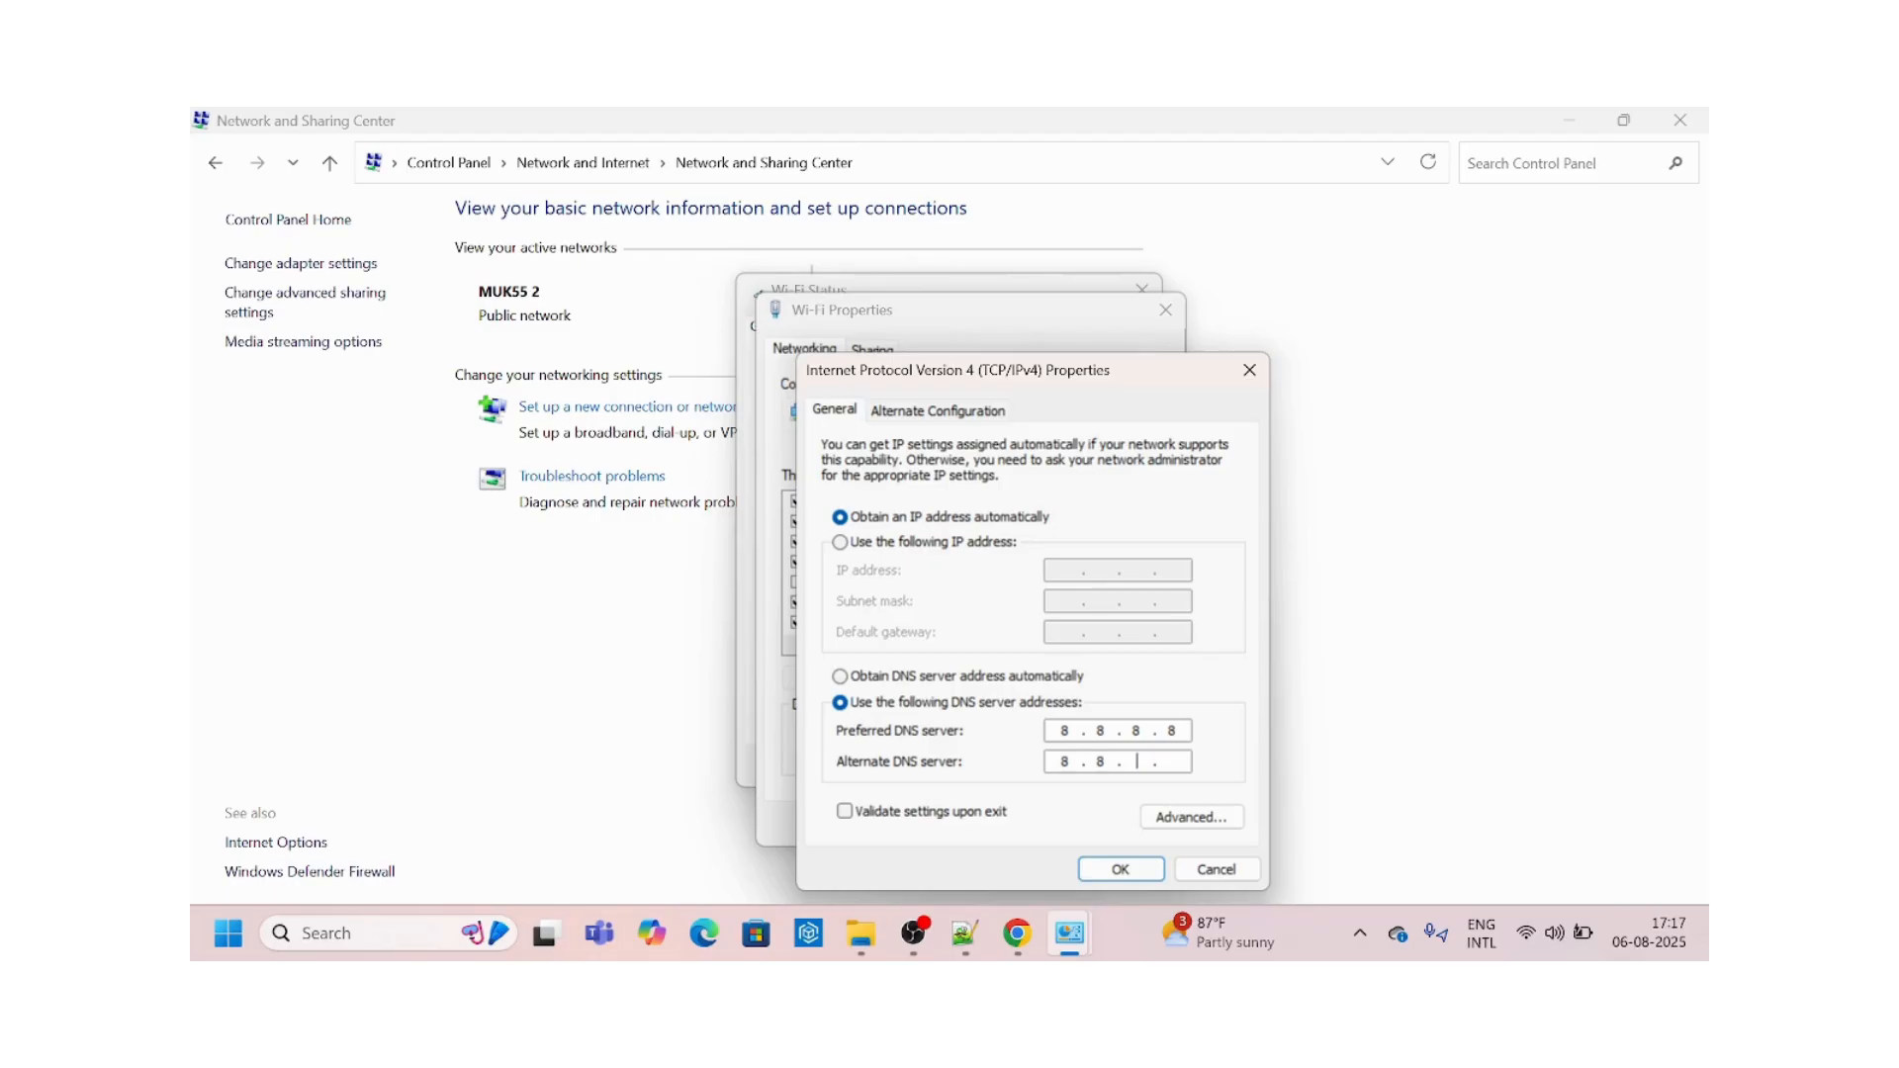
type("6.6")
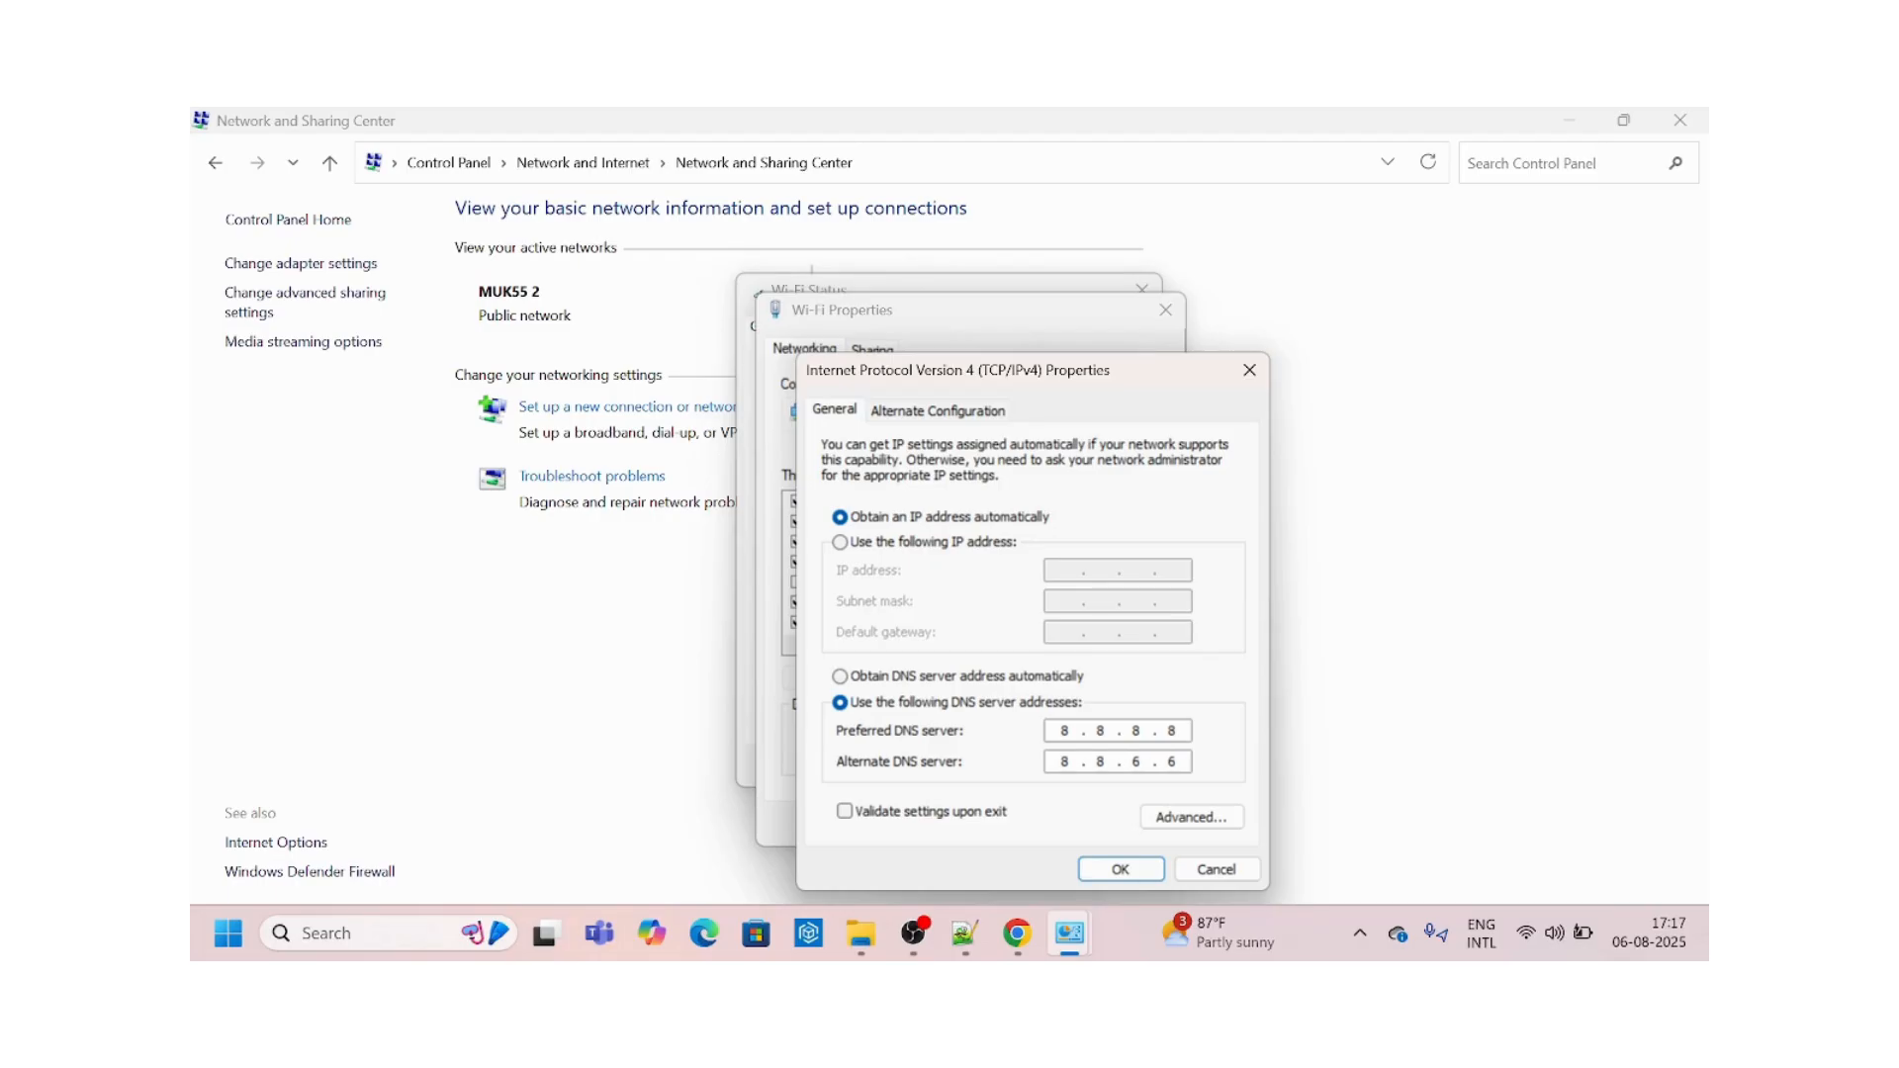
left_click(1118, 868)
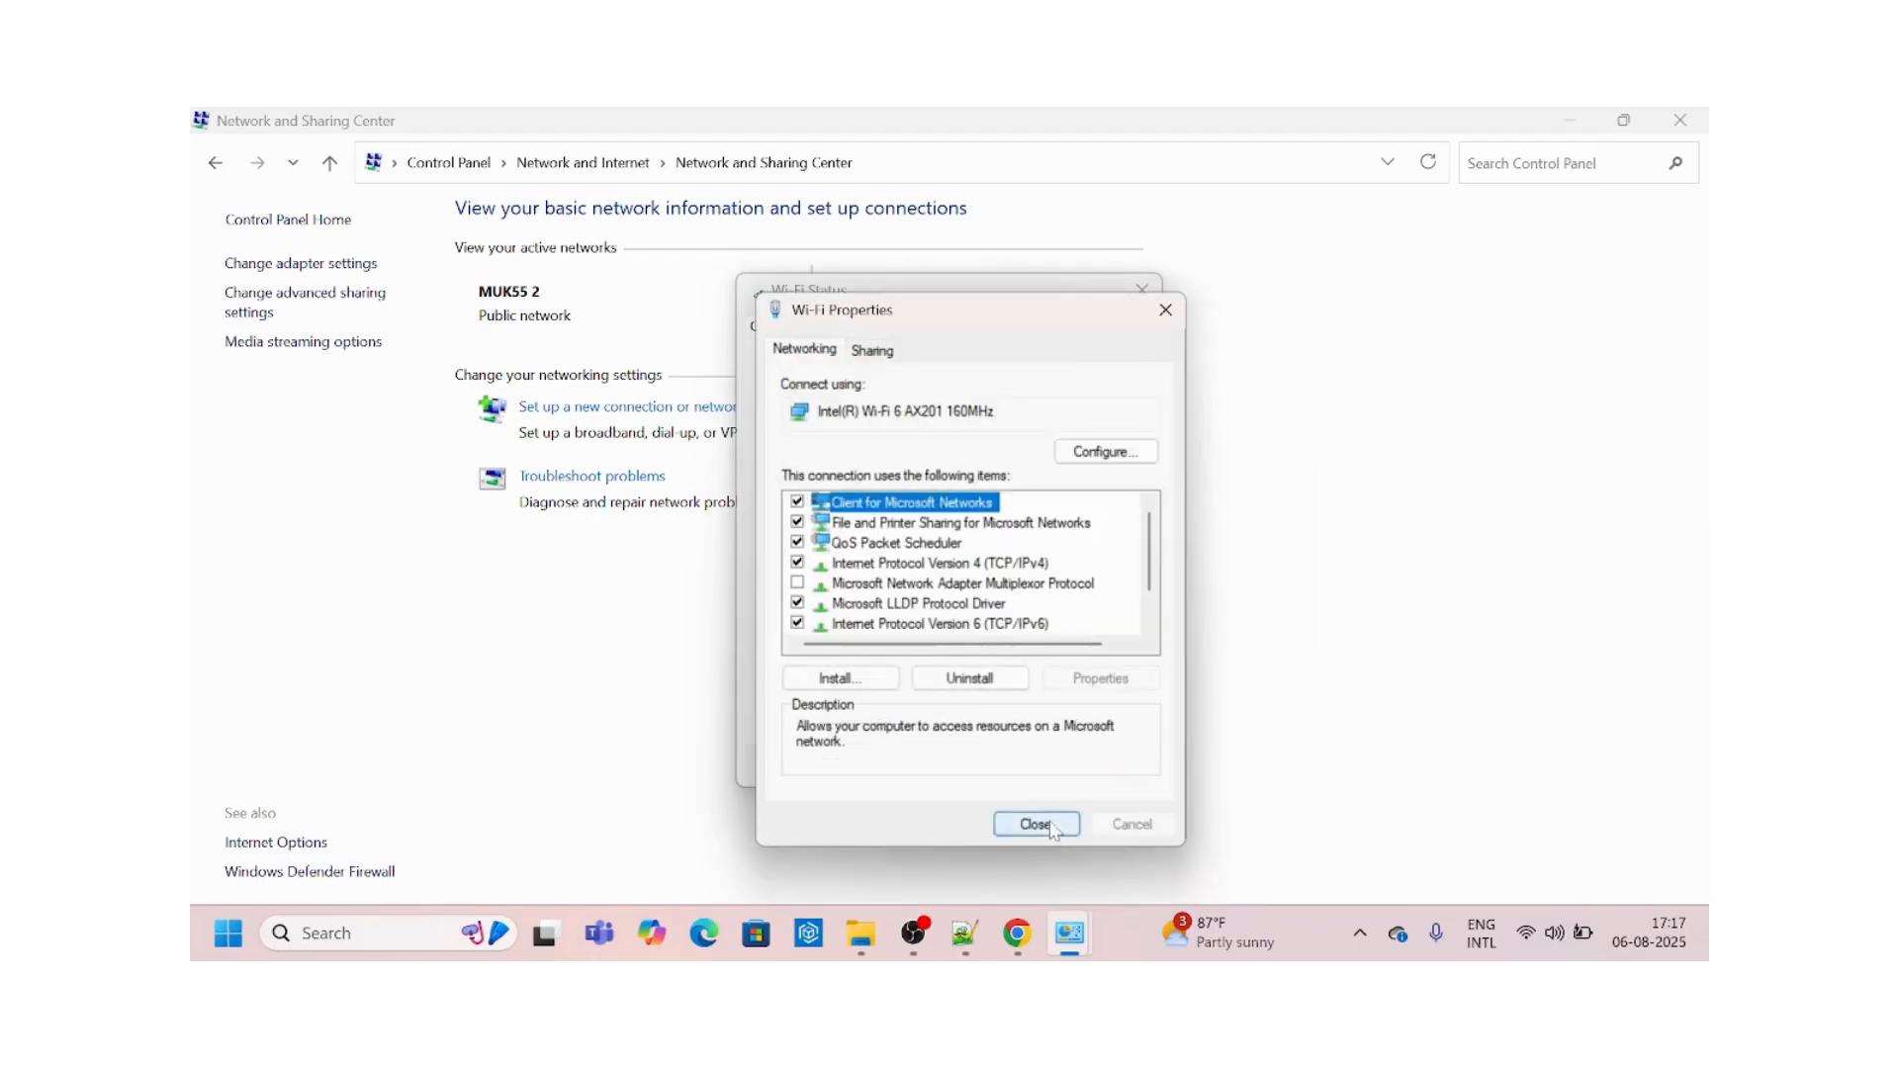
left_click(1035, 824)
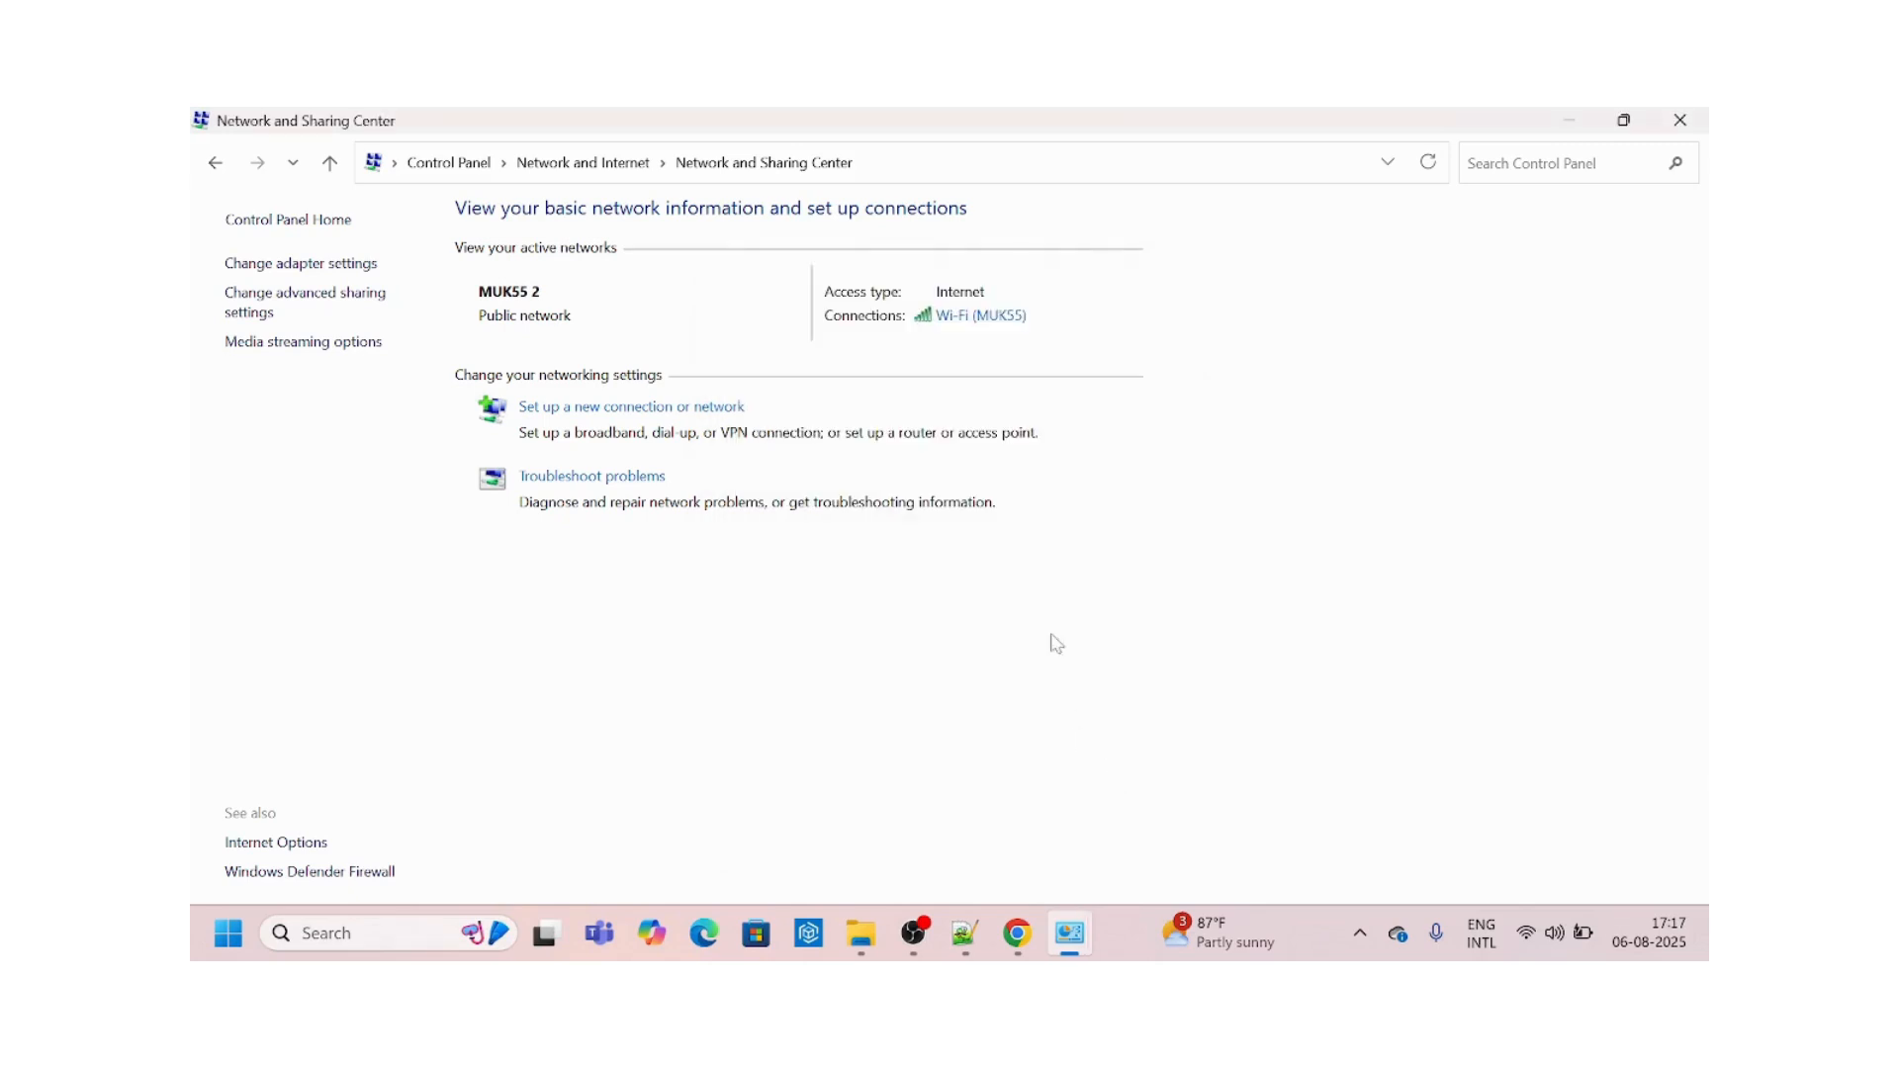
left_click(978, 315)
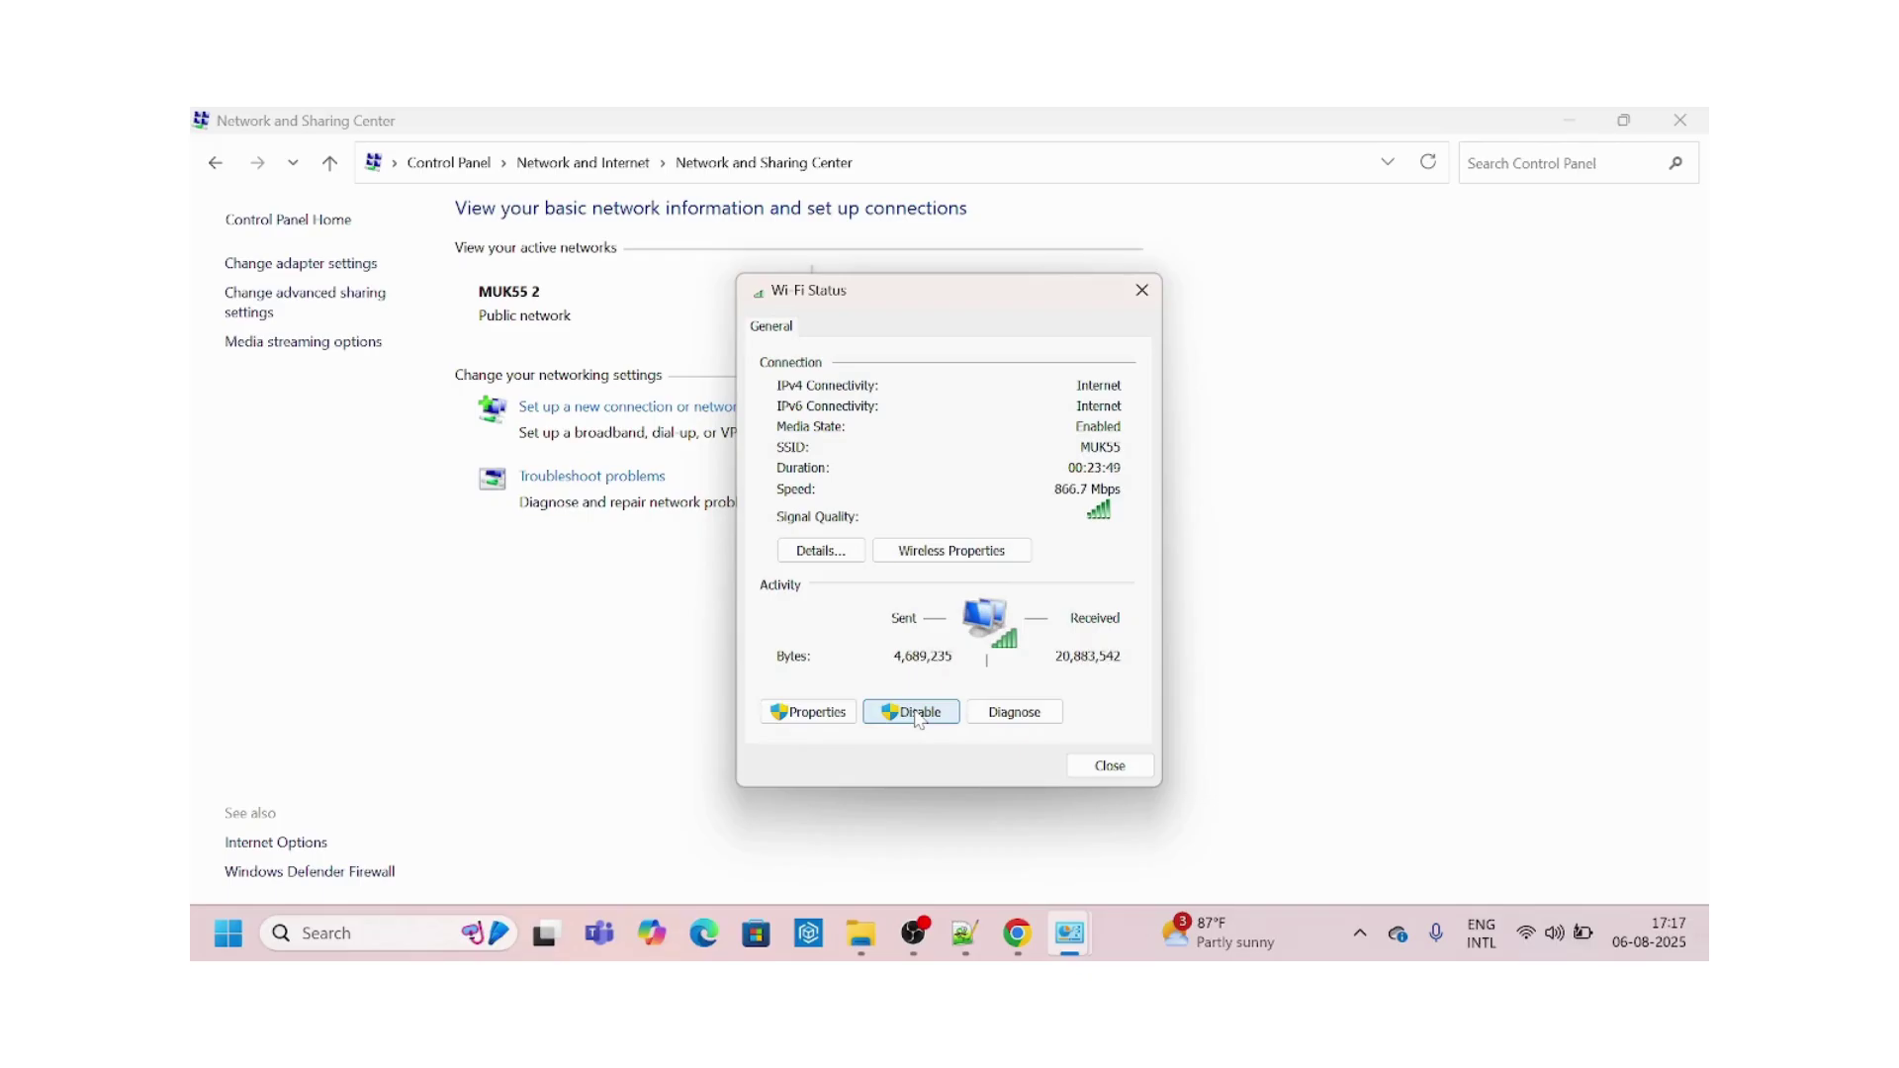
mouse_move(1141, 292)
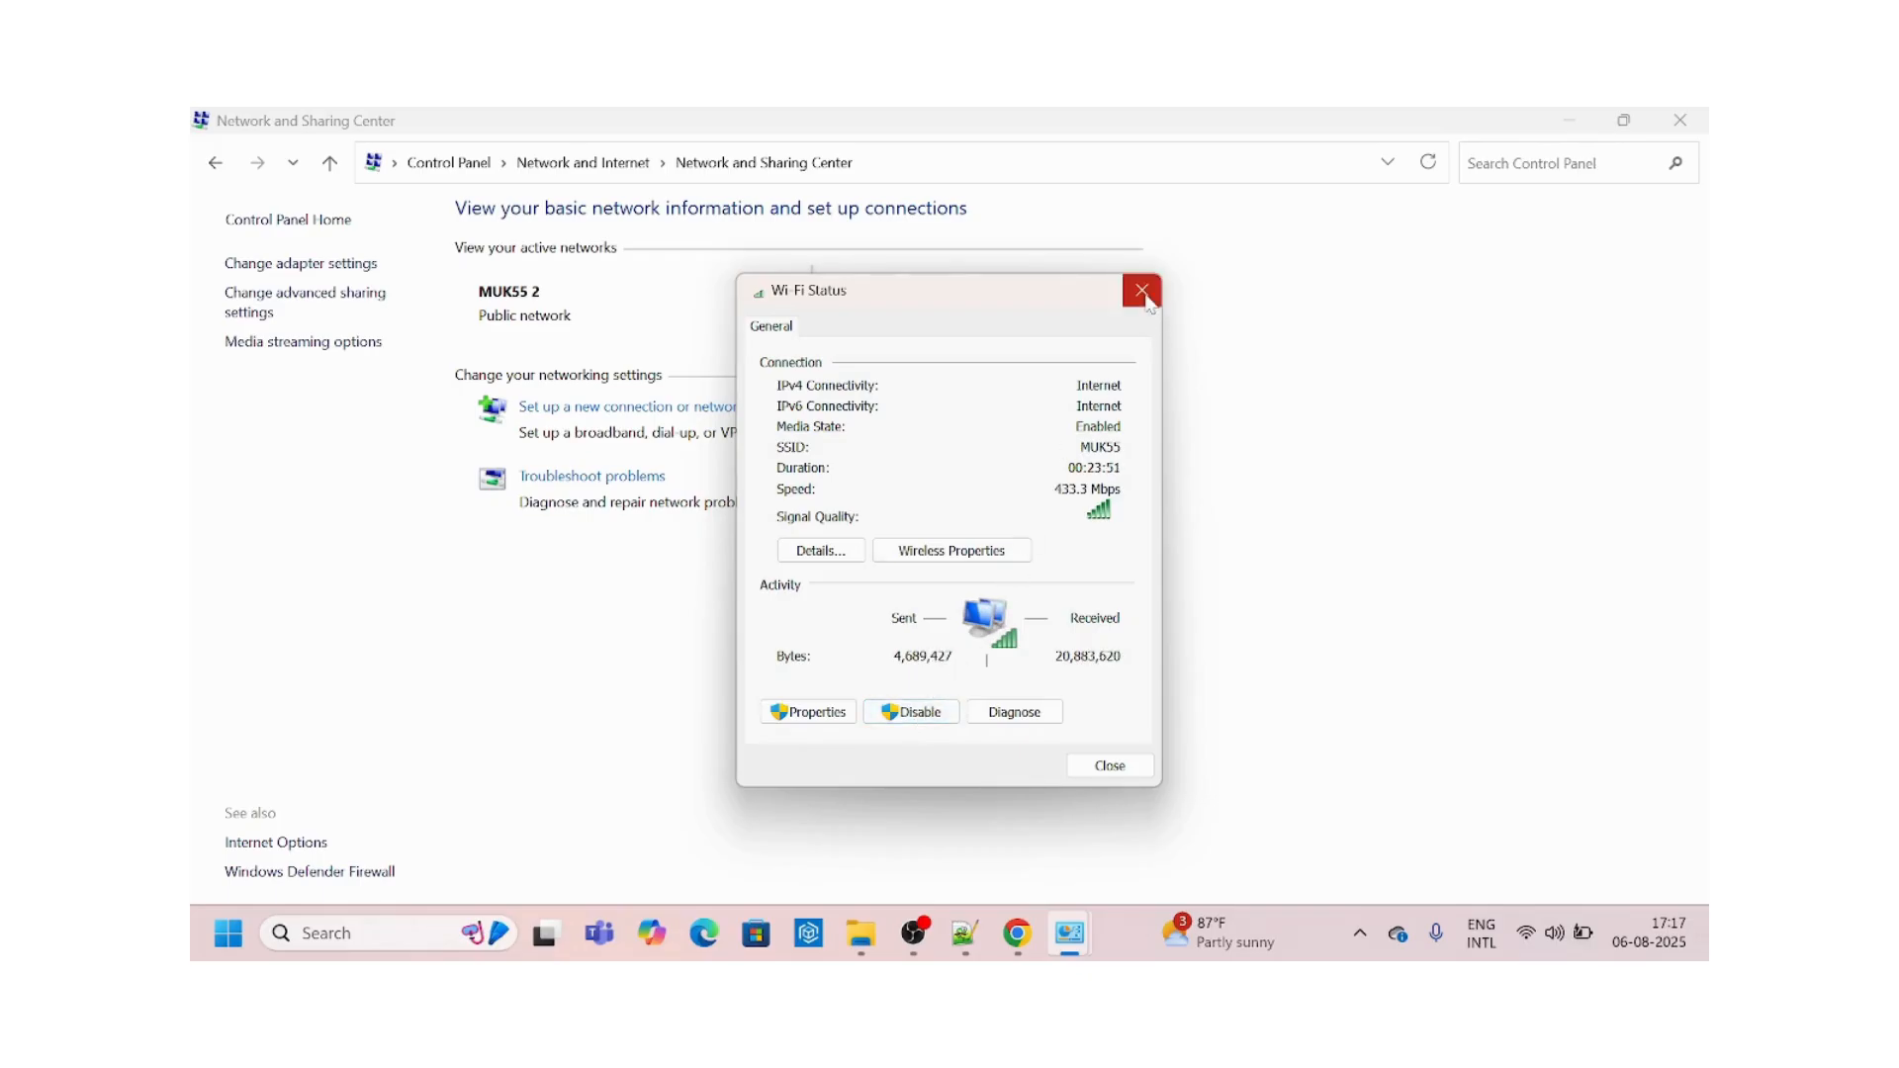
Close the Wi-Fi Status dialog.
left_click(1139, 293)
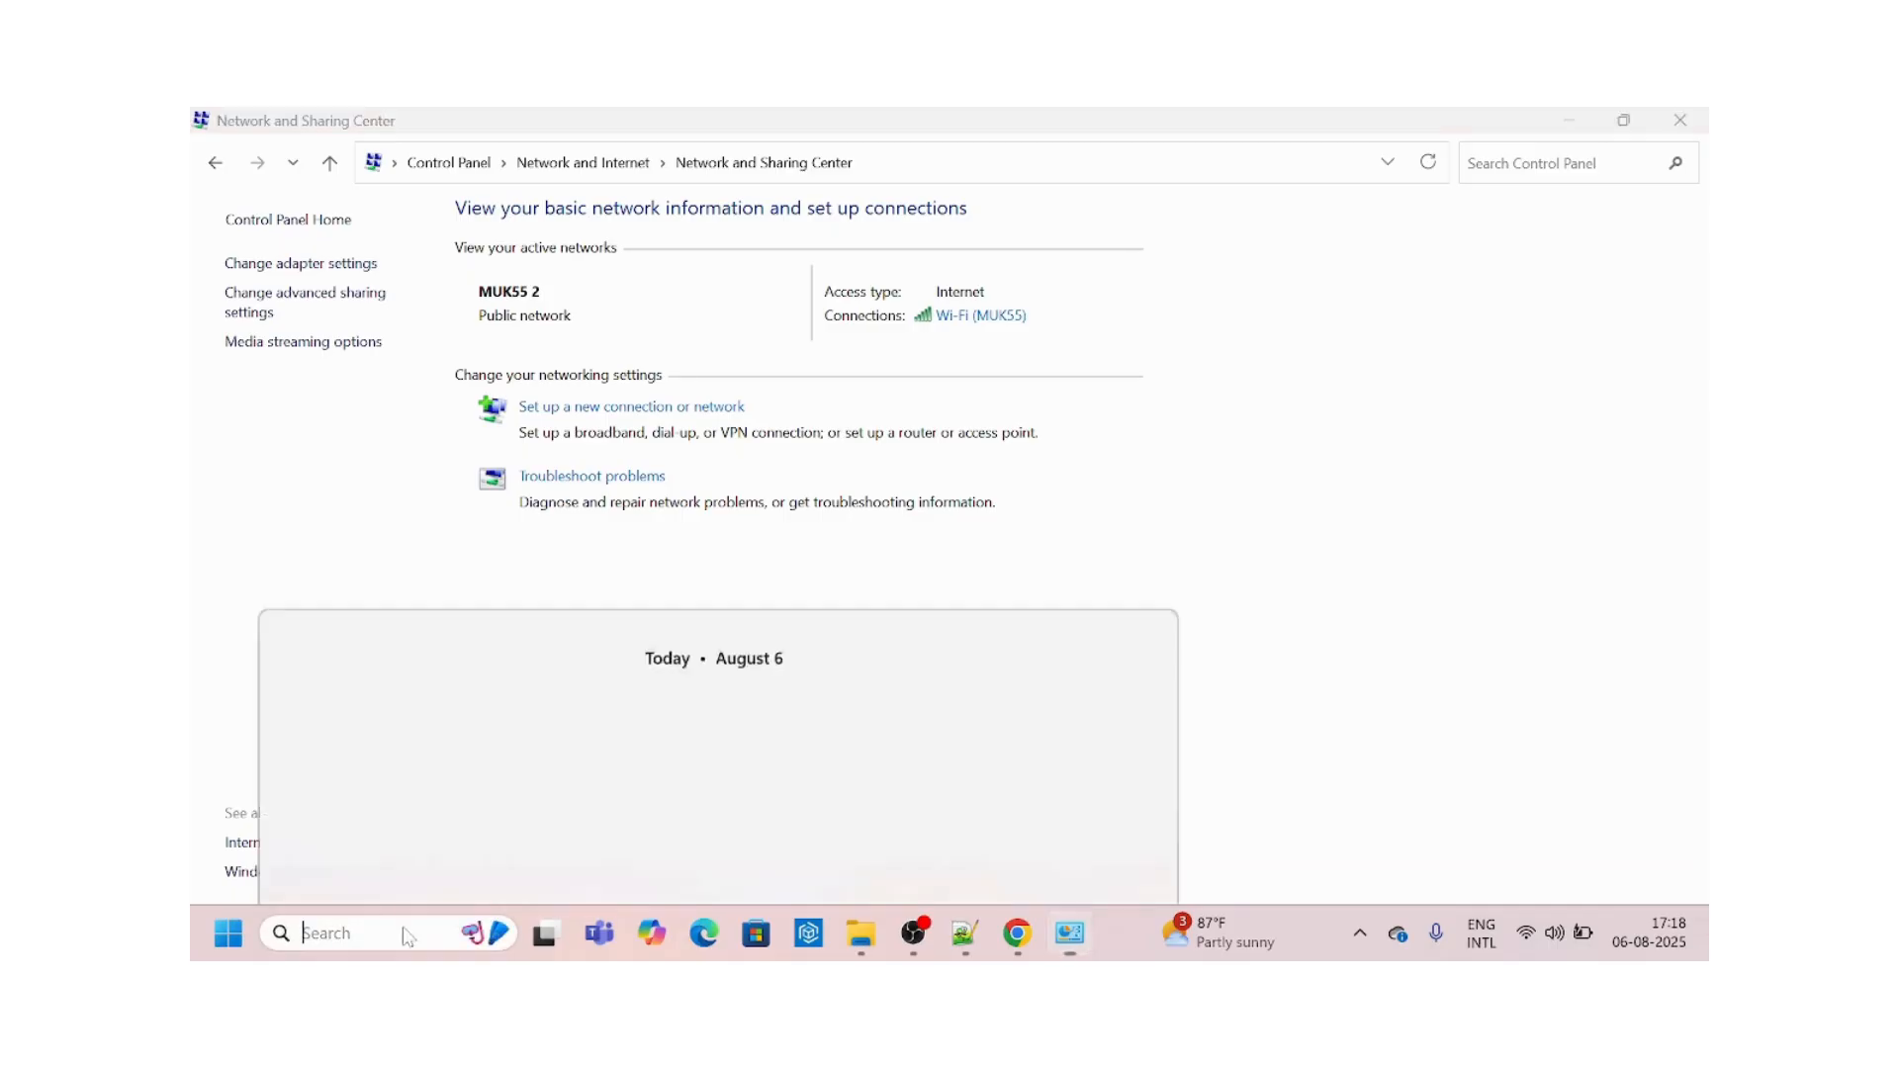
Run 'netsh winsock reset' in an administrator Command Prompt.
type("co")
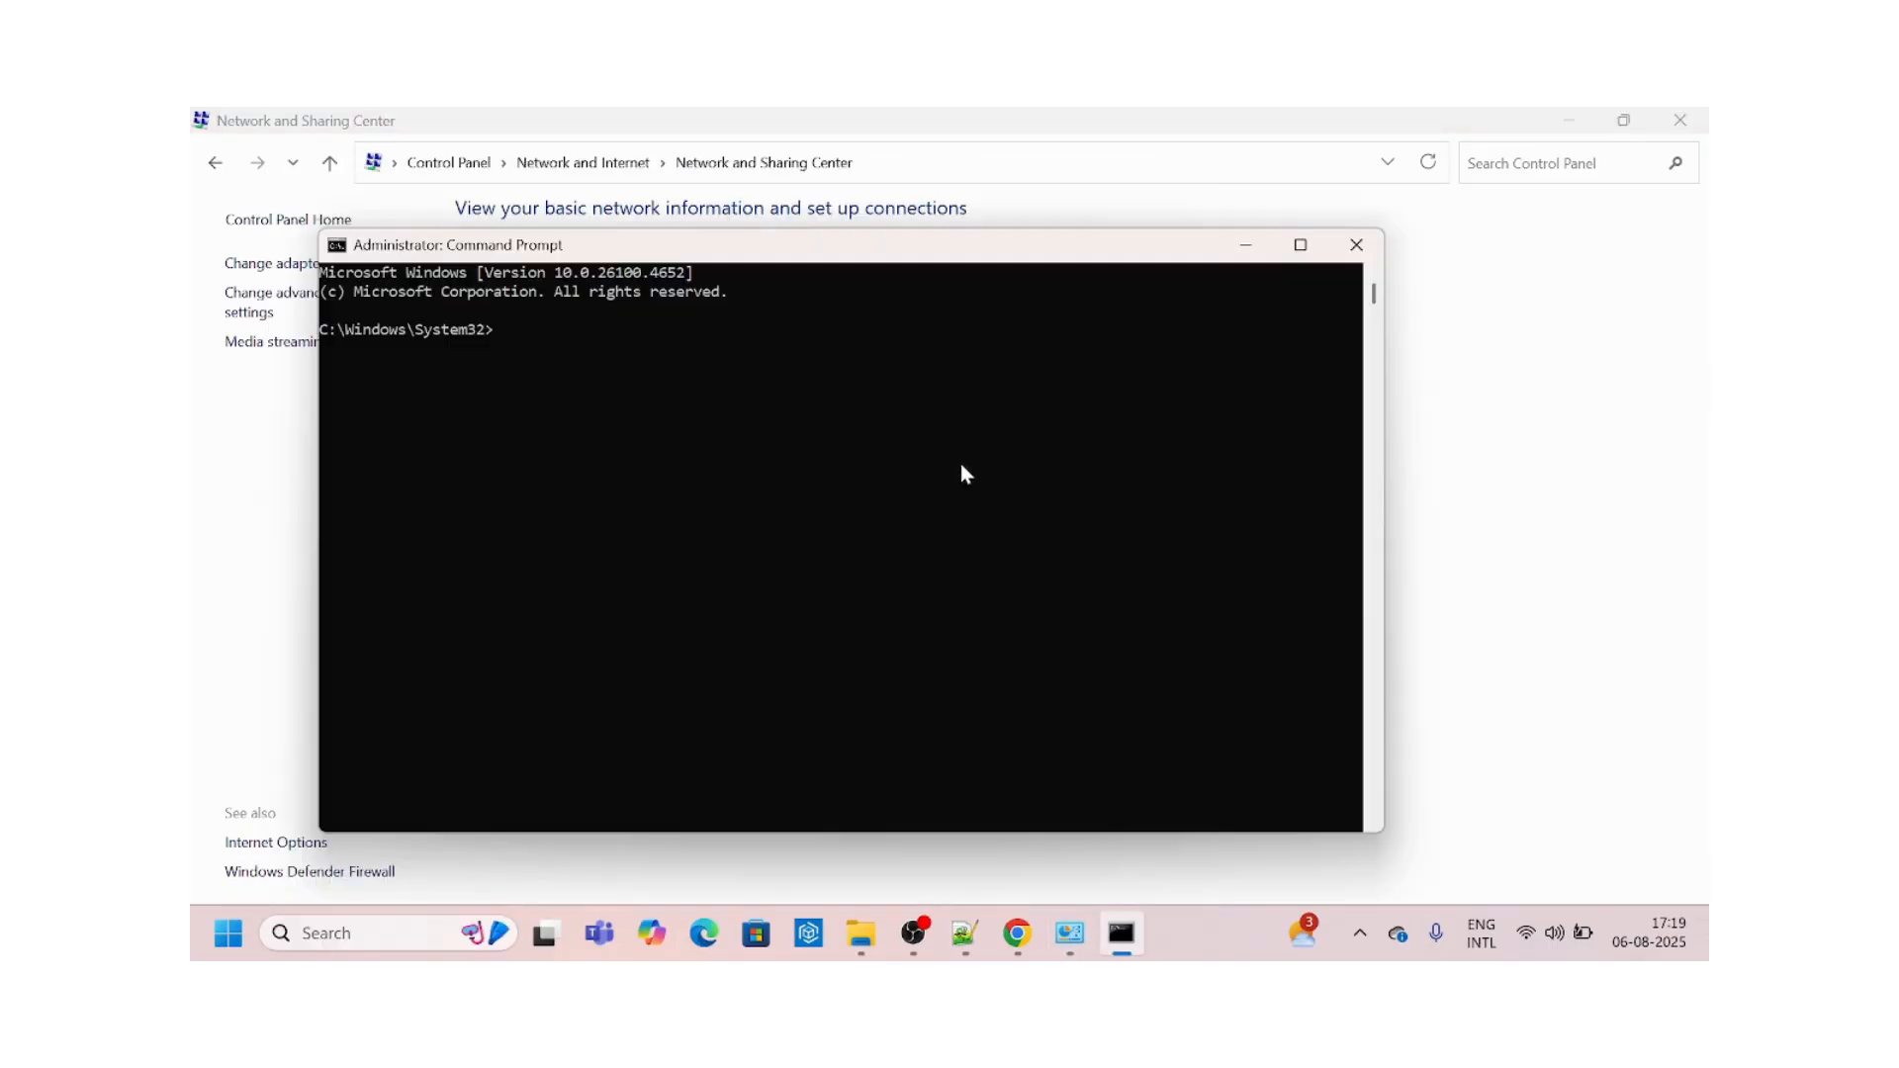
mouse_move(635, 400)
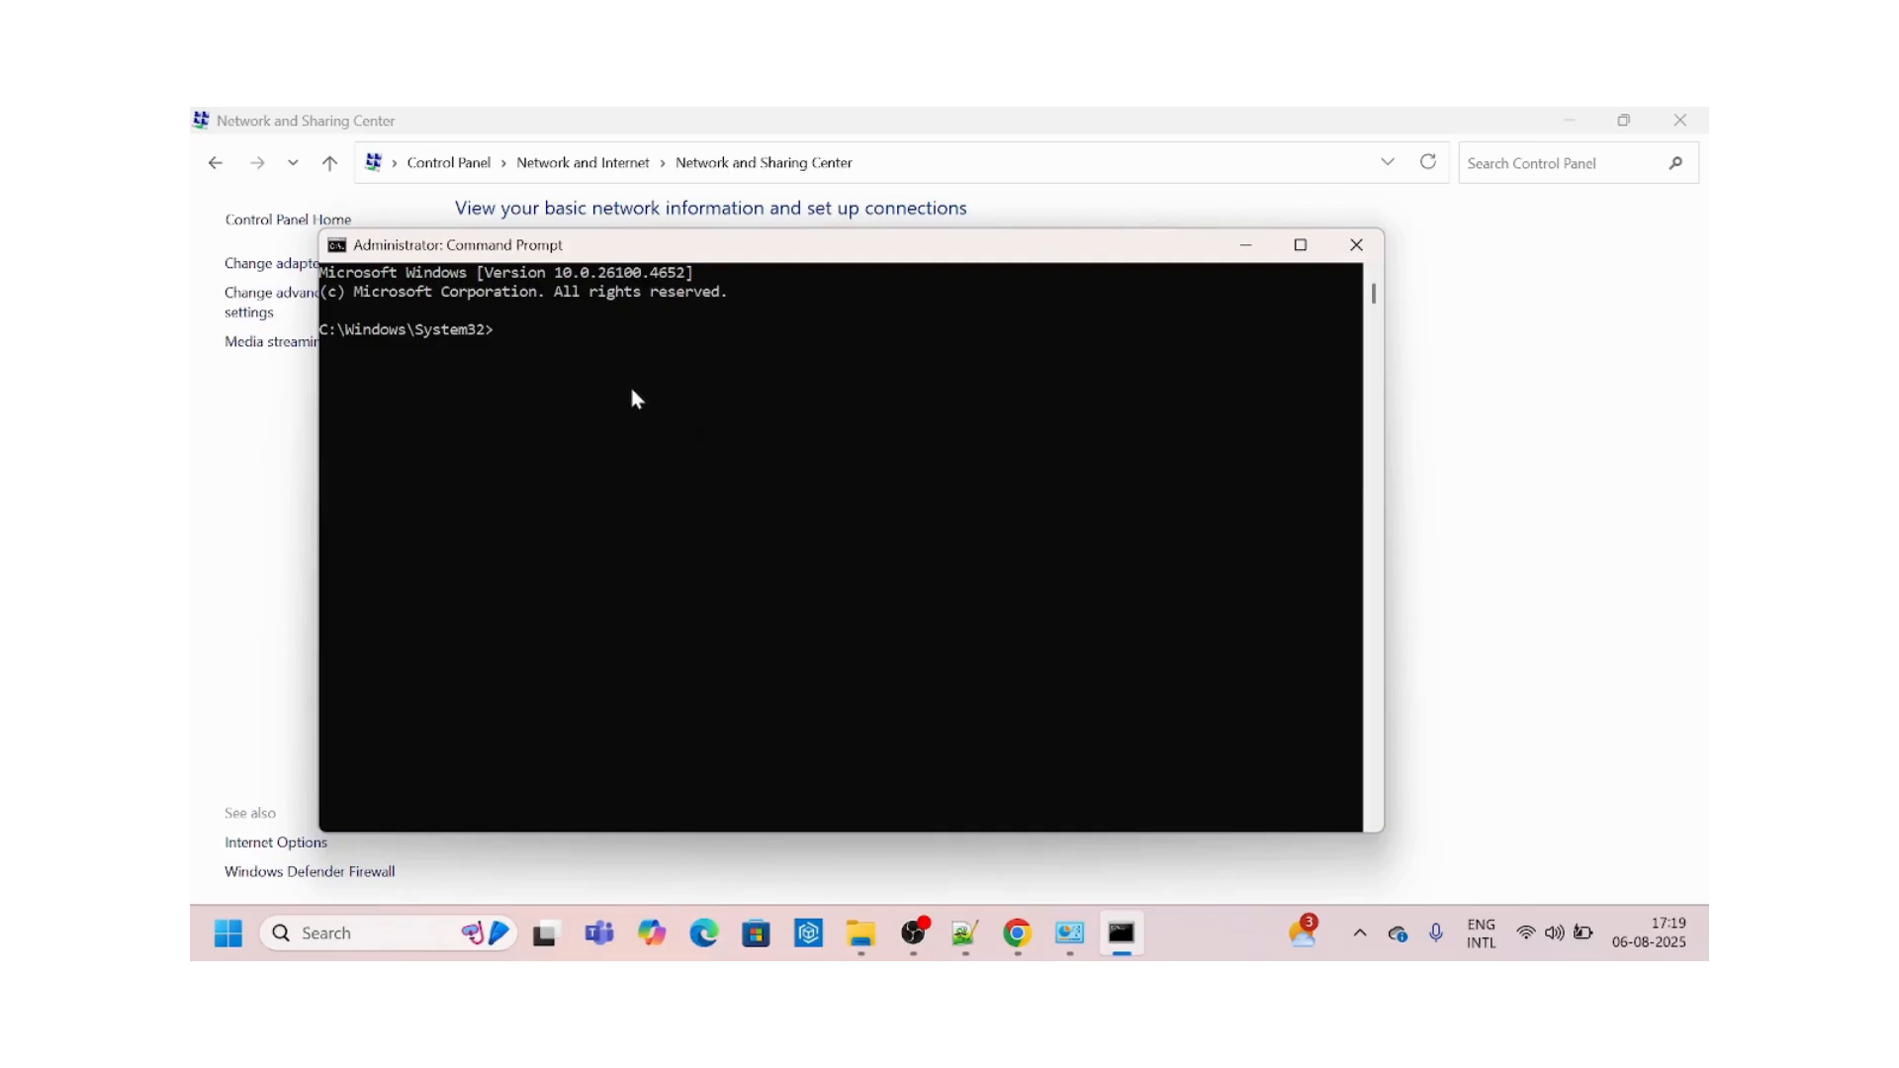
mouse_move(637, 367)
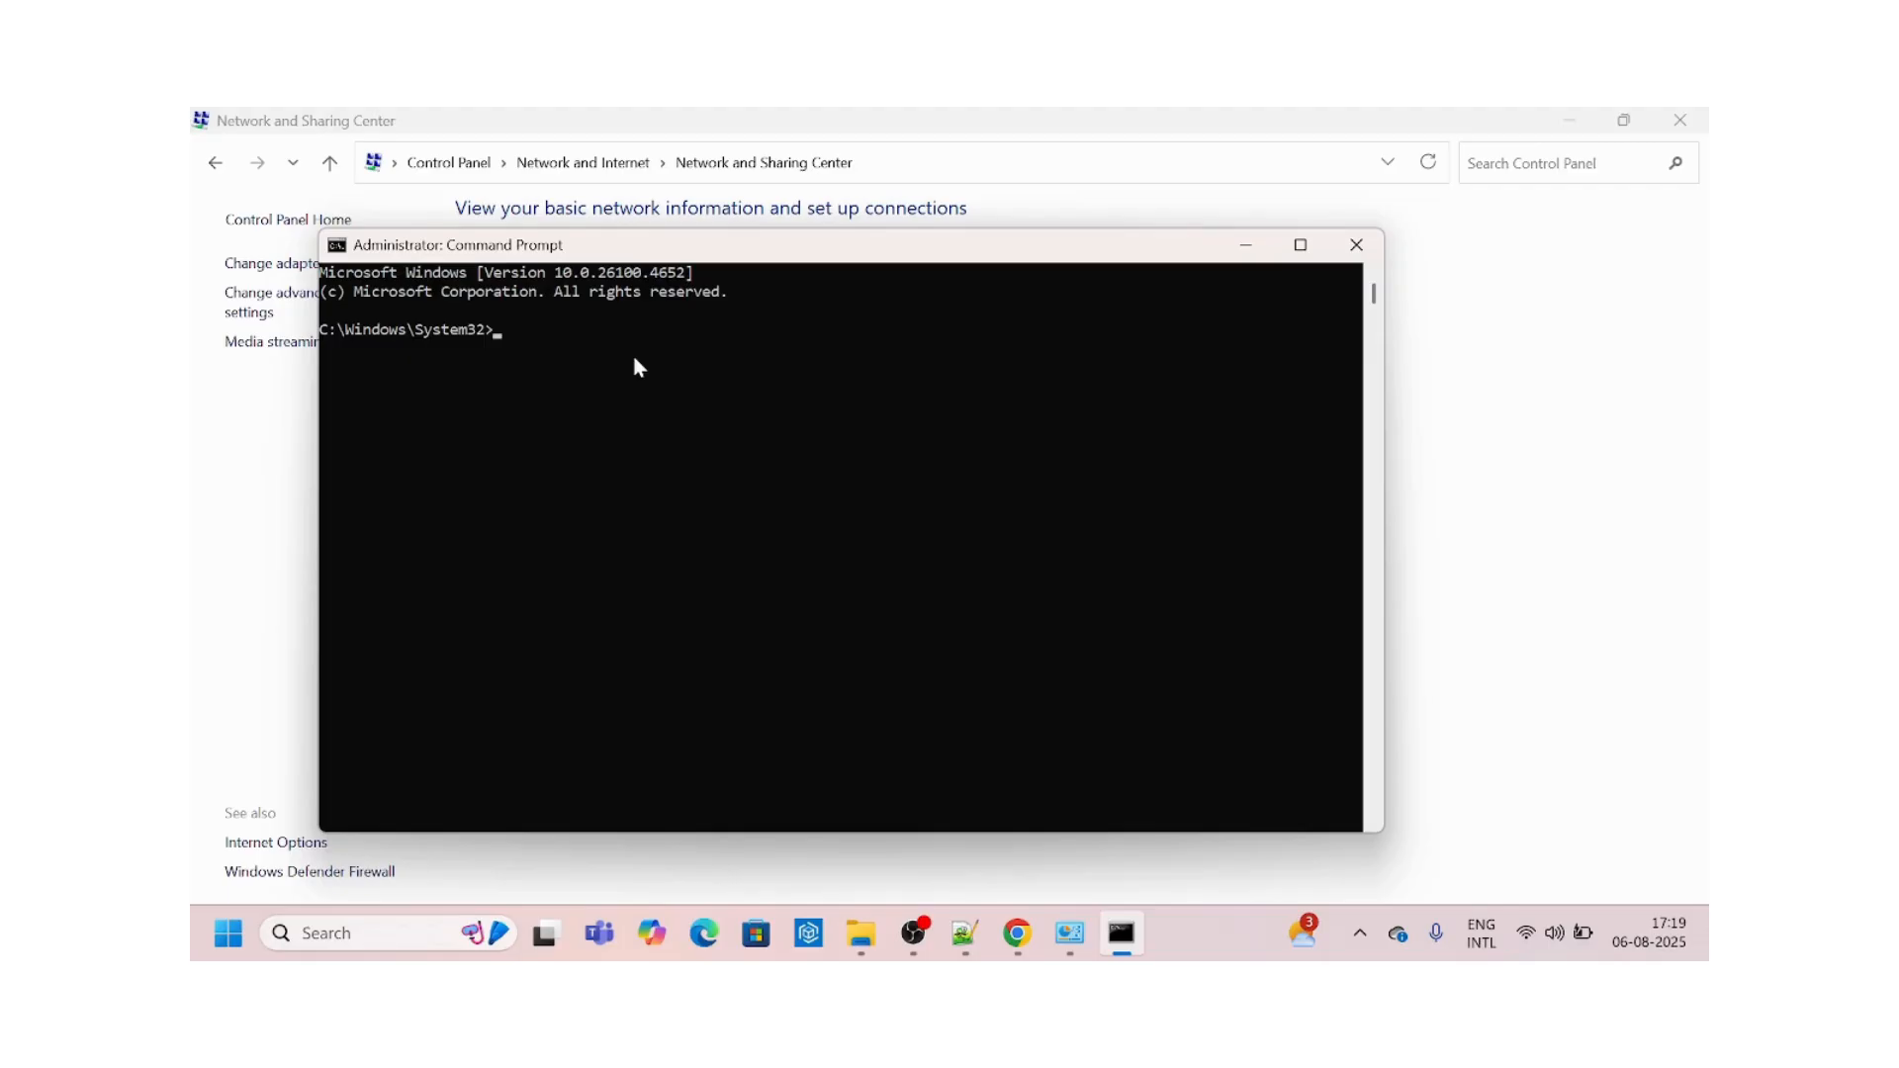
type("netsh win")
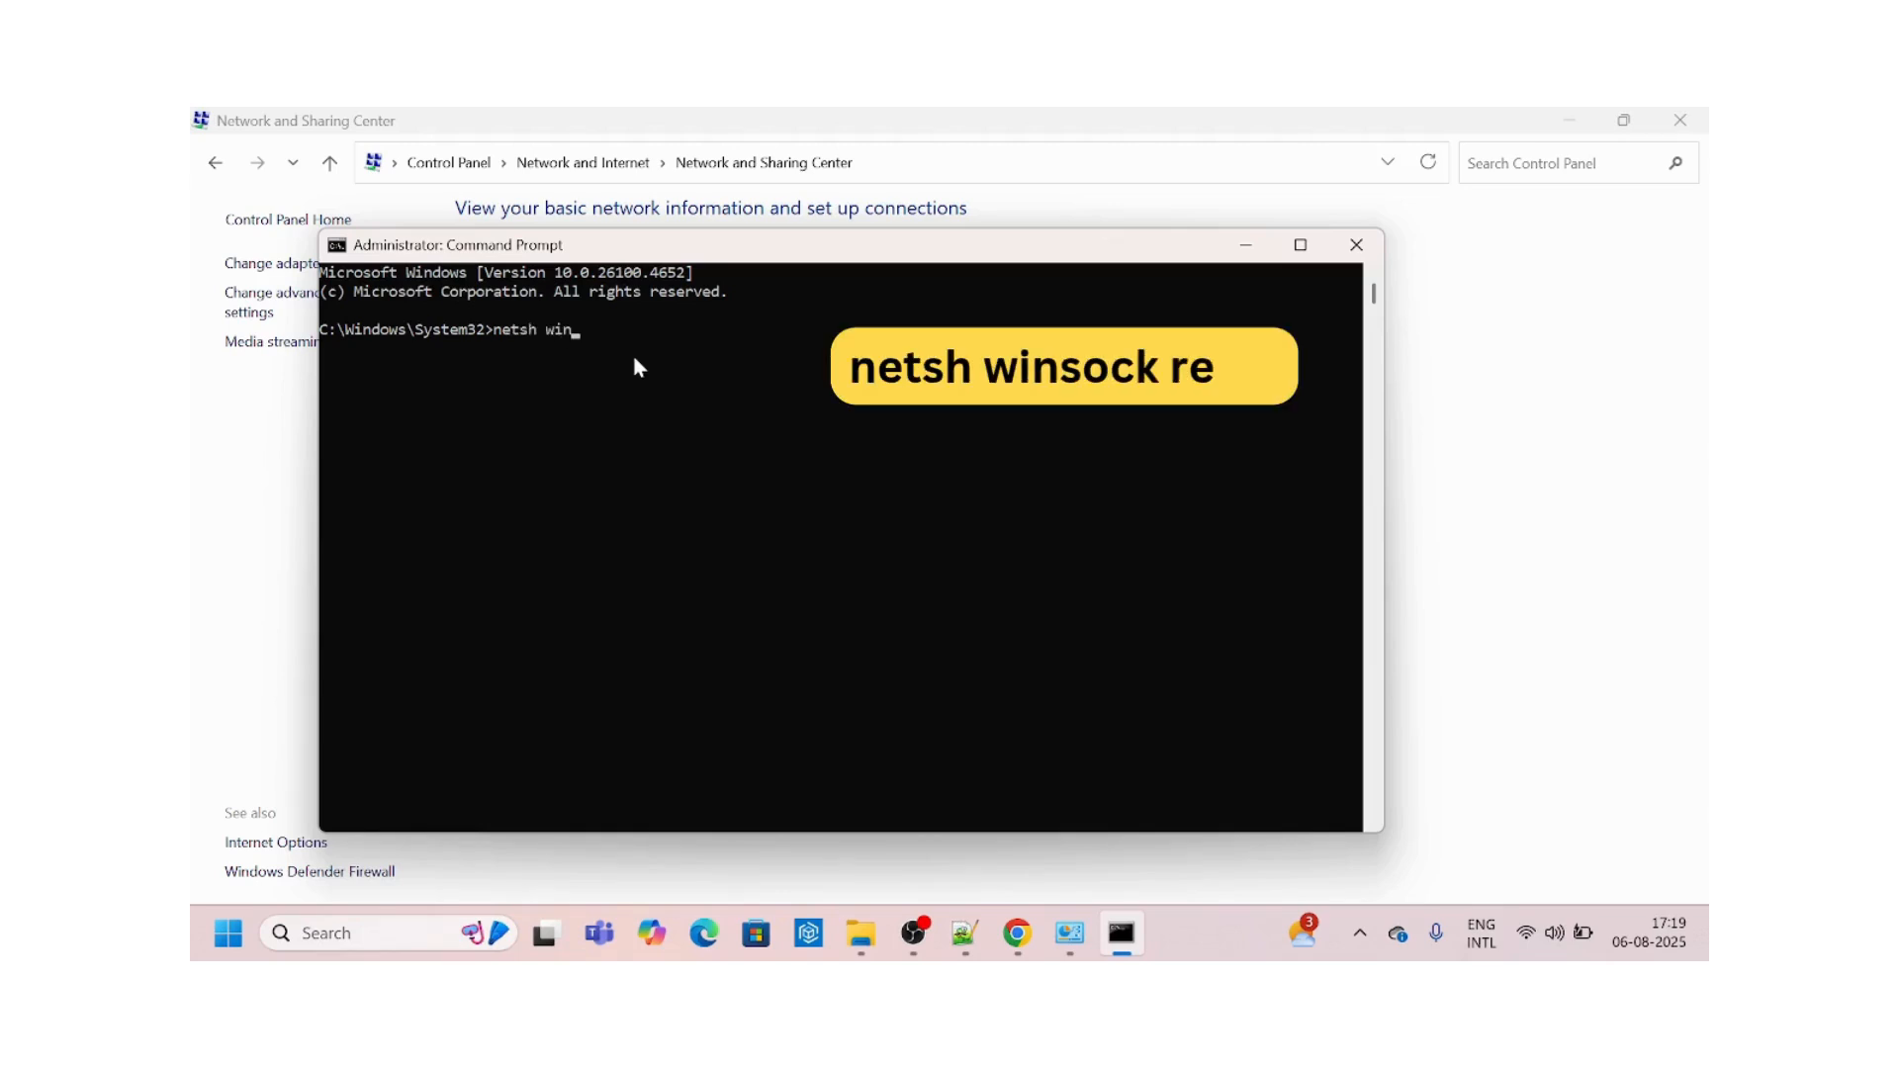
type("sock")
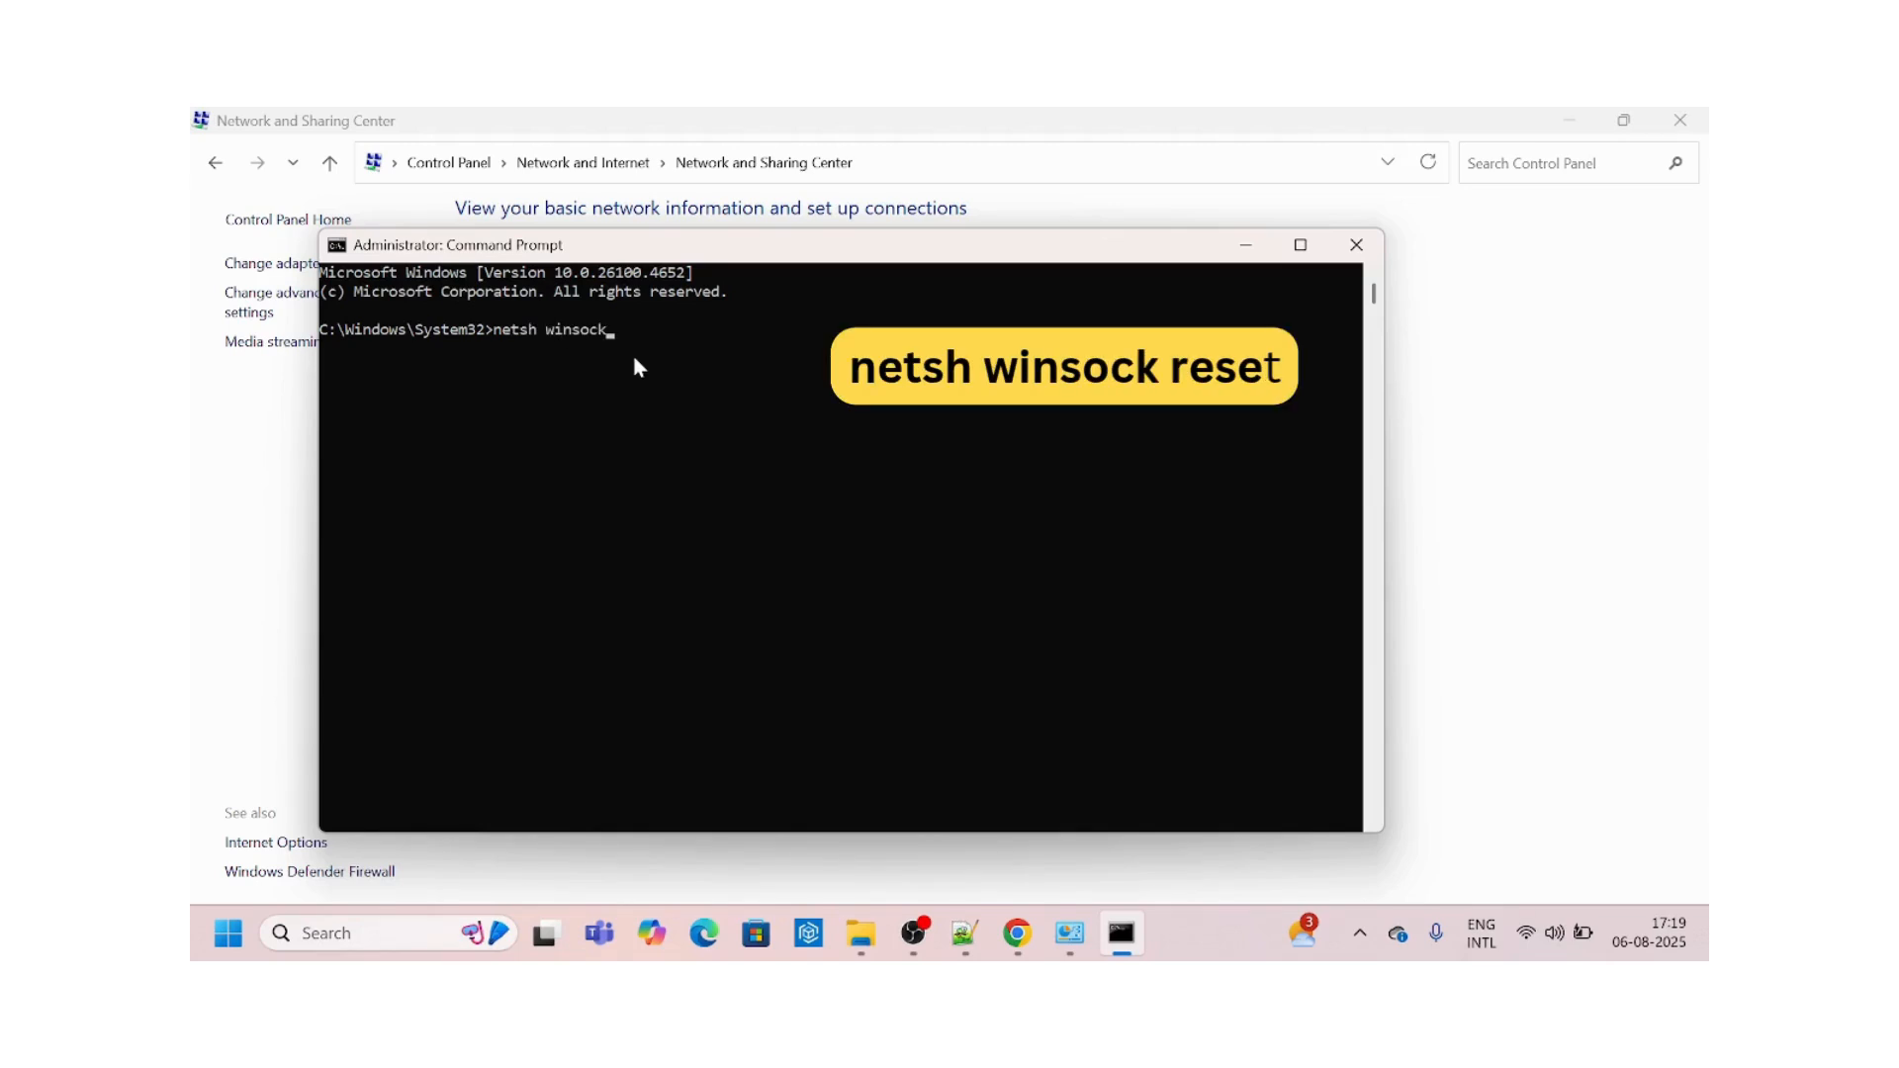
type("reset")
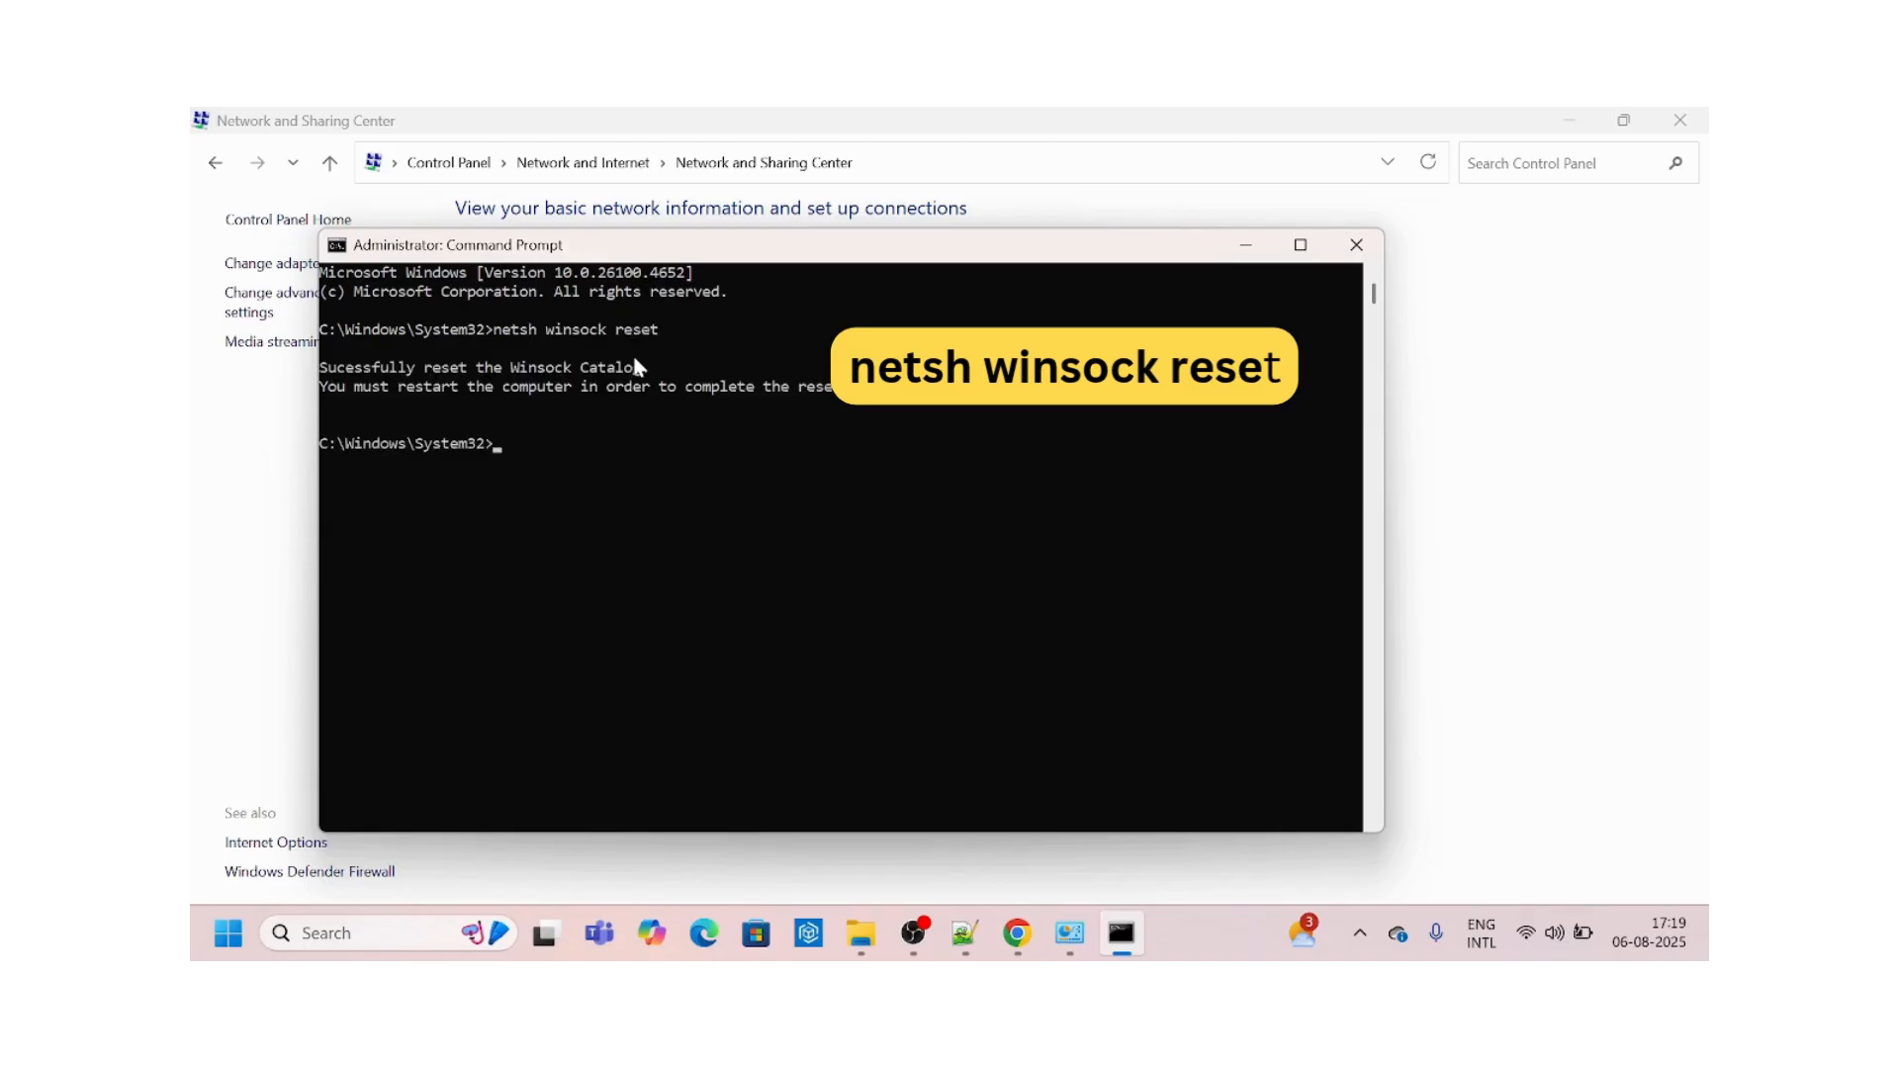
mouse_move(548, 449)
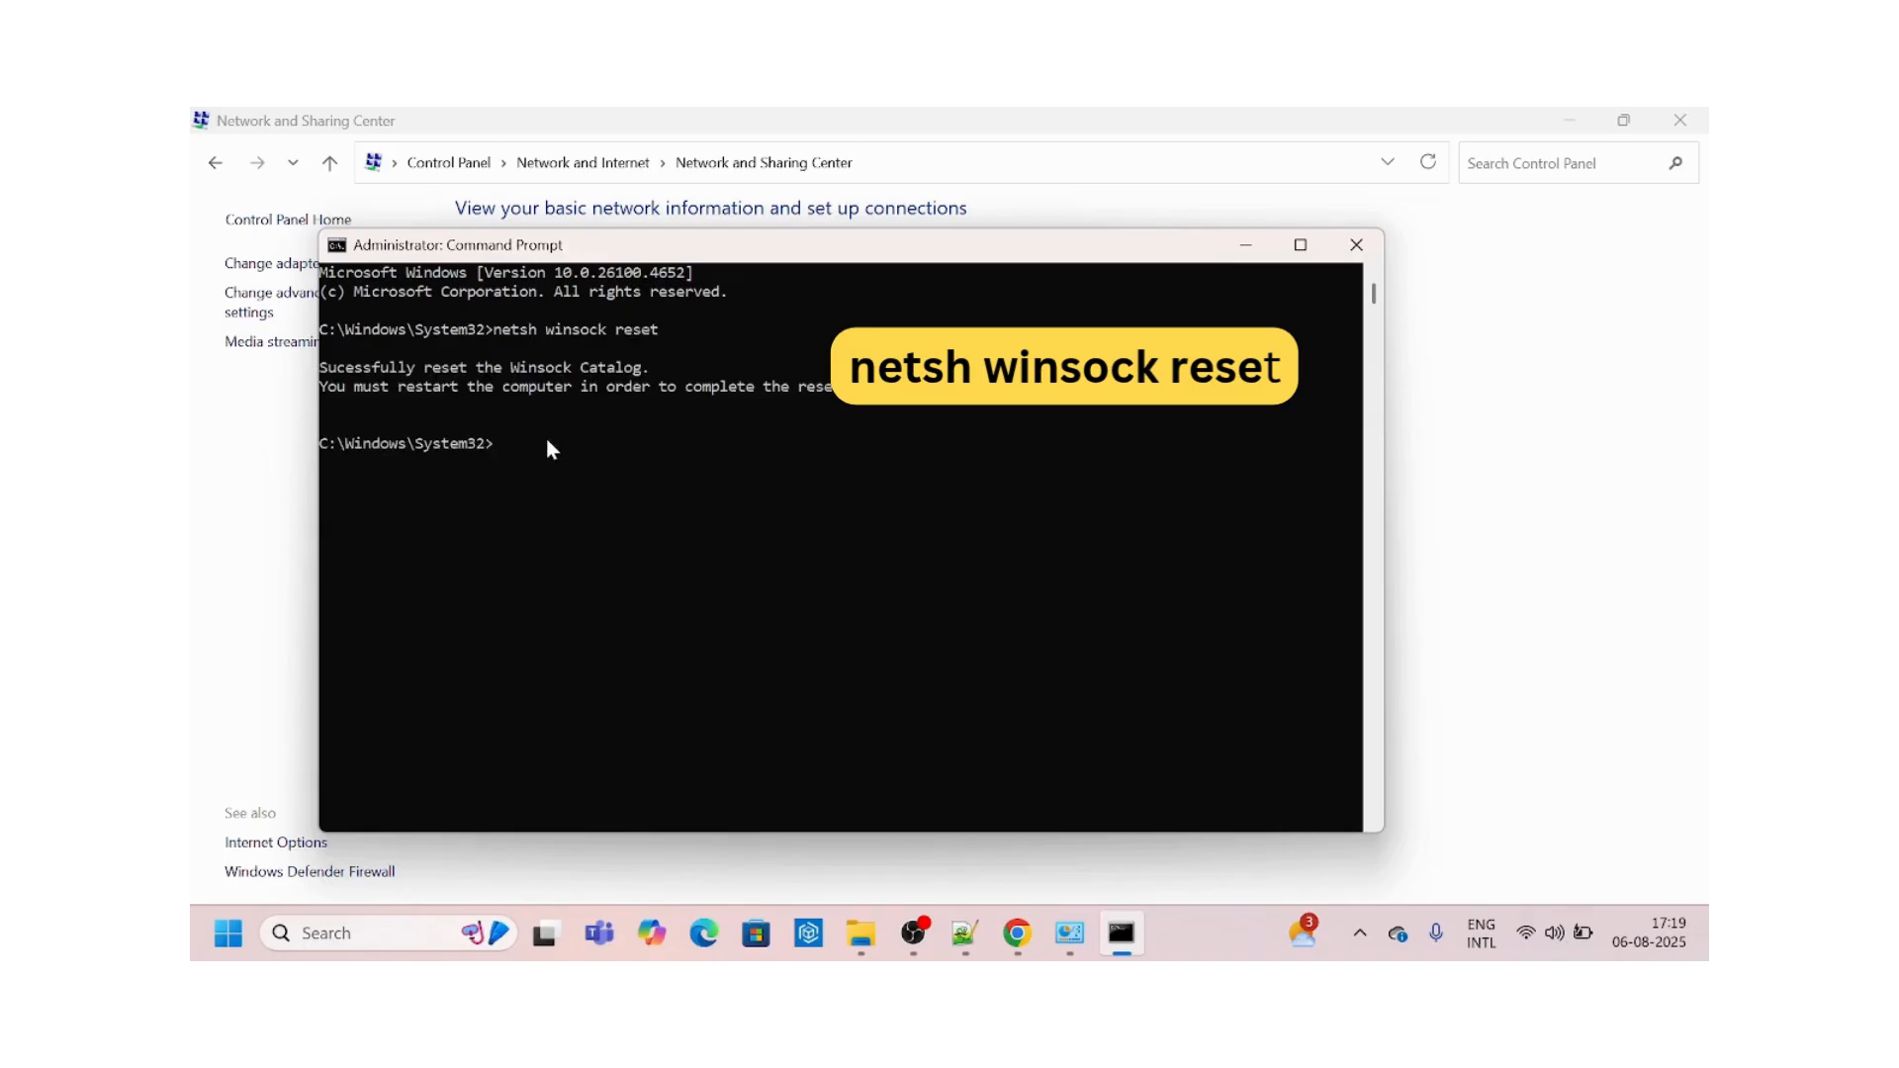
mouse_move(570, 451)
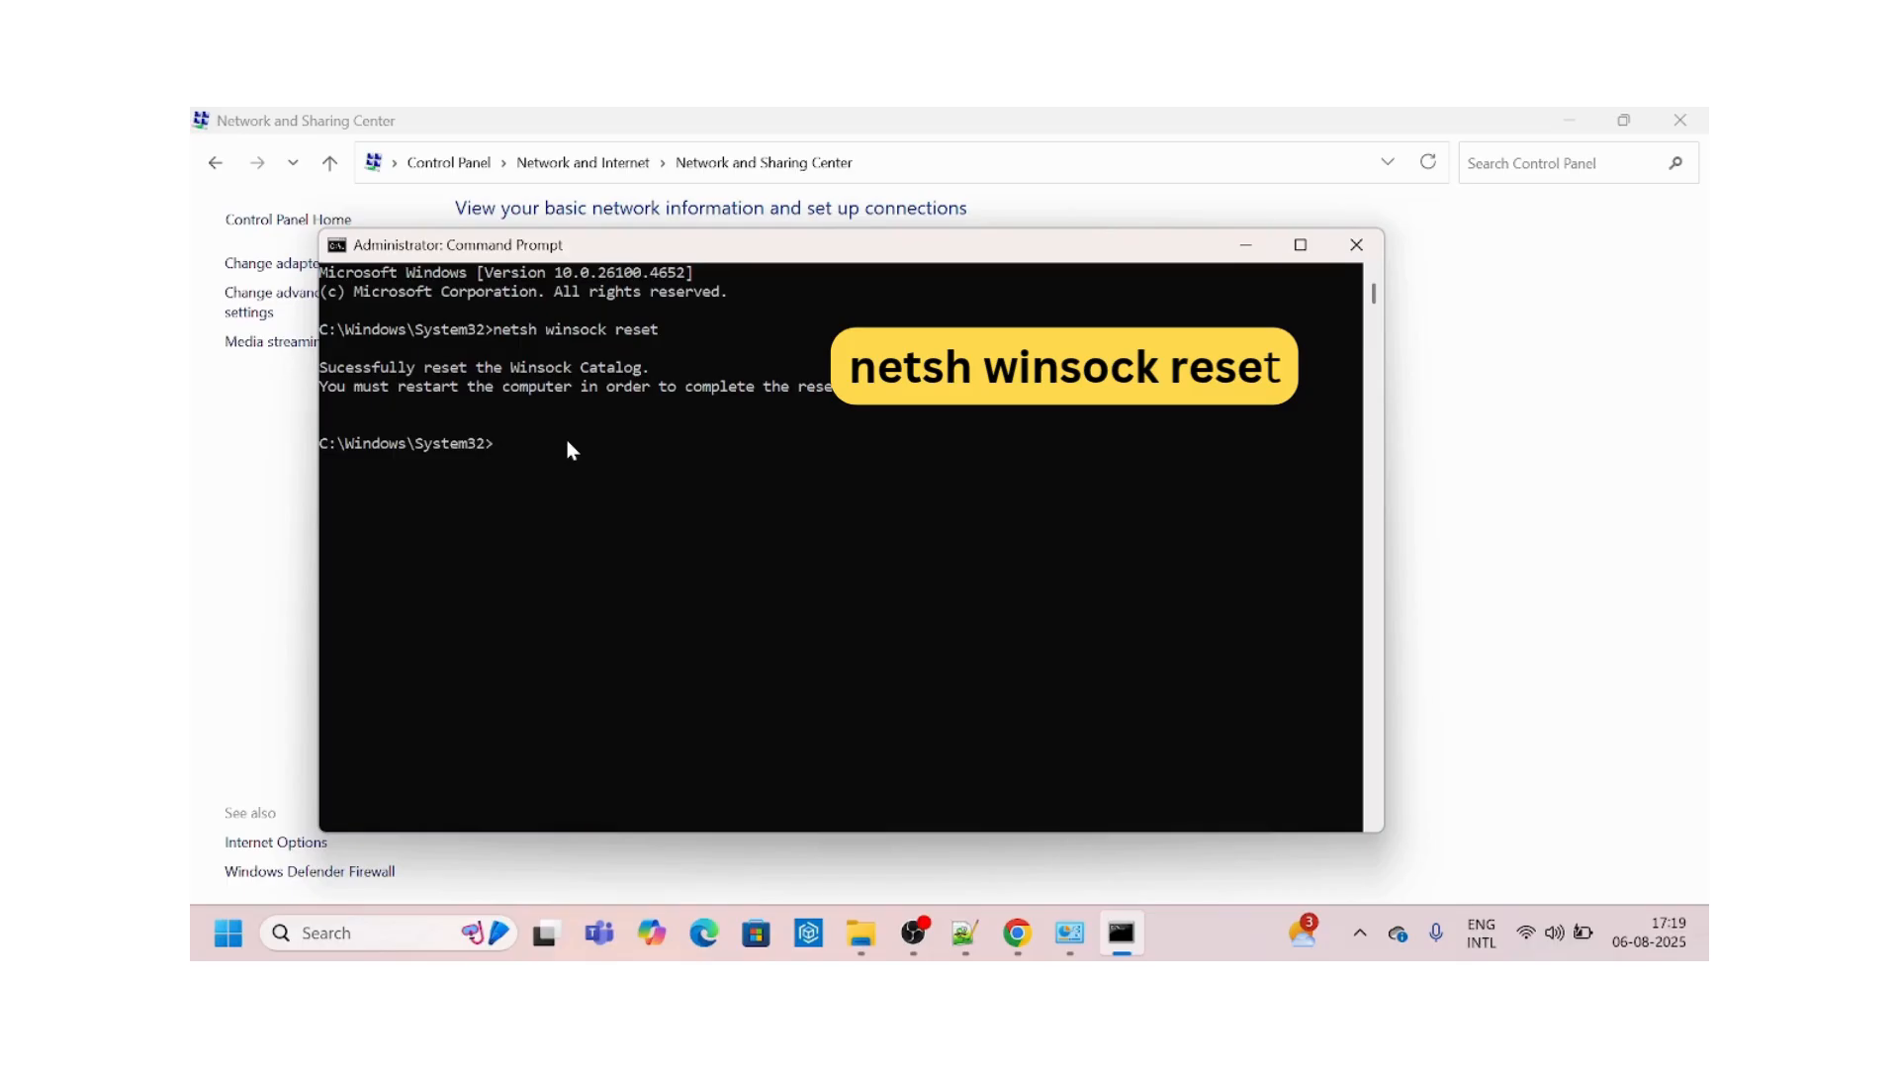
mouse_move(605, 484)
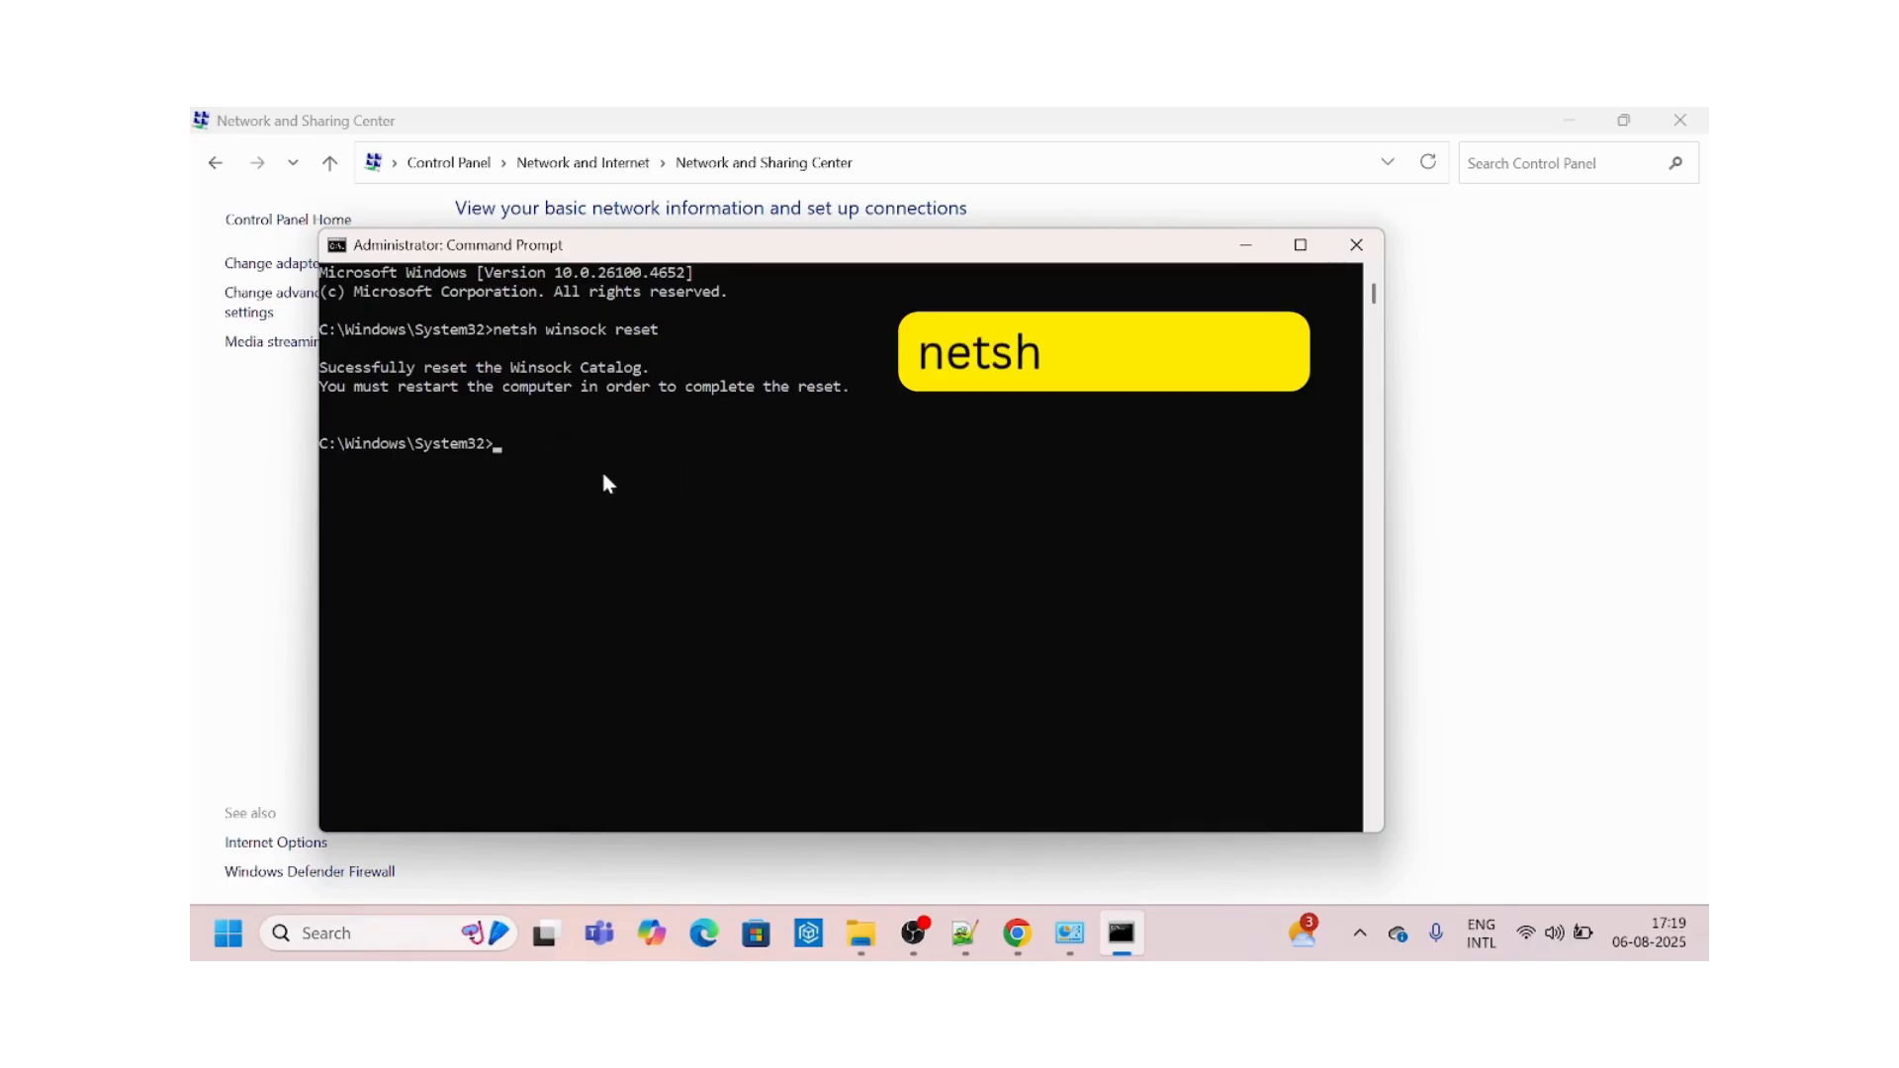
Run 'netsh int ip reset', then start typing the resetlog.txt variant.
type("net")
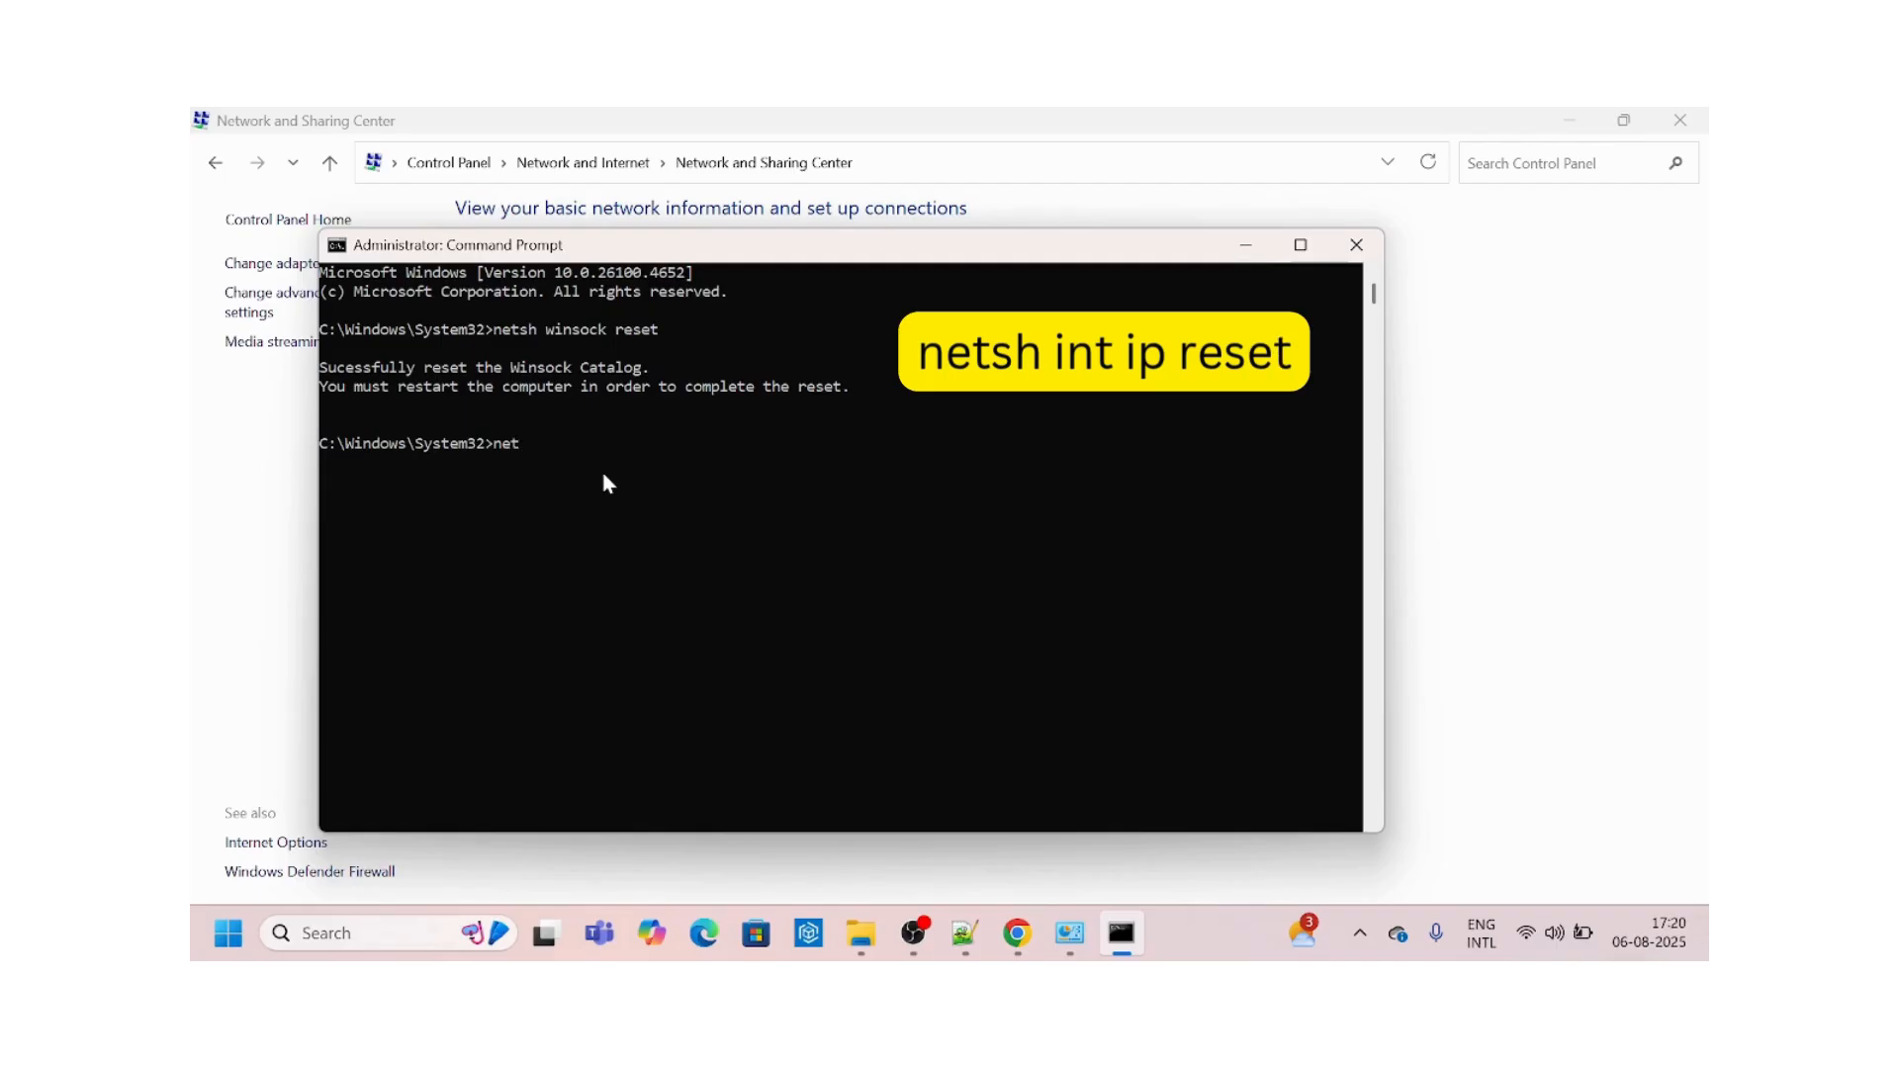
type("sh")
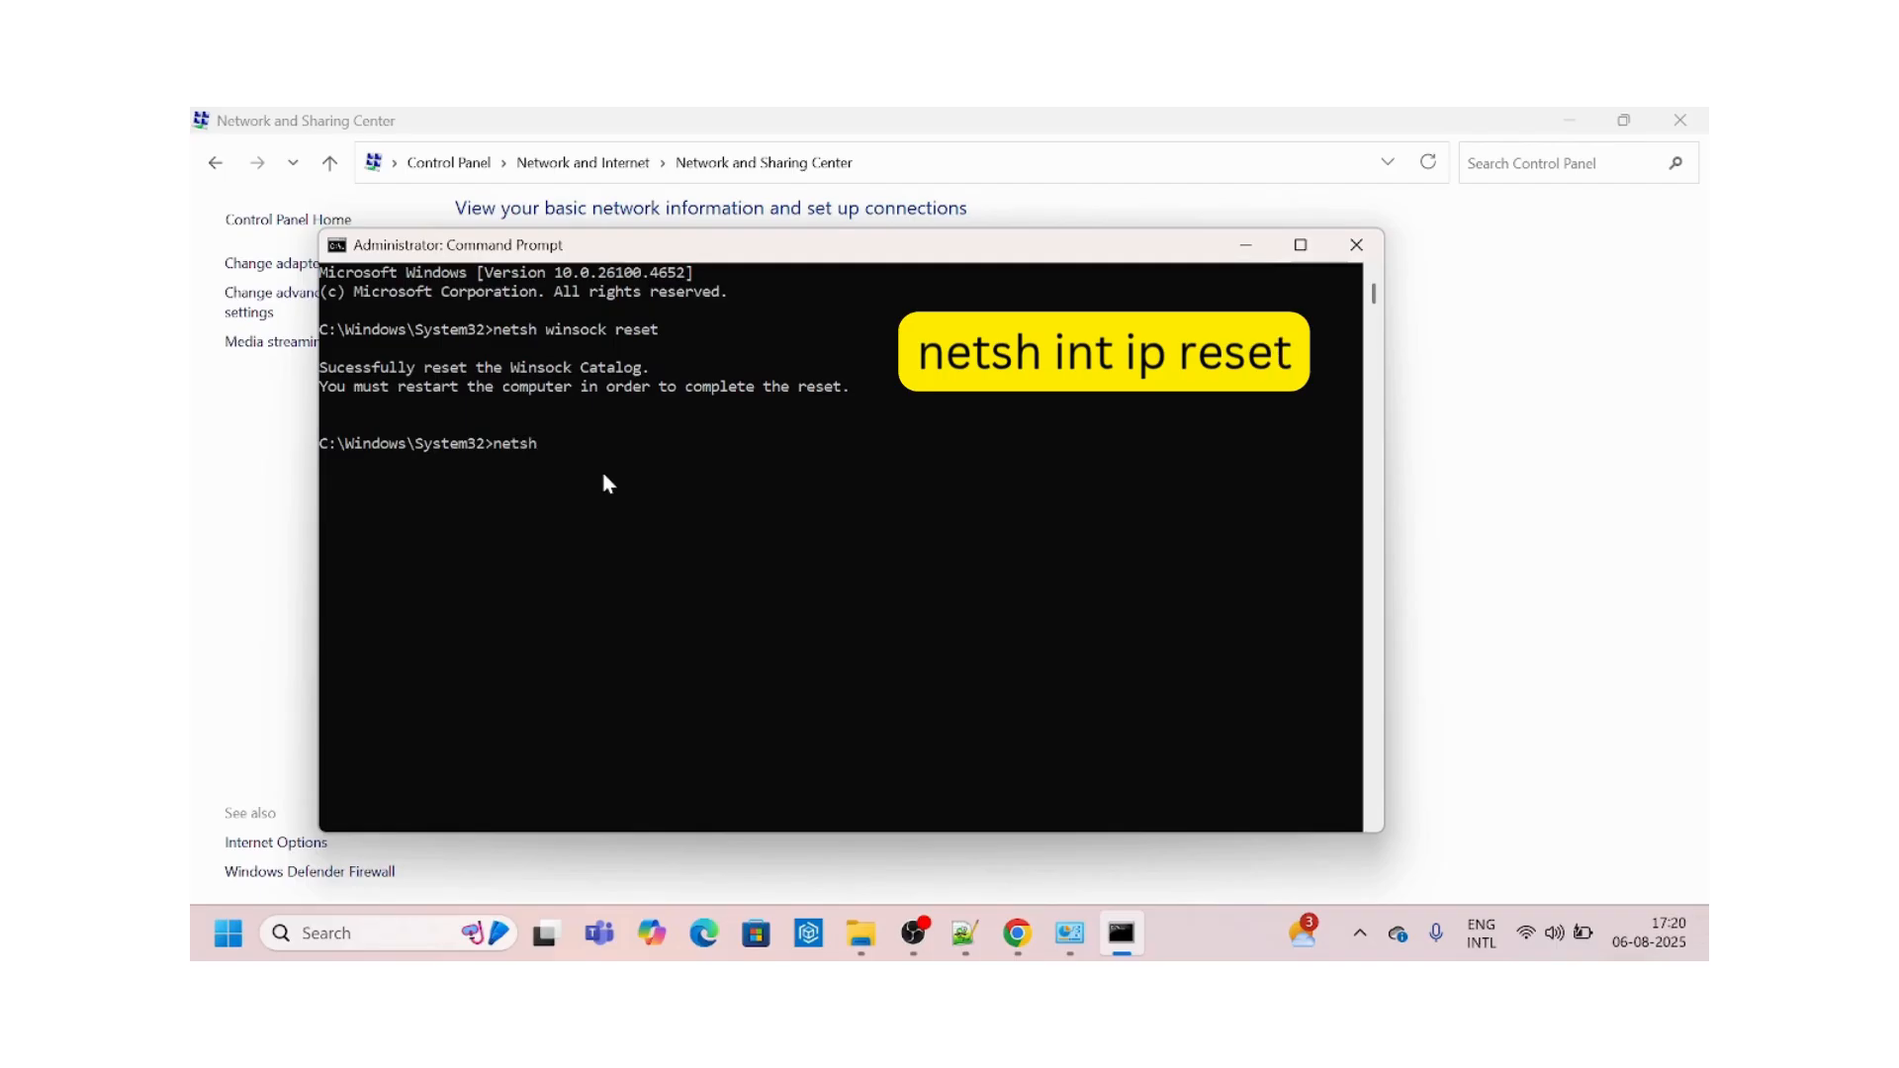
type("int ip")
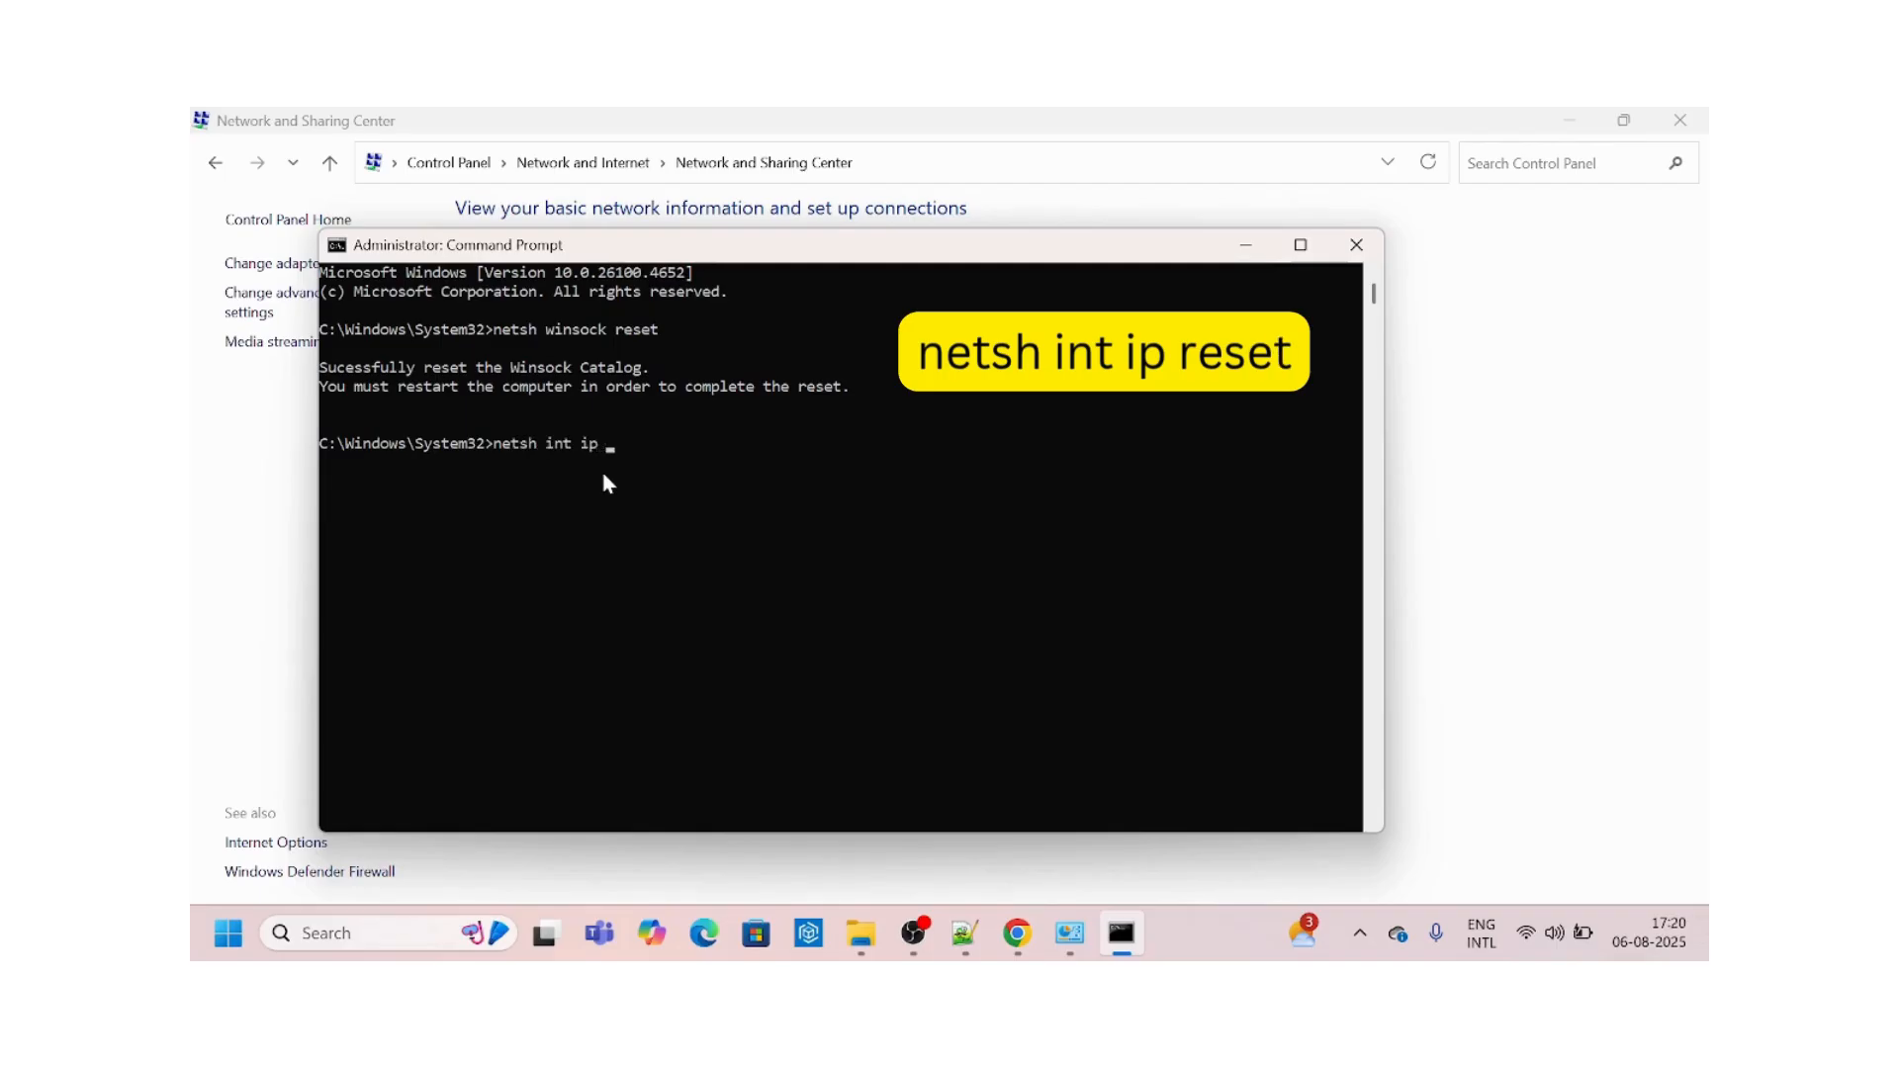
type("re")
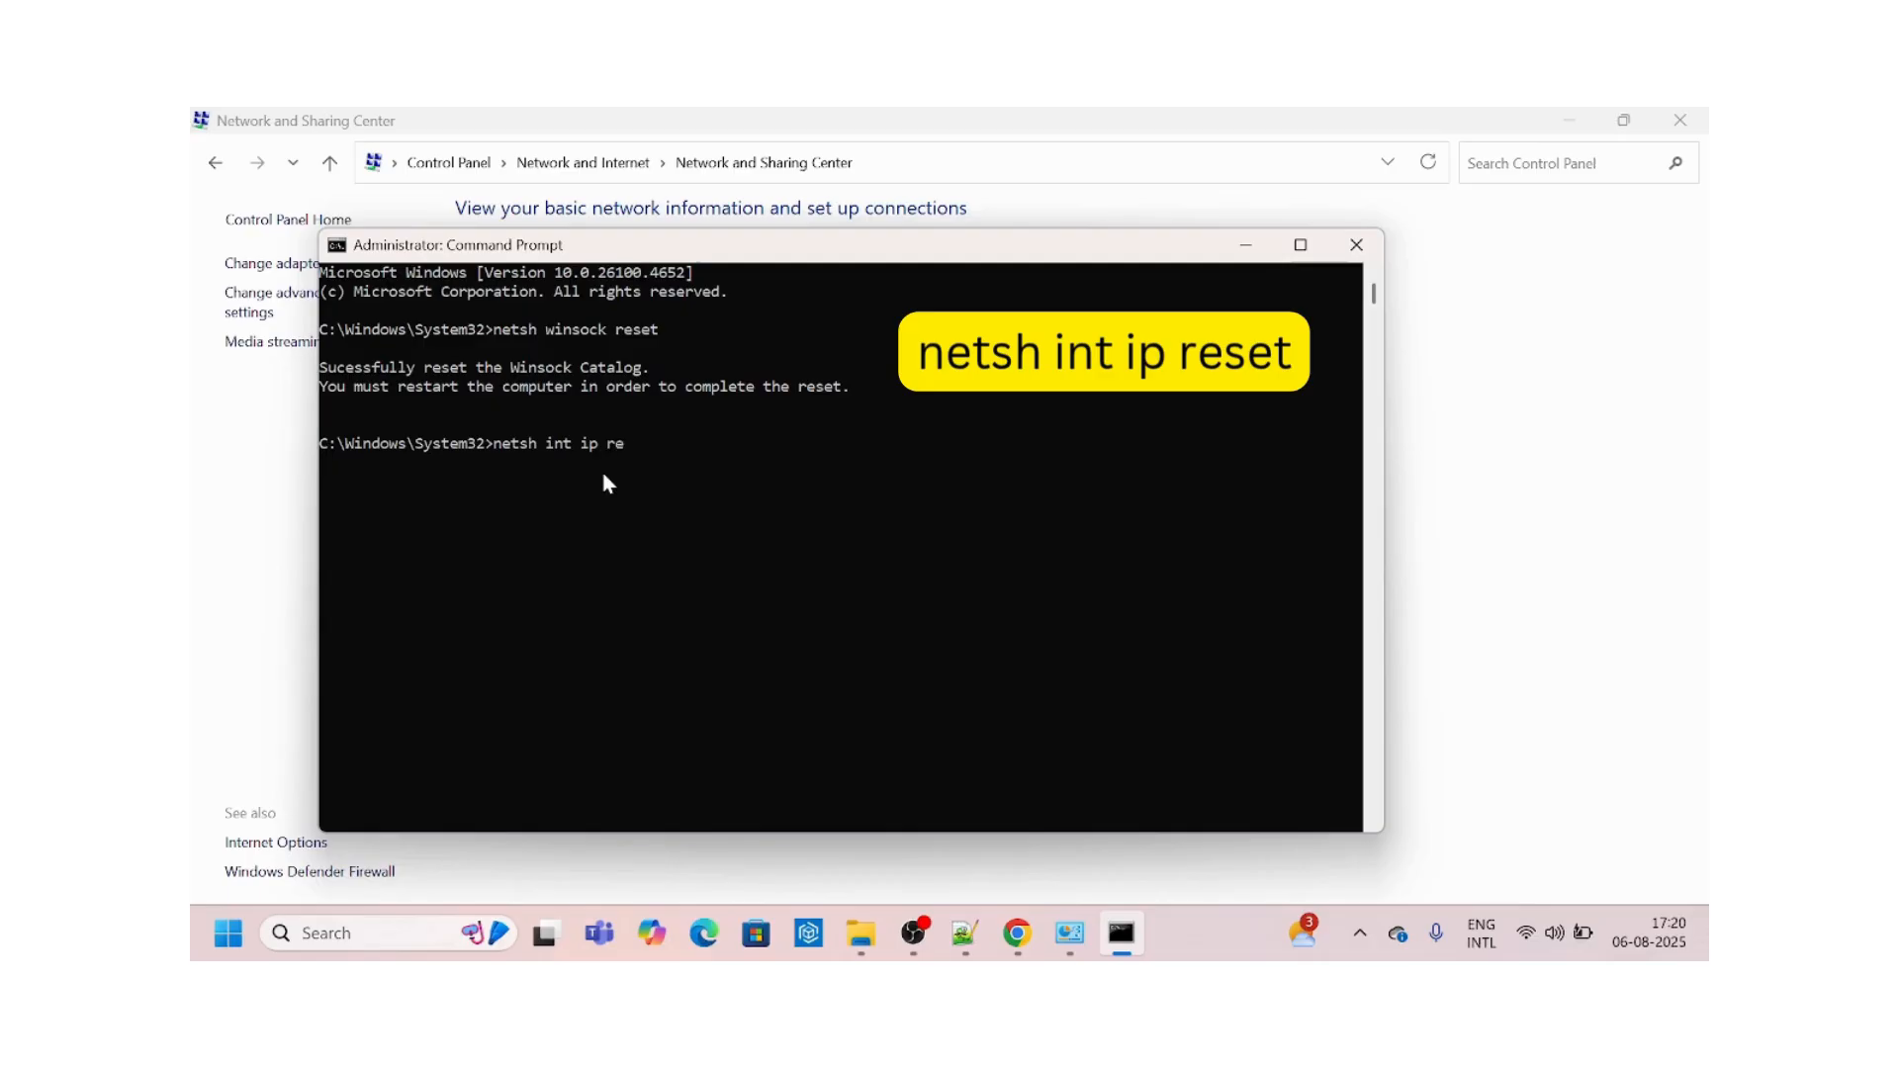
type("t")
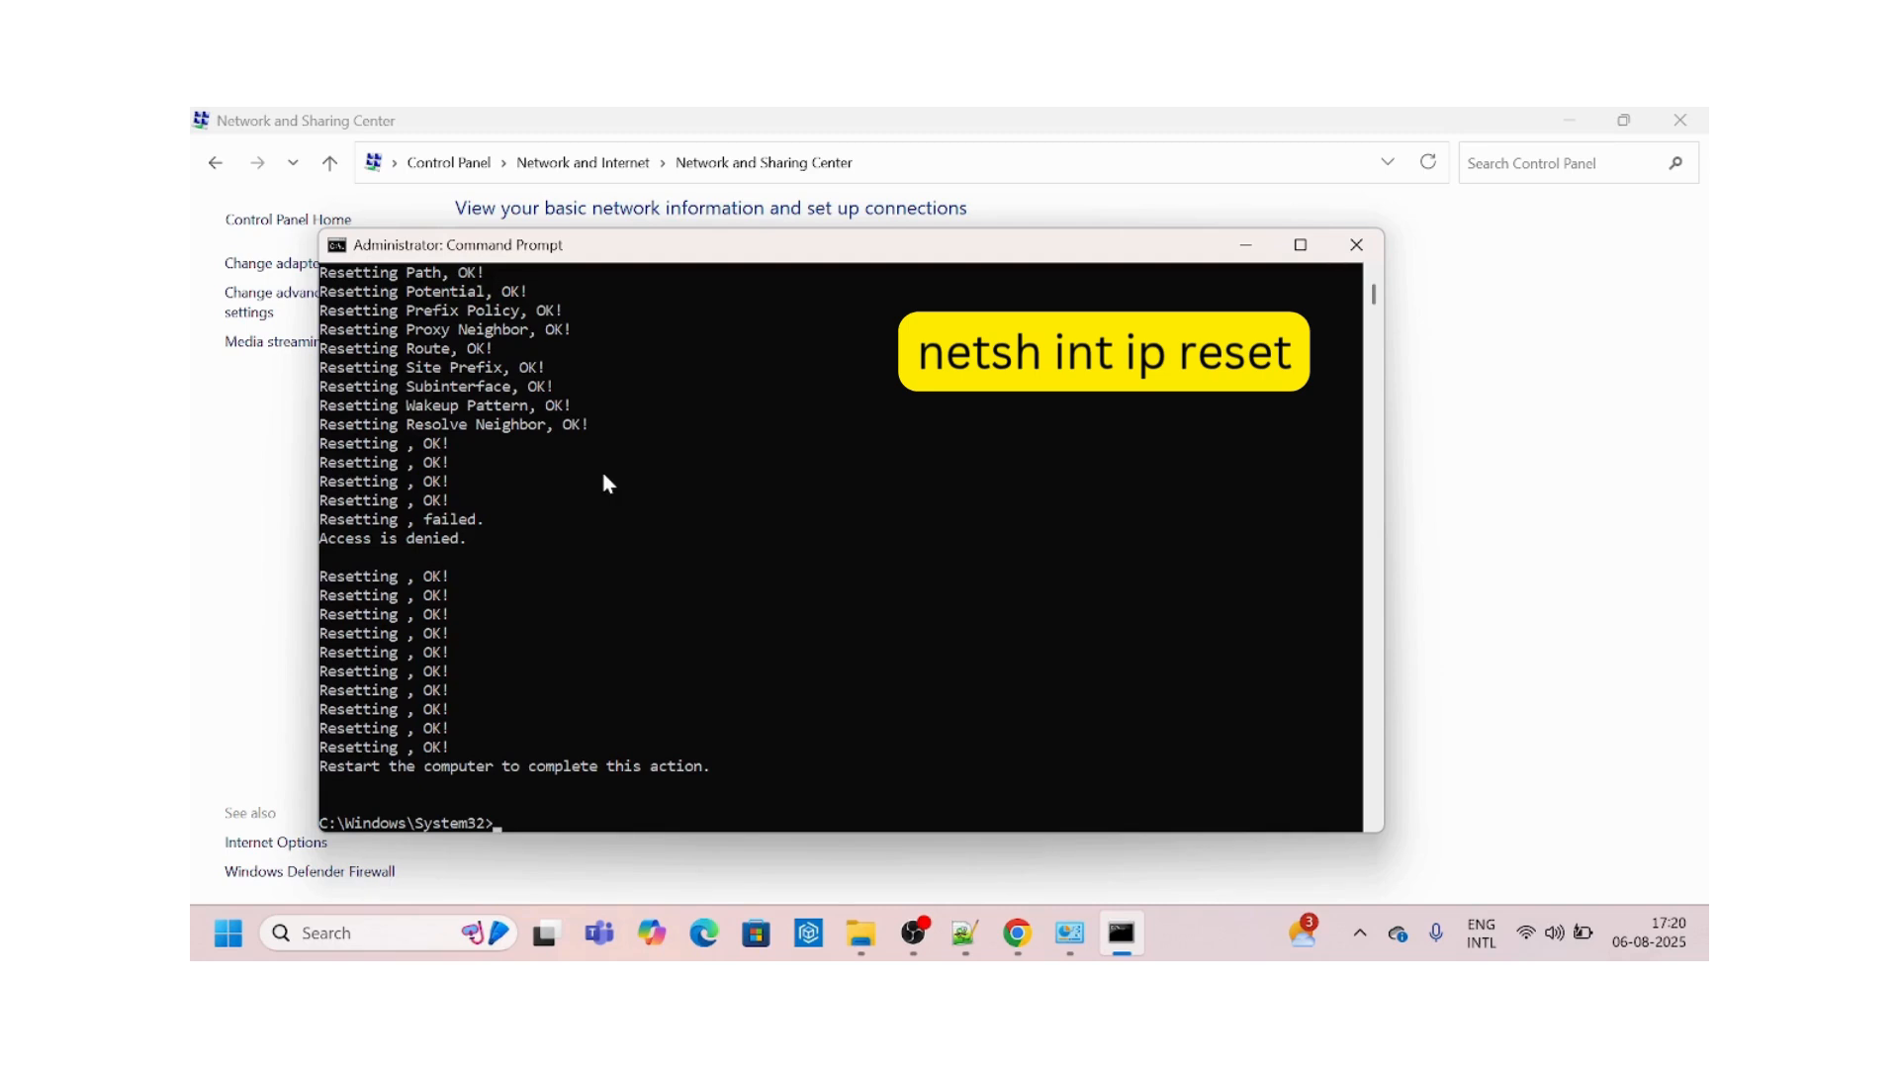
type("netsh int ip reset")
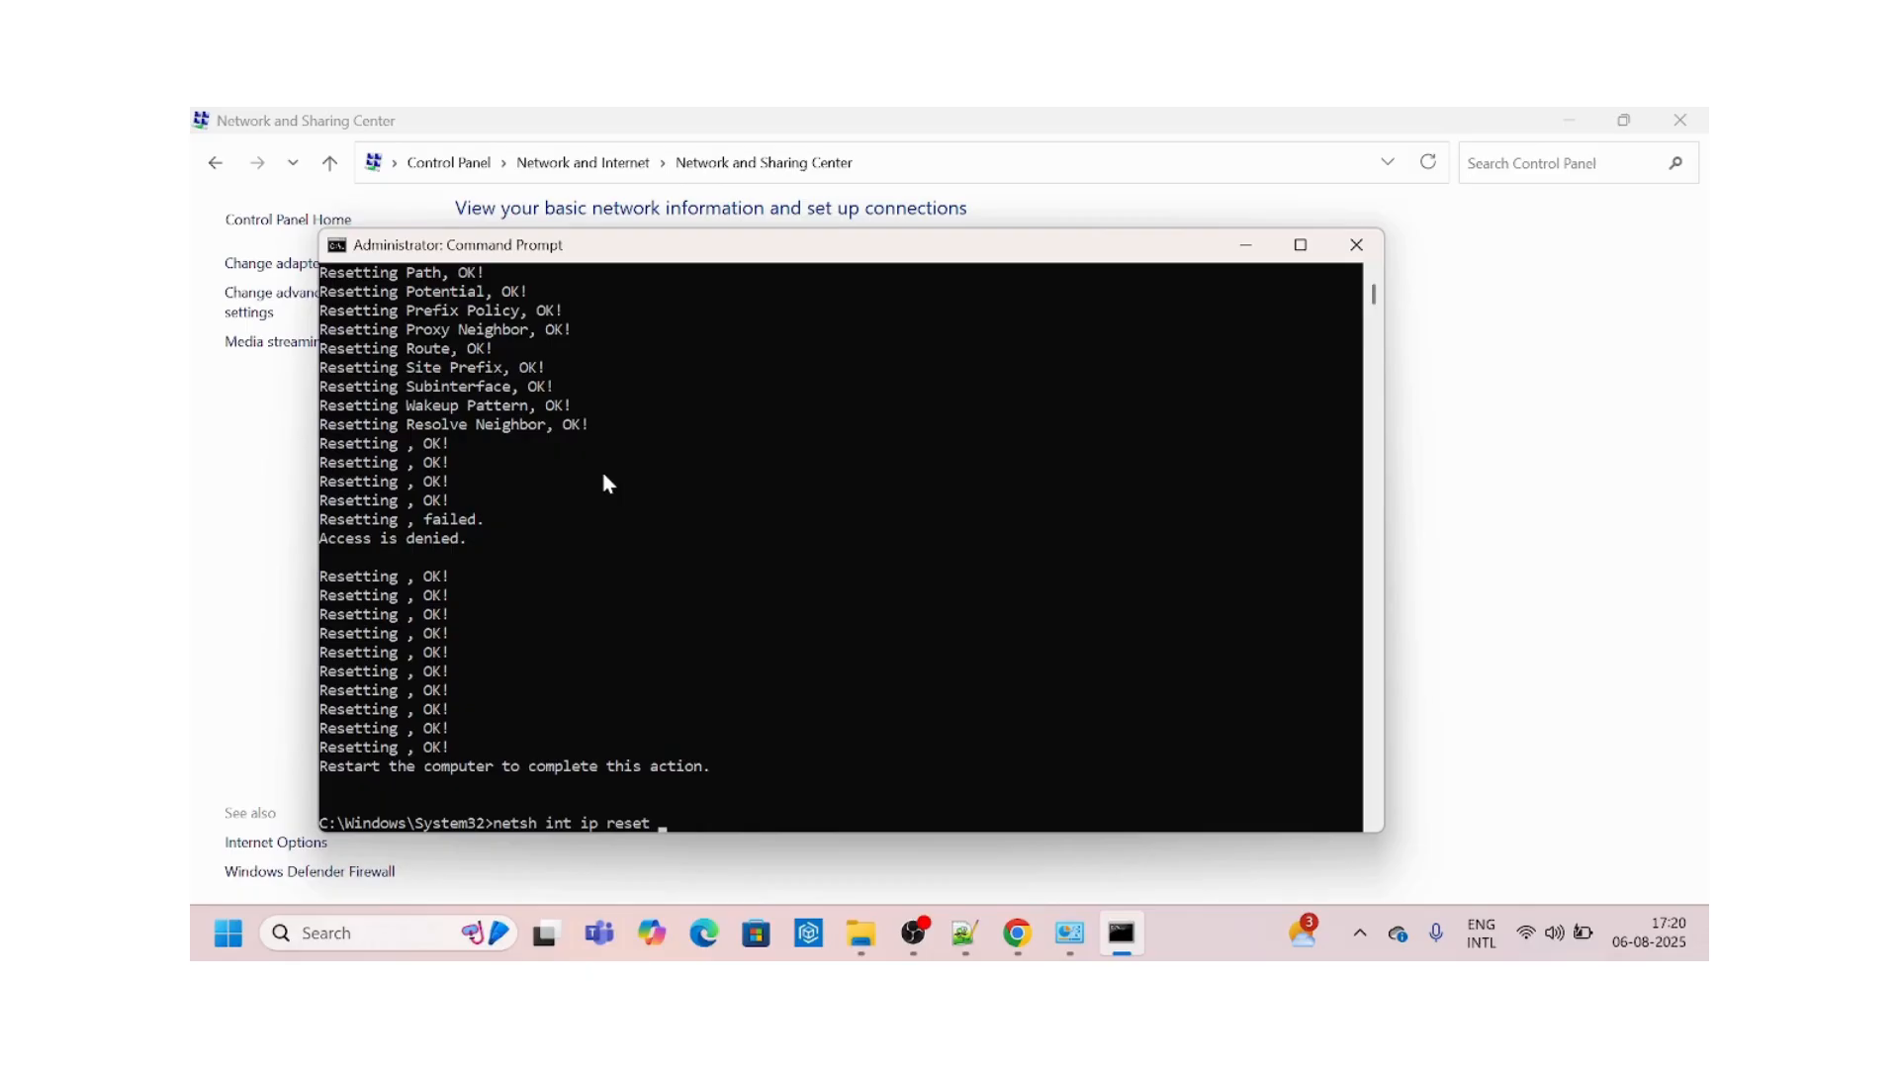
type("resetlog.t")
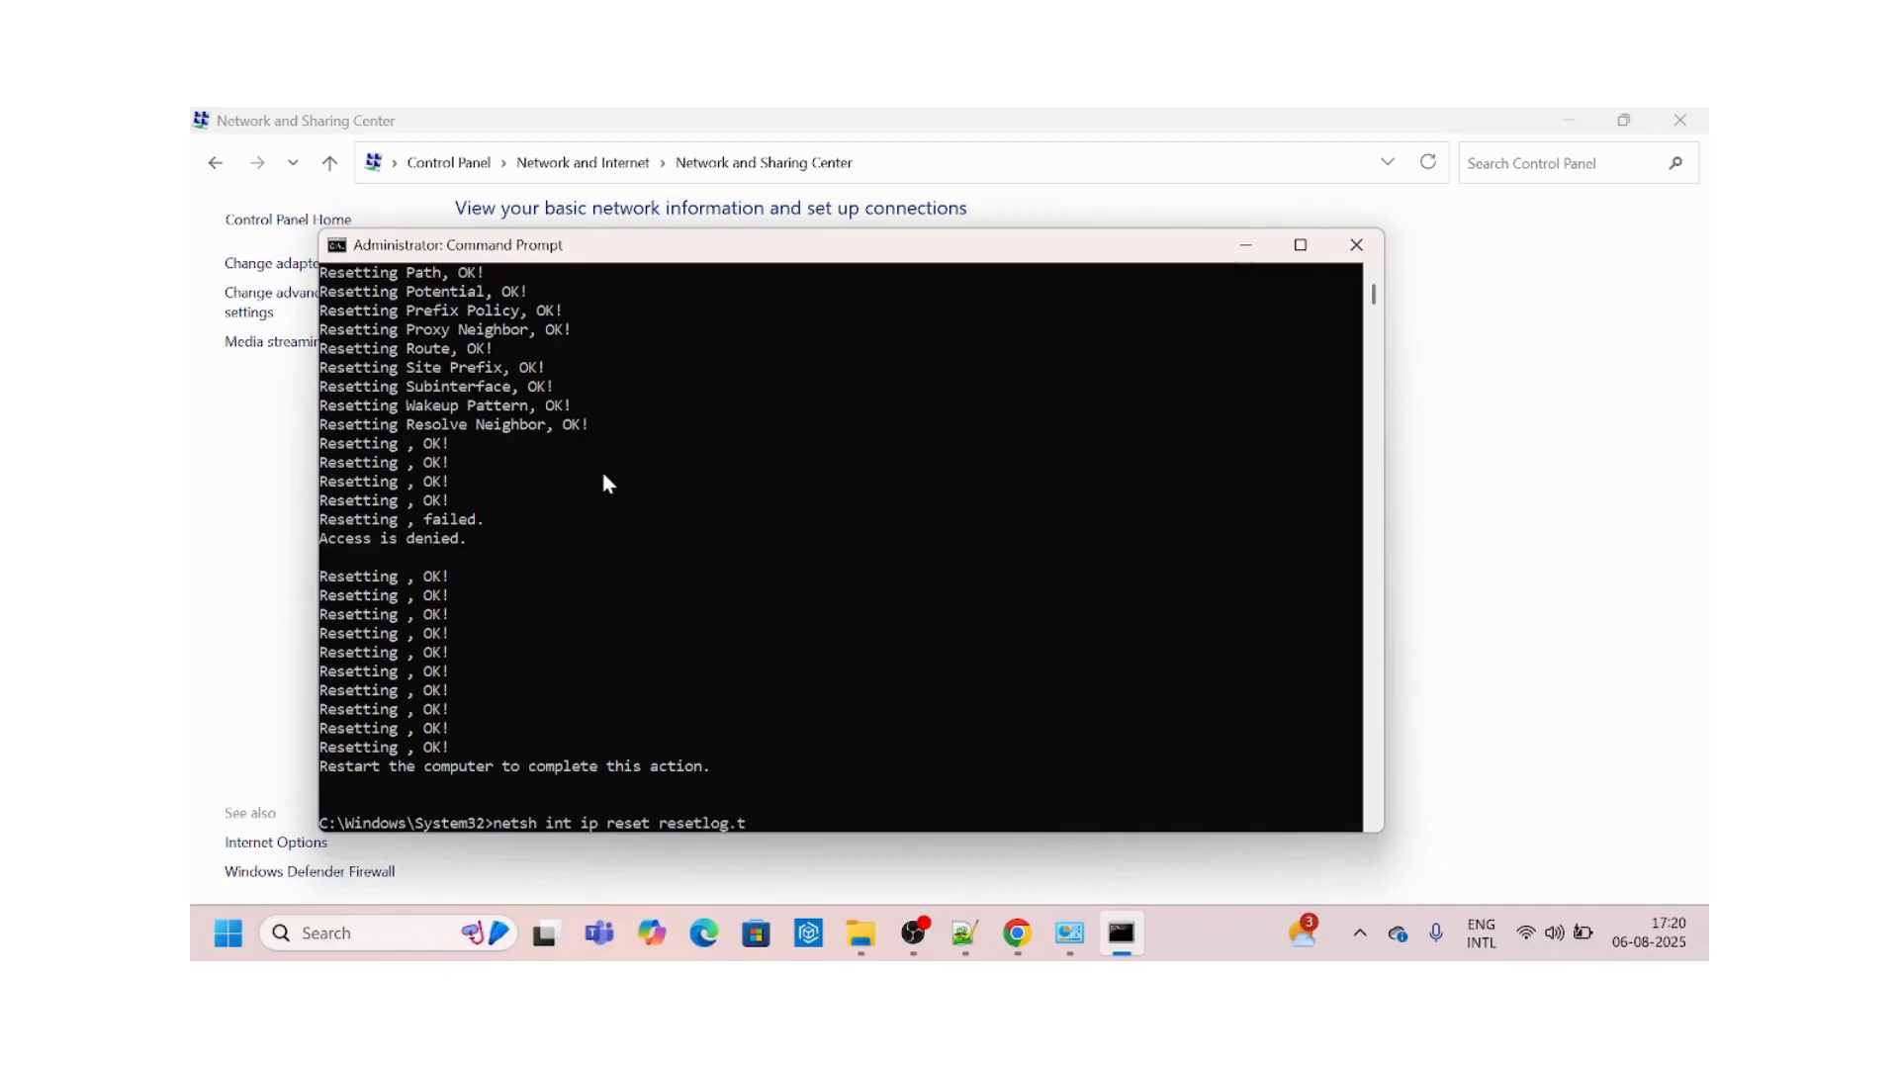
type("xt")
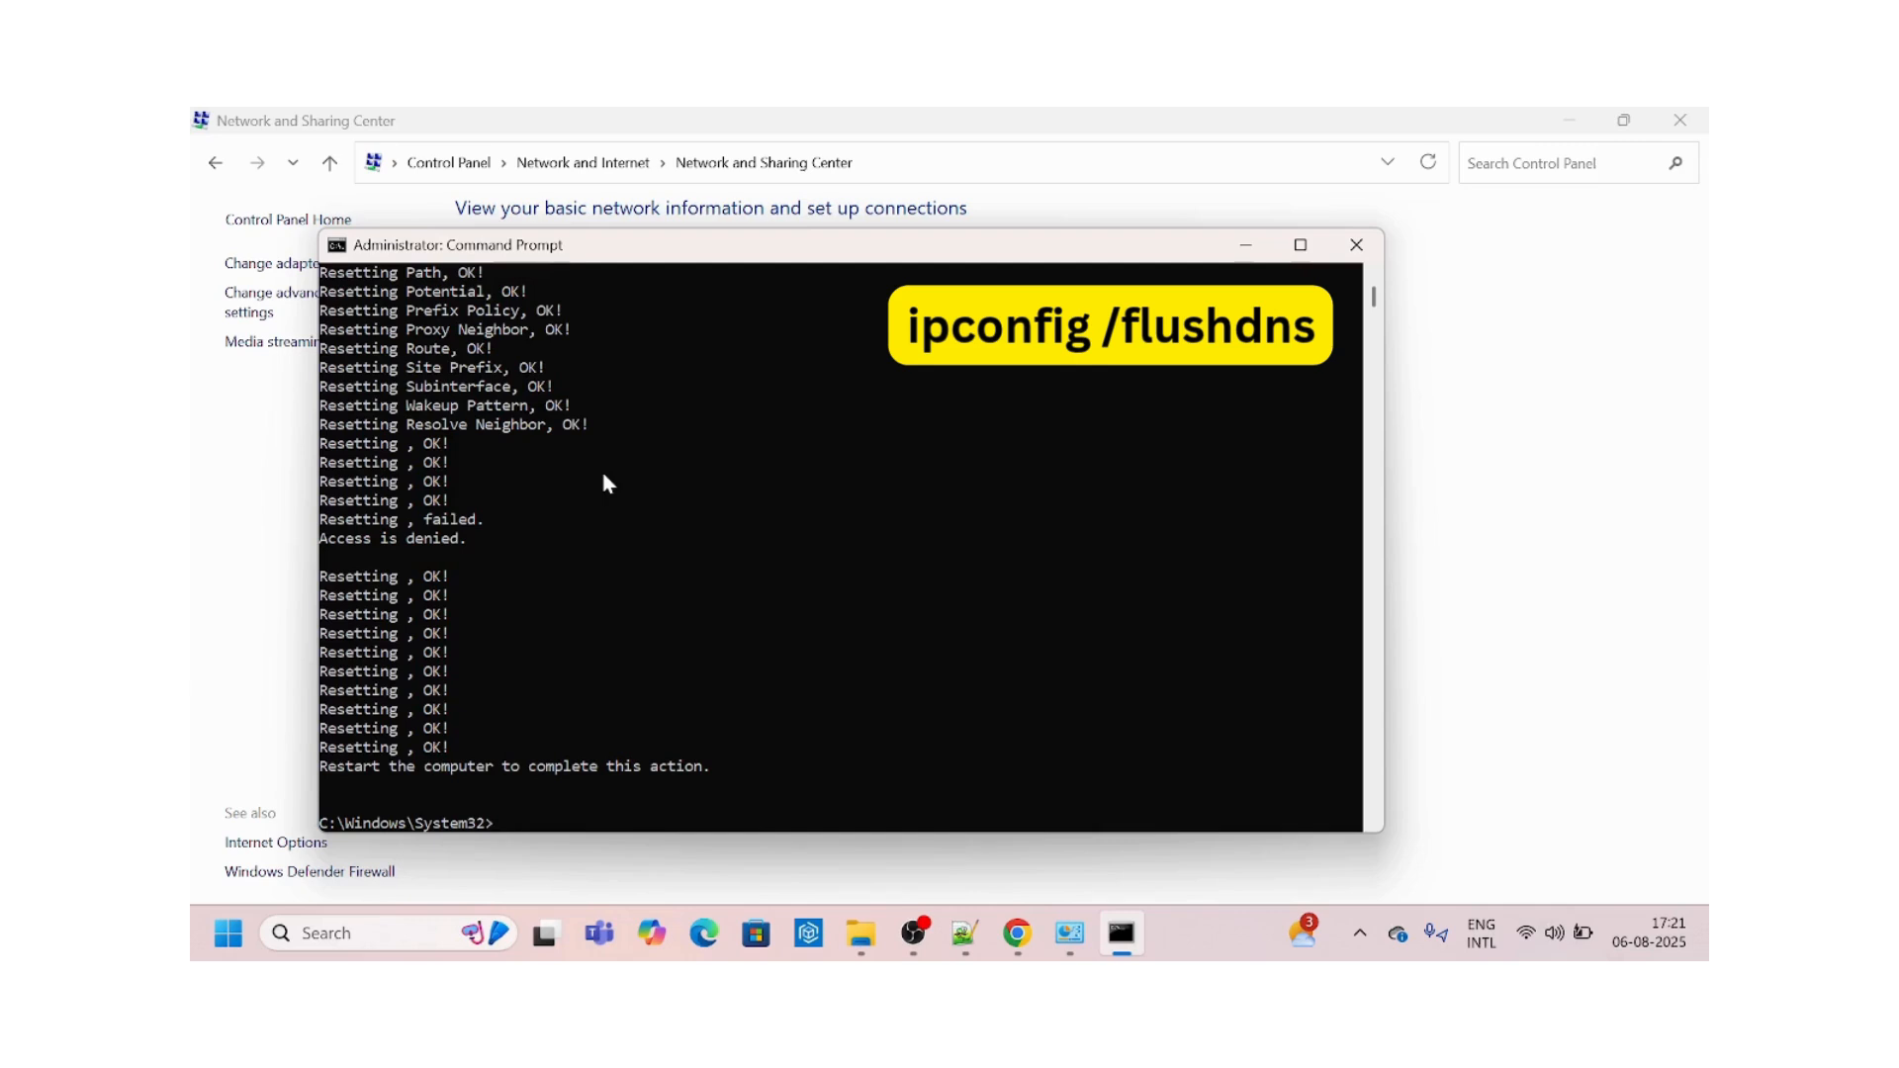
Attempt 'ipconfig /flushdns', which is mistyped and shows the help text.
type("ipconfig")
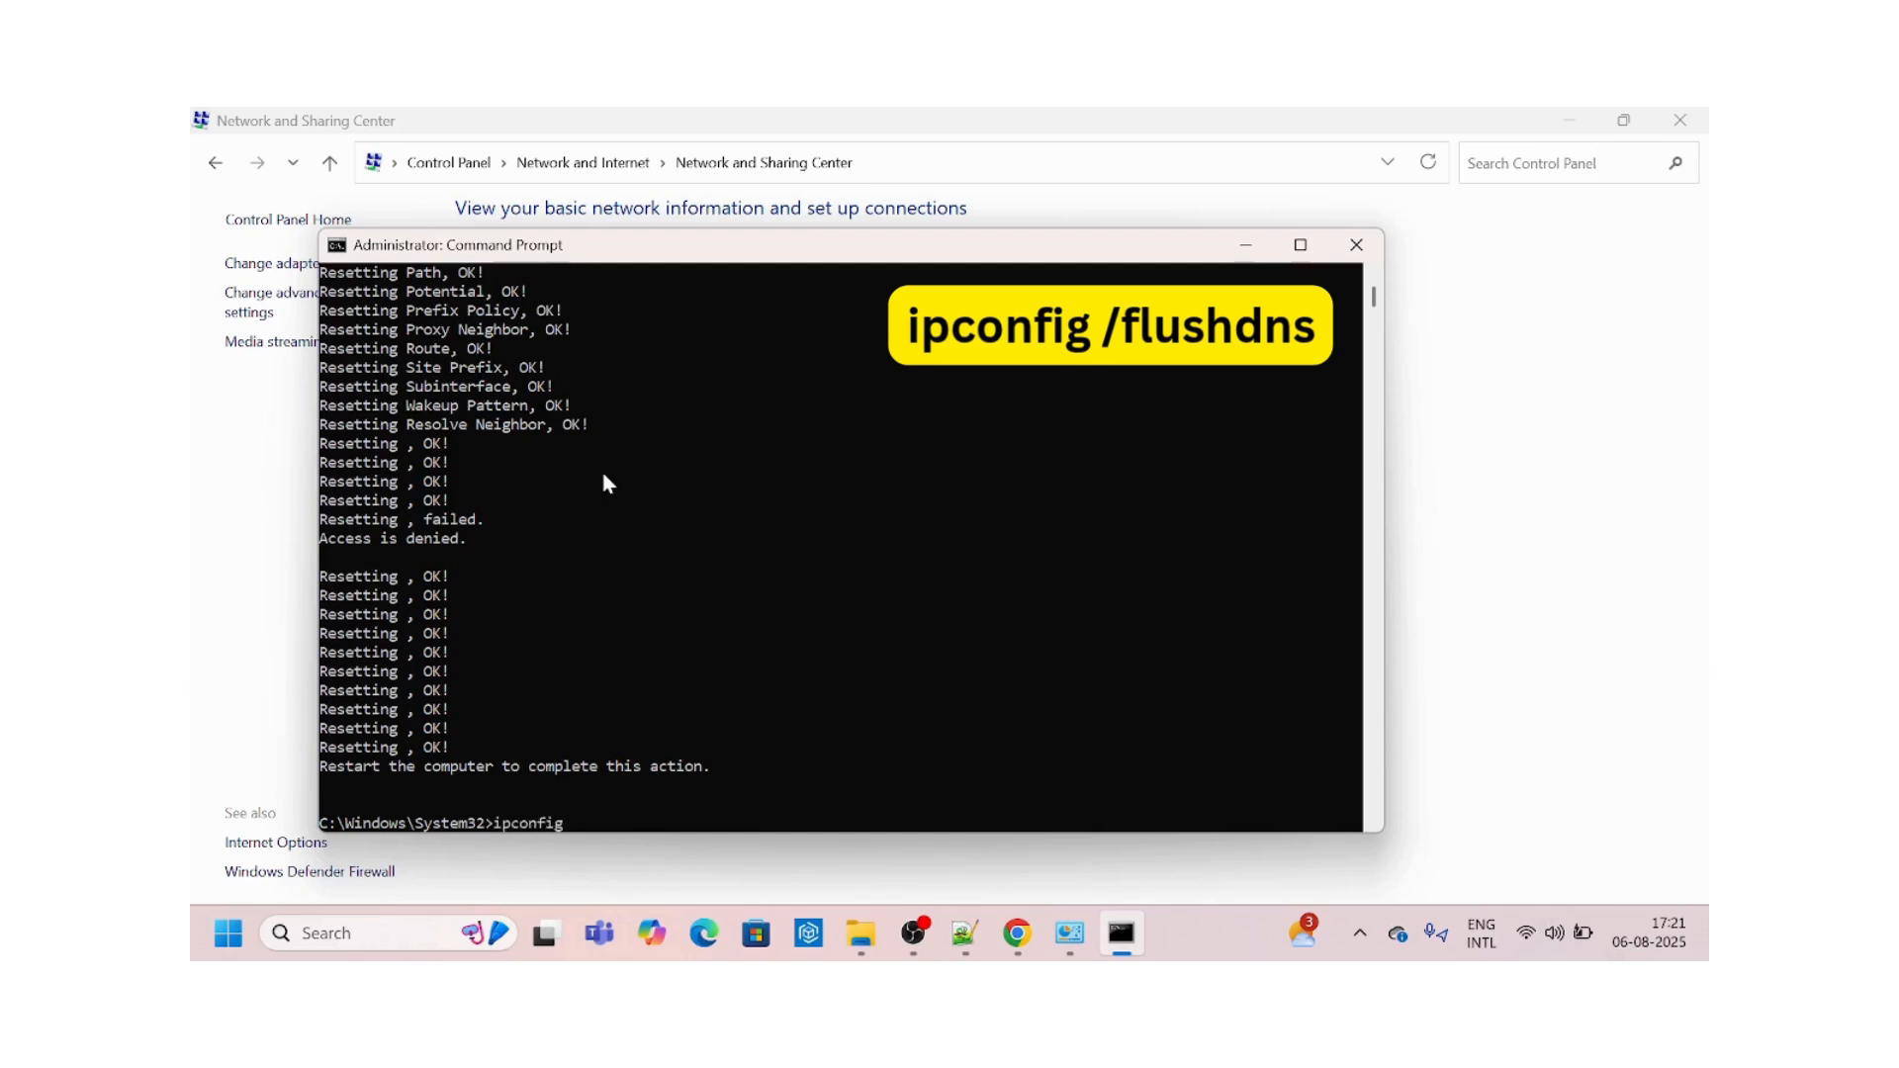
type("/d")
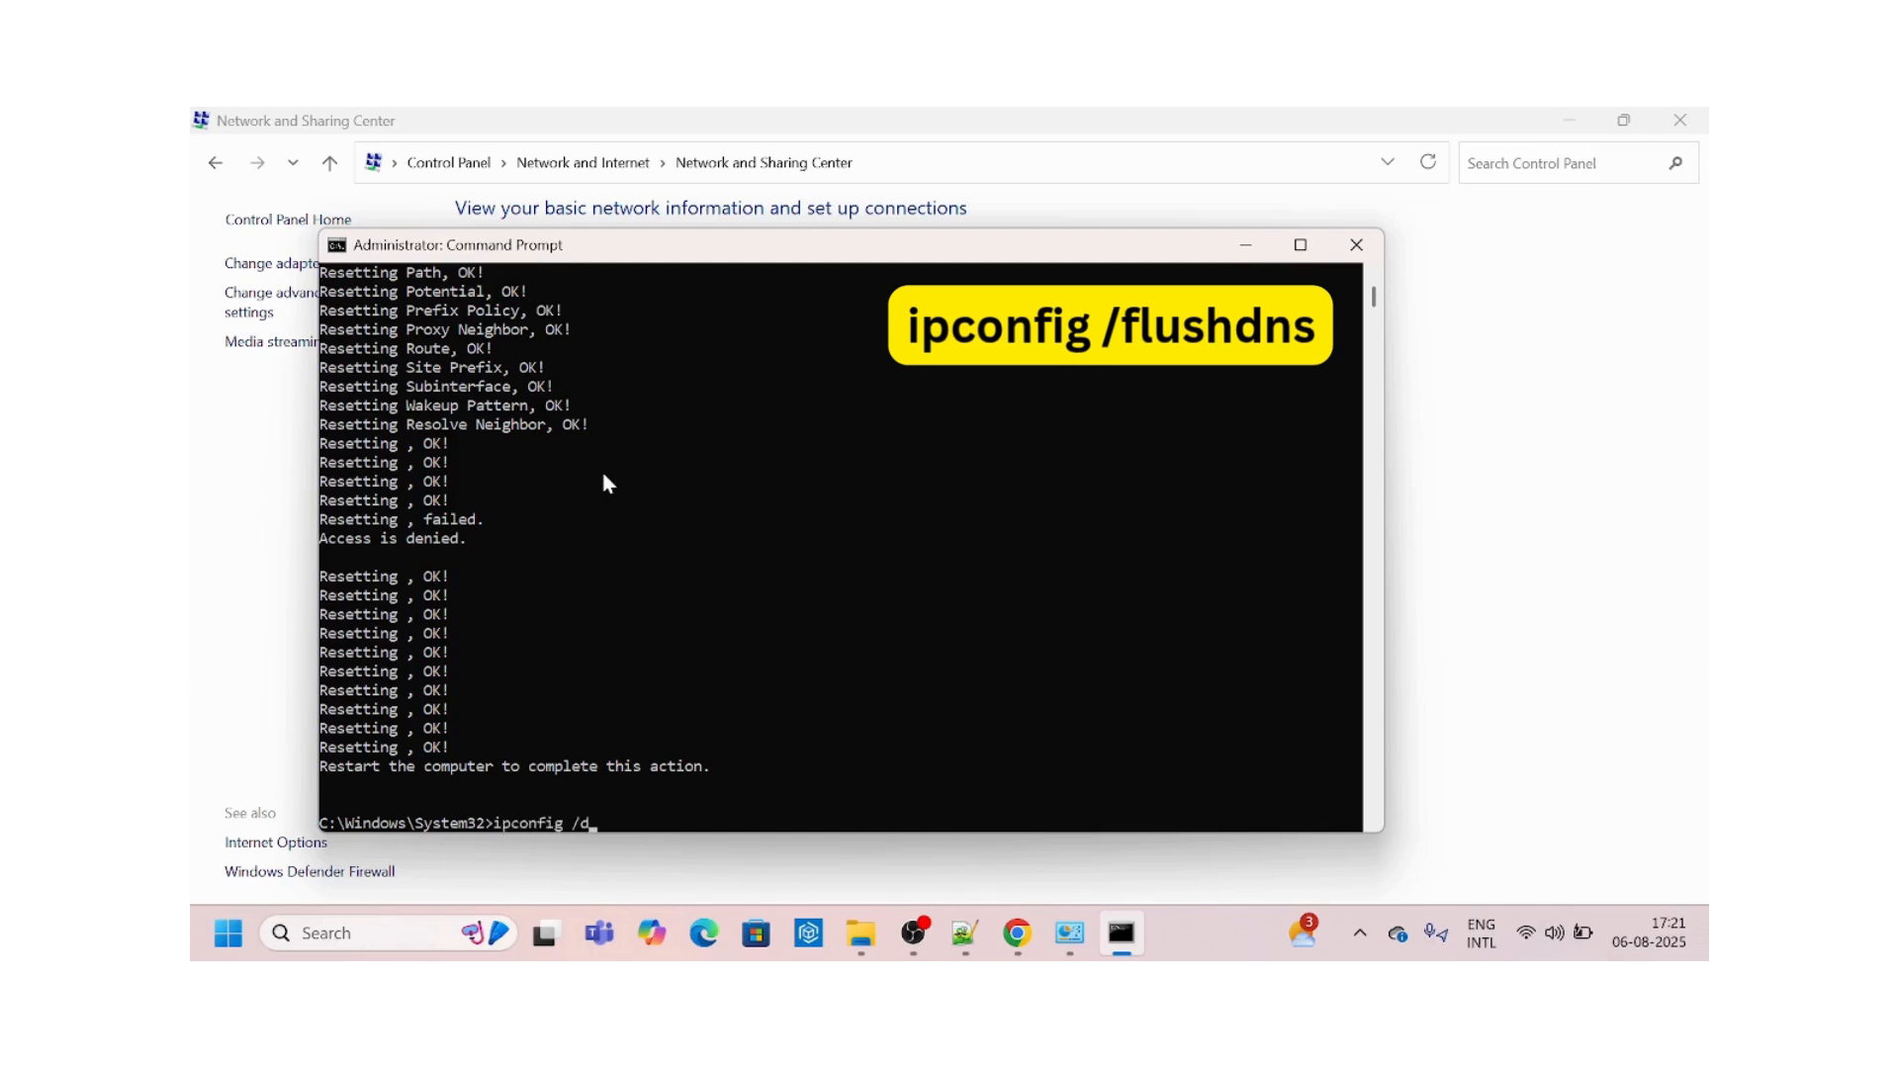
type("nsflus")
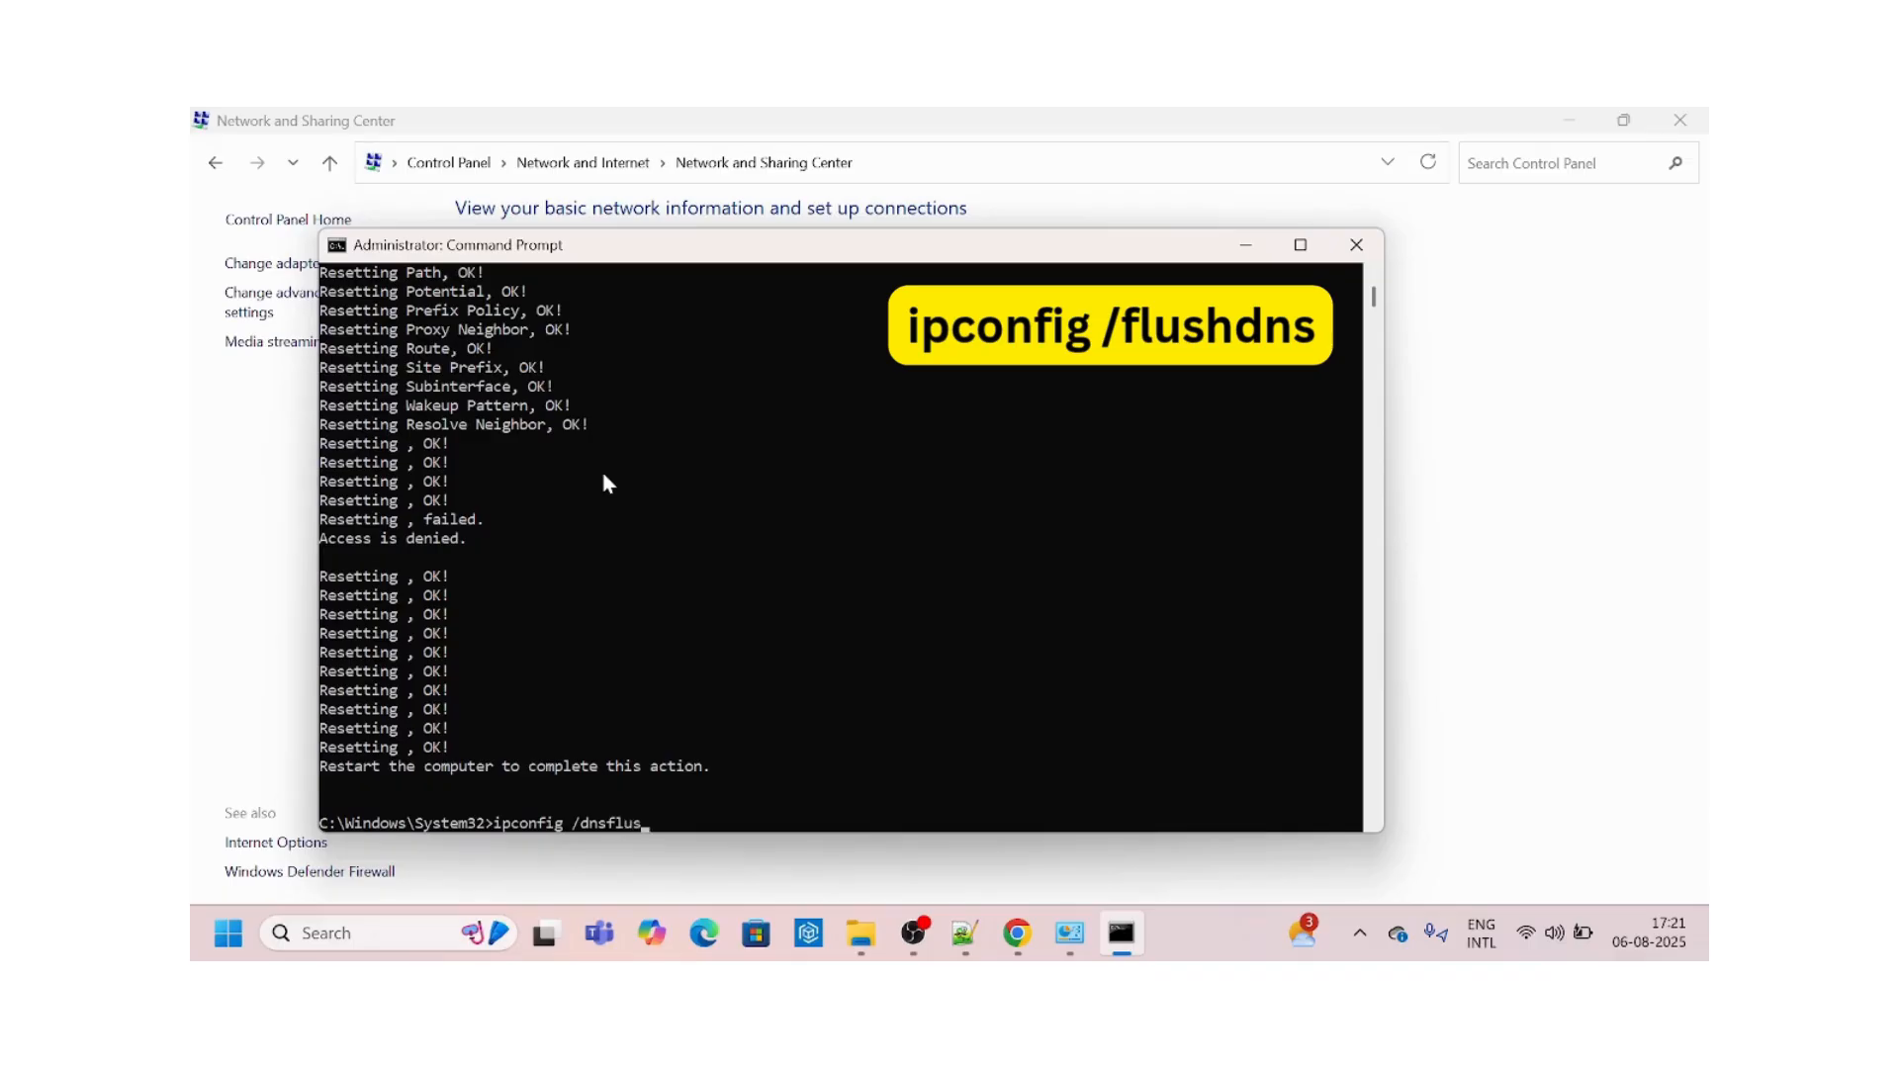
key("Return")
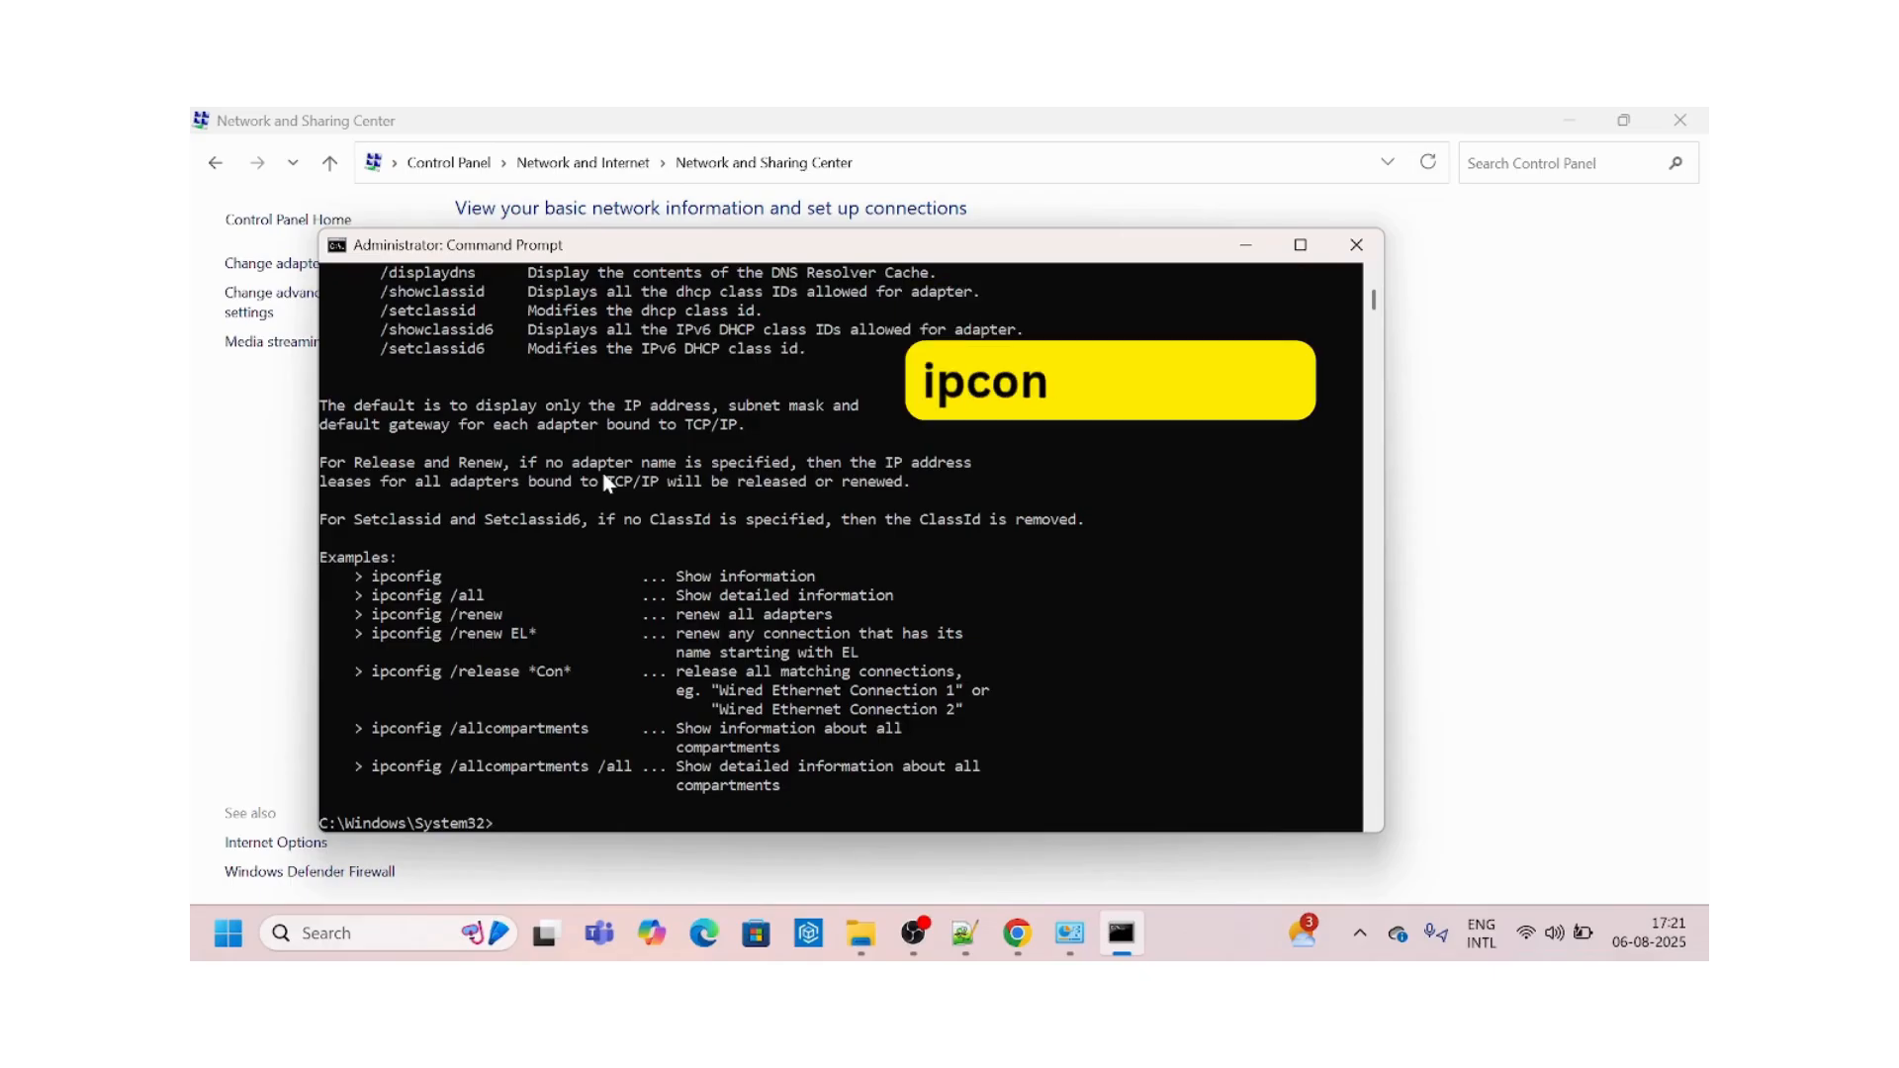
Run 'ipconfig /release' to release the adapters' IP addresses.
type("ip")
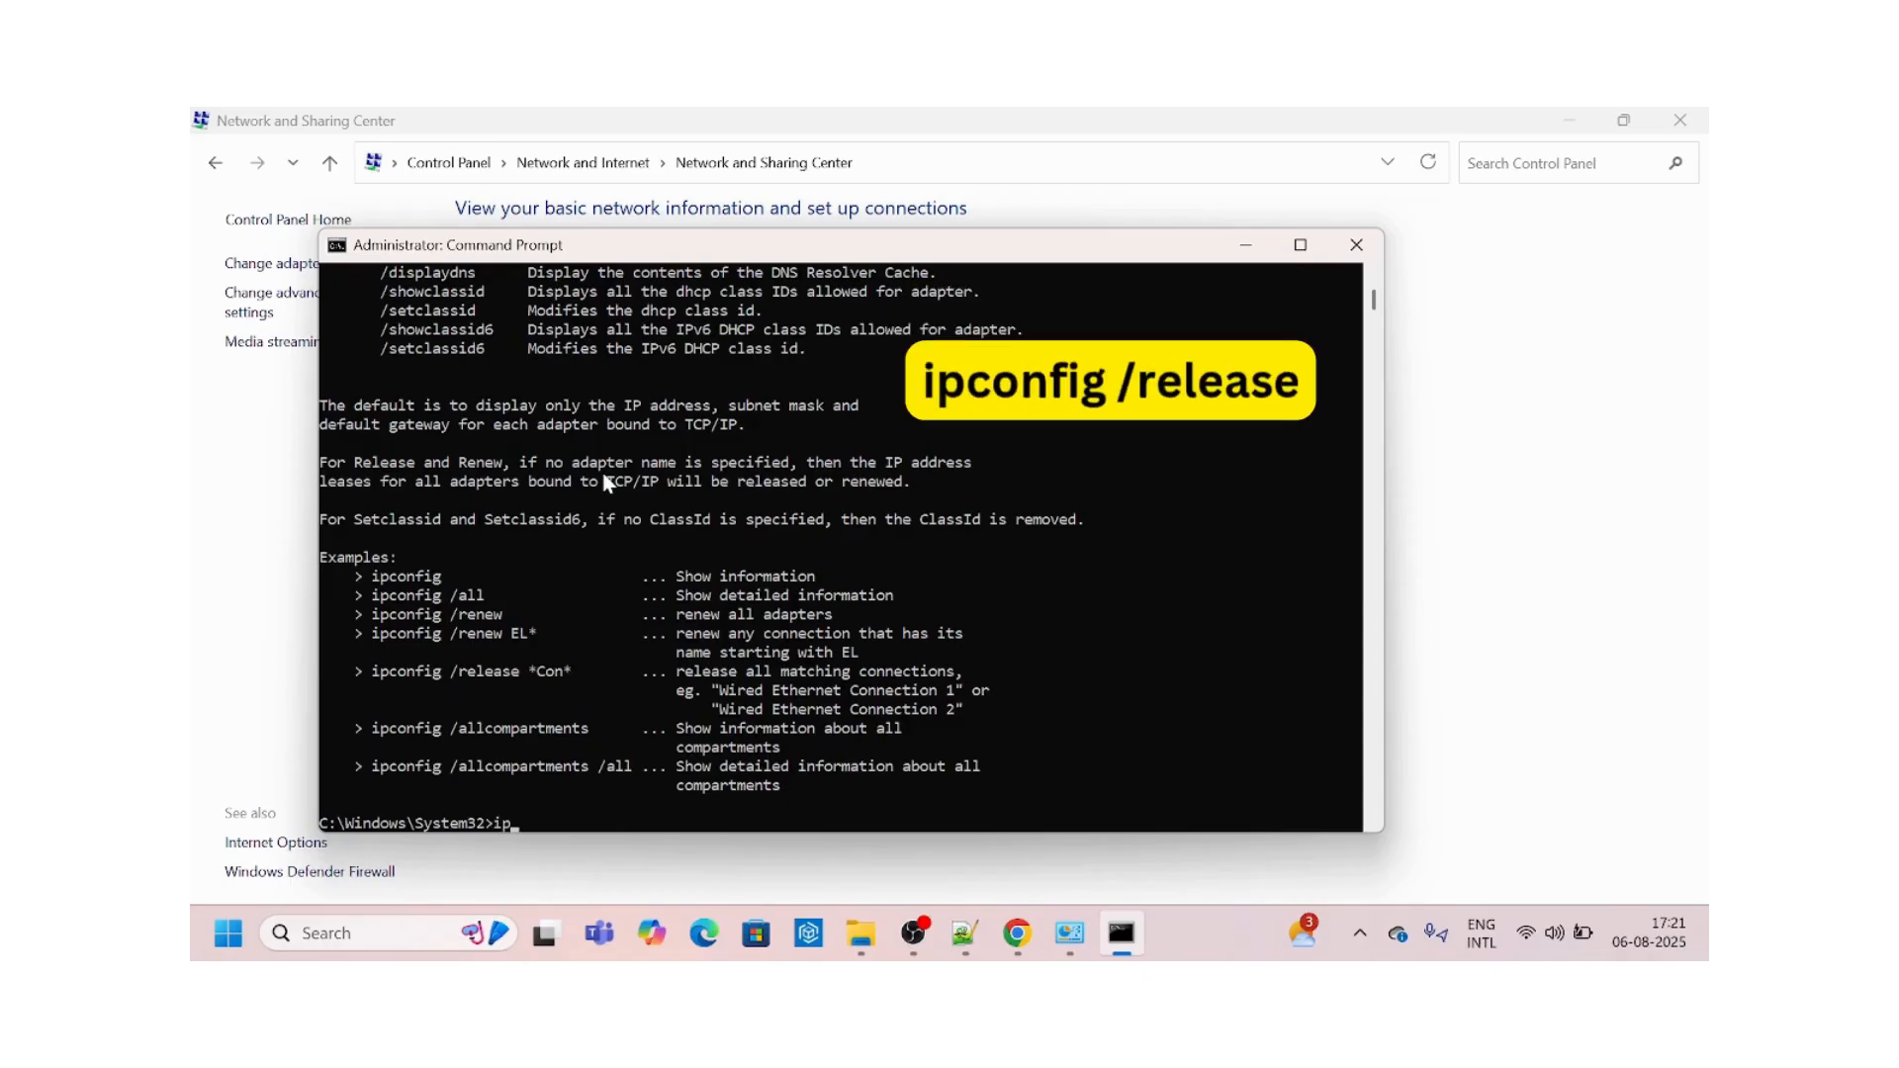
type("config /")
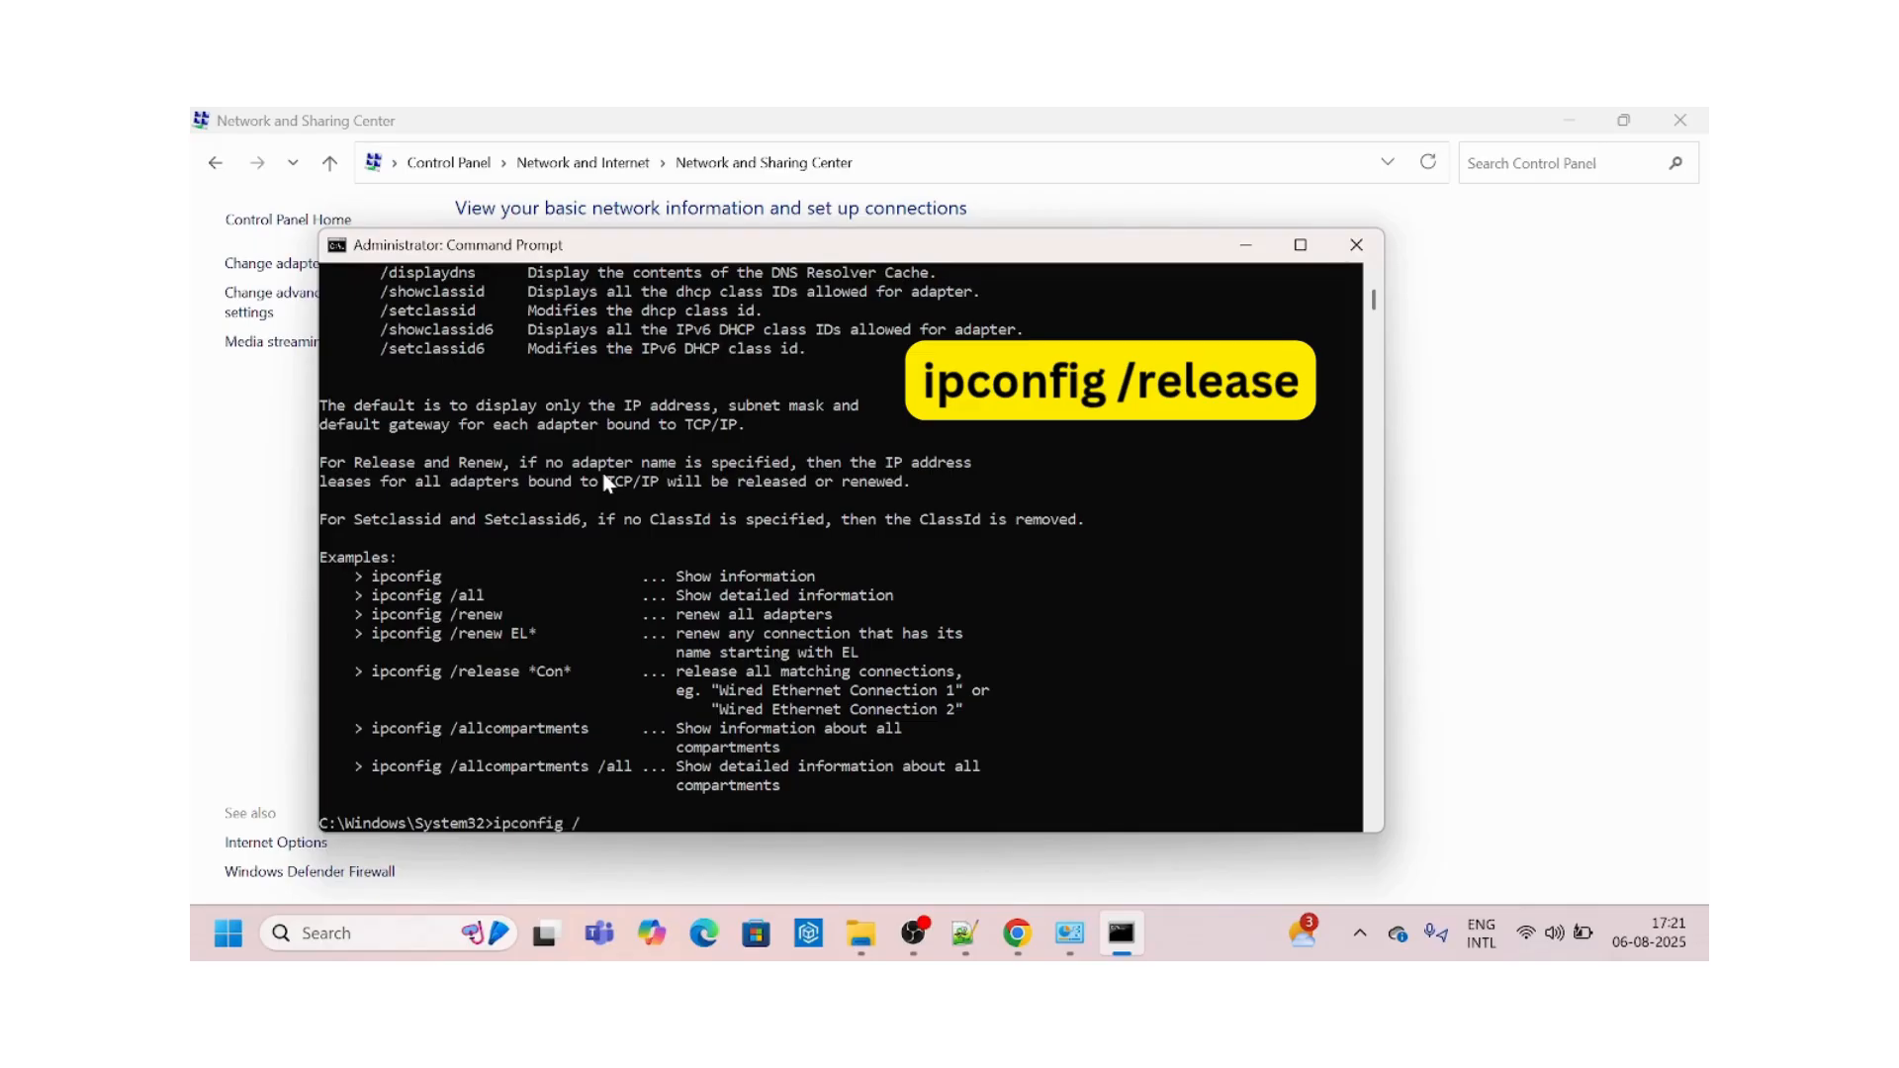
type("rele")
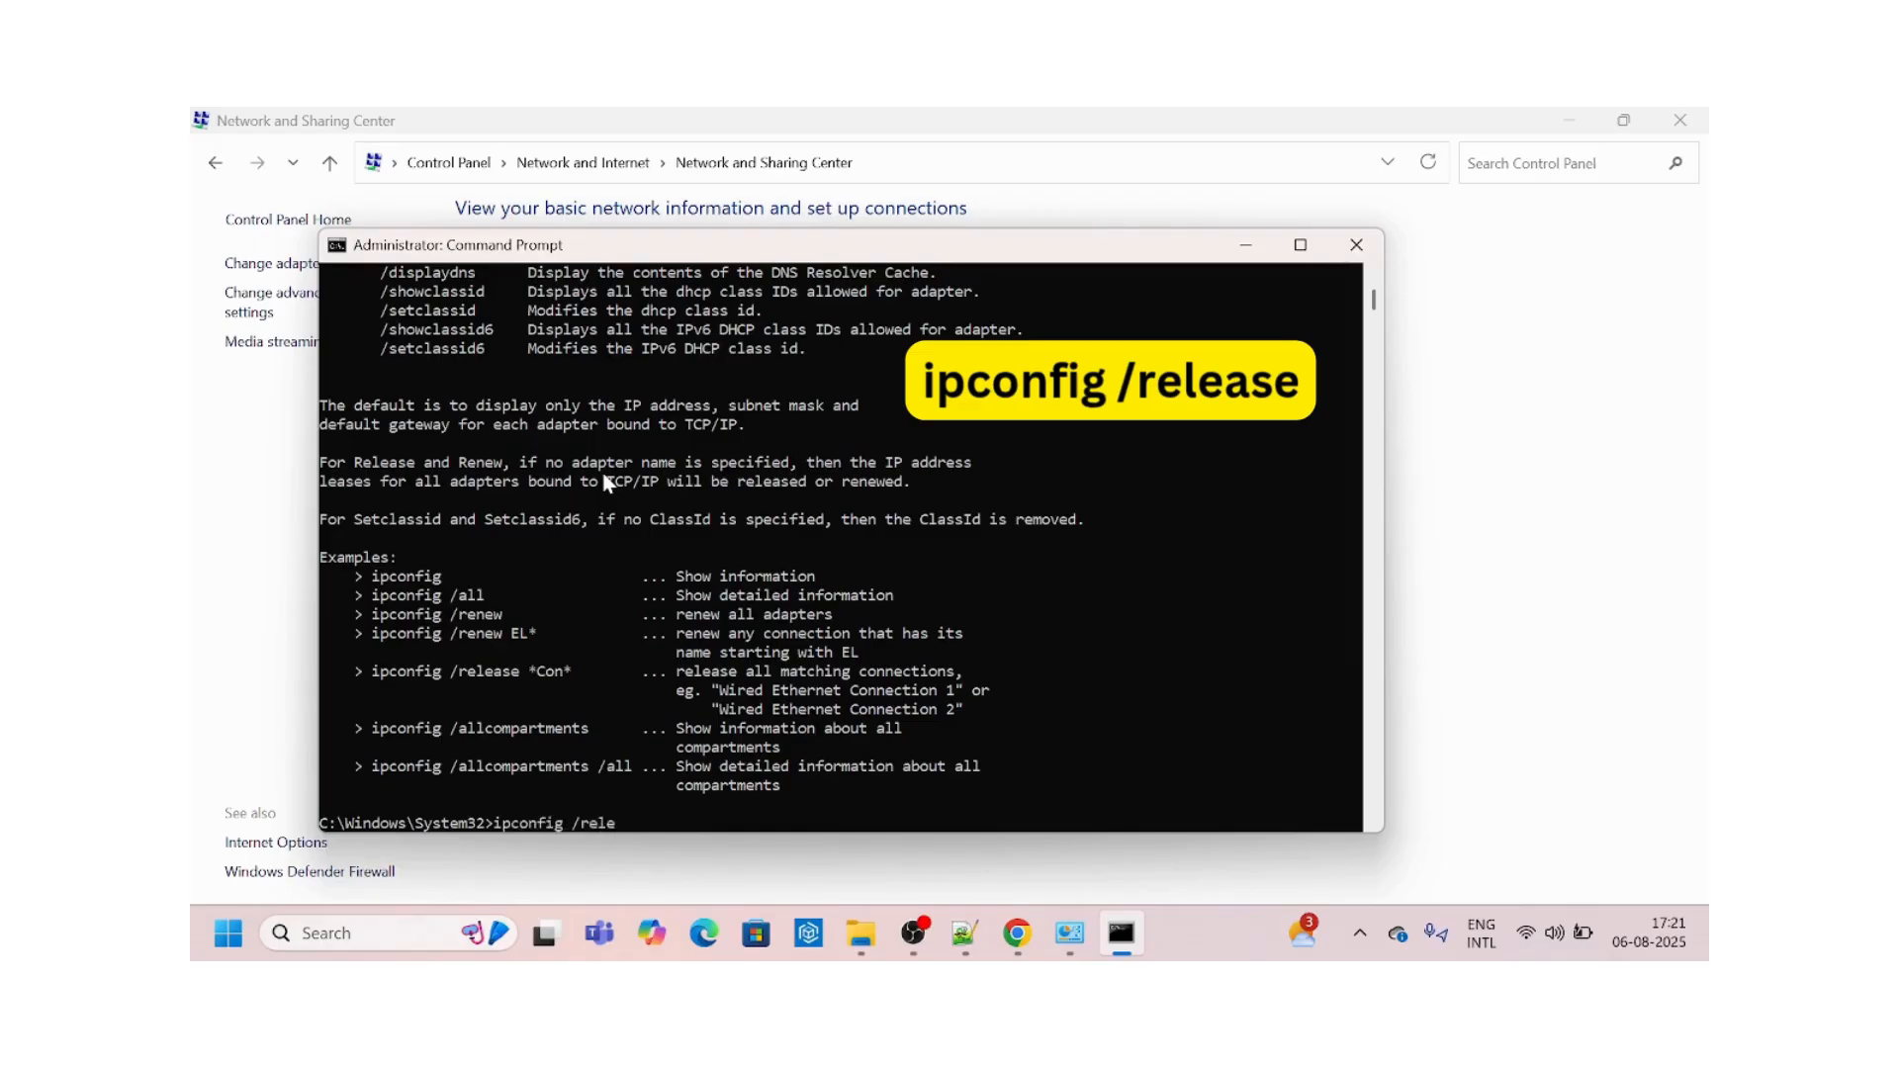
key("Return")
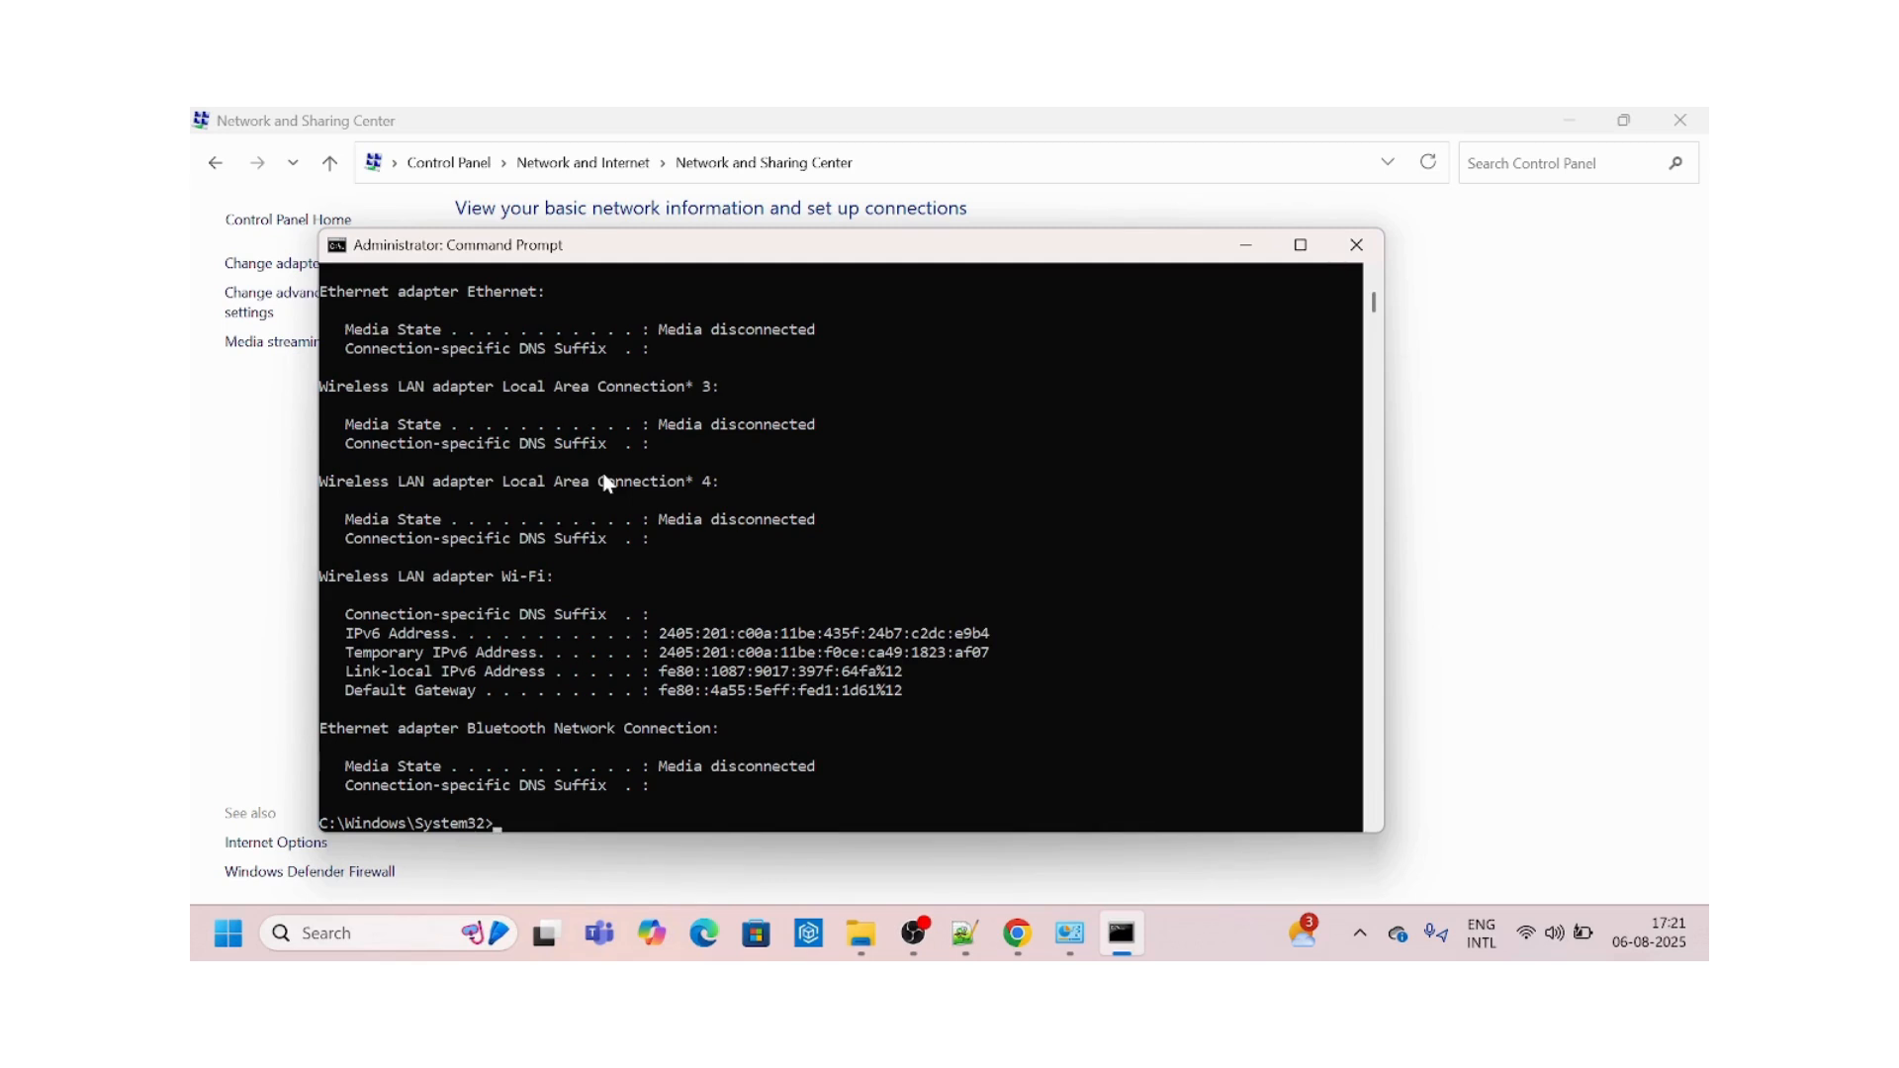
Run ipconfig /renew so Wi-Fi gets IPv4 192.168.29.136 with gateway 192.168.29.1.
type("ipc")
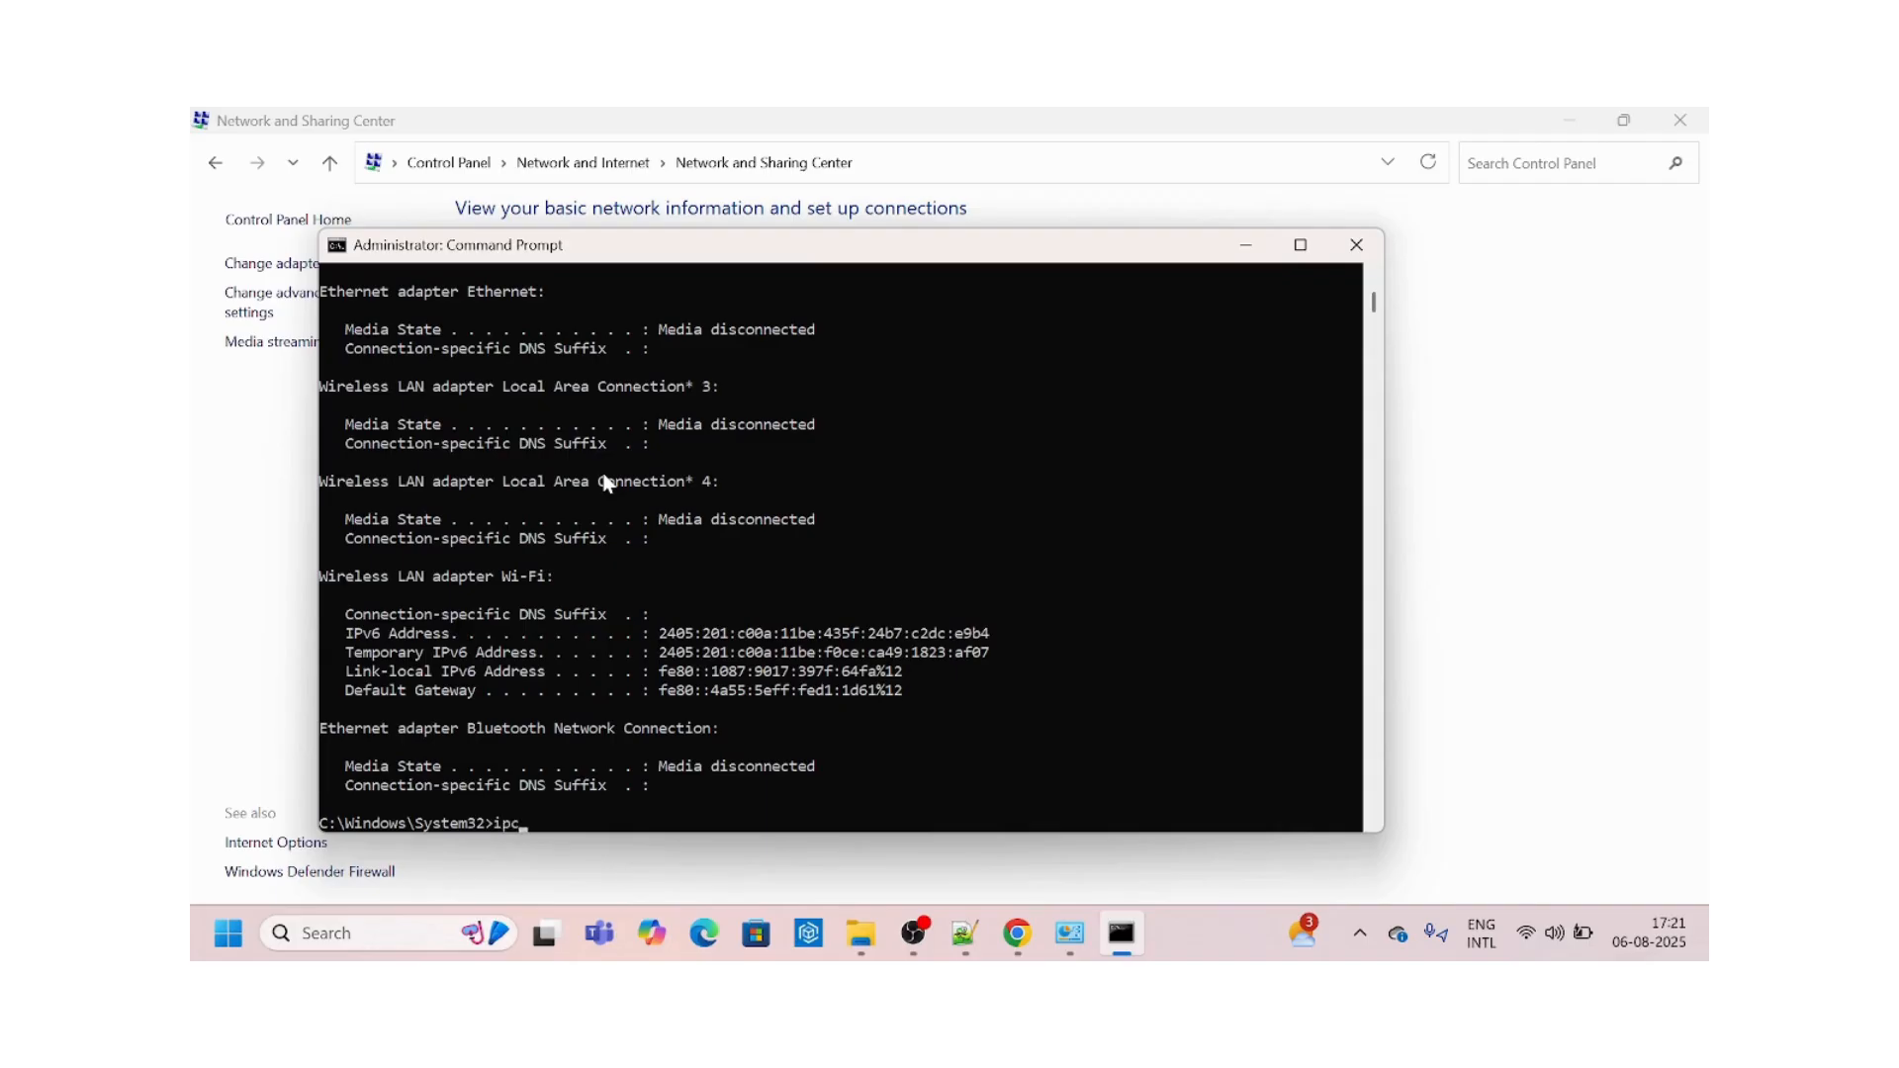
type("onfig")
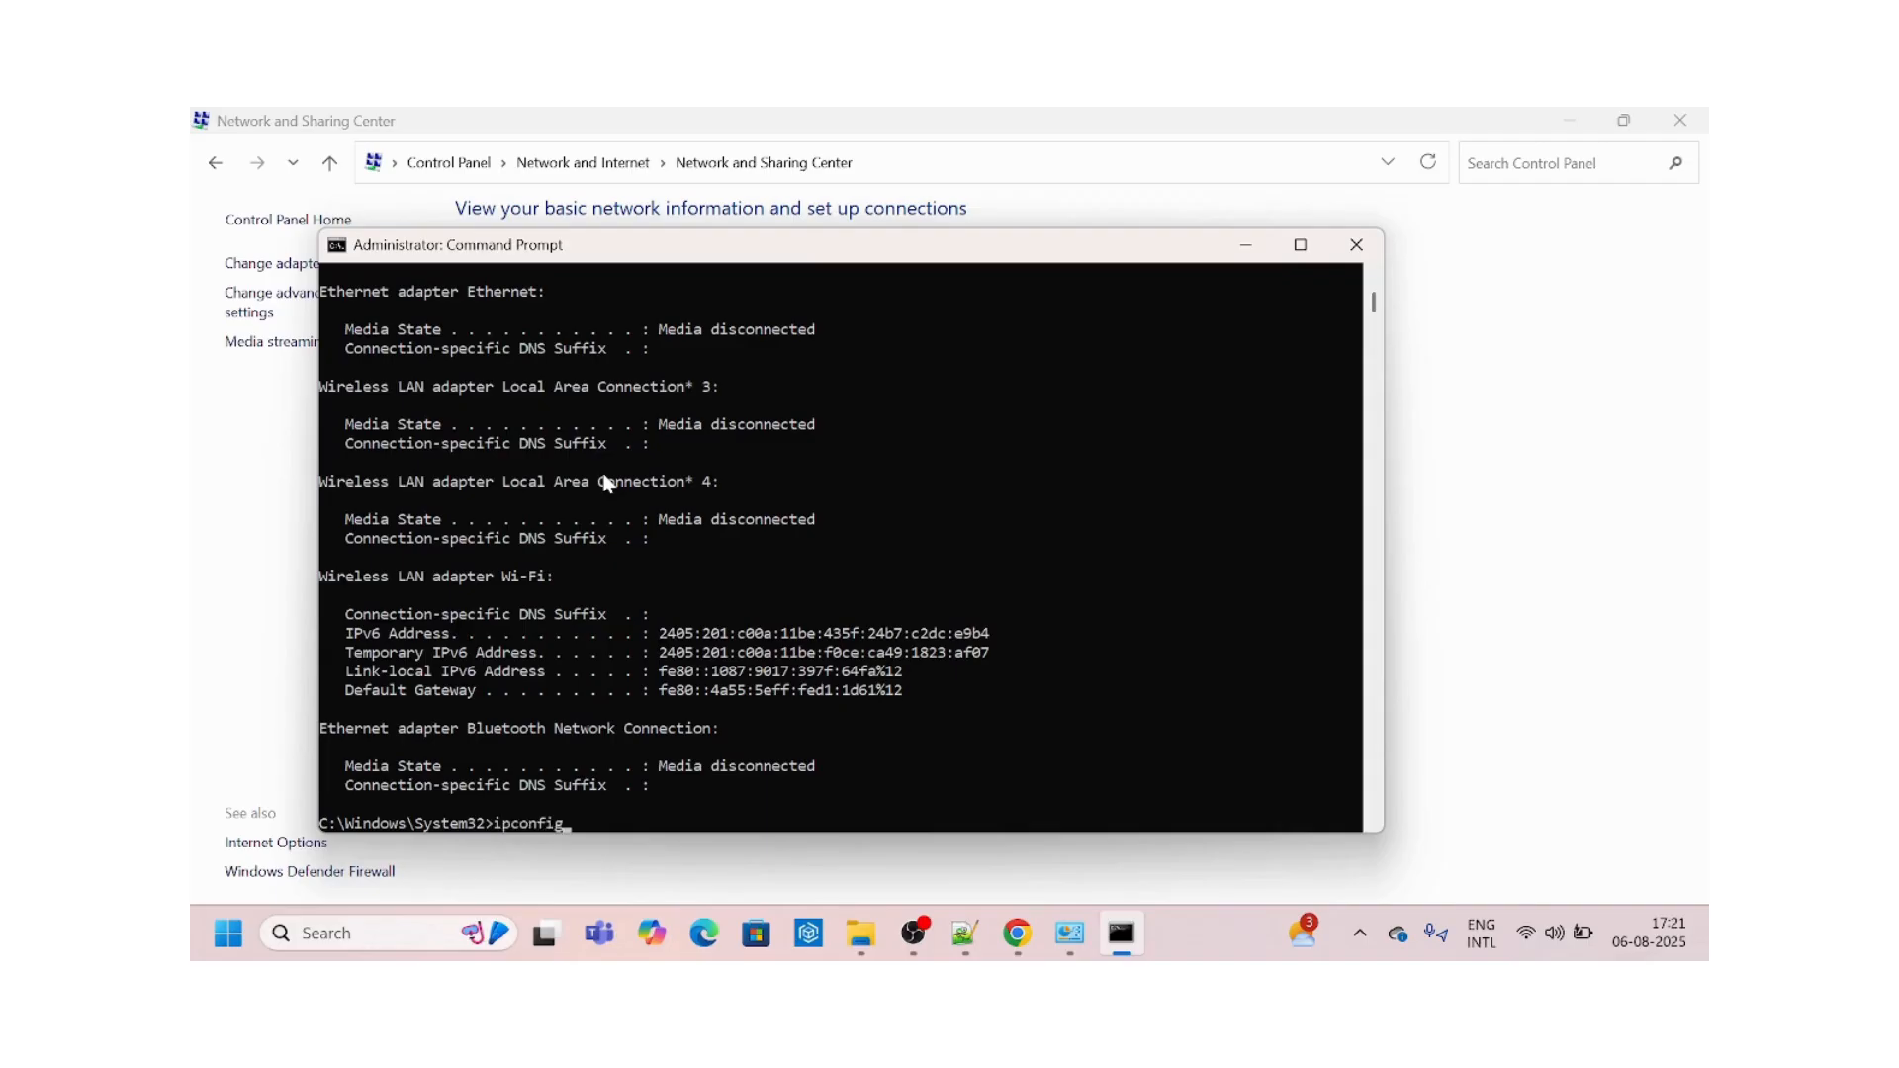
type("/")
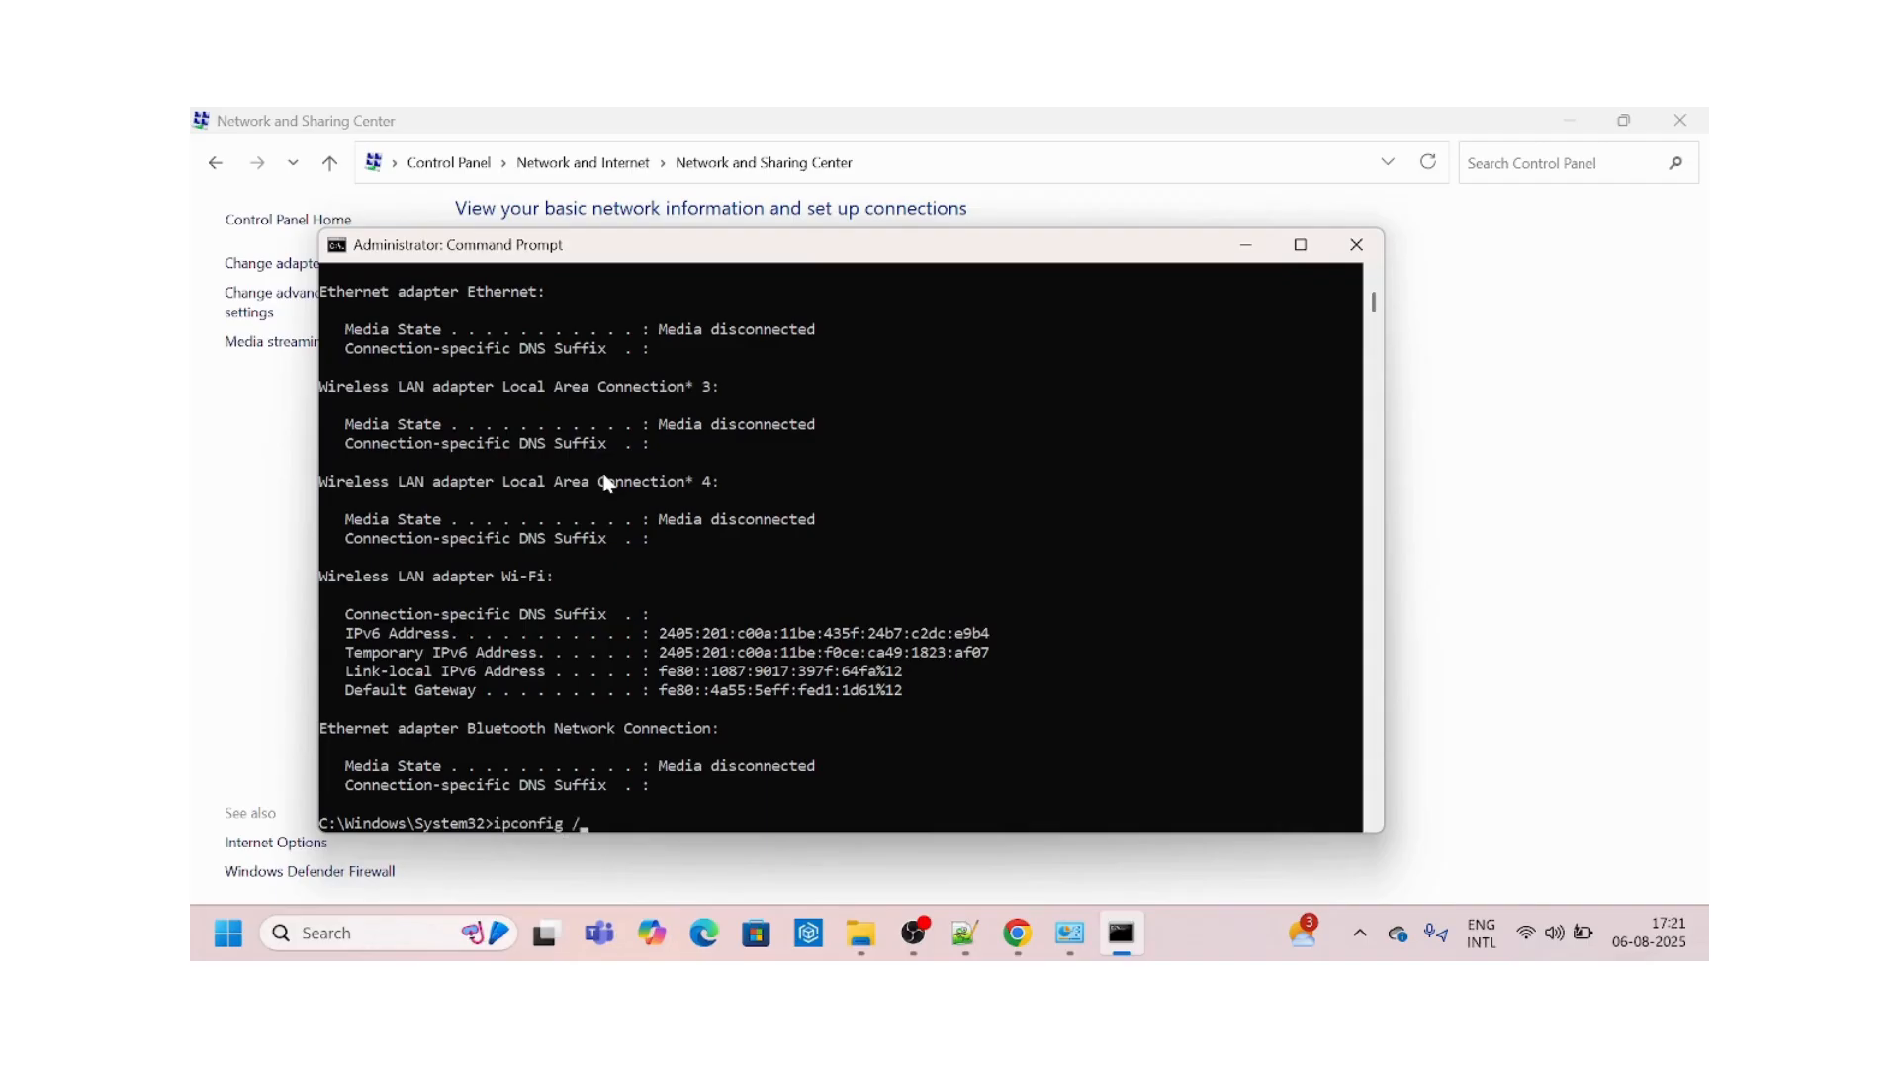
type("renew")
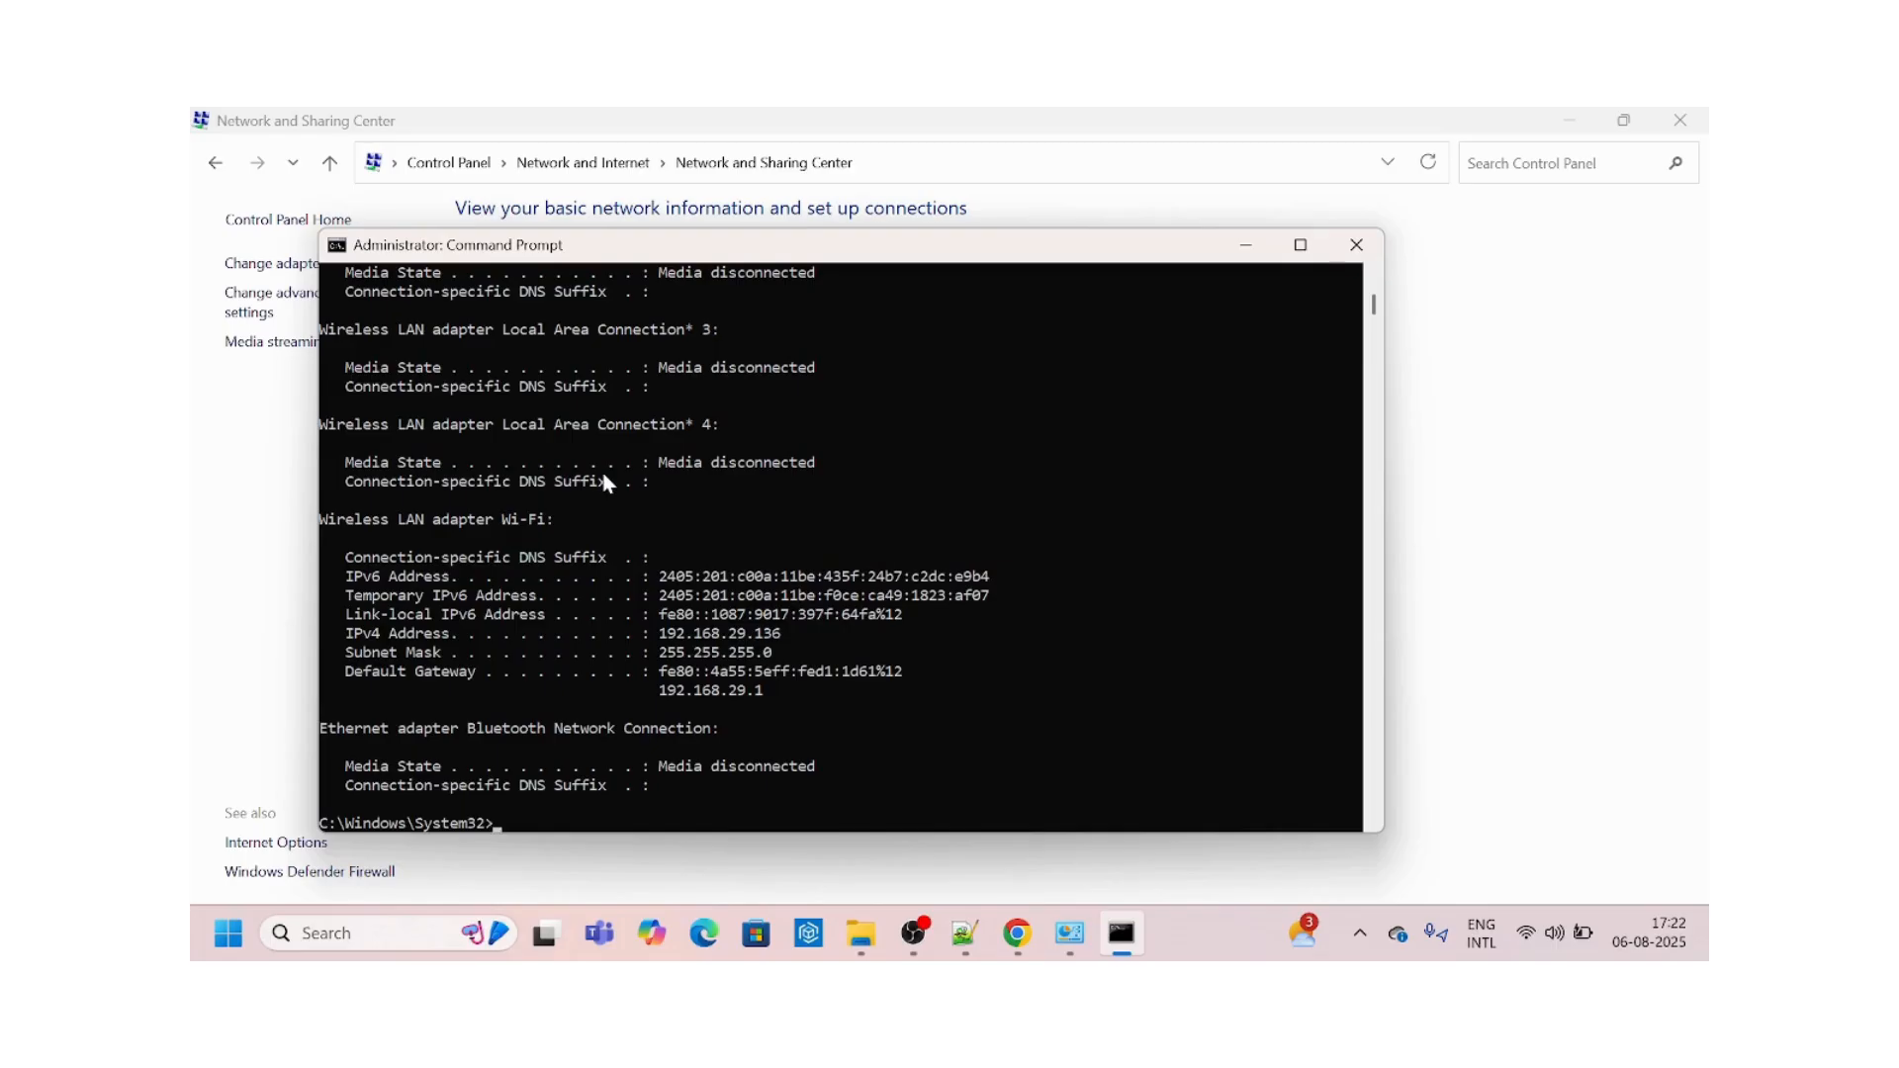
mouse_move(501, 822)
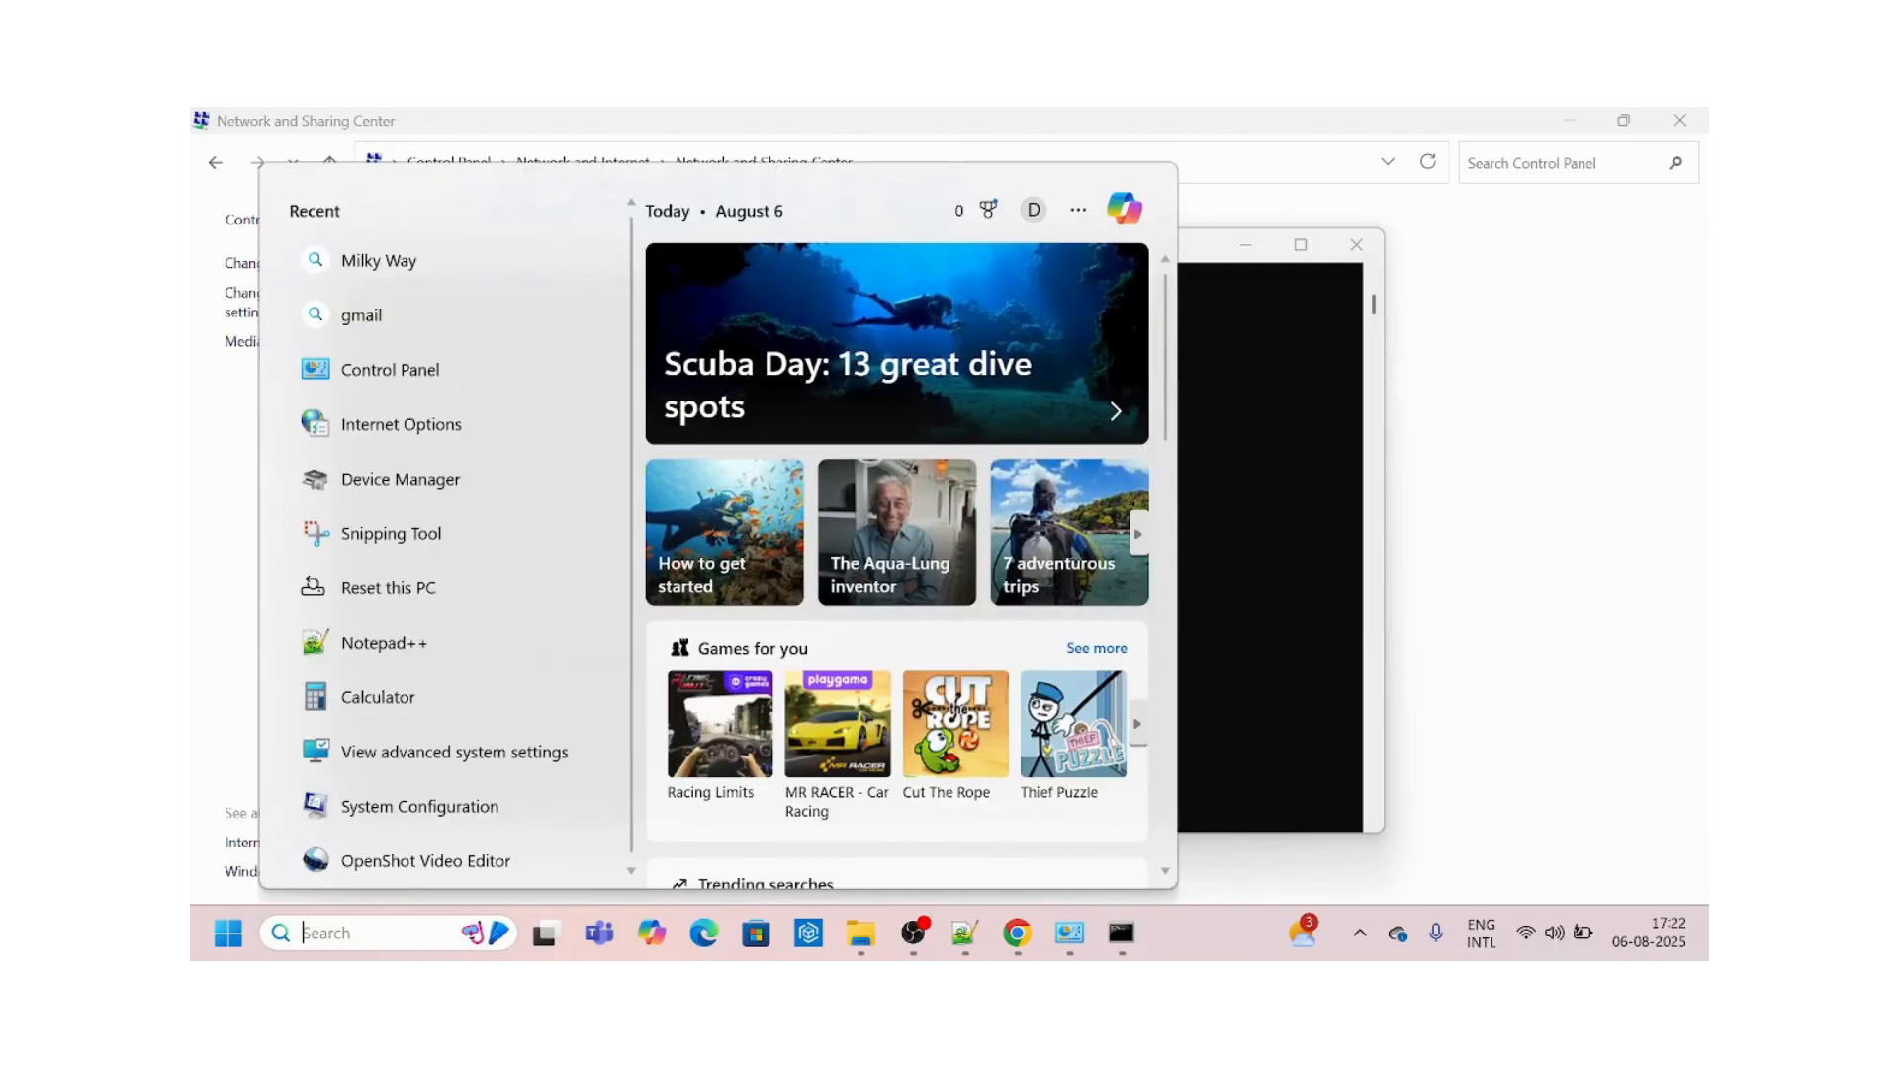
Open Device Manager and start a driver update for Intel(R) Ethernet Connection (10) I219-LM.
type("device Manager")
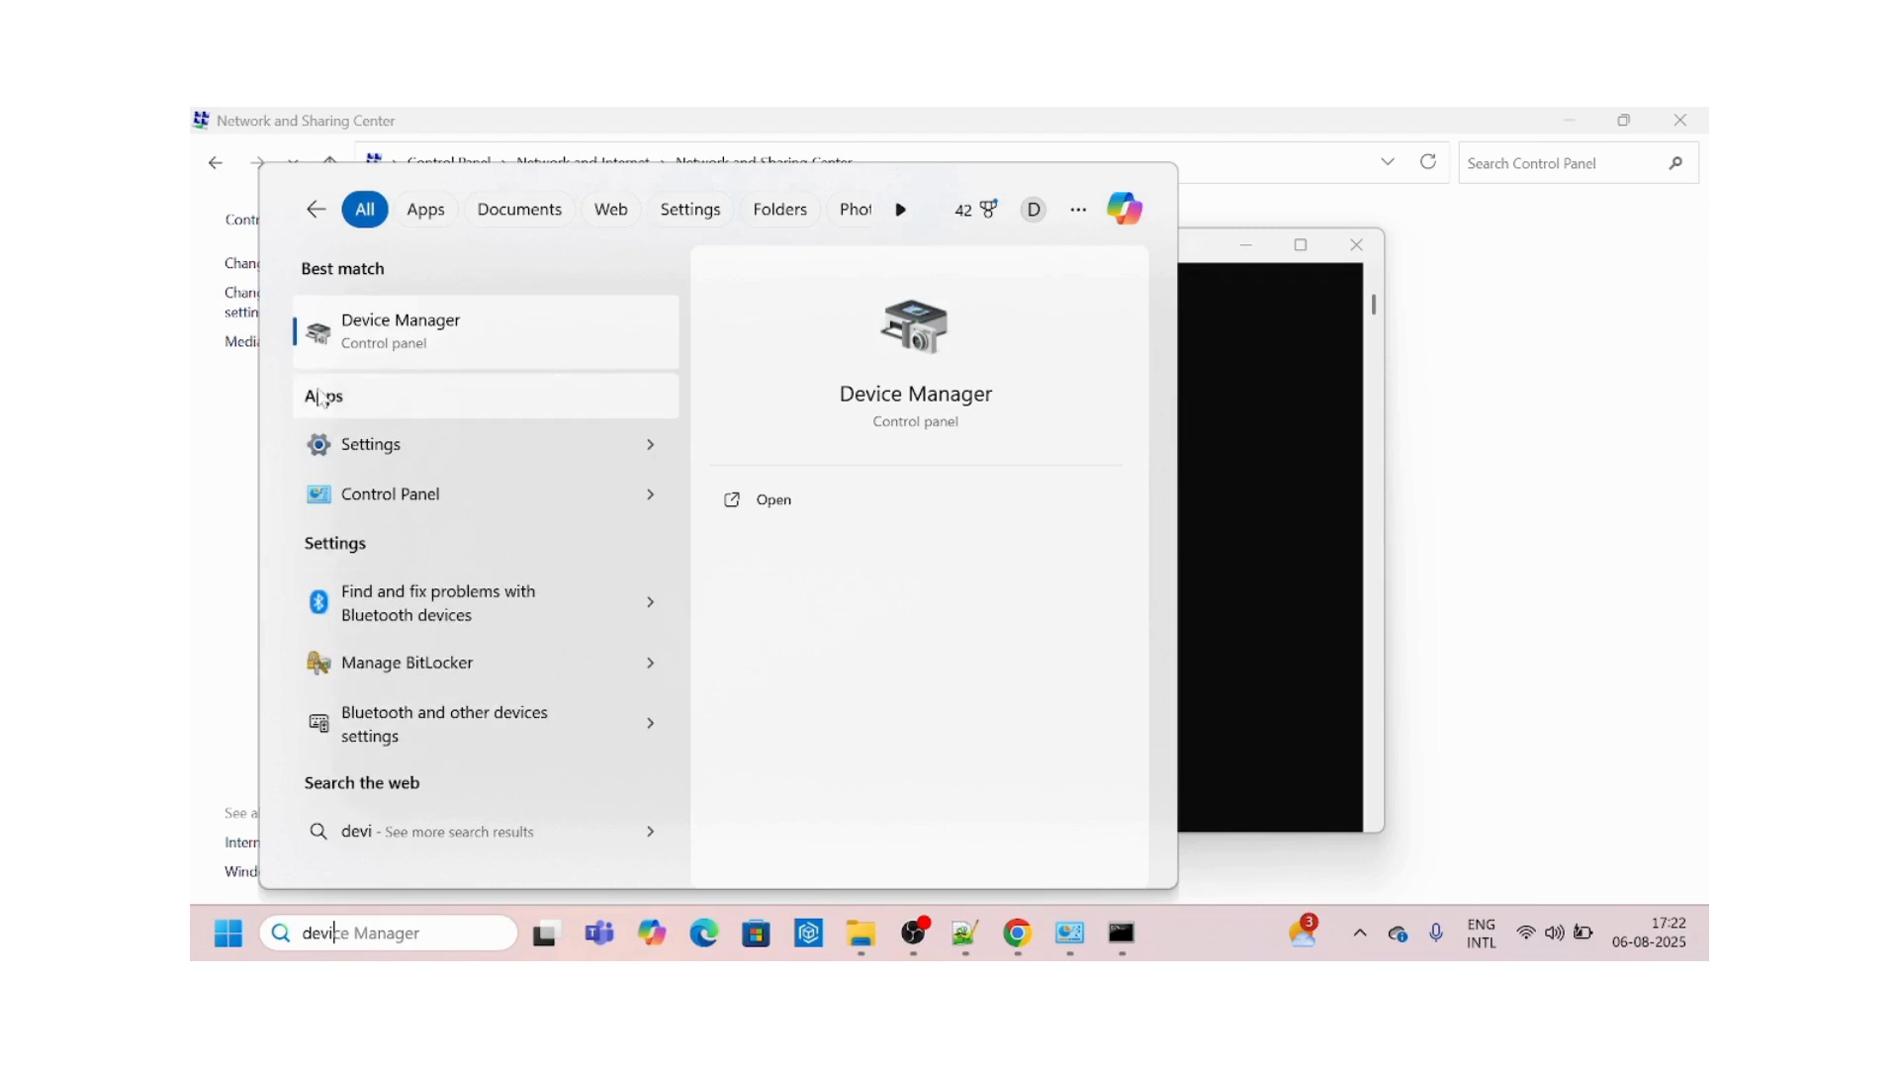
left_click(772, 498)
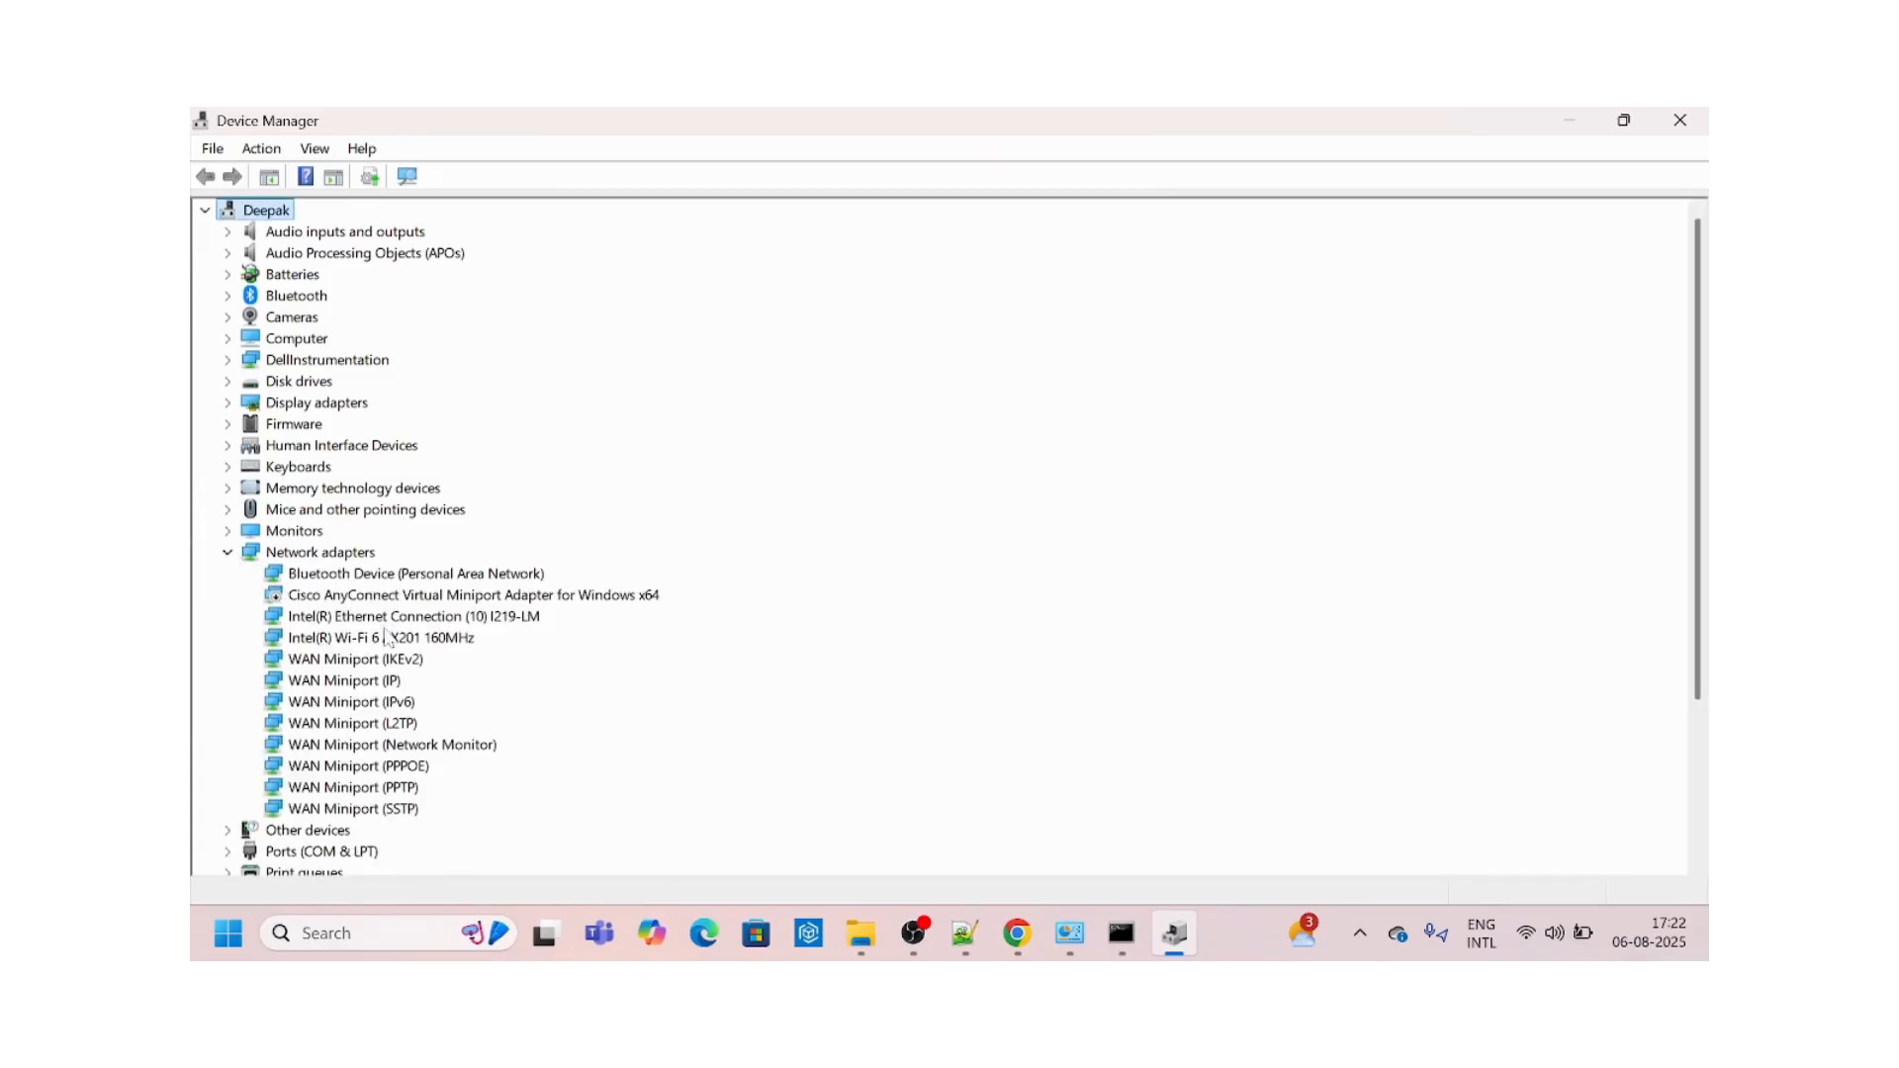
left_click(412, 615)
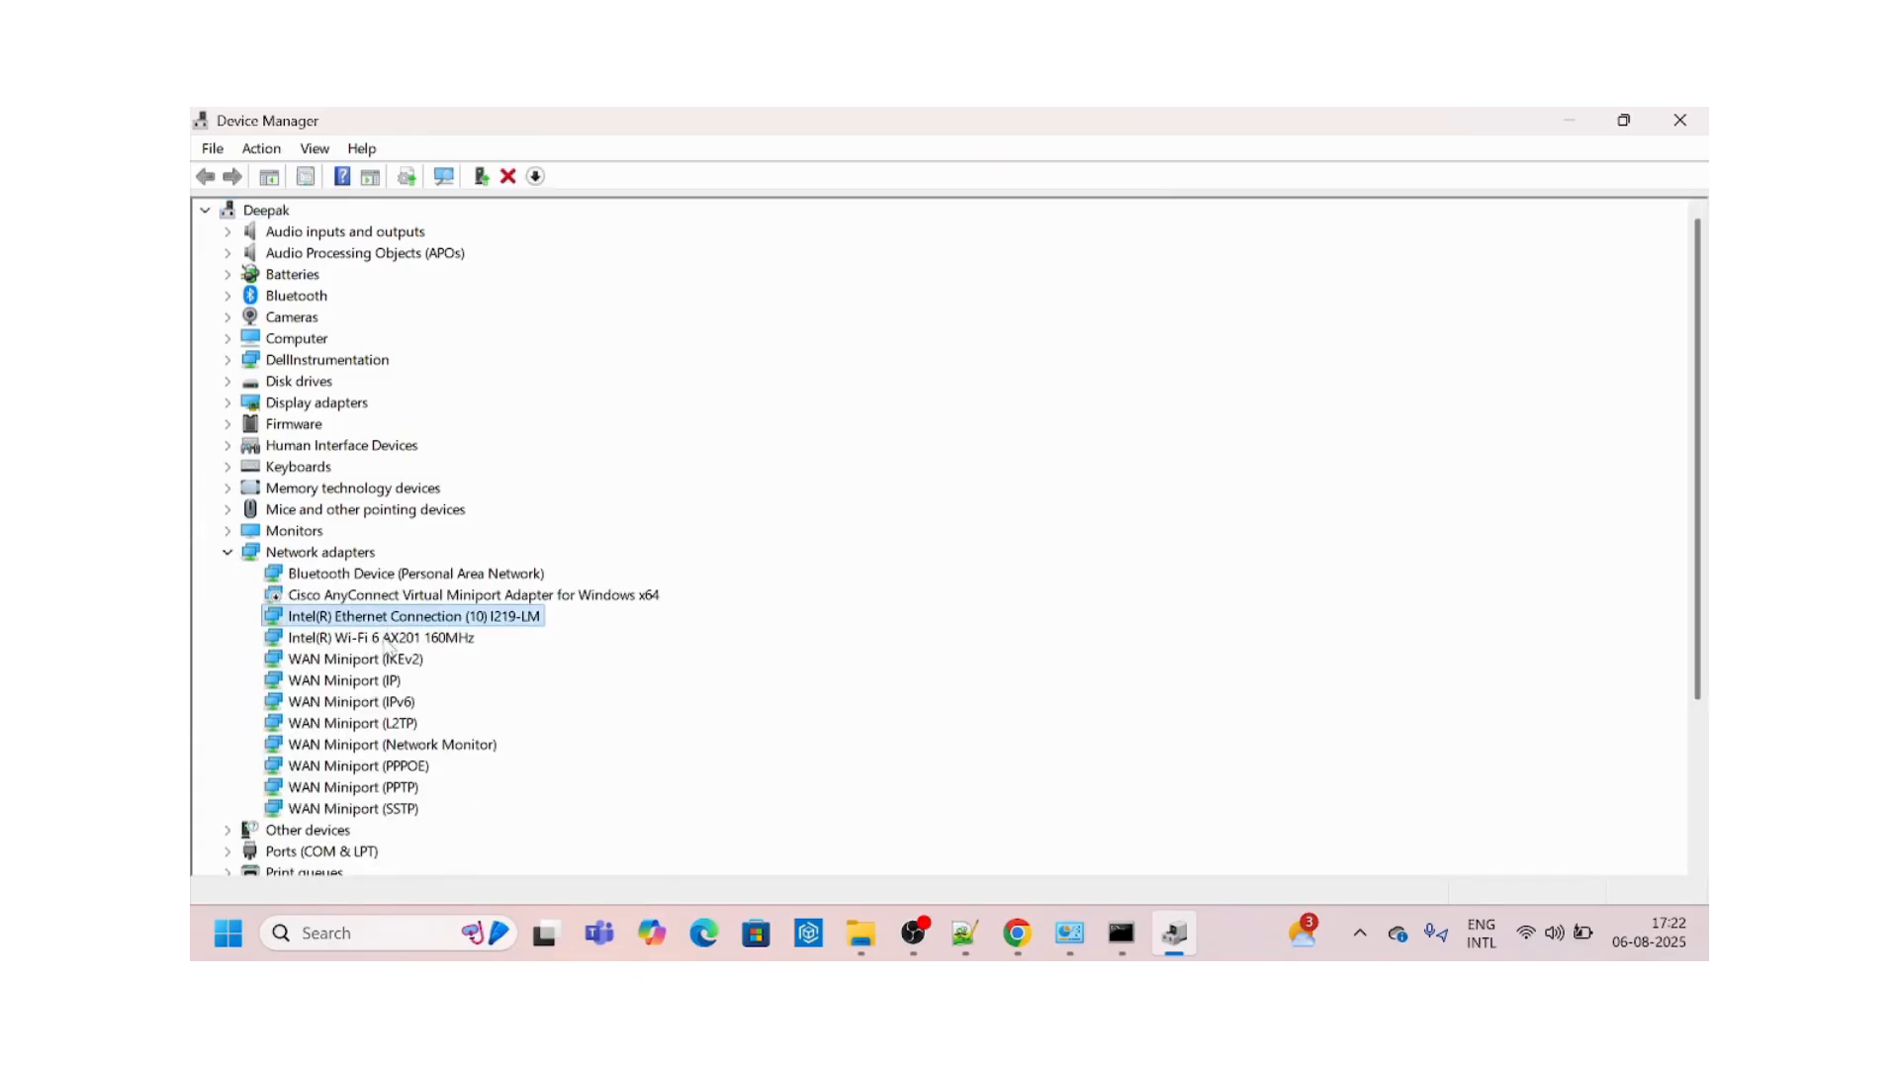
left_click(382, 637)
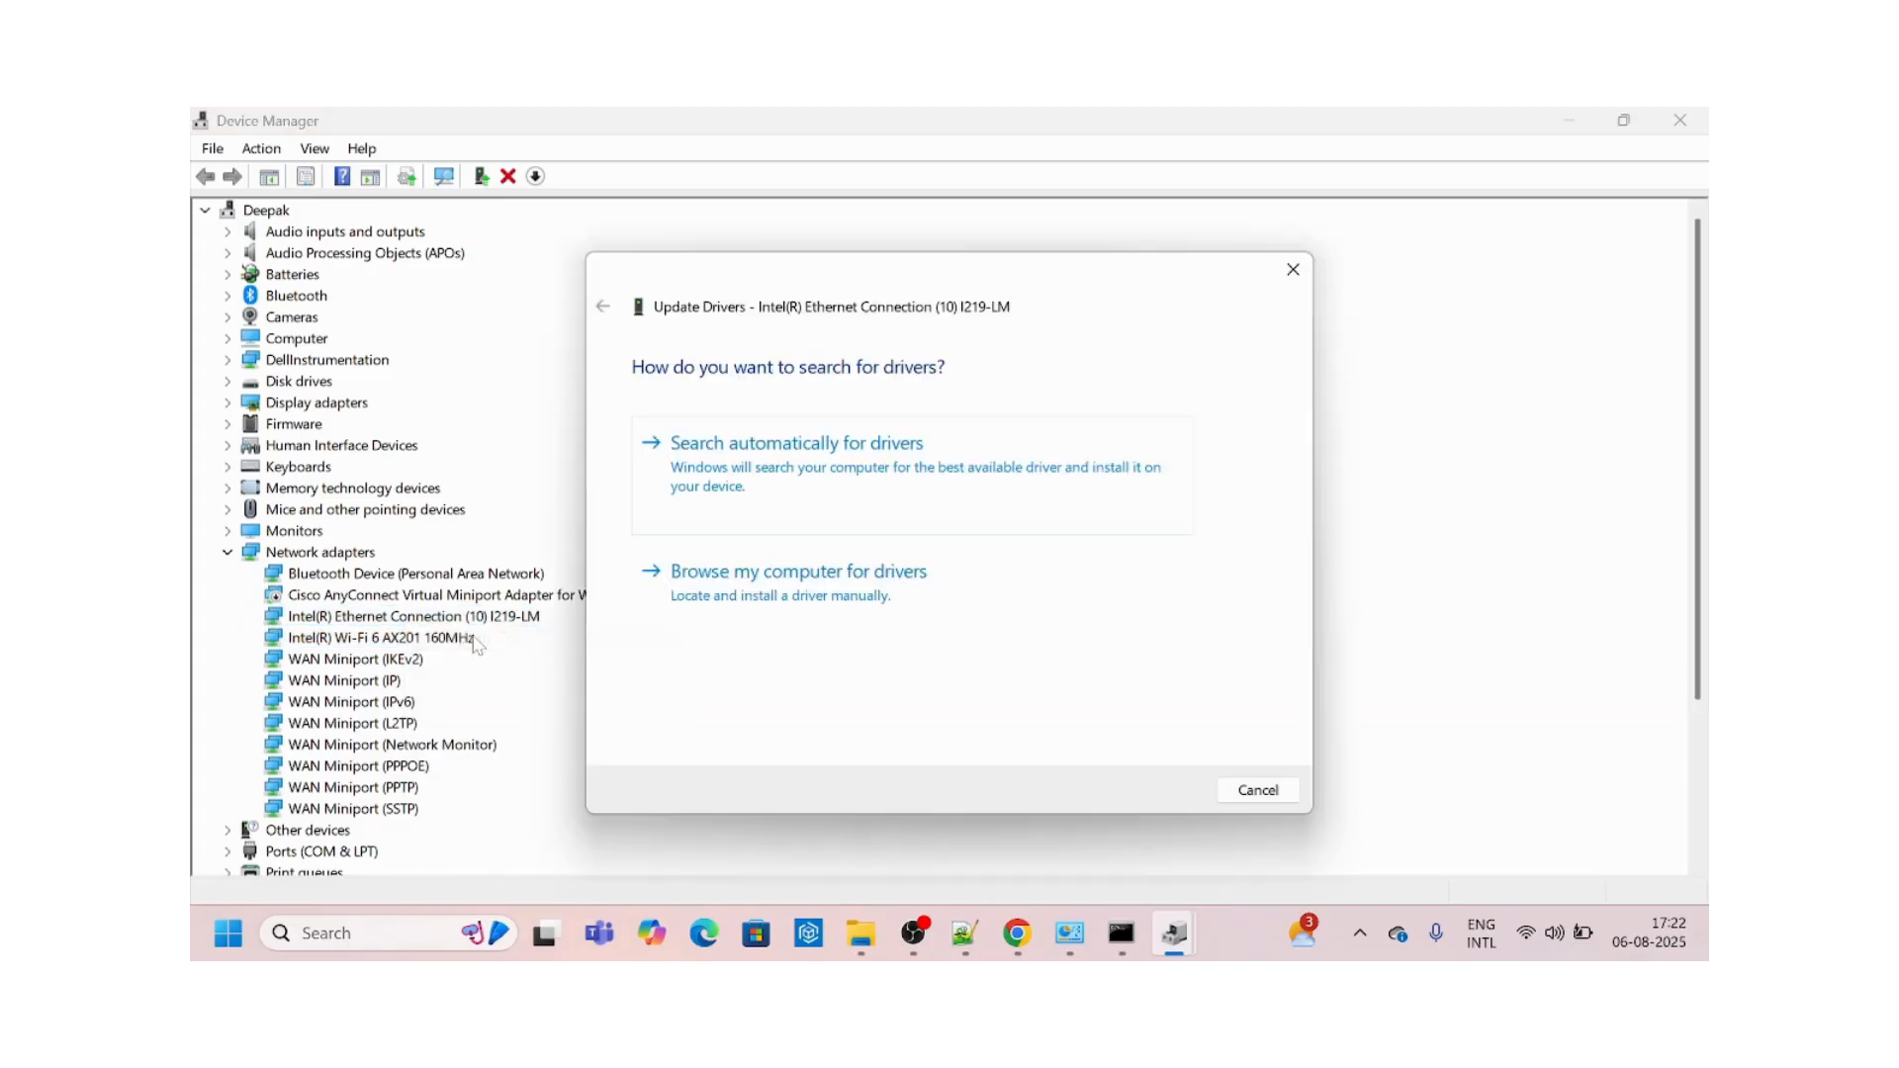
Search automatically for Intel Ethernet drivers, confirm the best one is installed, and close.
left_click(795, 442)
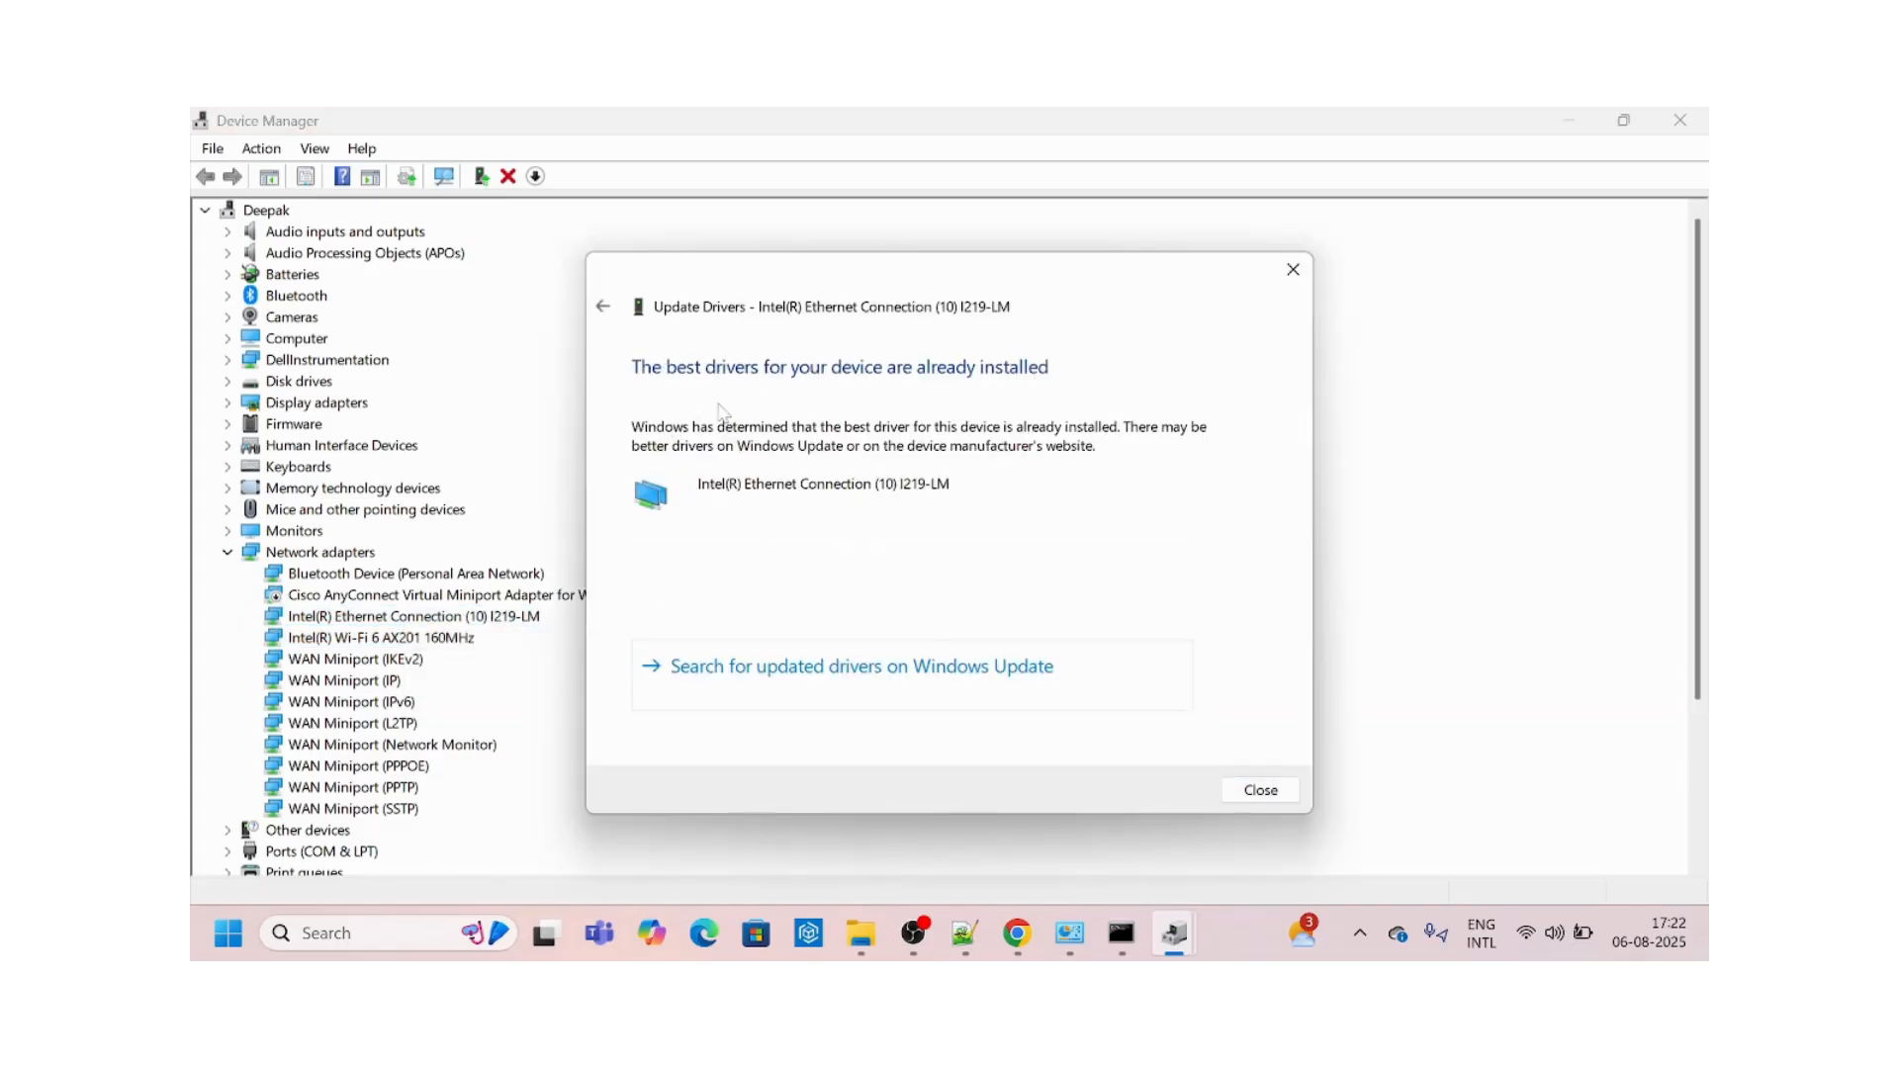
mouse_move(1199, 335)
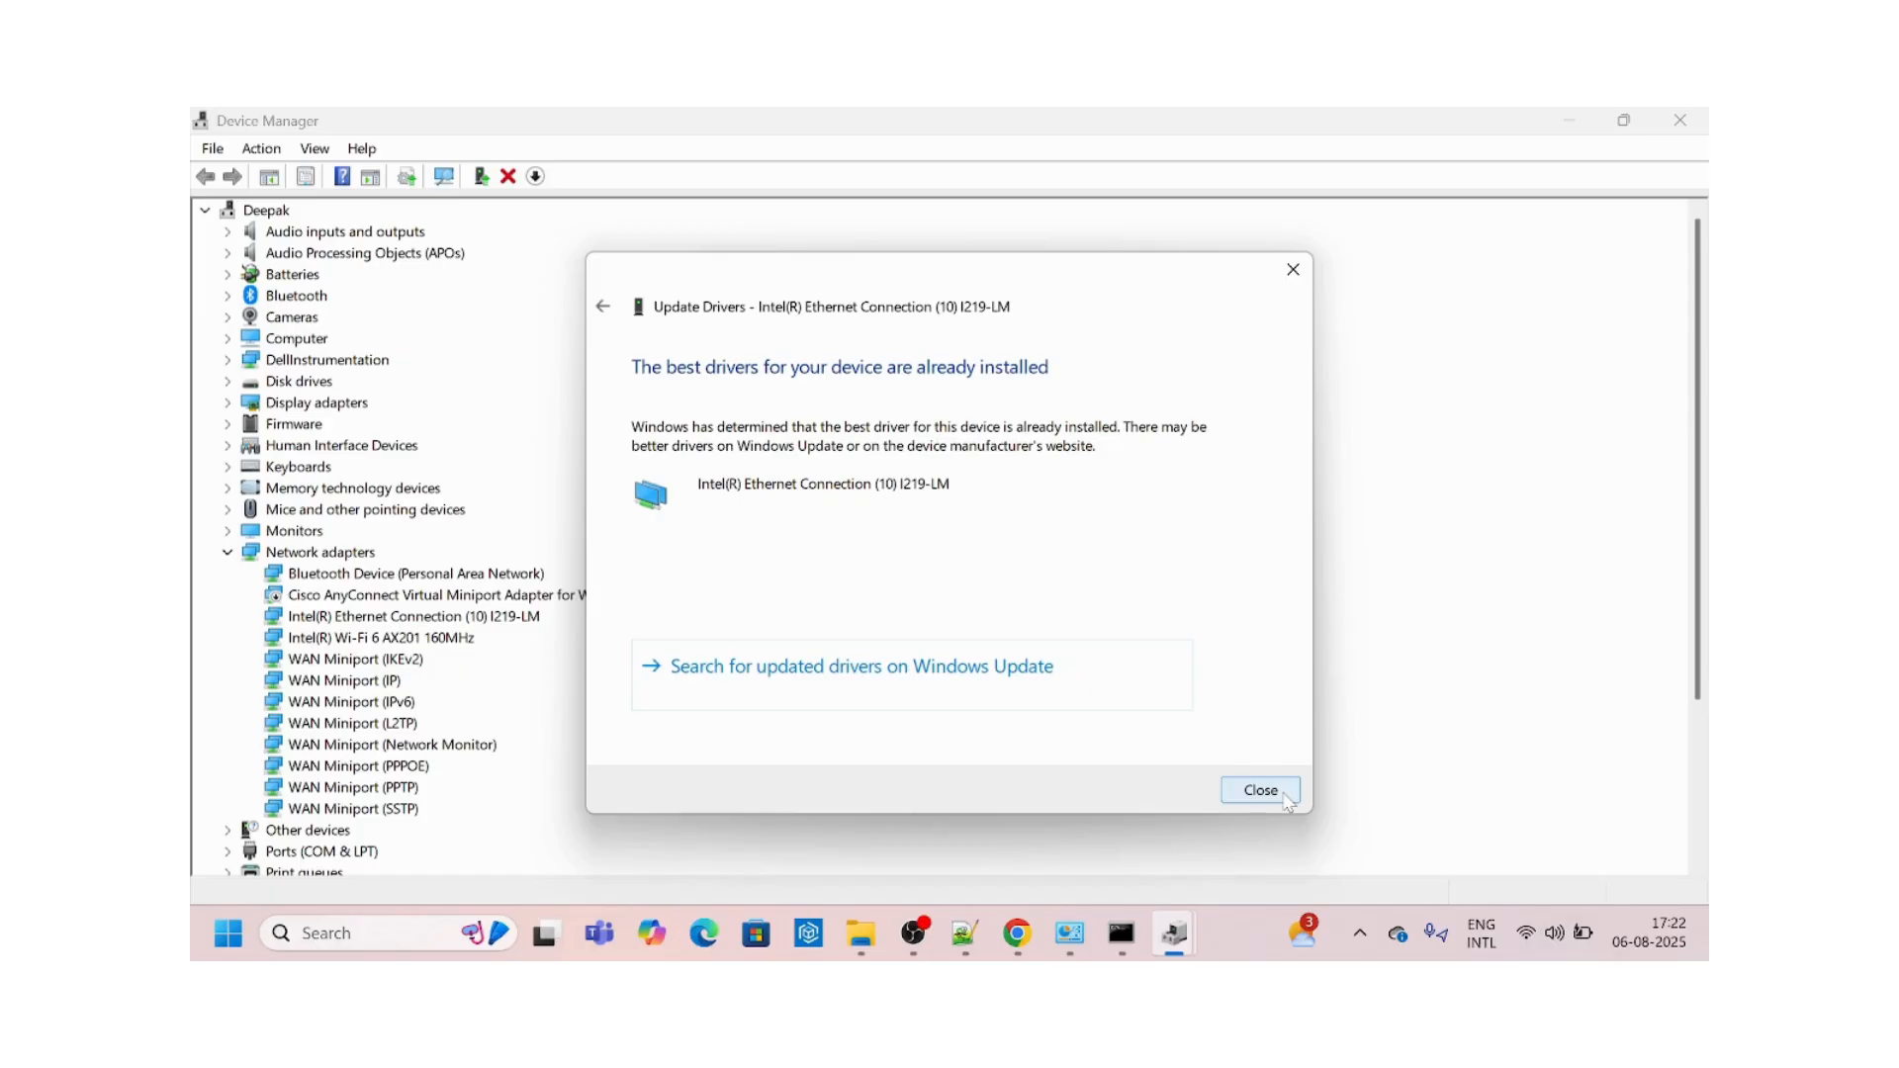
left_click(1259, 789)
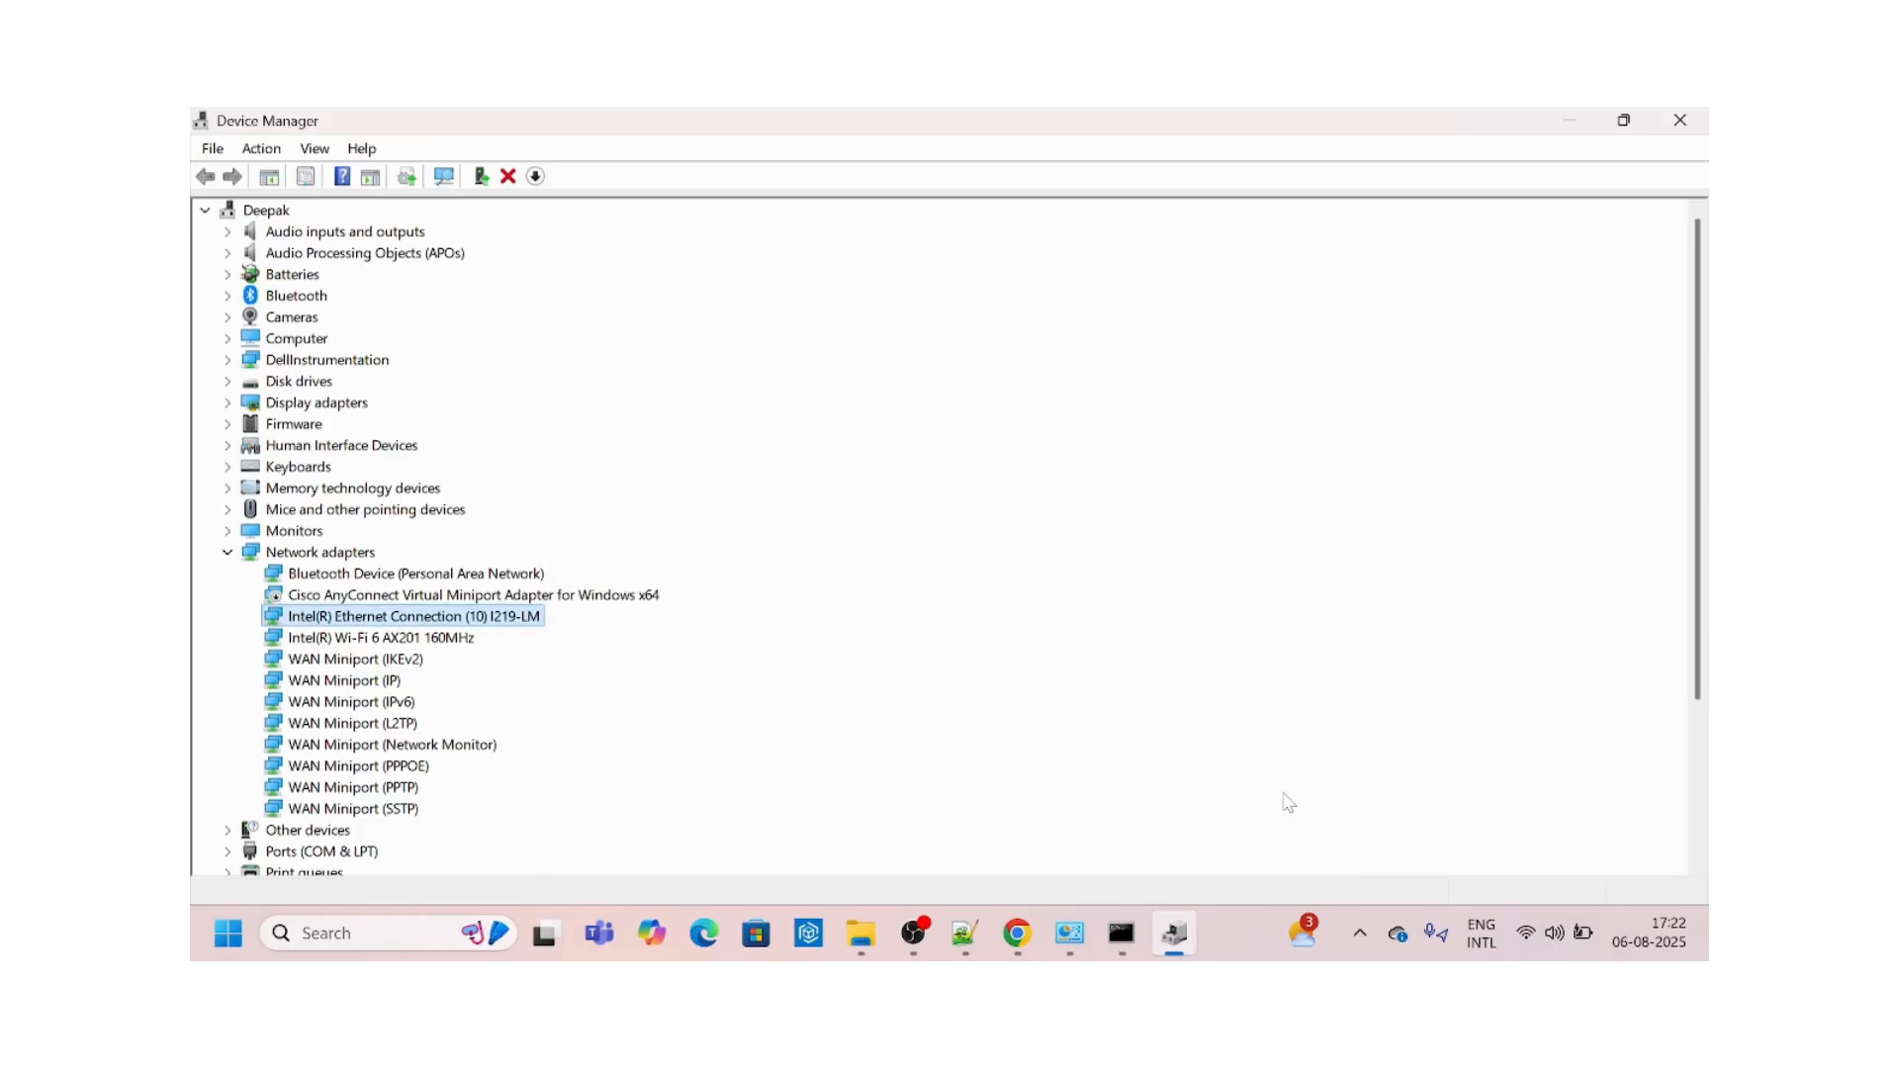
mouse_move(913, 933)
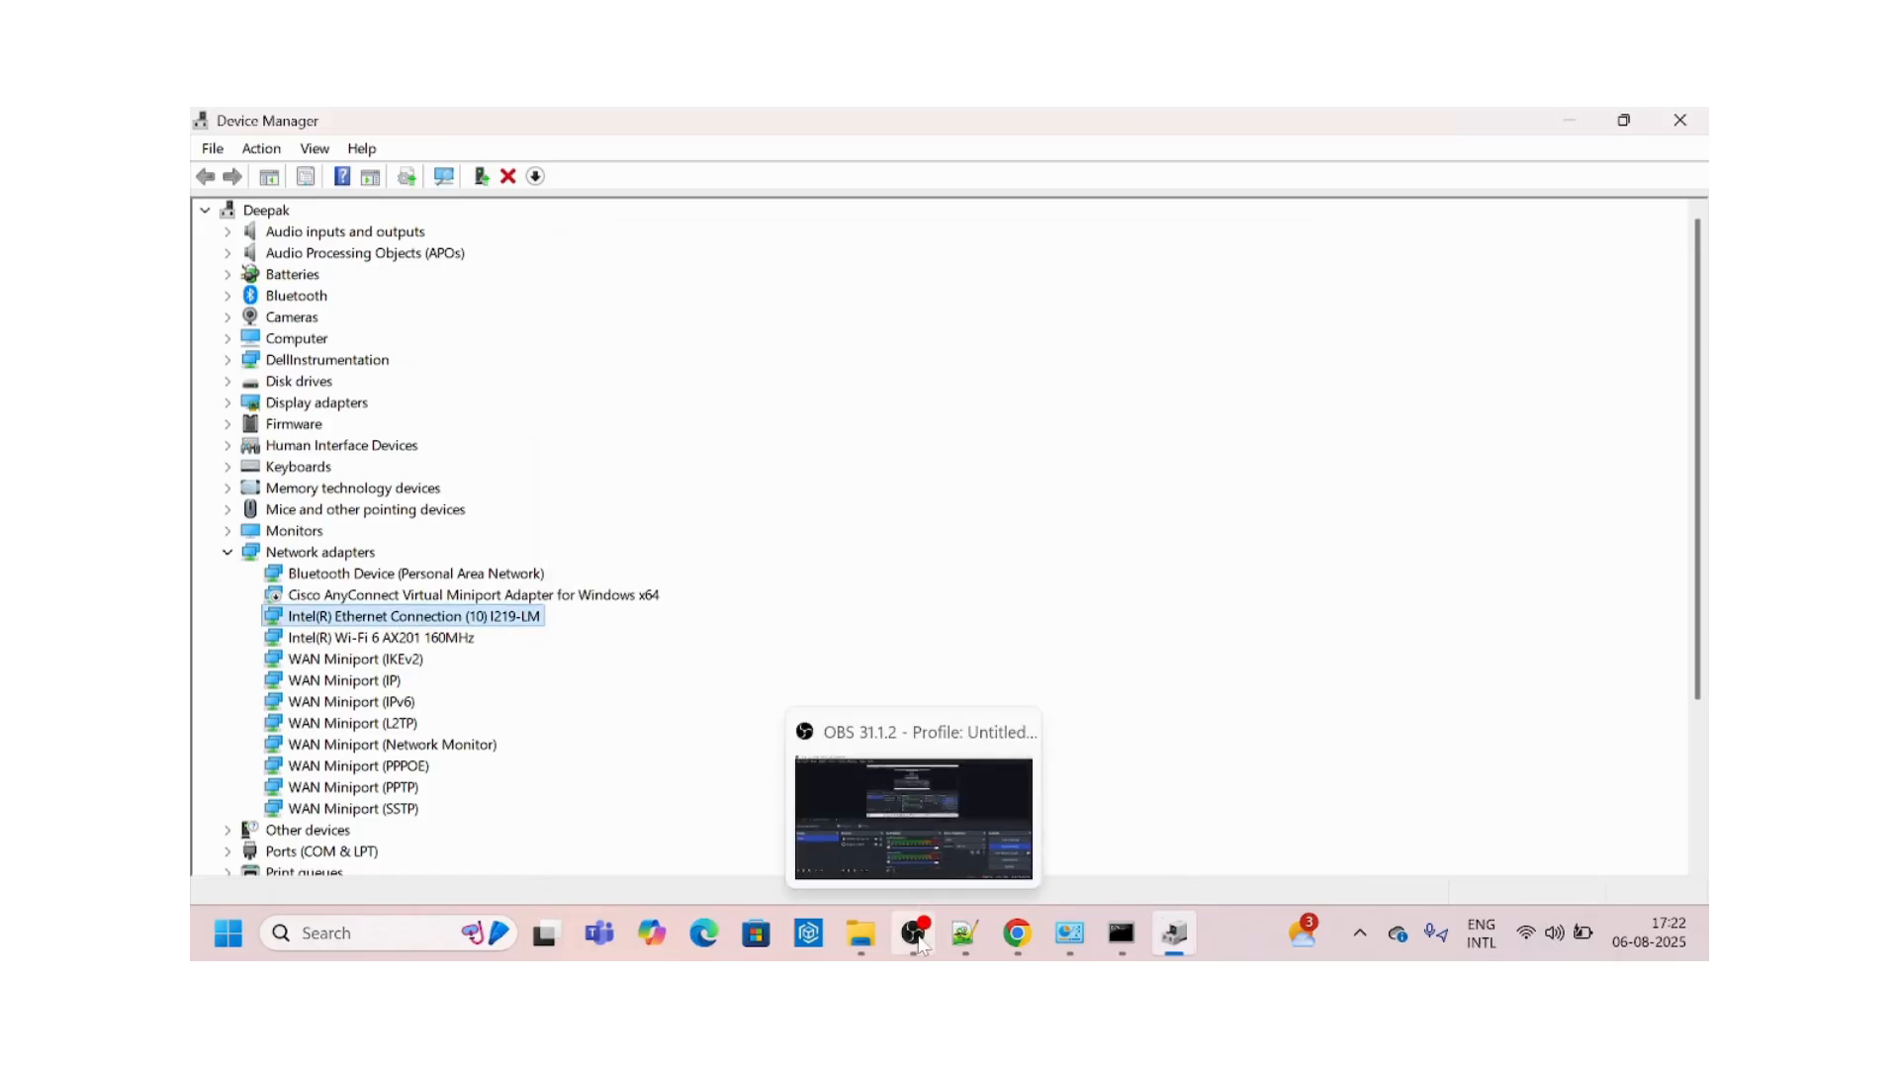